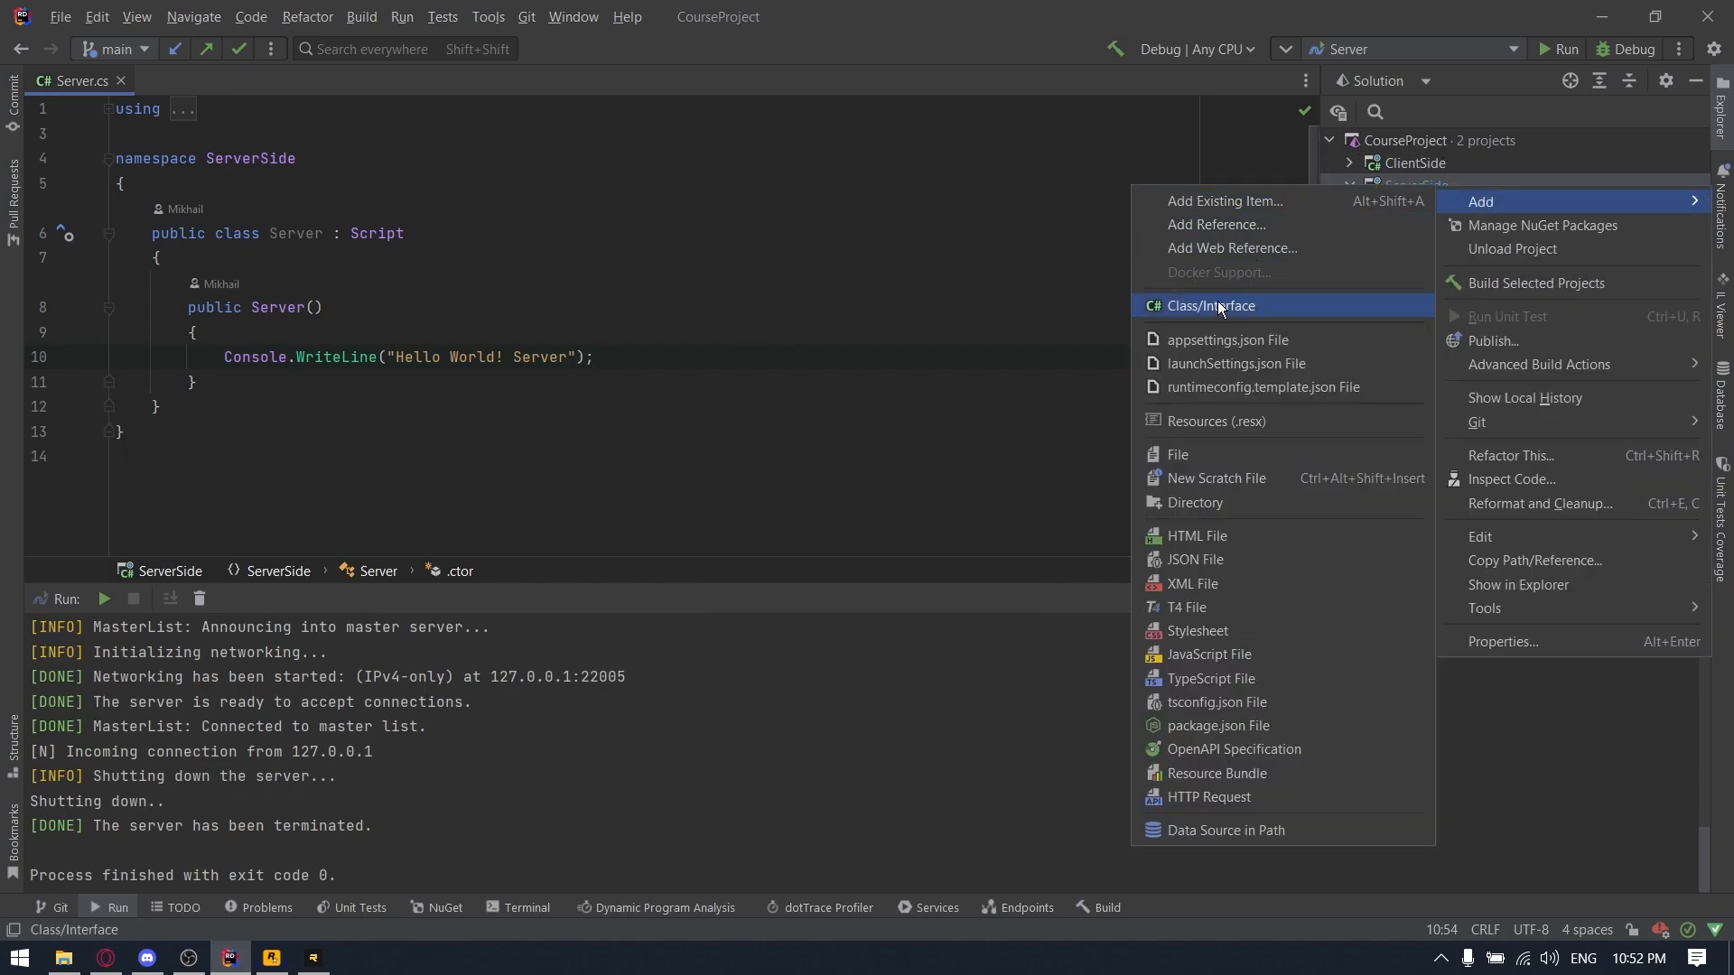
Create a new class file named Commands in the ServerSide project.
left_click(1210, 305)
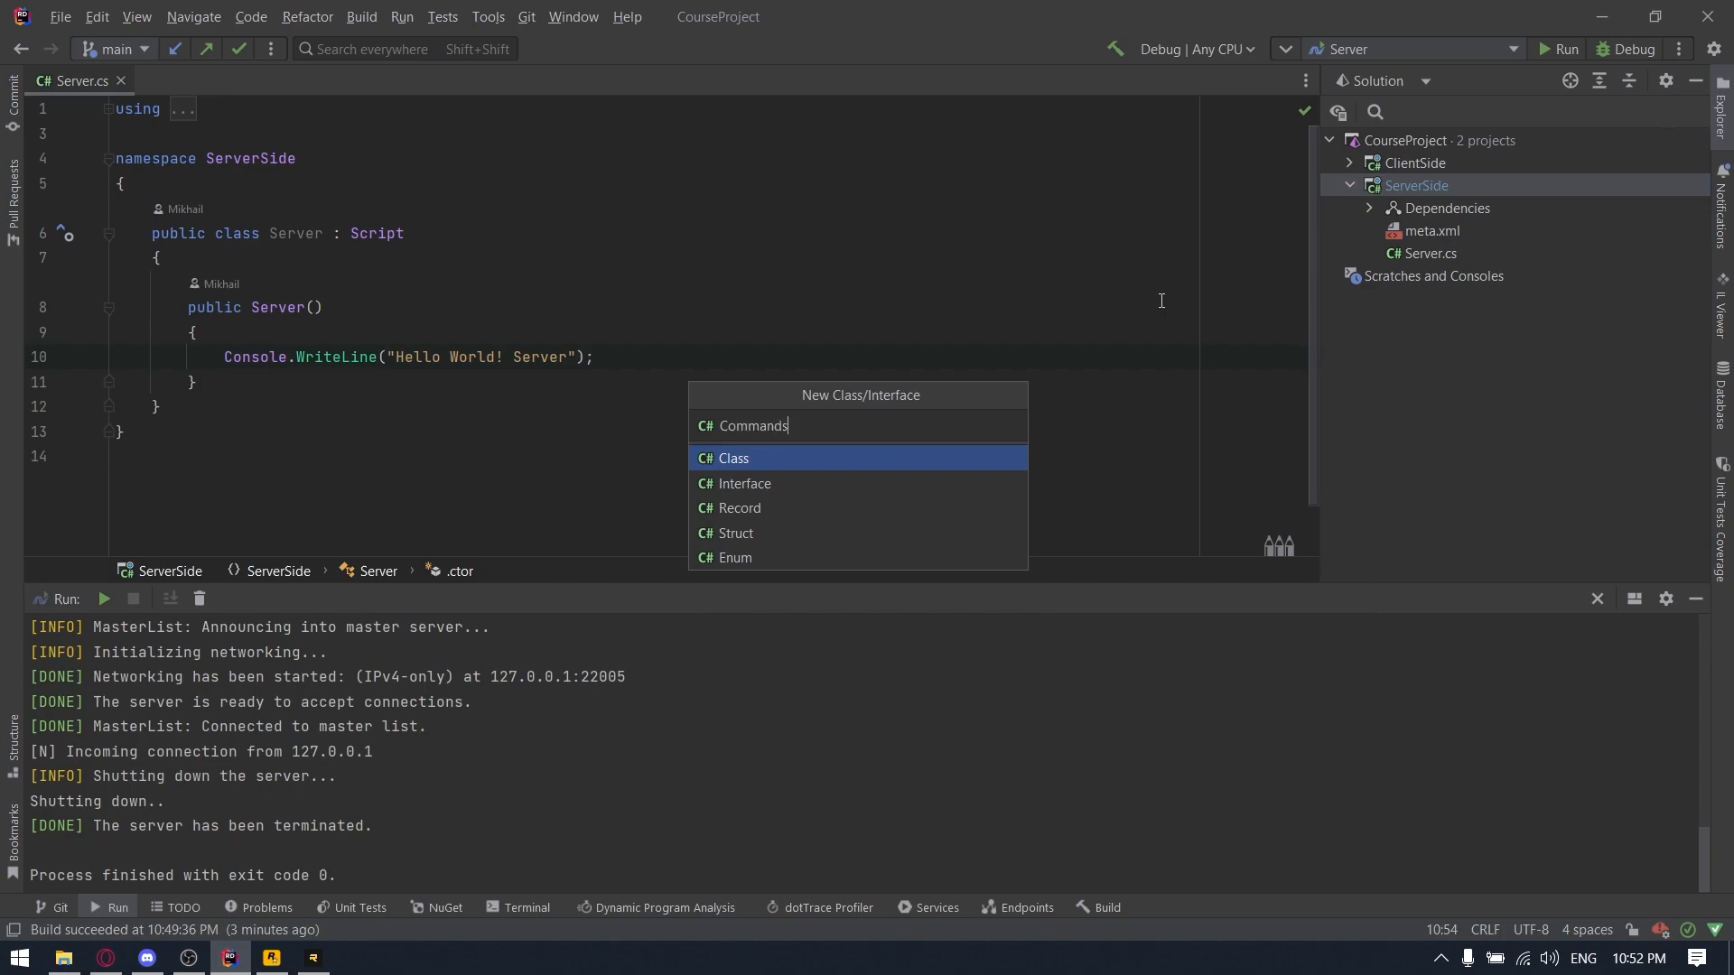
left_click(733, 458)
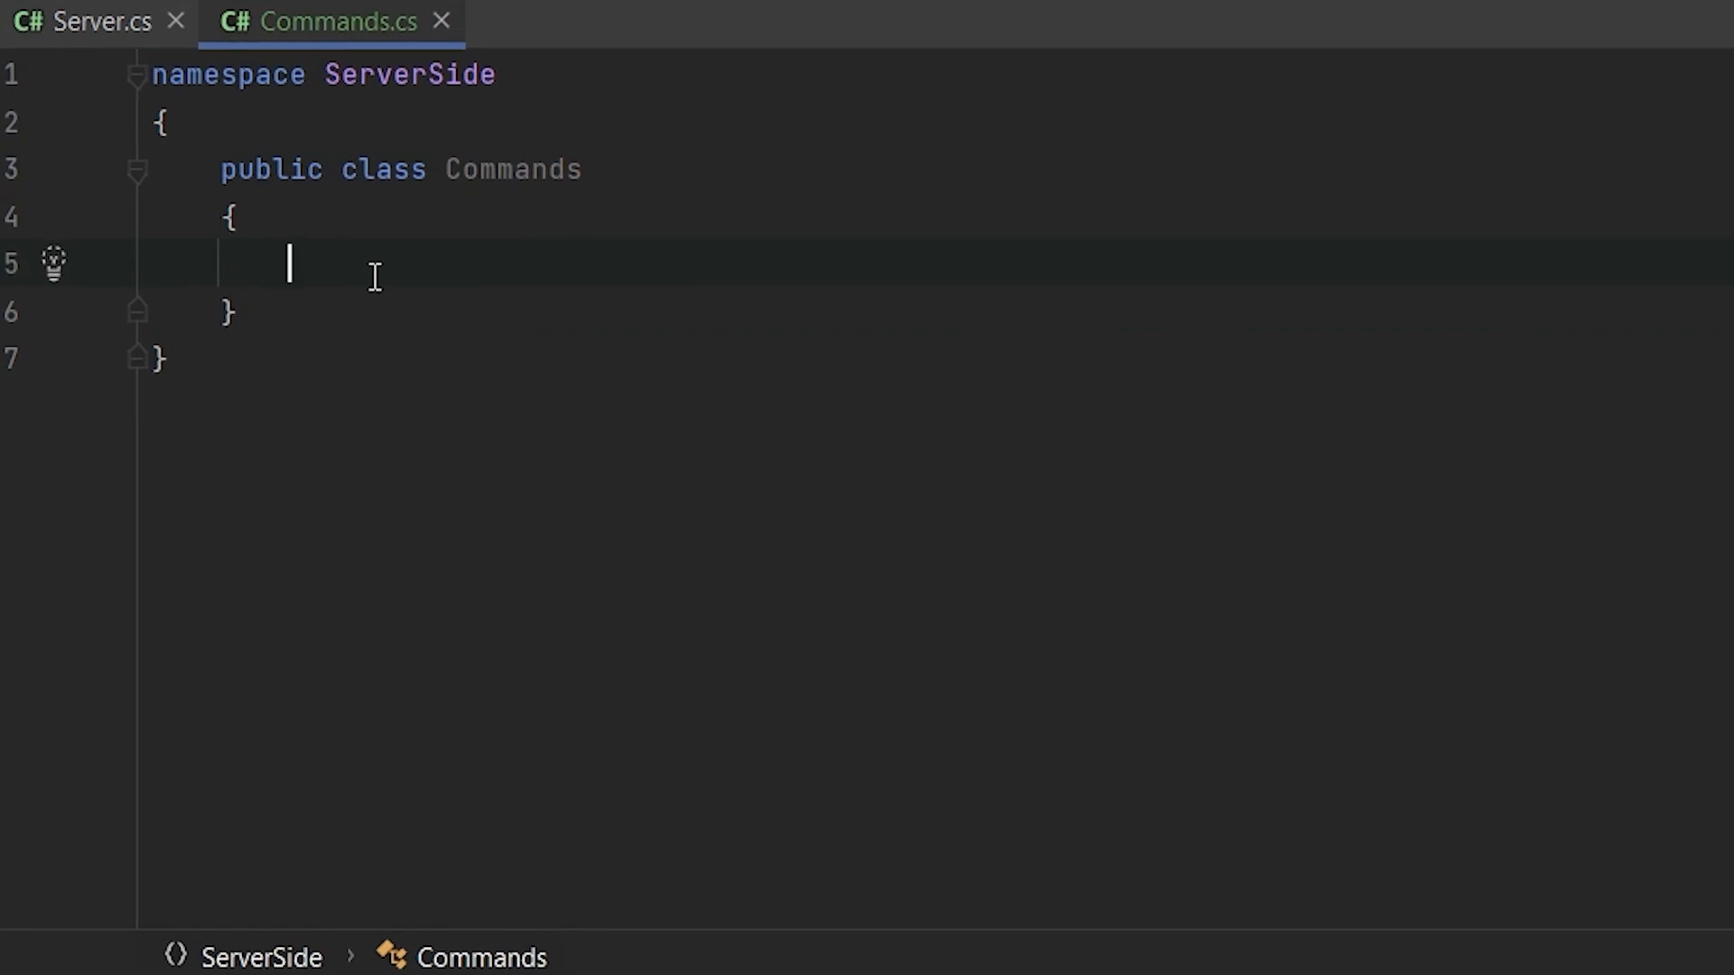
Write a public void CreateCar() method, import GTANetworkAPI, inherit Commands from Script and tag it [Command].
type("public v")
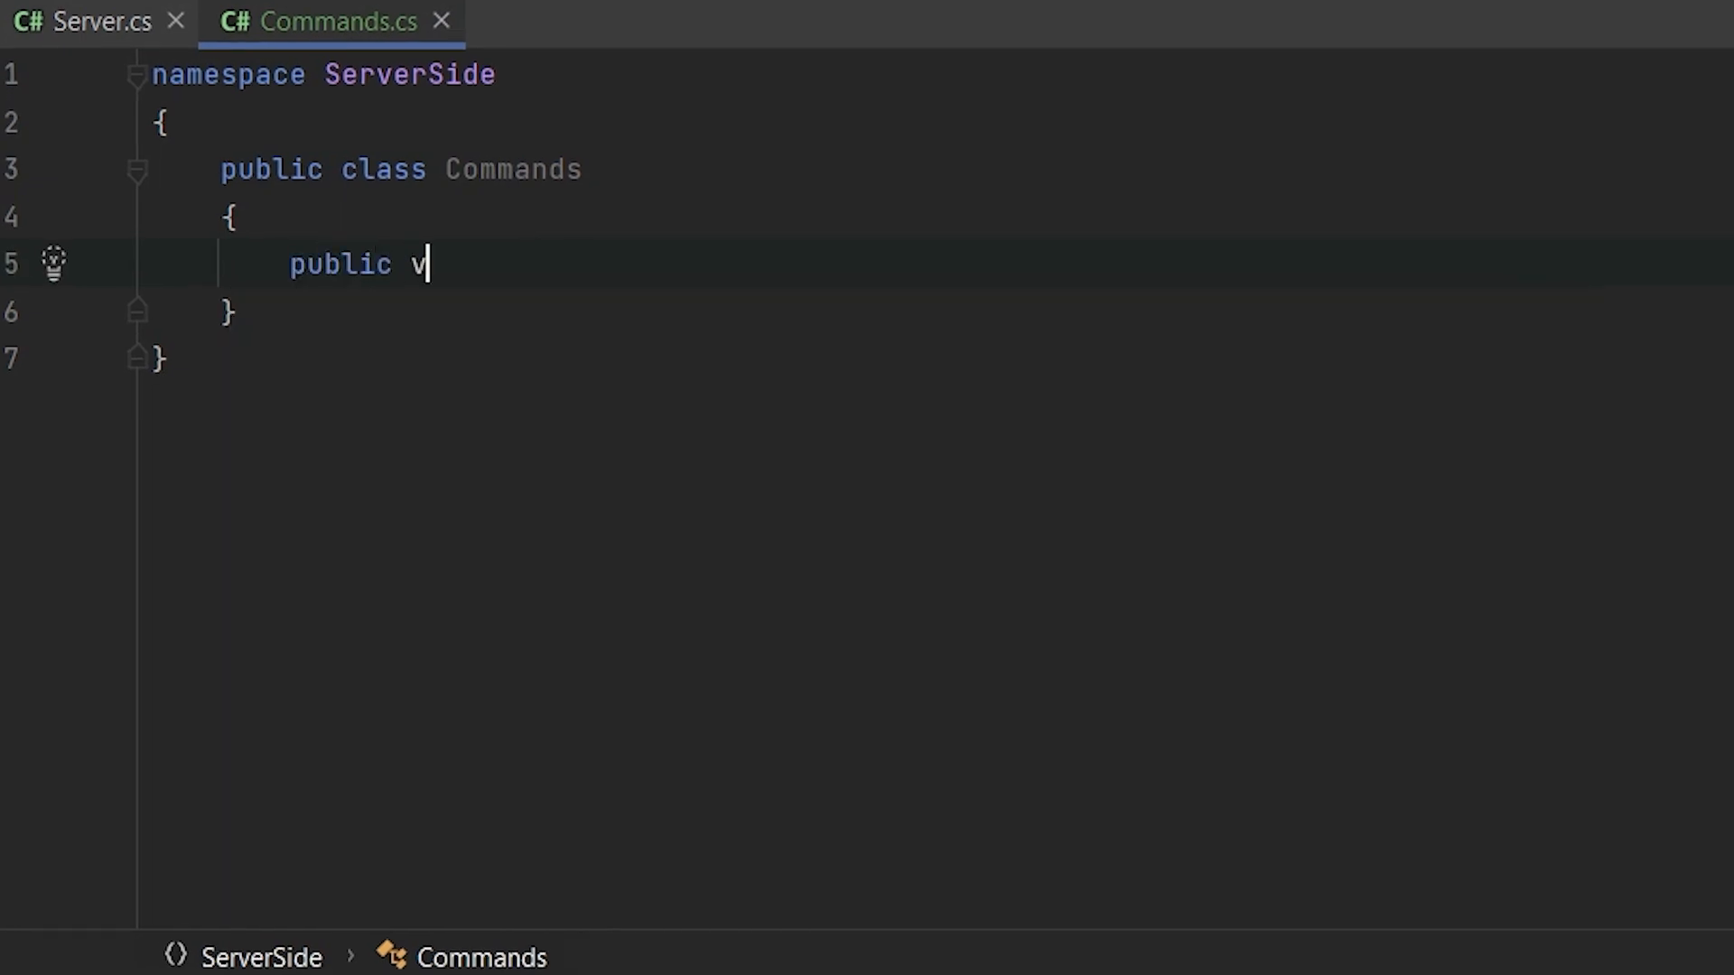
type("oid Cre")
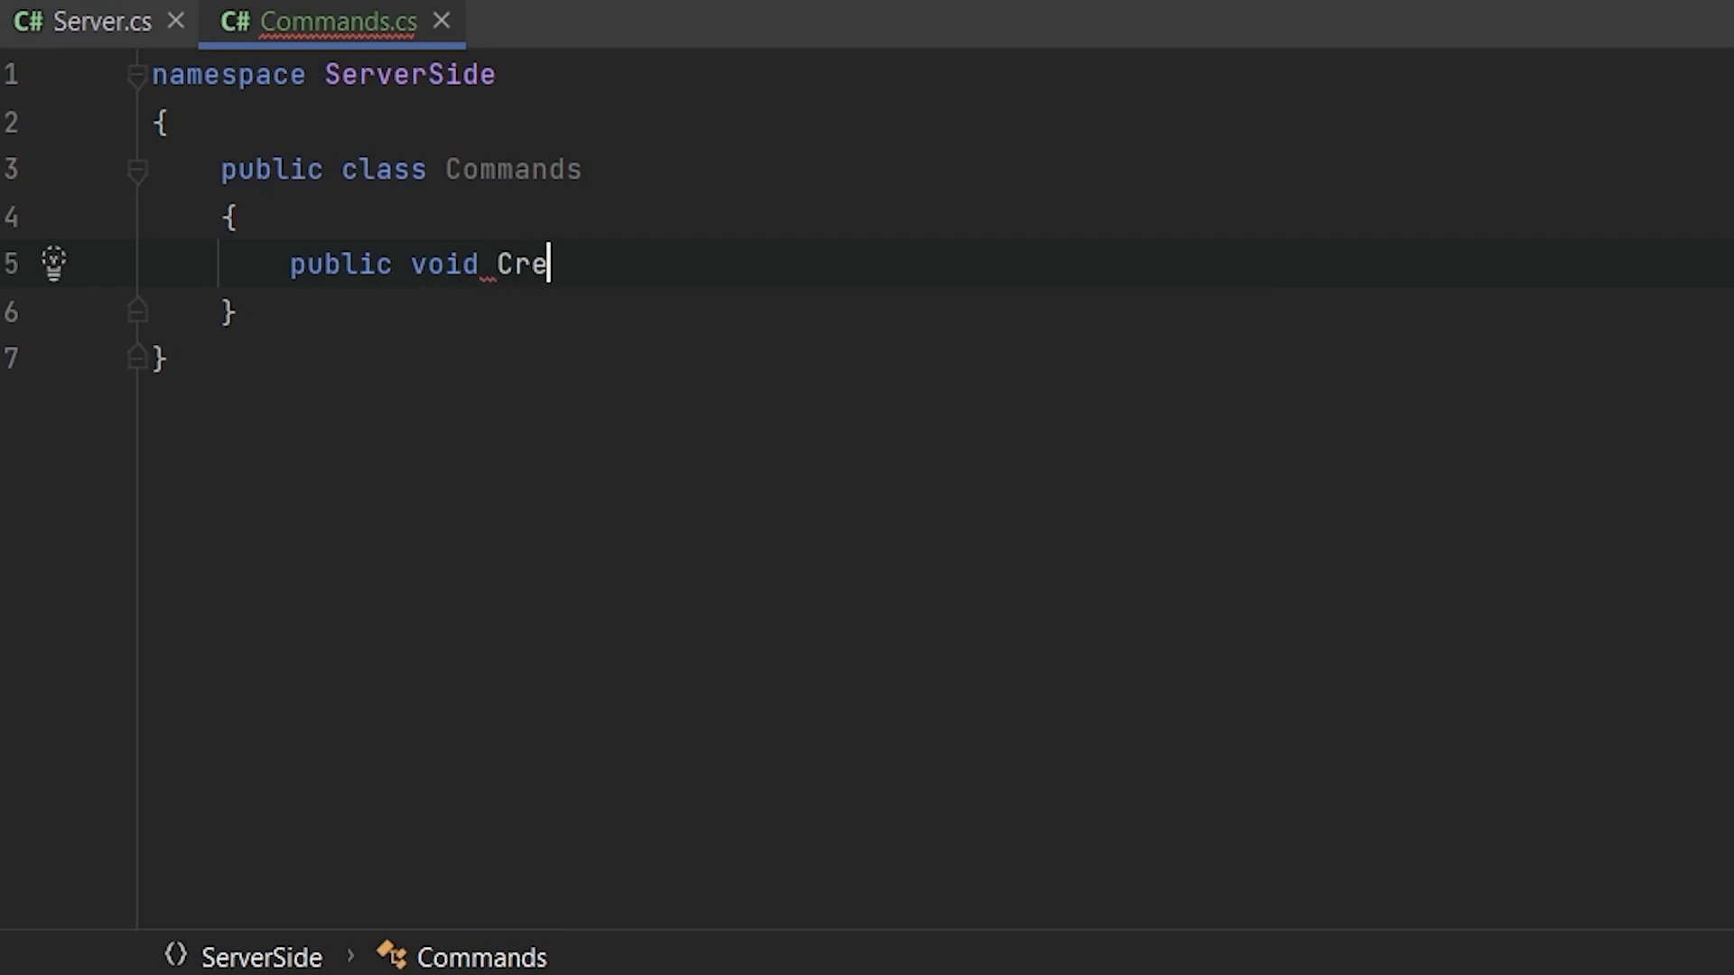
type("ateCar()")
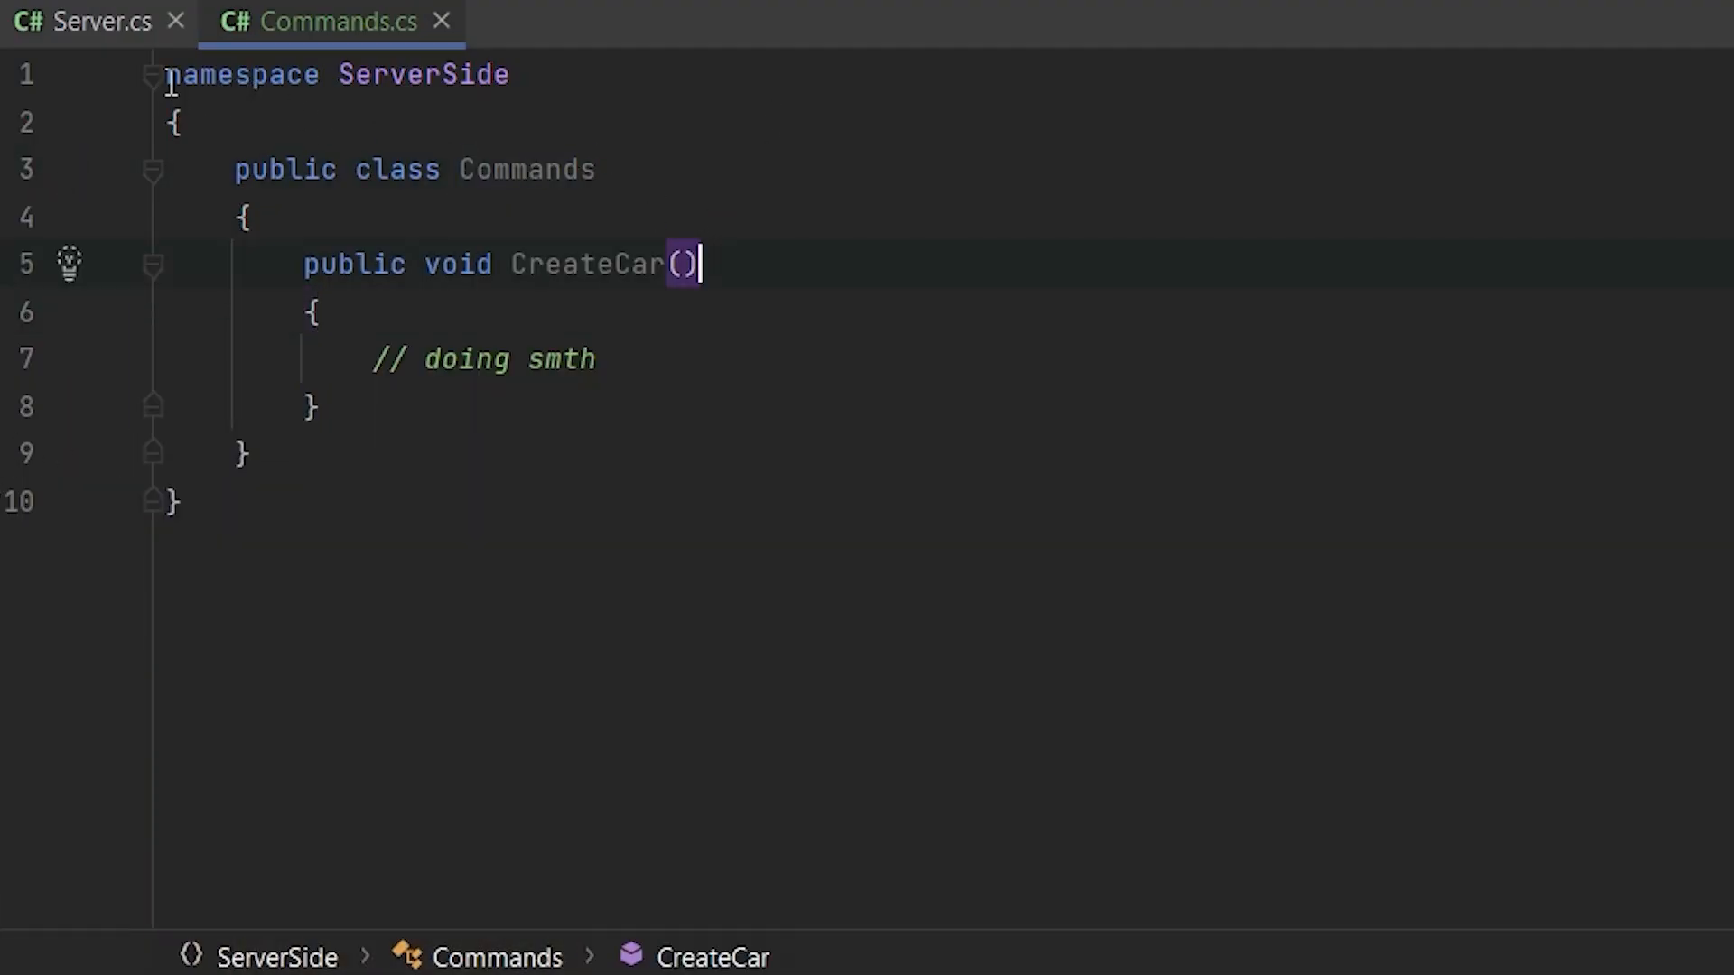
type("using GTANetworkAPI;")
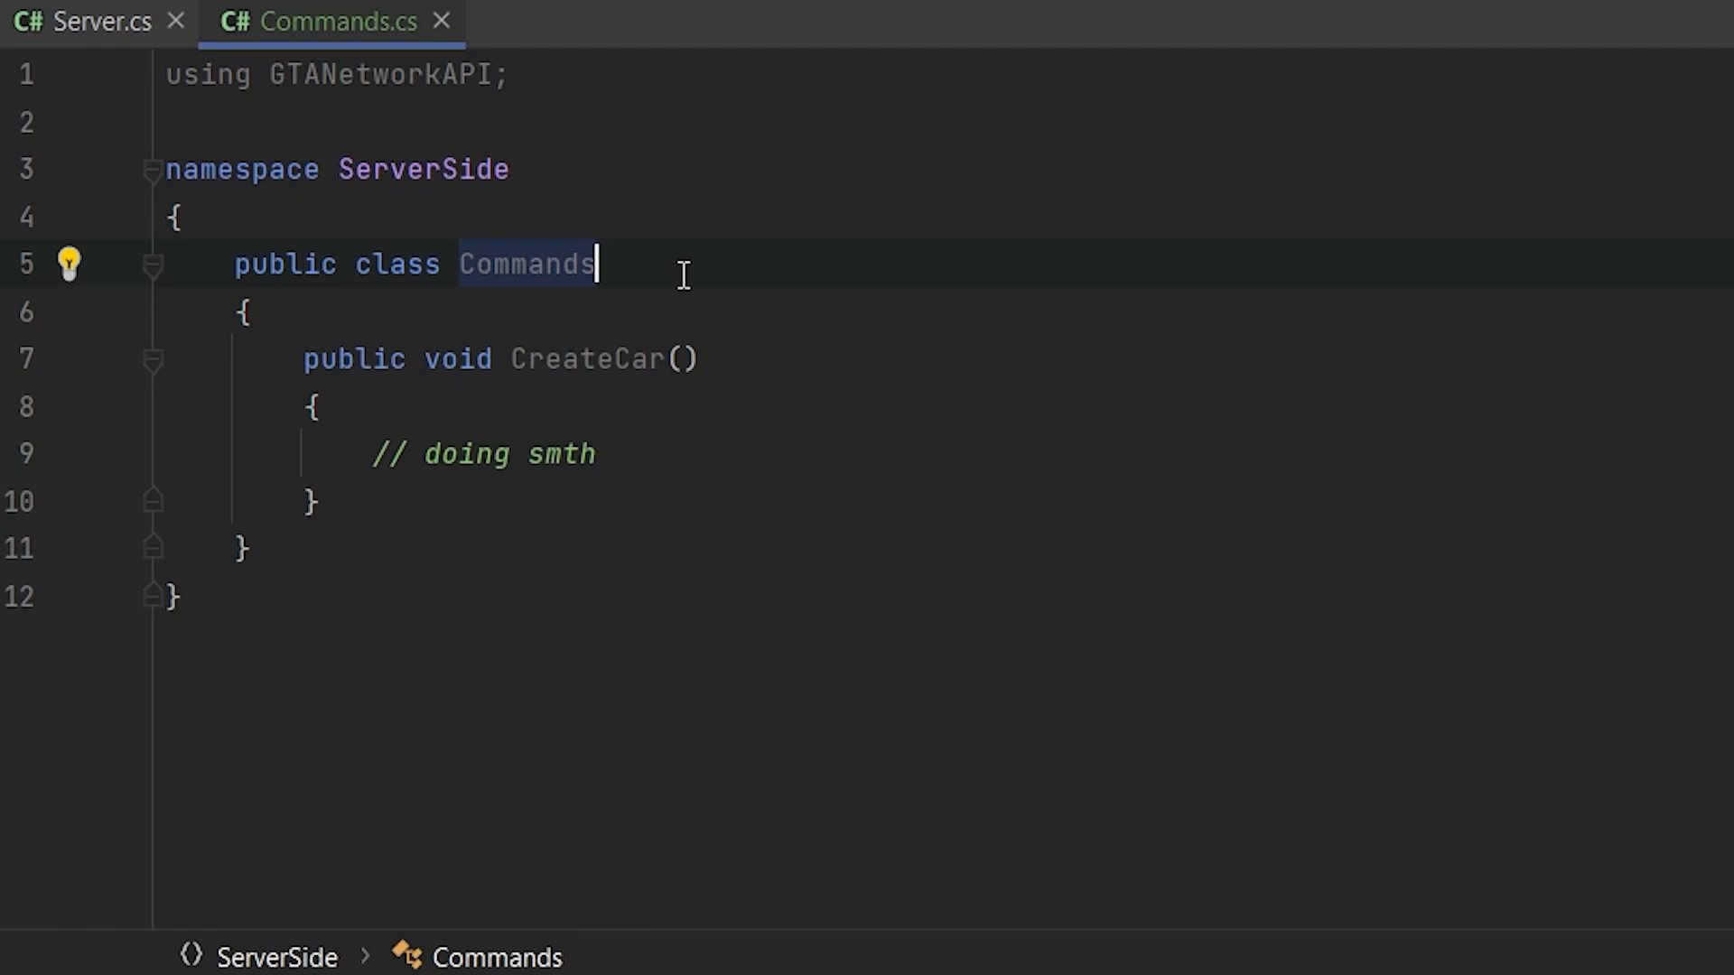
type(":")
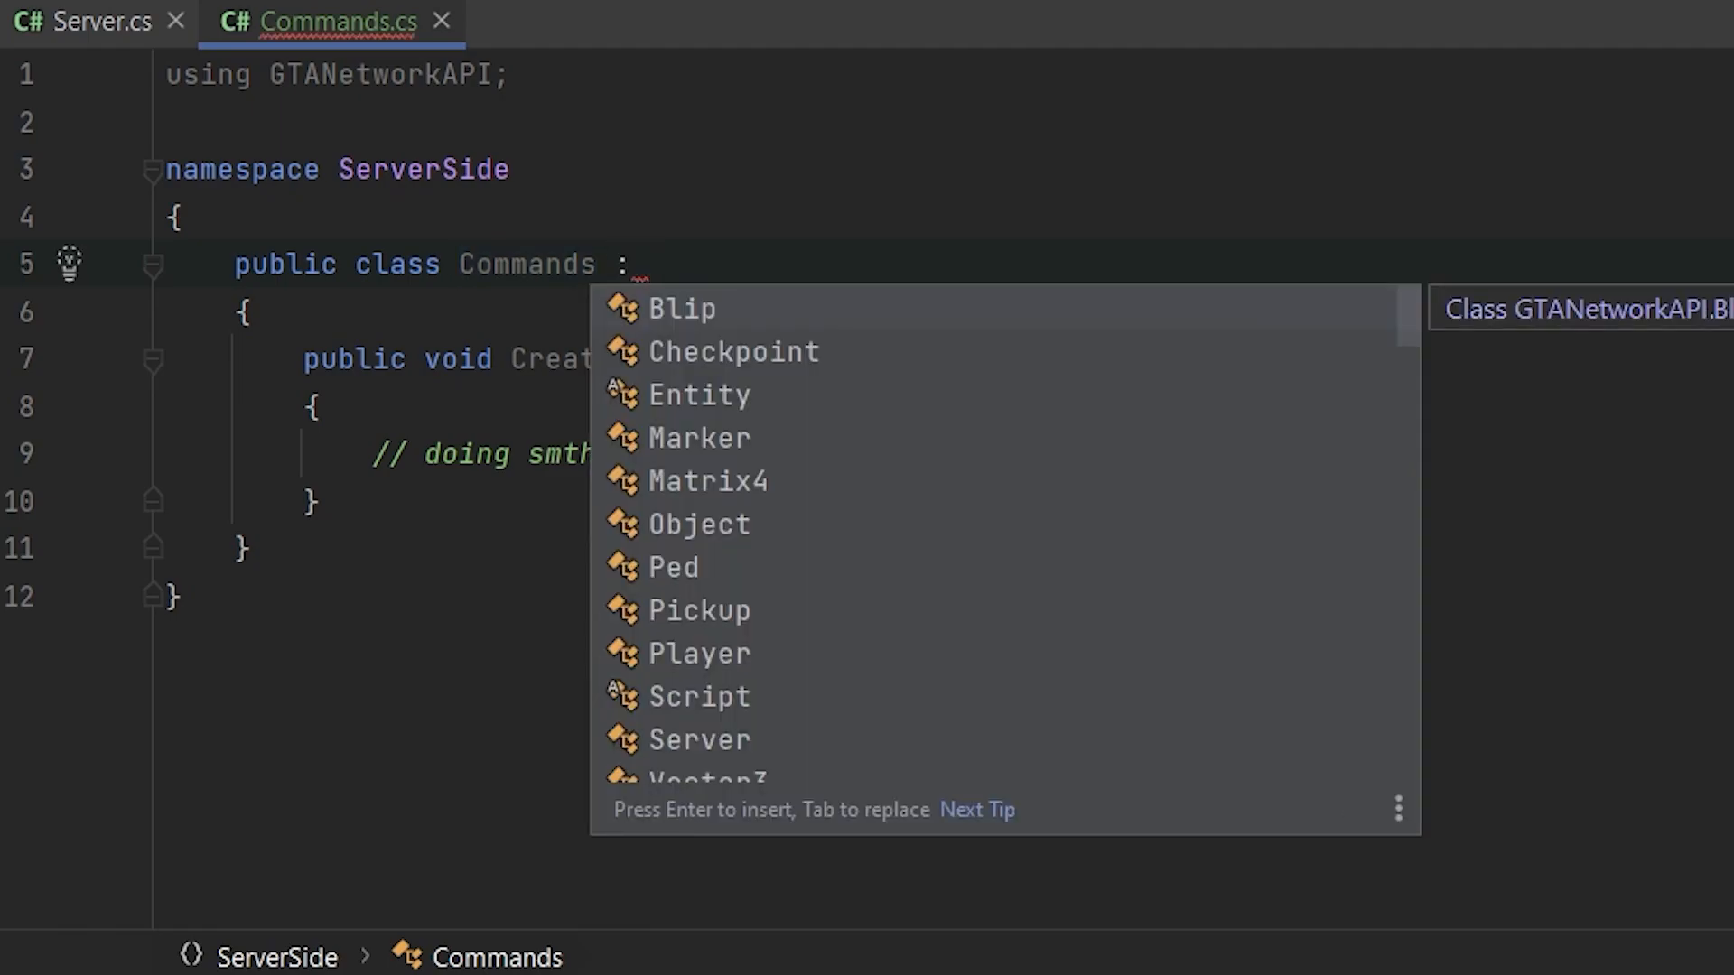
type("Script")
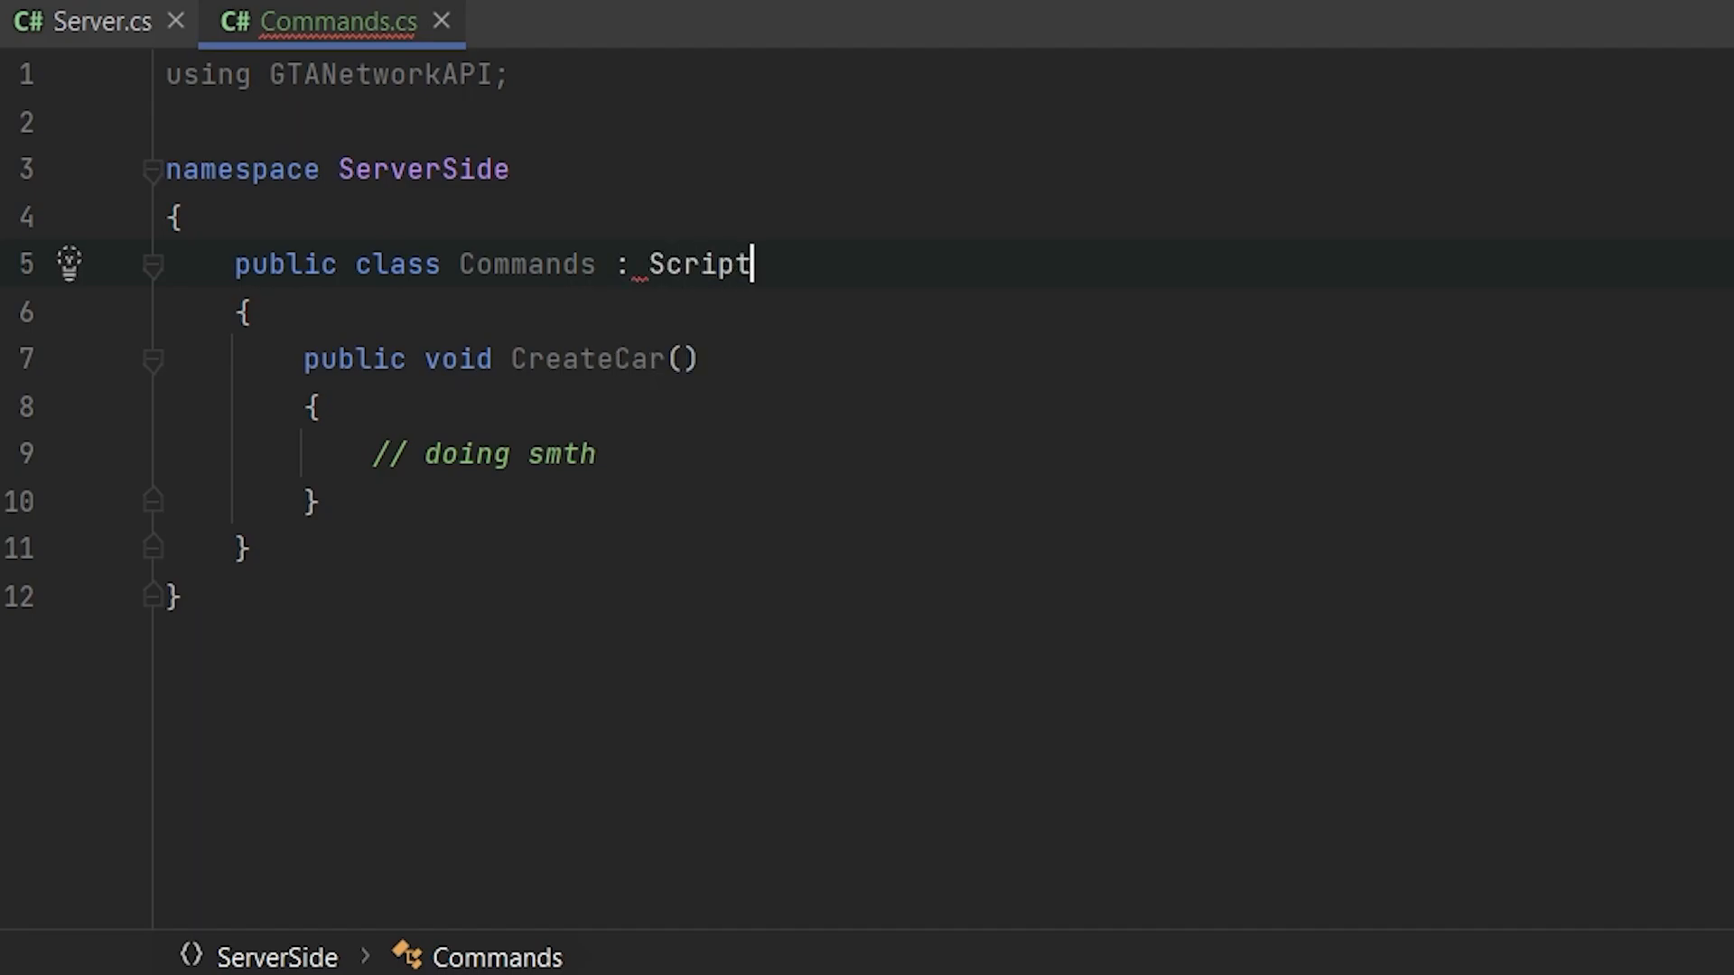
key("Enter")
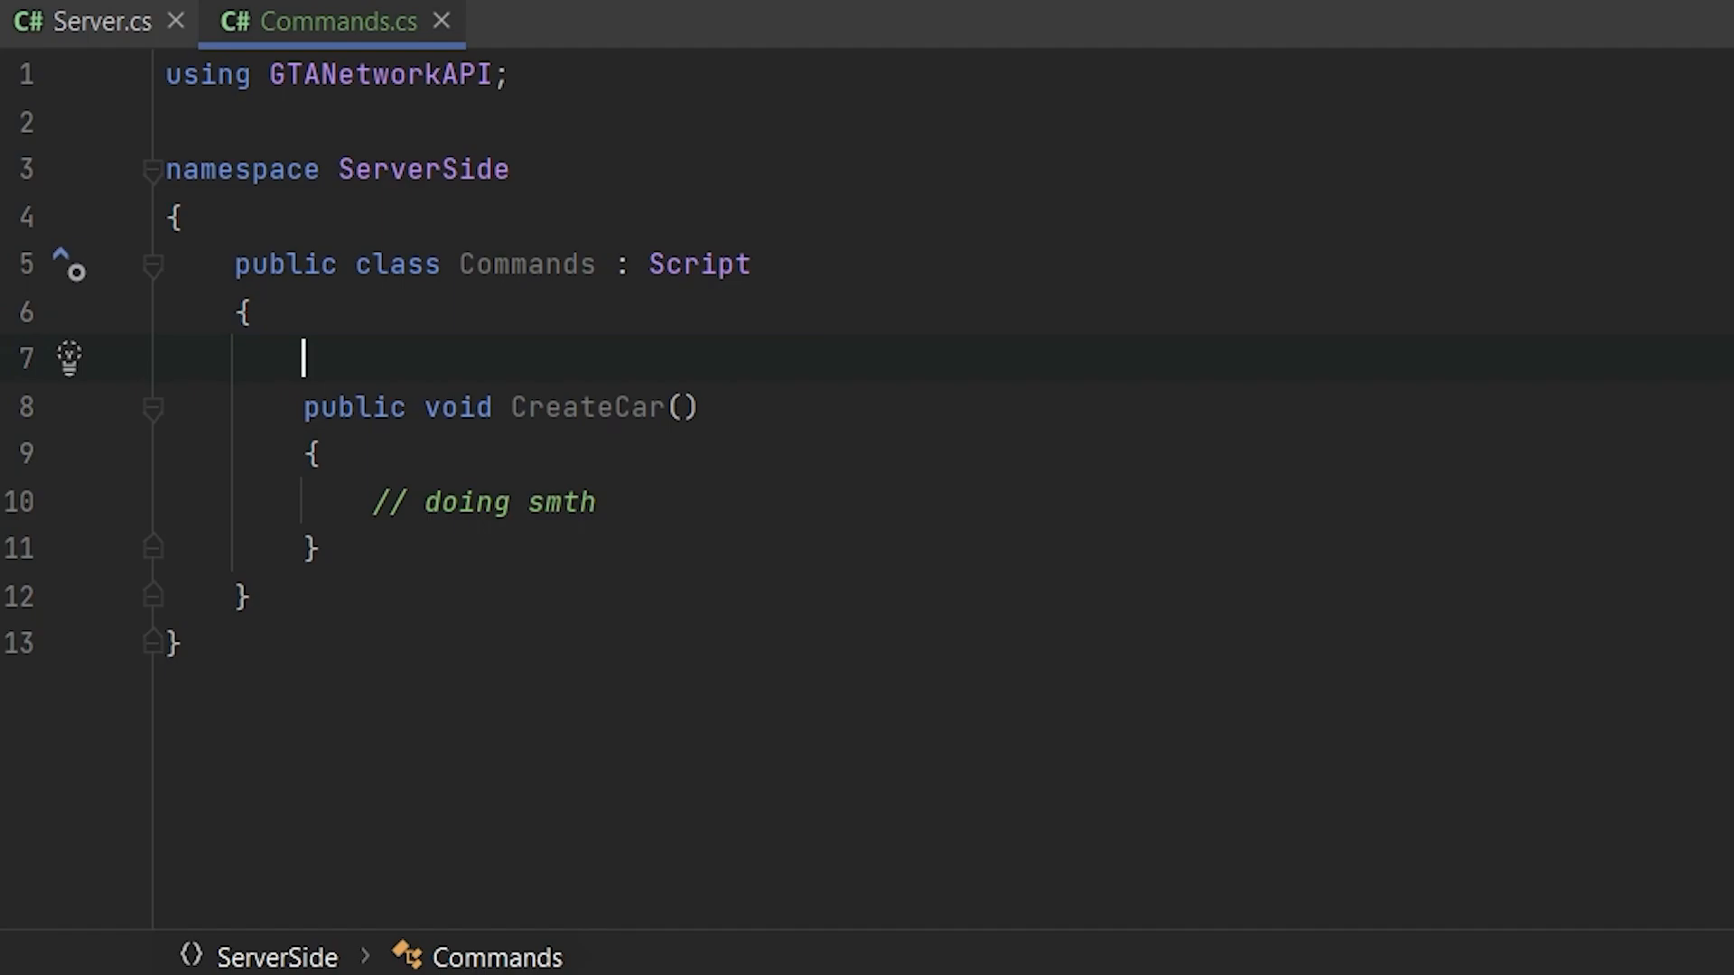
type("[Command]")
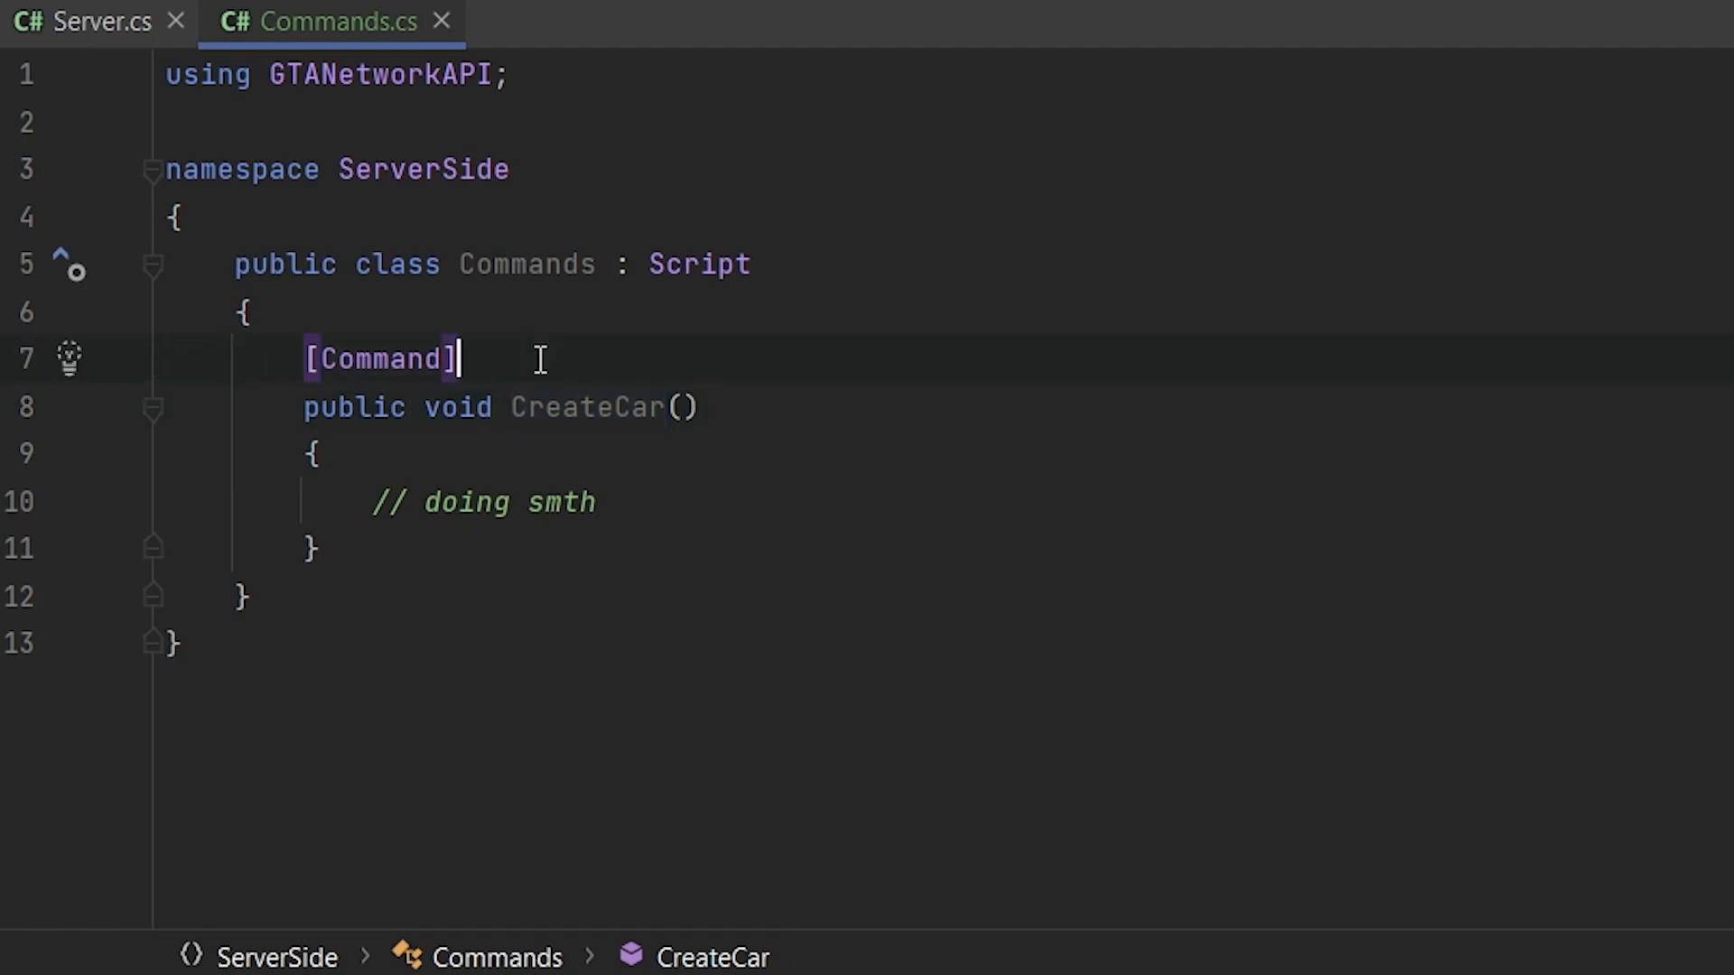
mouse_move(683, 265)
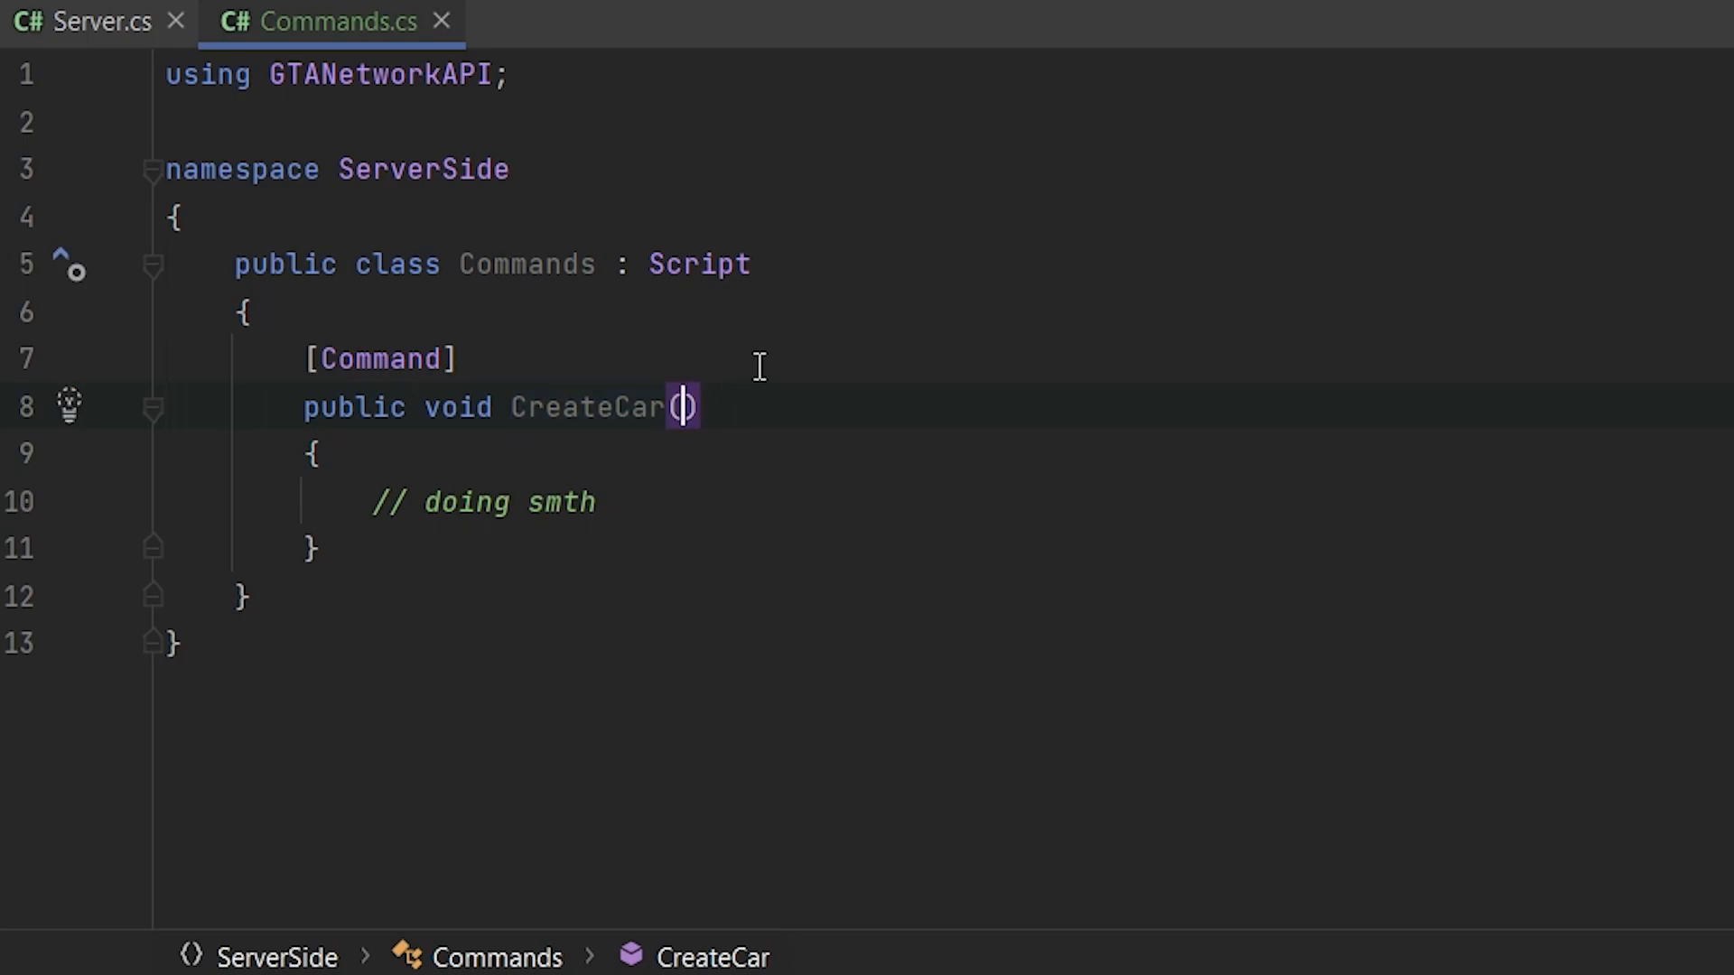
Give CreateCar a Player parameter calling NAPI.Vehicle.CreateVehicle with Adder, player.Position, player.Heading, then build.
type("Player")
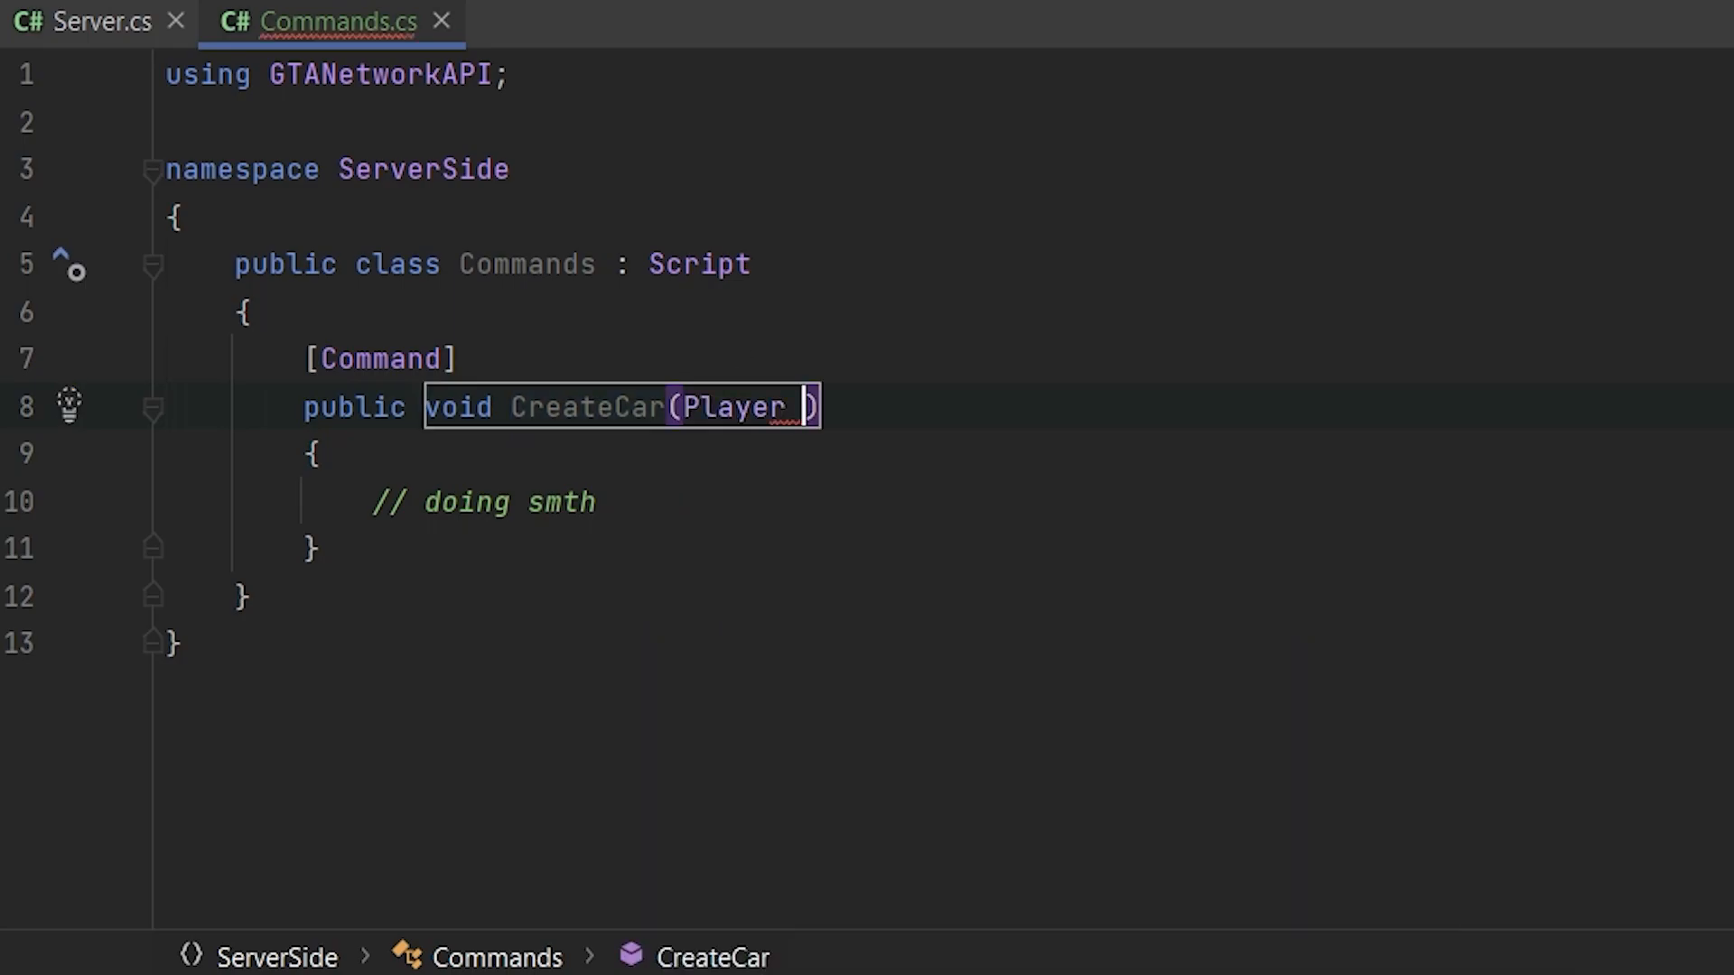
type("player")
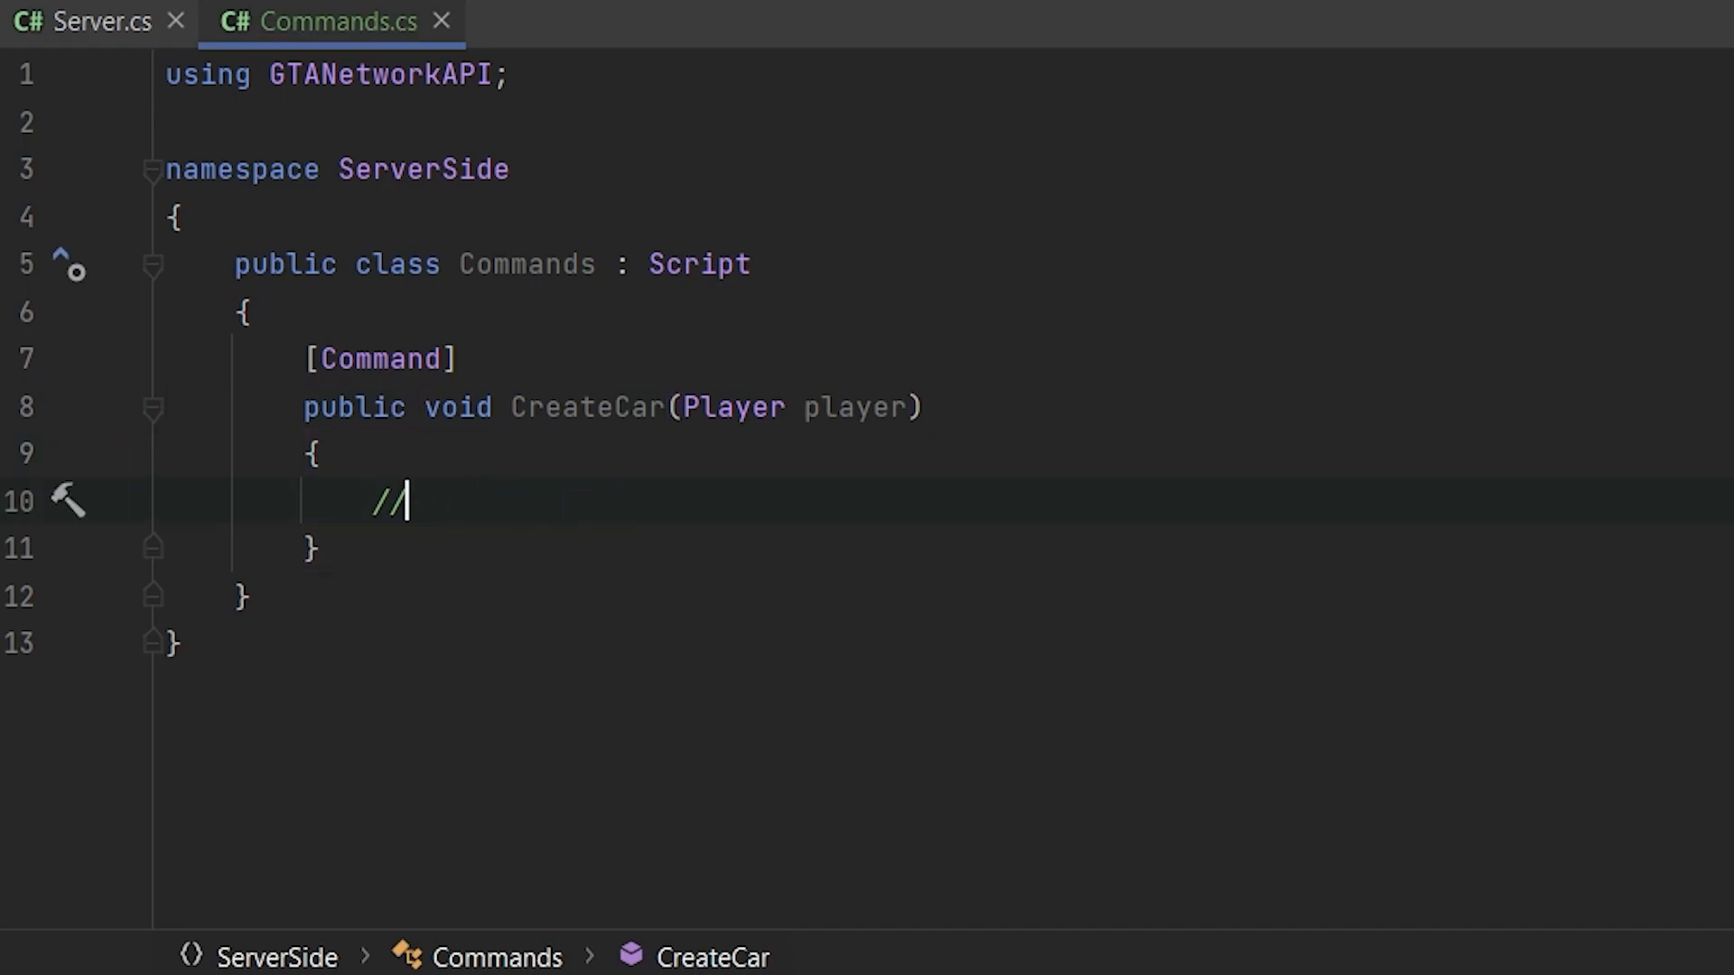
type("NAPI.")
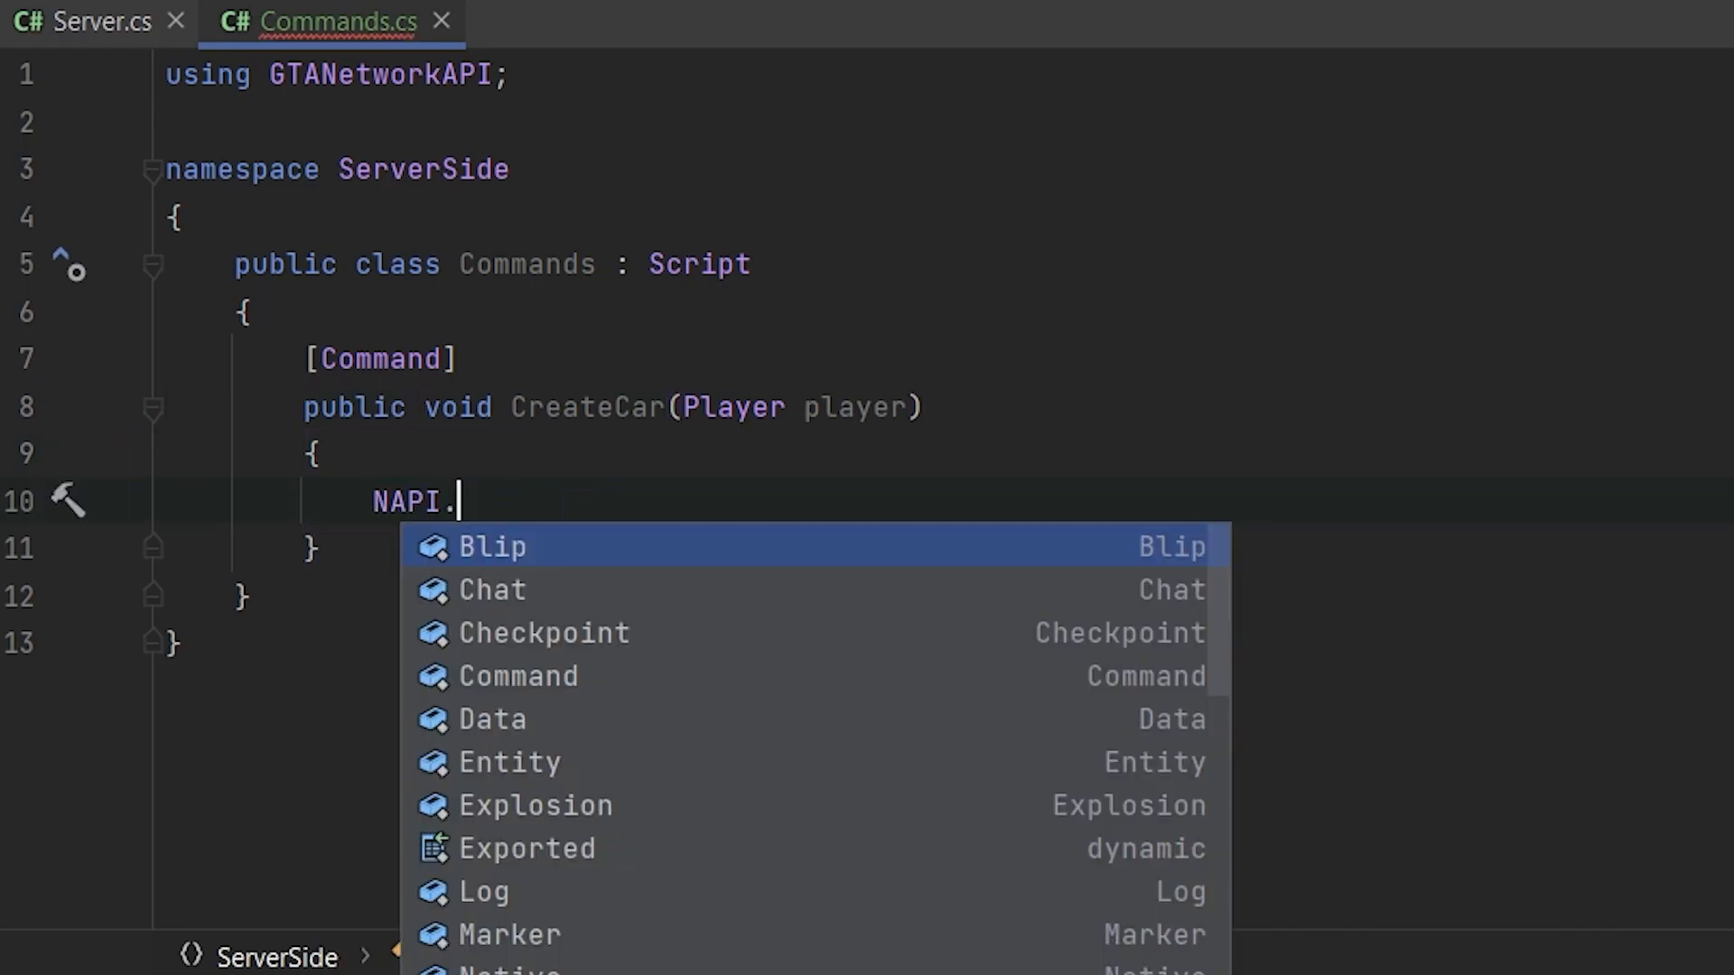
type("Vehicle.CreateVehicle(VehicleHash.Adder,")
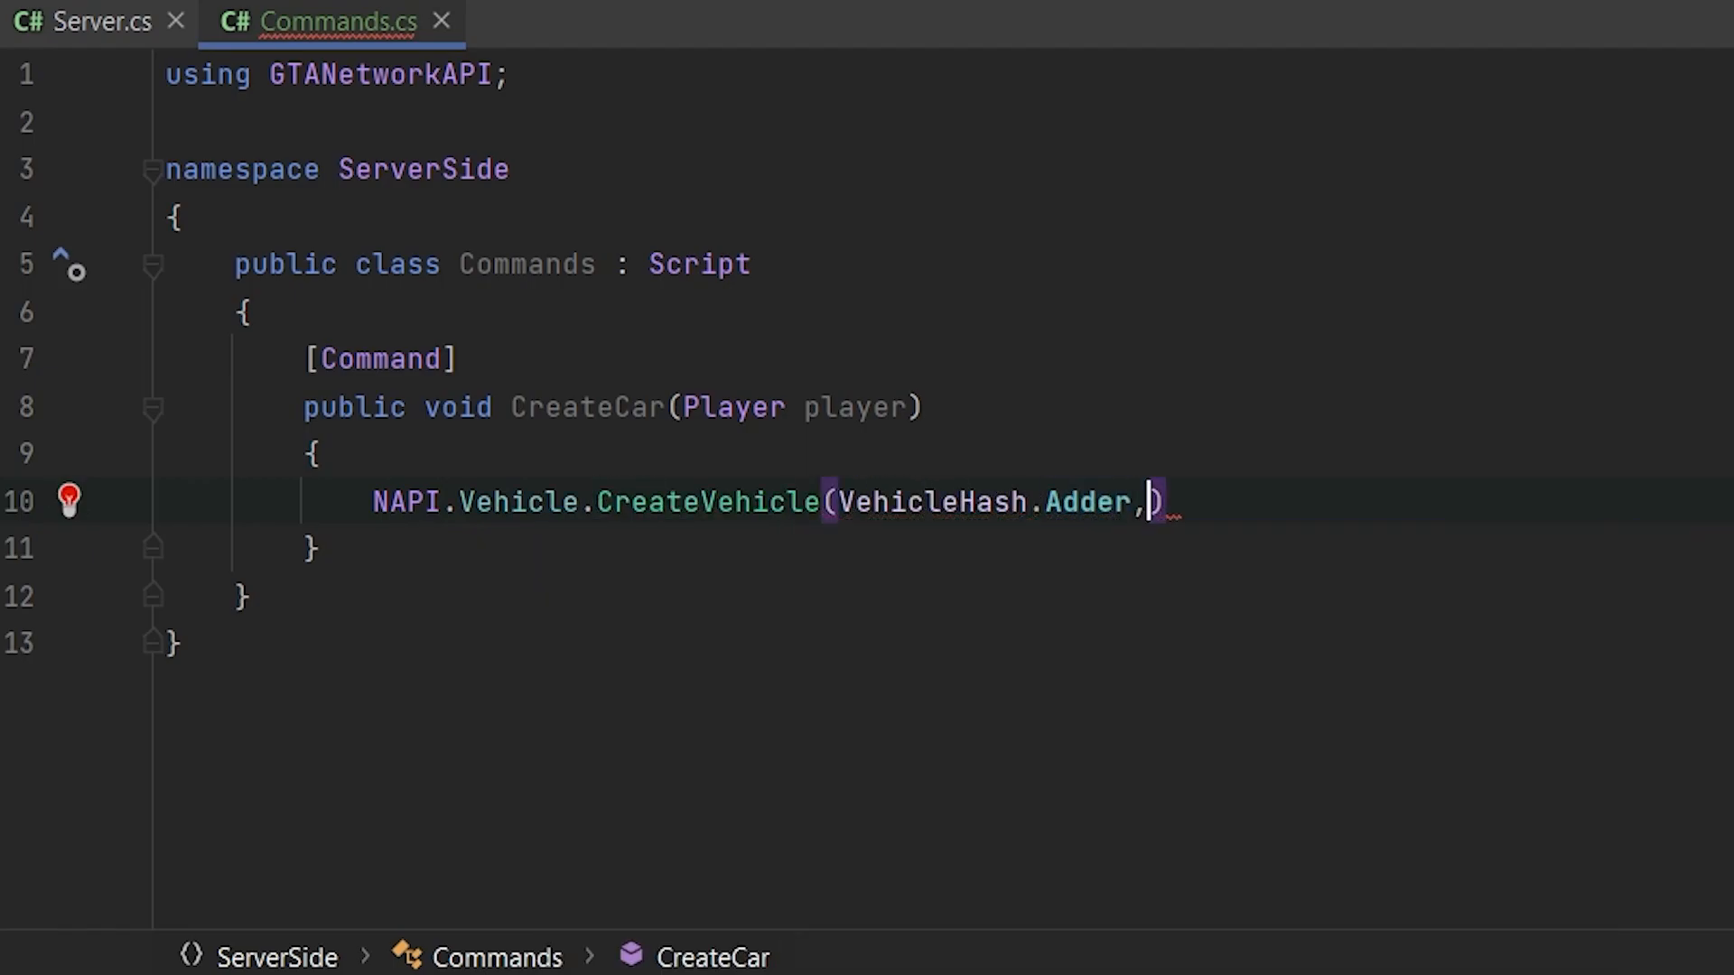
type("player.")
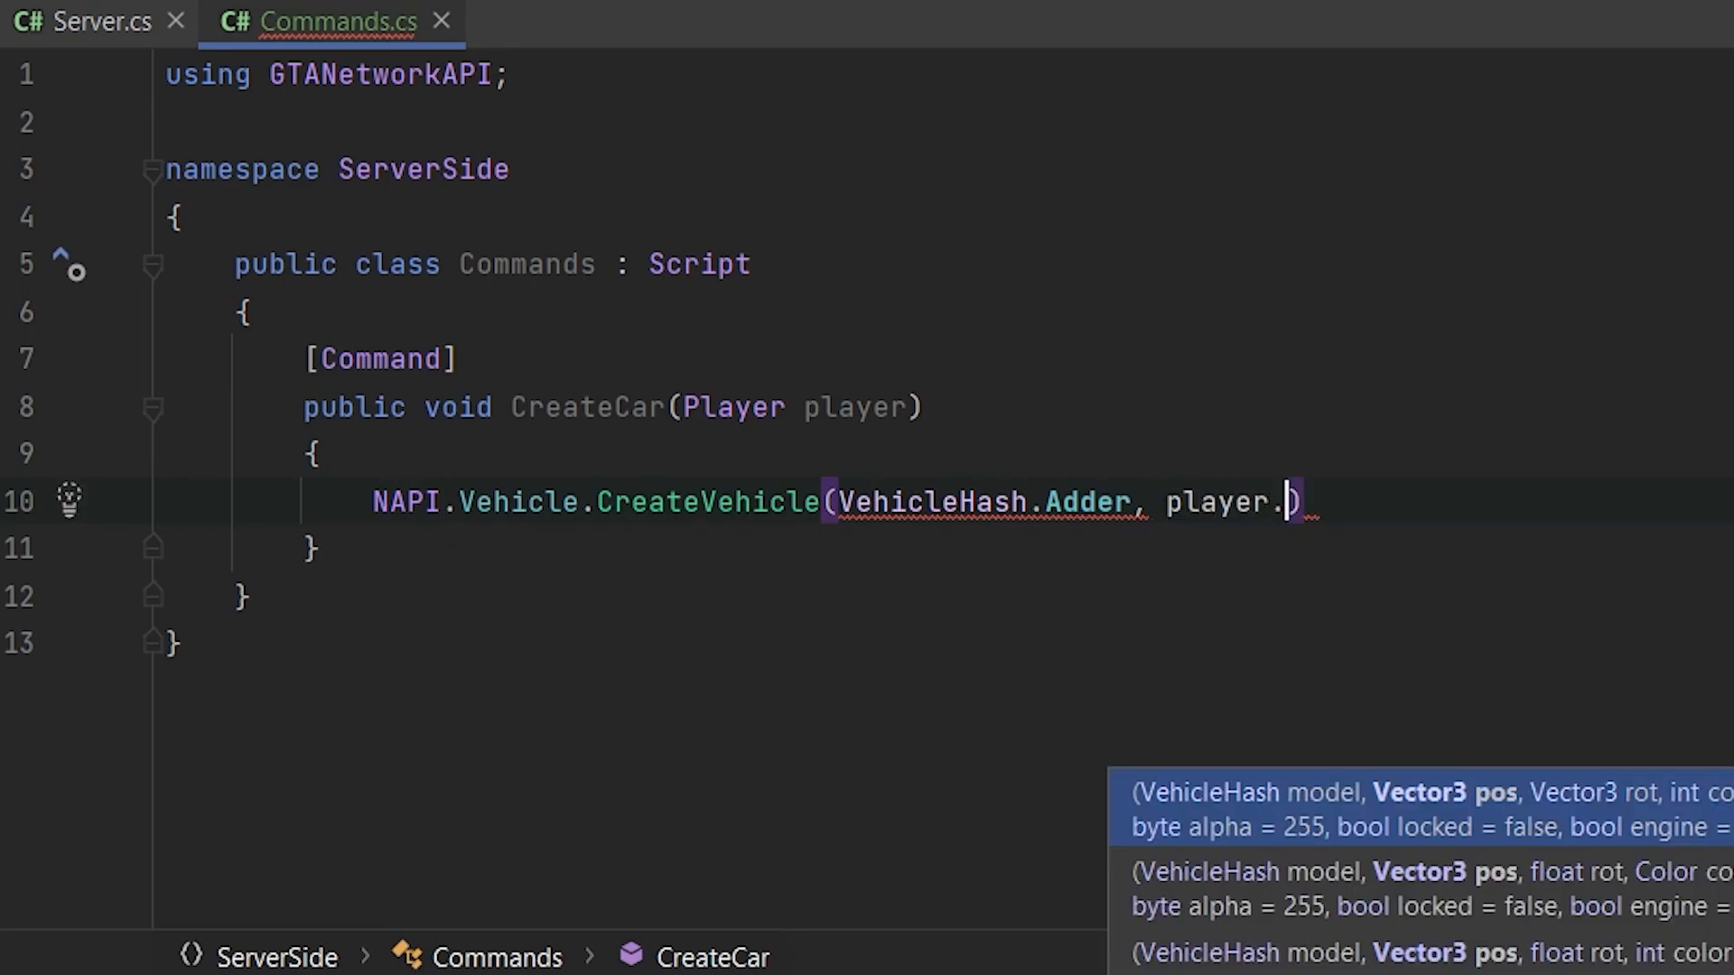
type("Position, ppl")
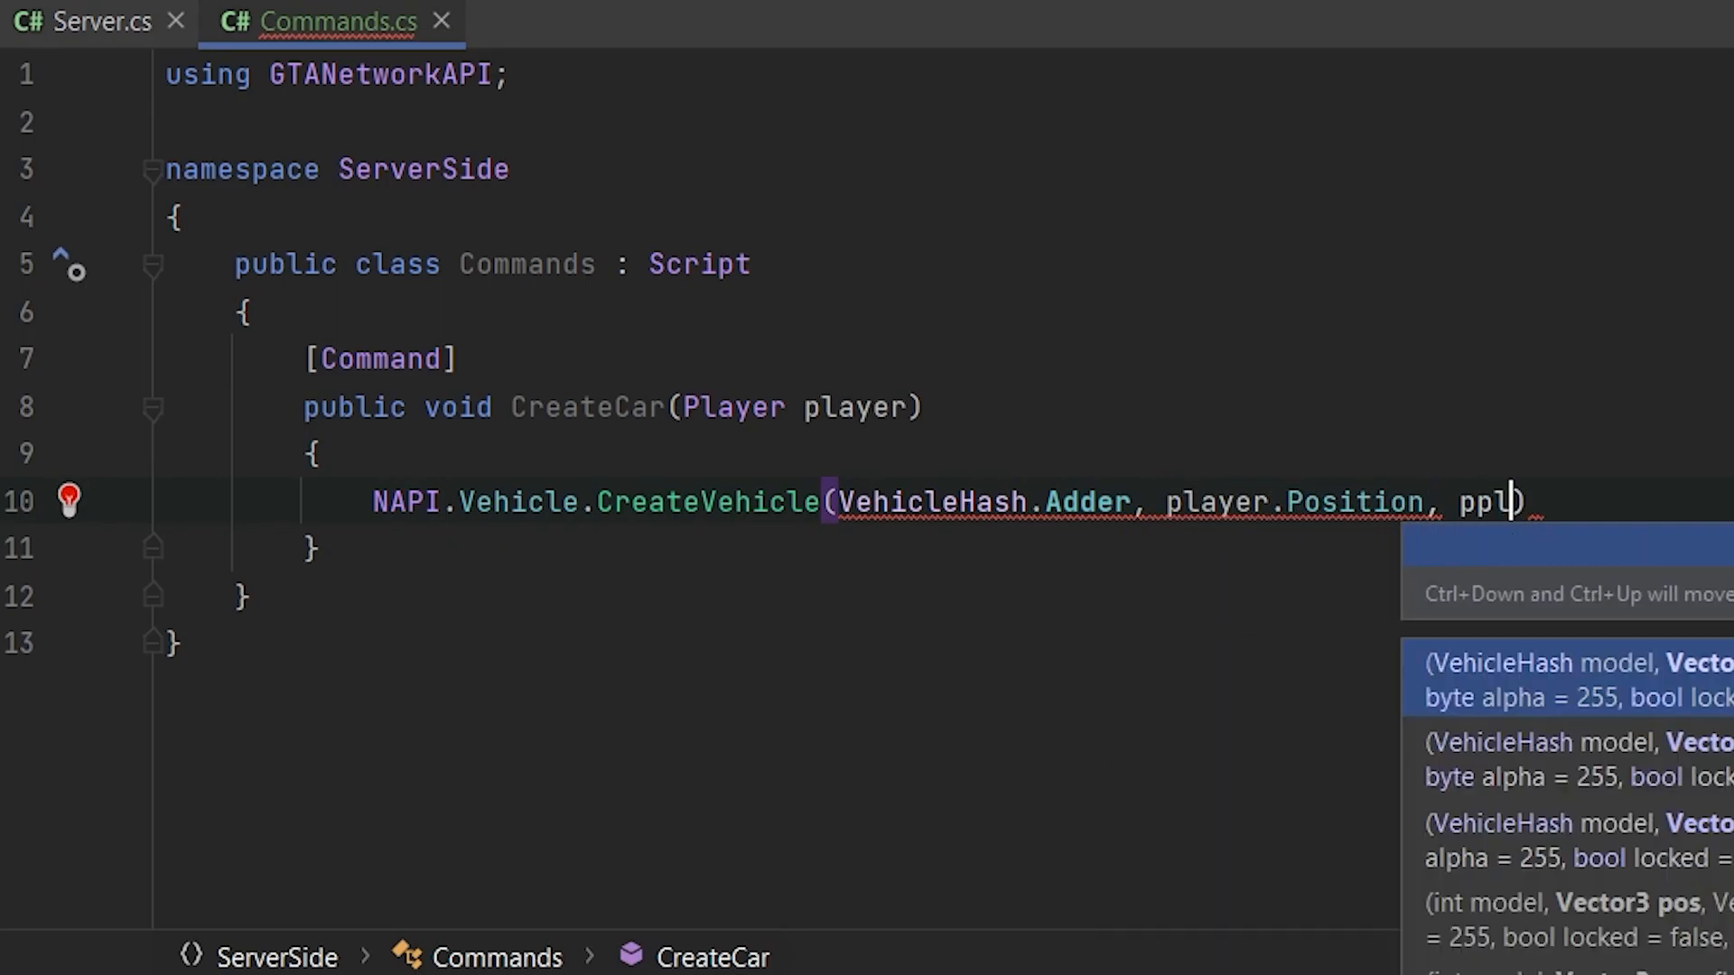
type("layer.heading, 131, 131")
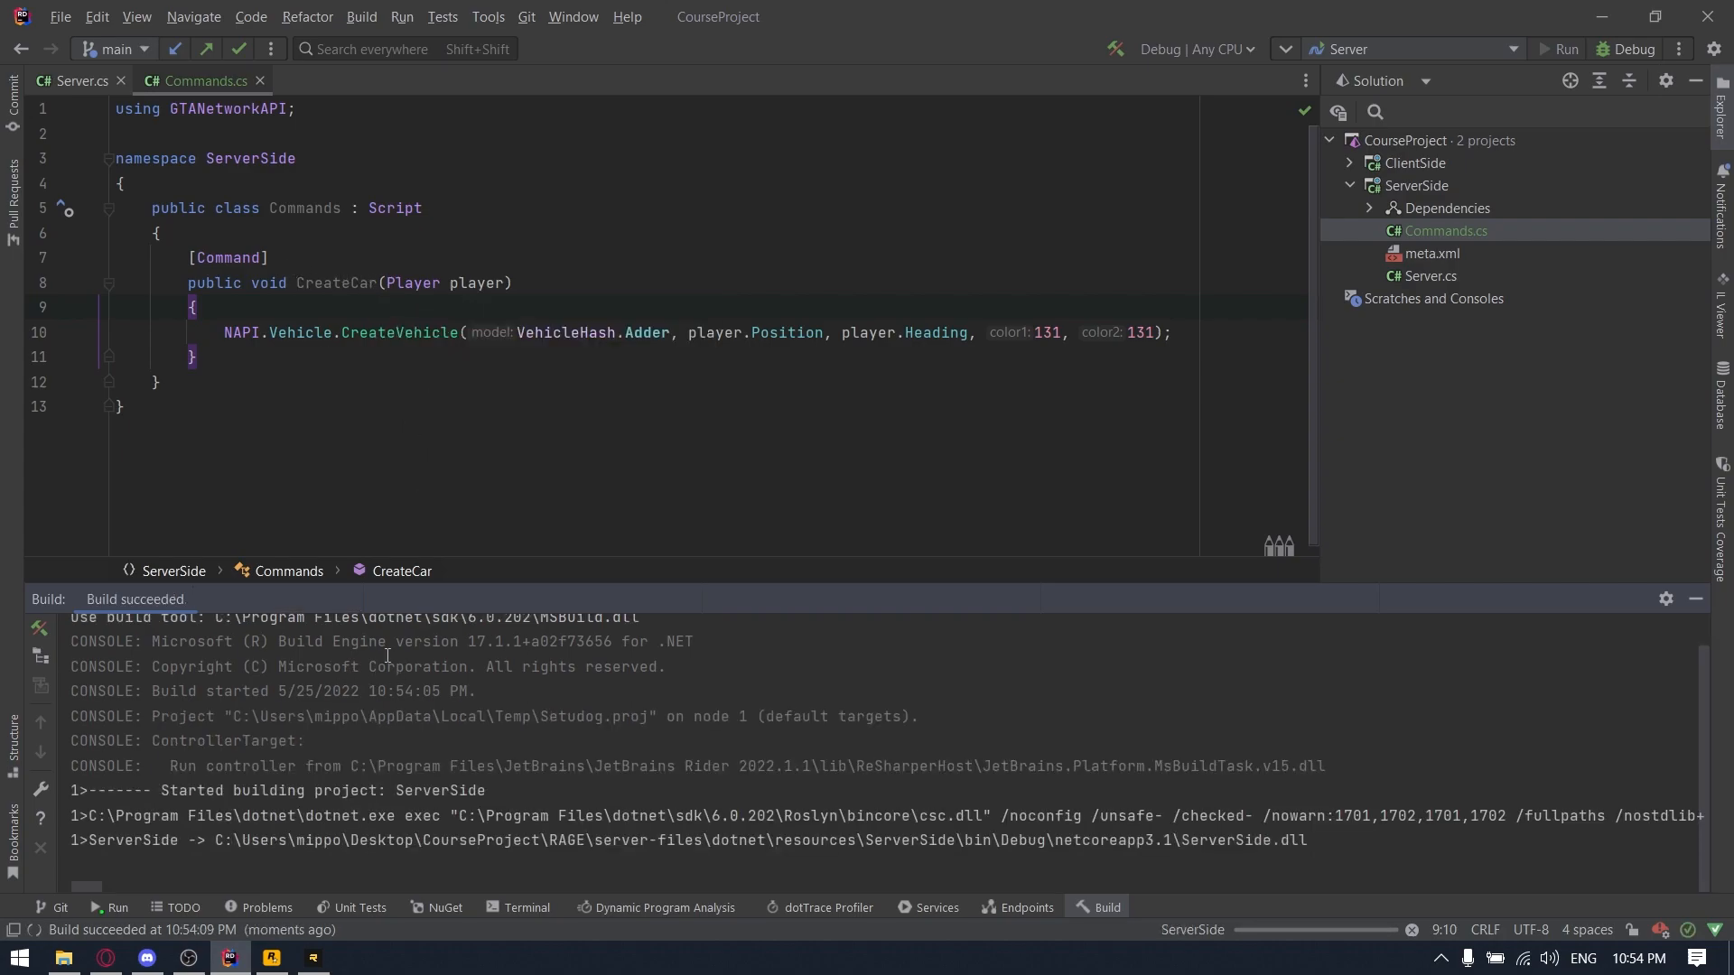
left_click(1565, 48)
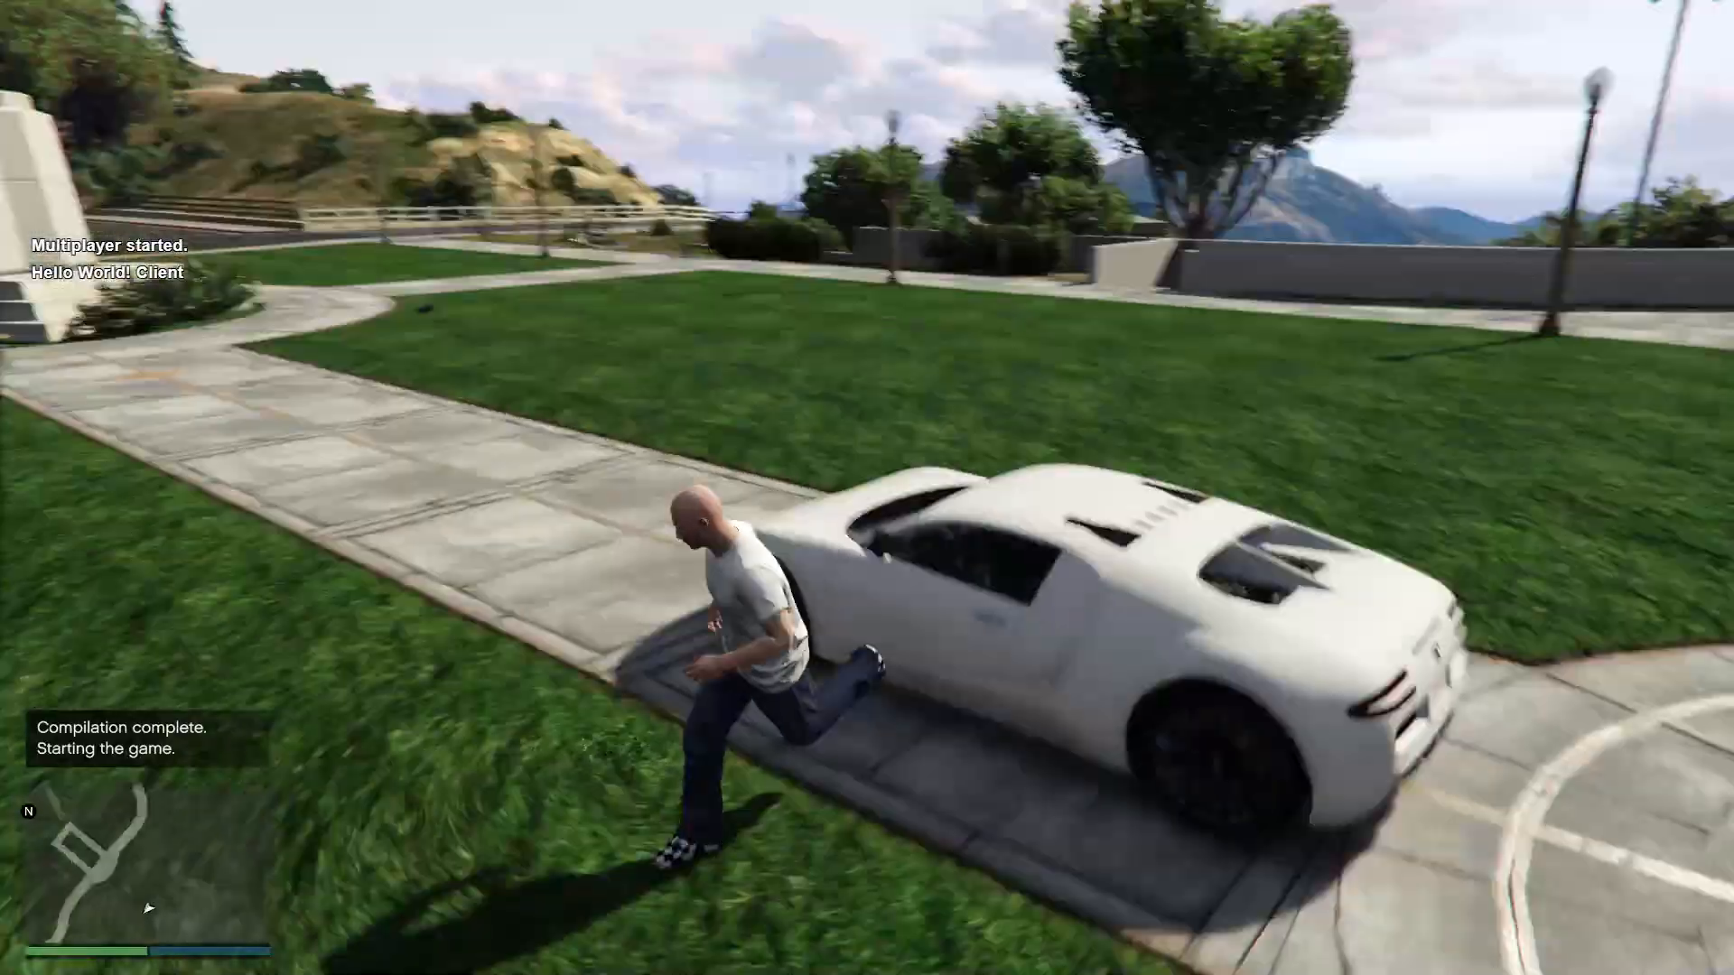
Move the character in the running game after the spawned car appears.
key("w")
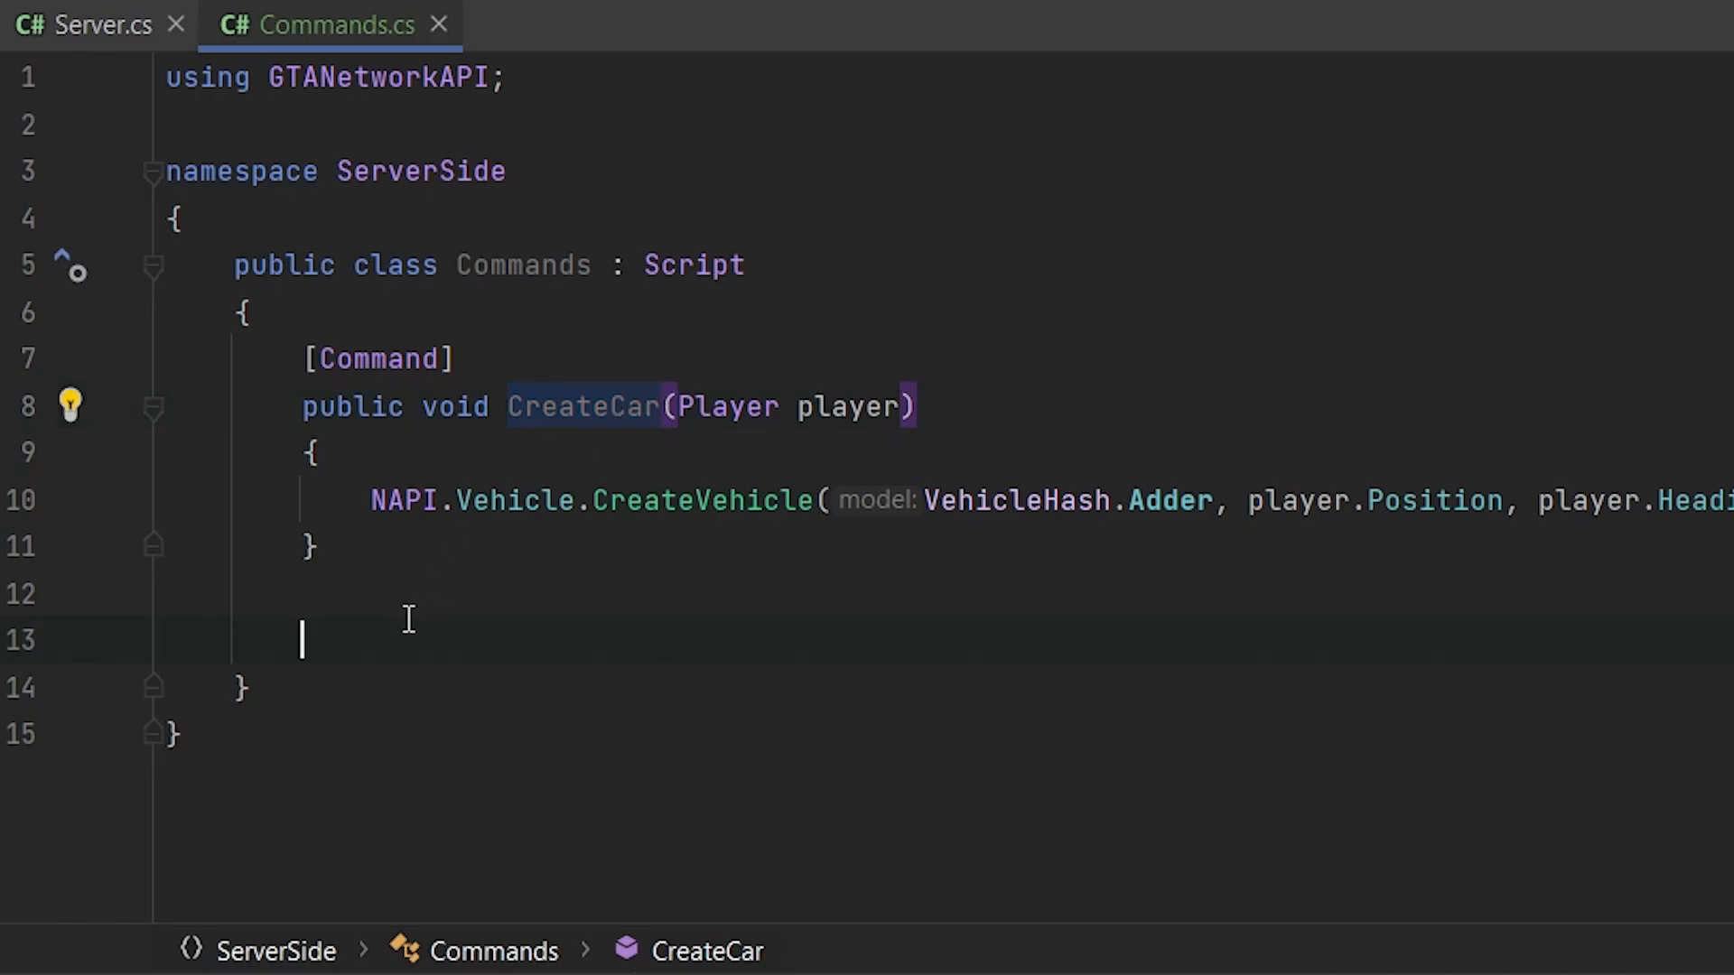
Add a [Command("hp")] attribute and start a public void SetHealth method.
type("Command(]")
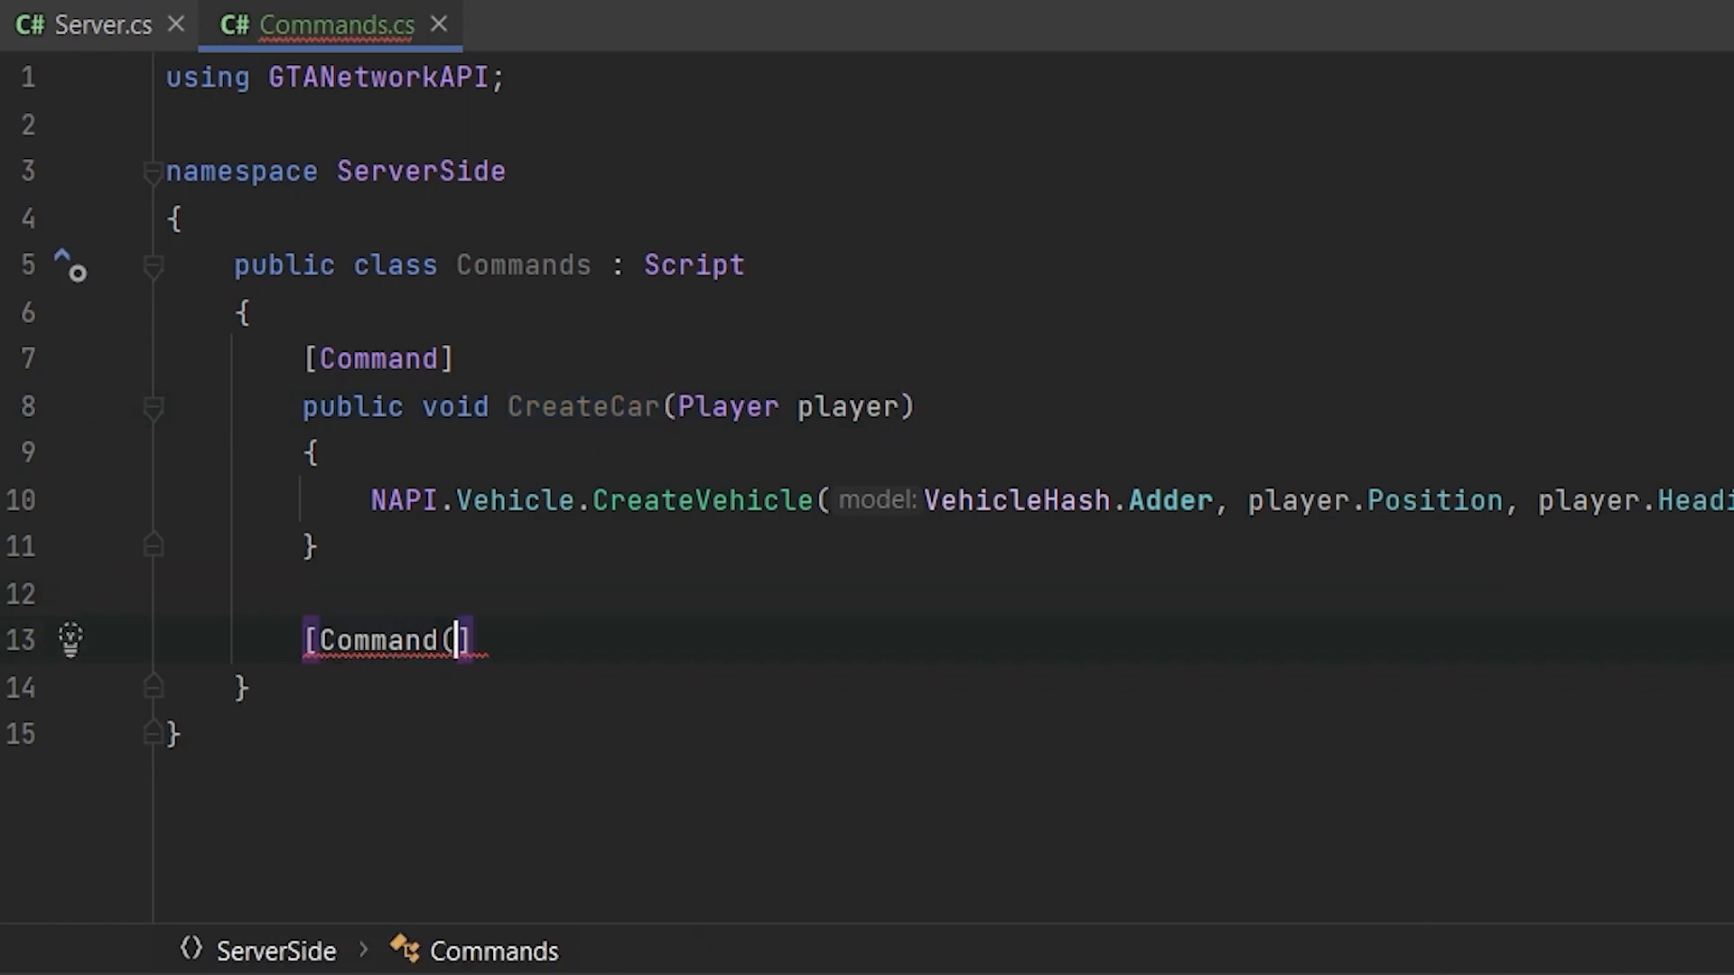
type("(")
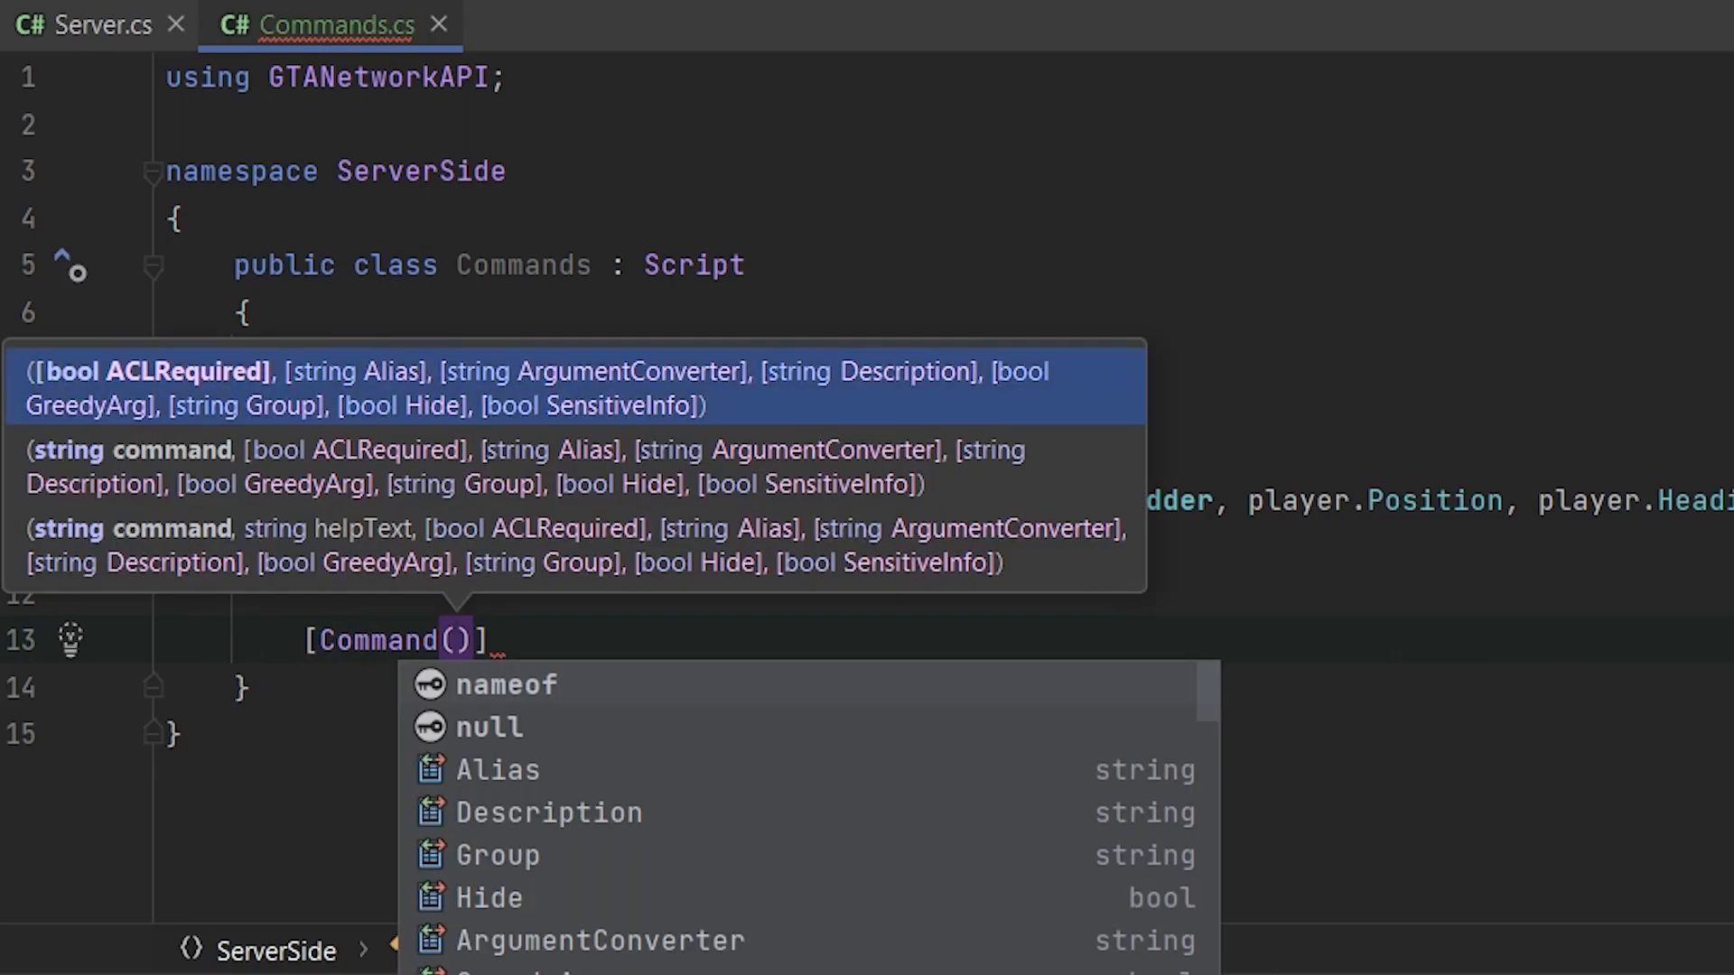
type("\"\"")
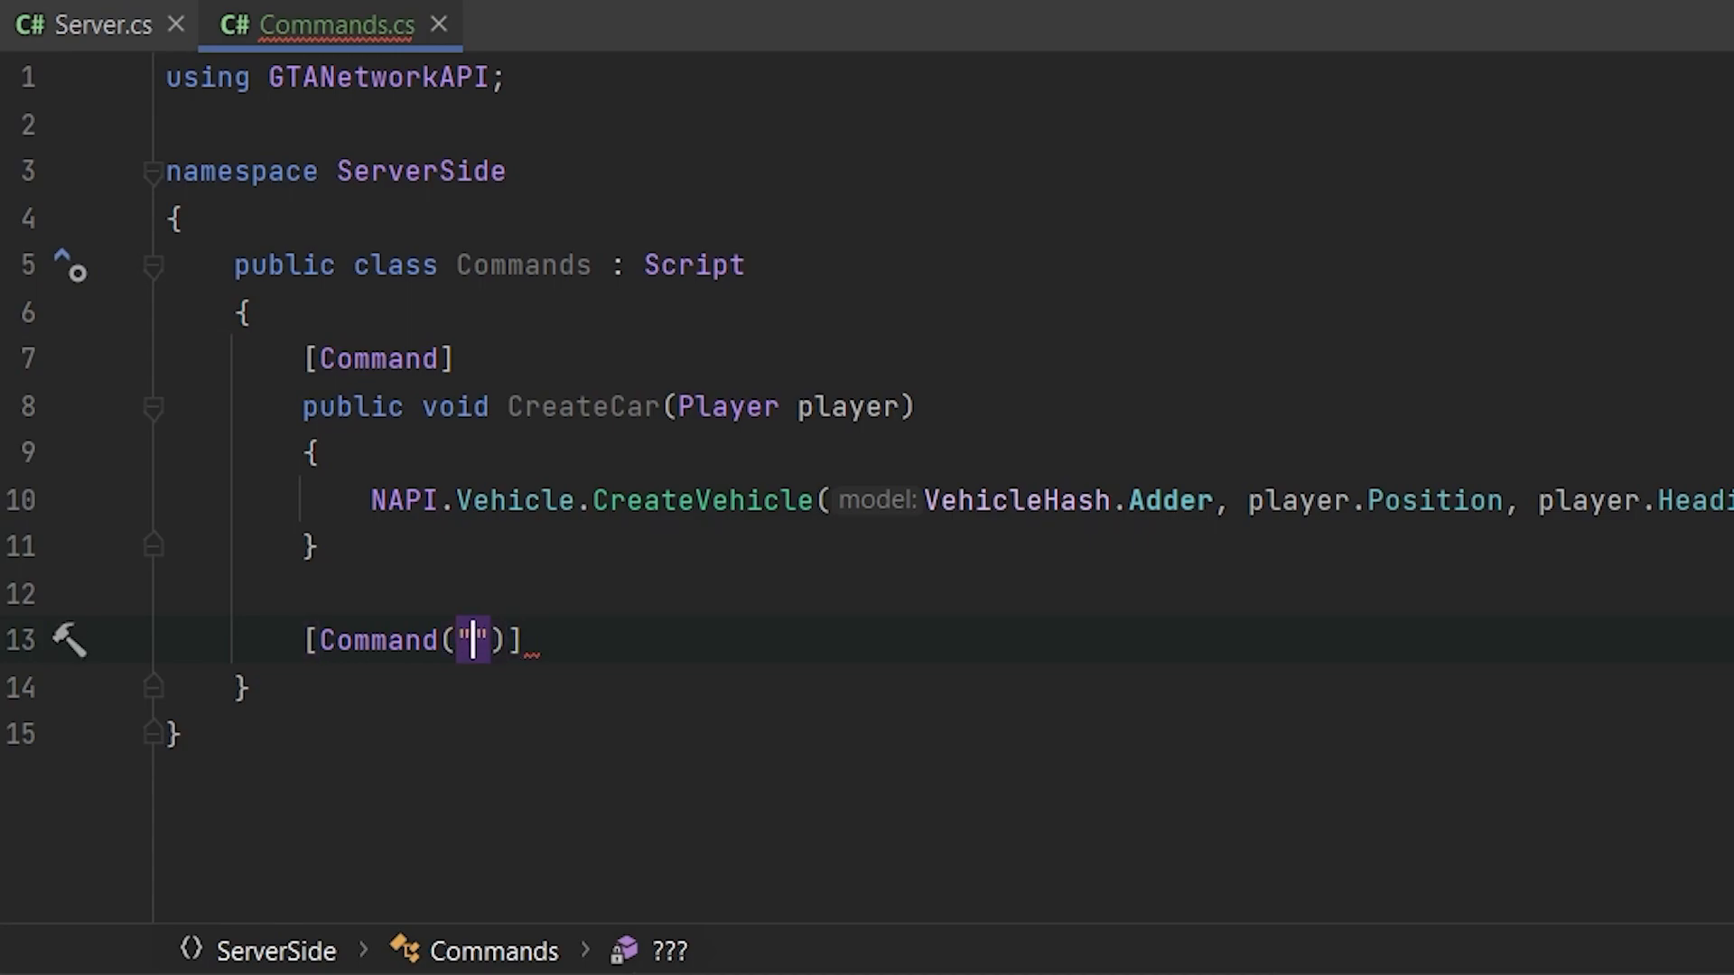
type("hp")
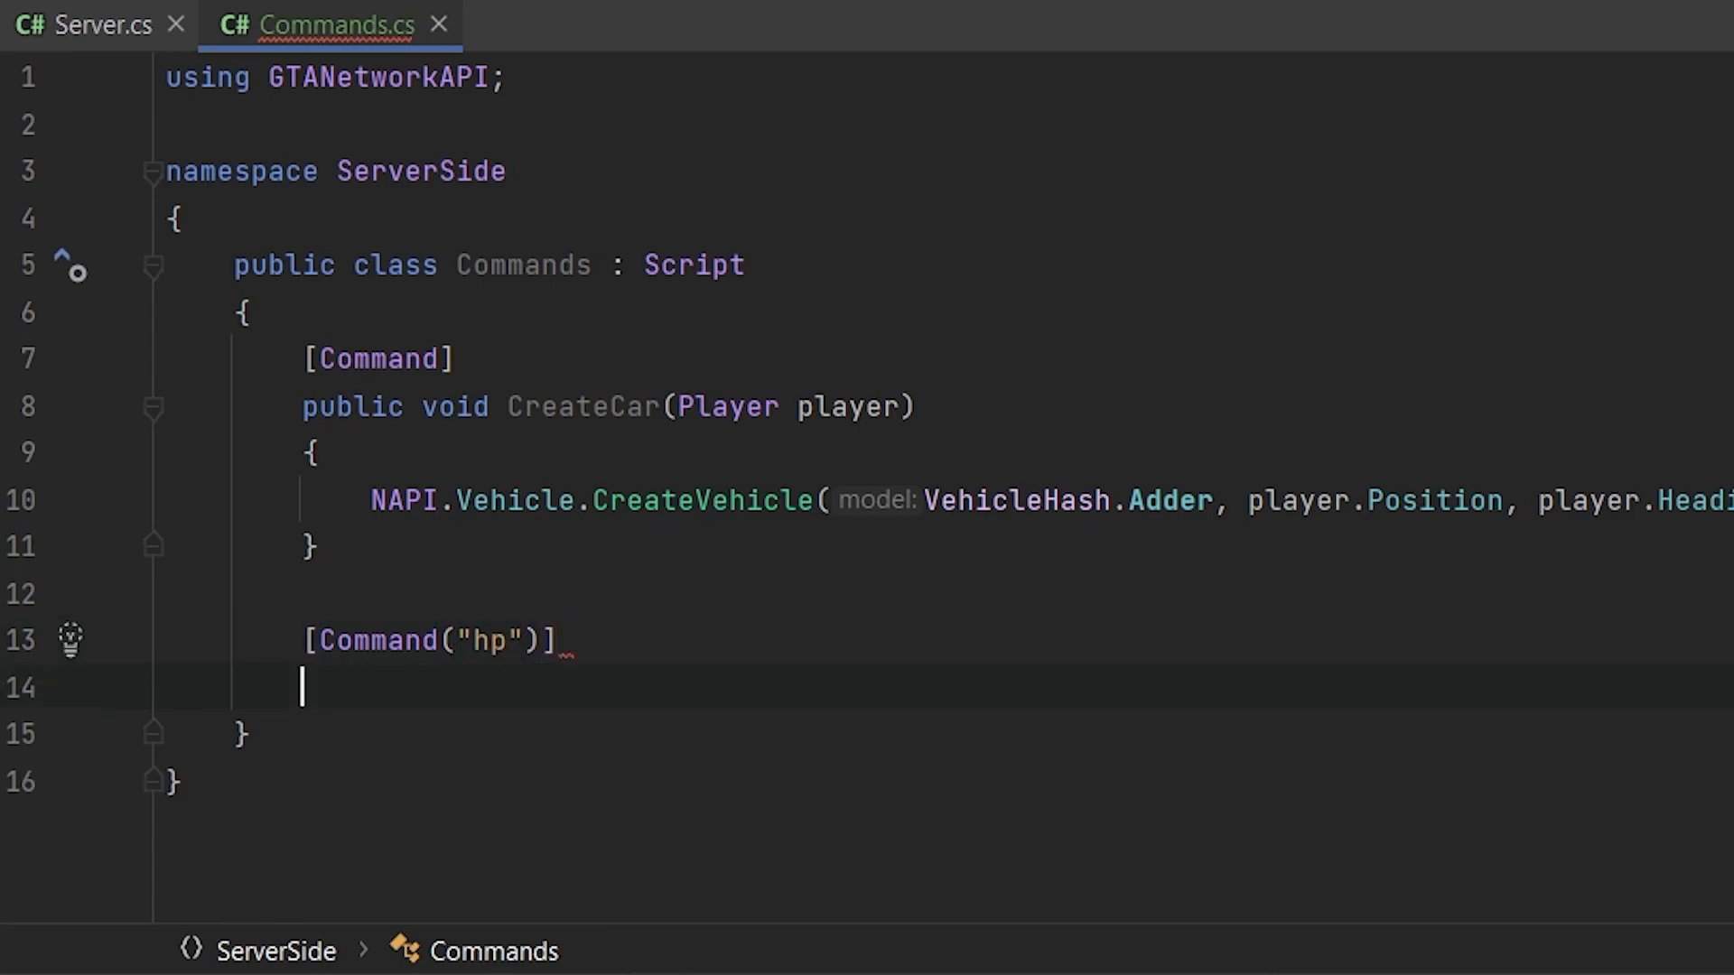
type("public void")
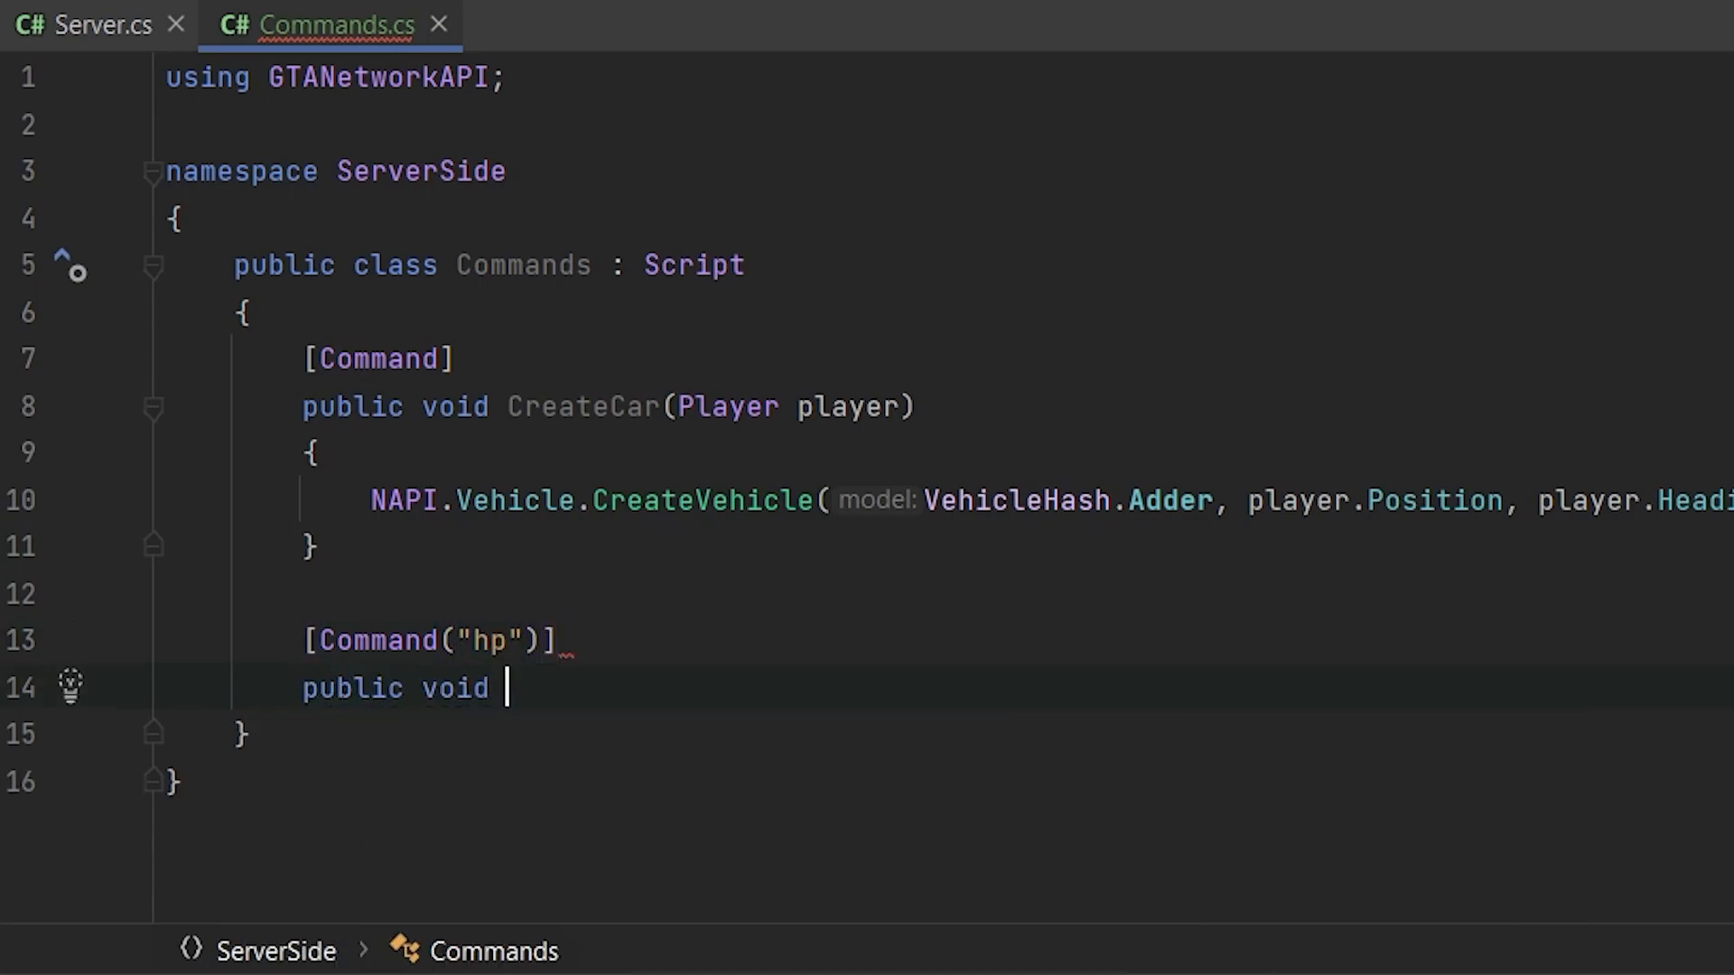
type("SetHealth(Player")
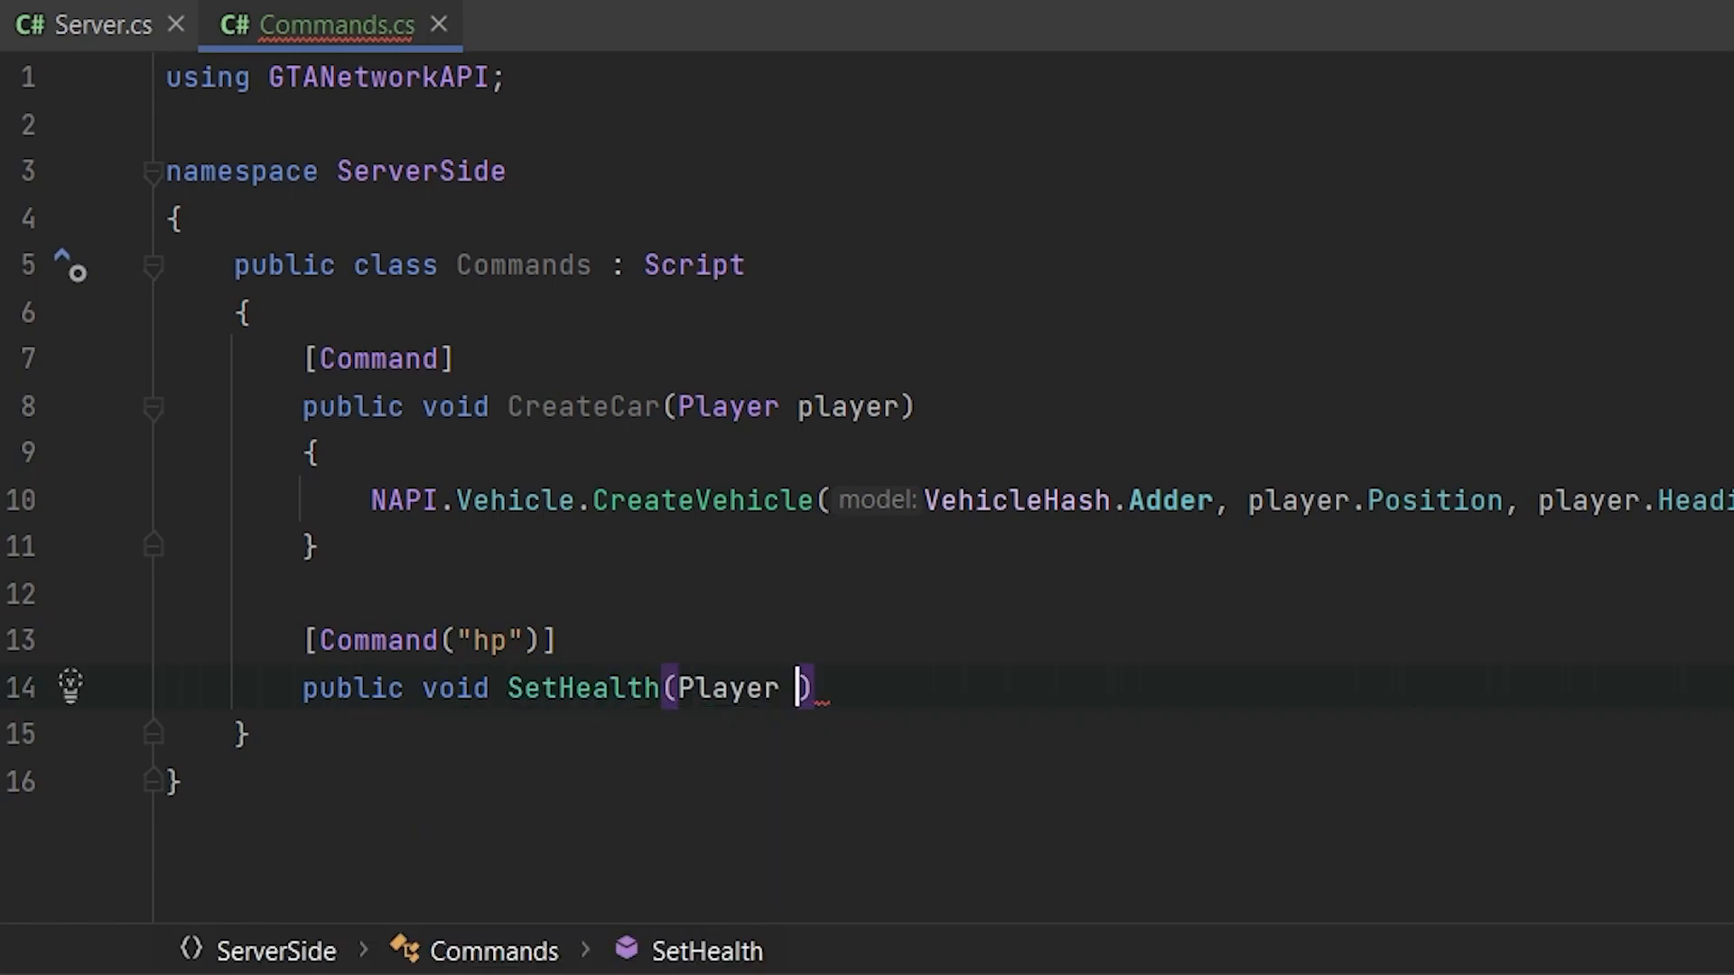
Give SetHealth Player player and int count parameters and assign player.Health = count.
type("player")
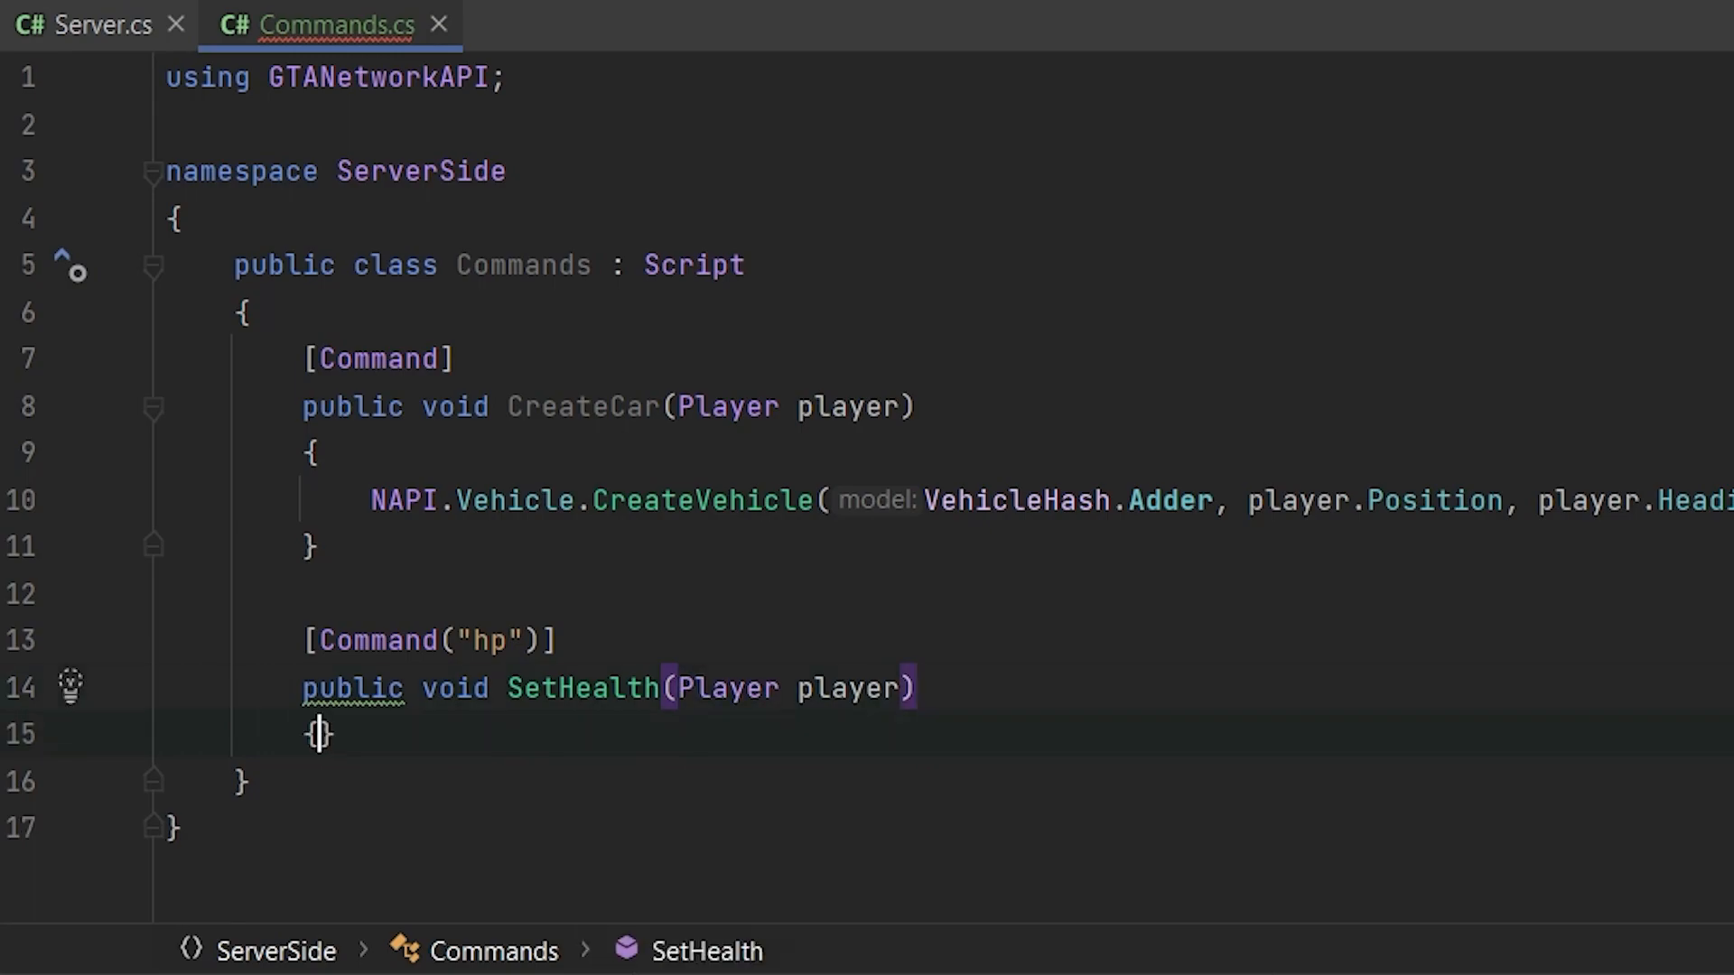
key("enter")
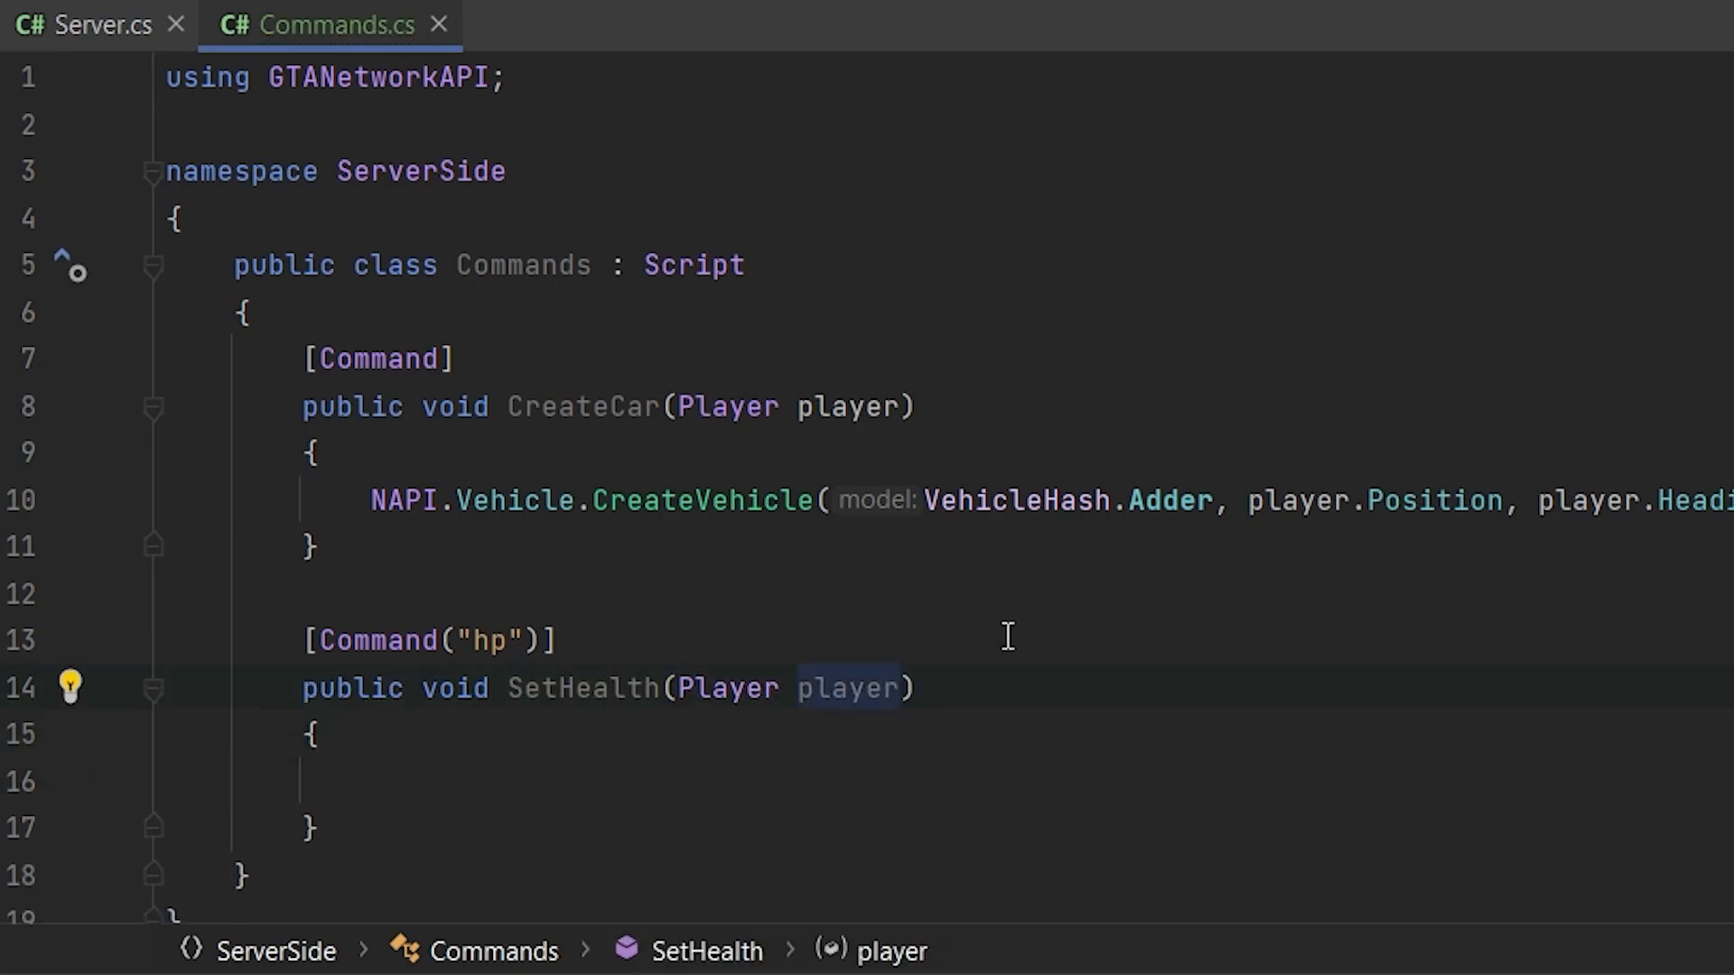
type(", int cop")
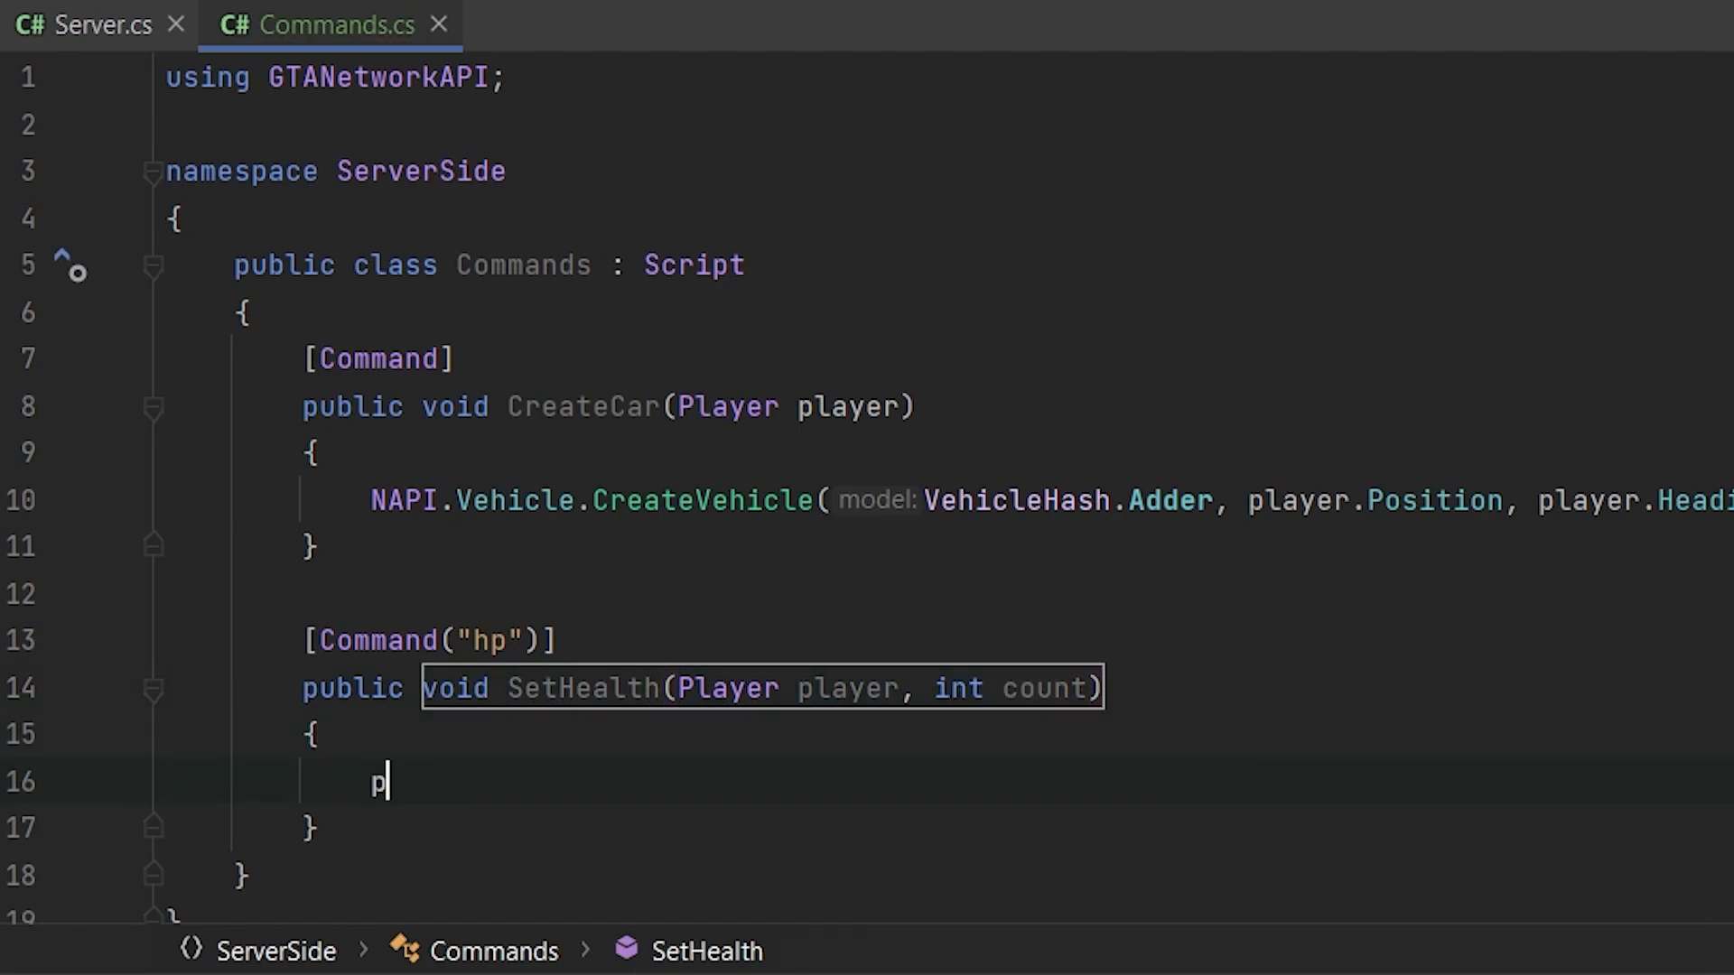
type("layer.health = h")
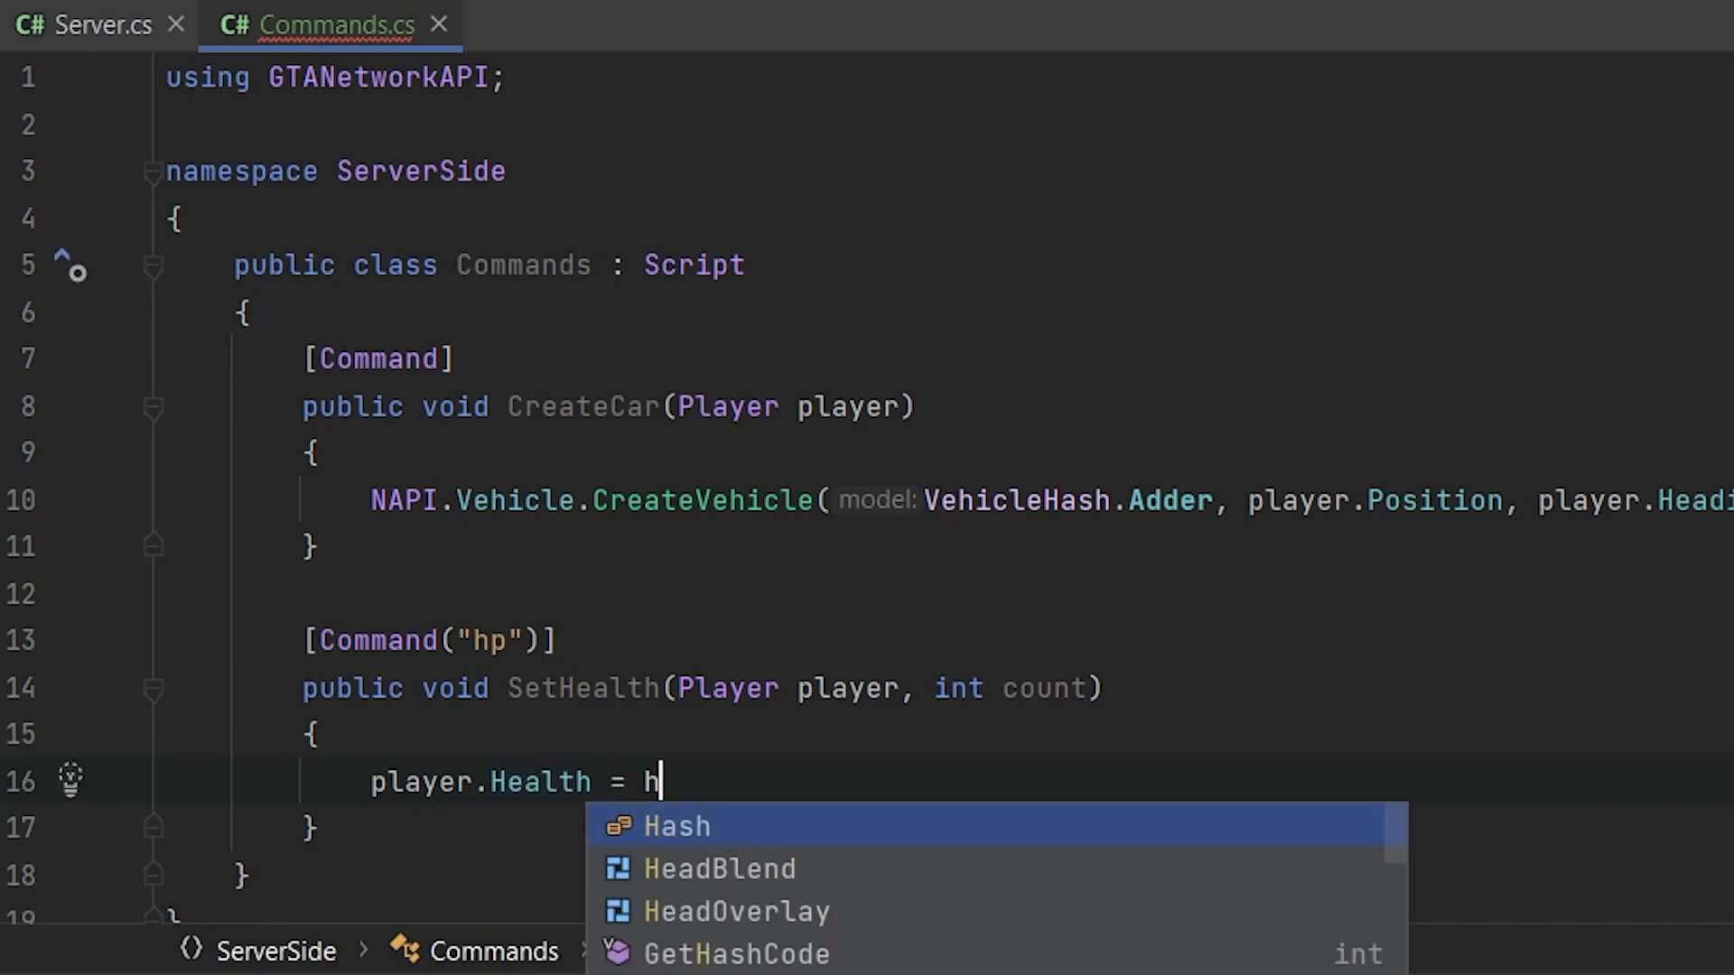
type("count;")
type("[Command")
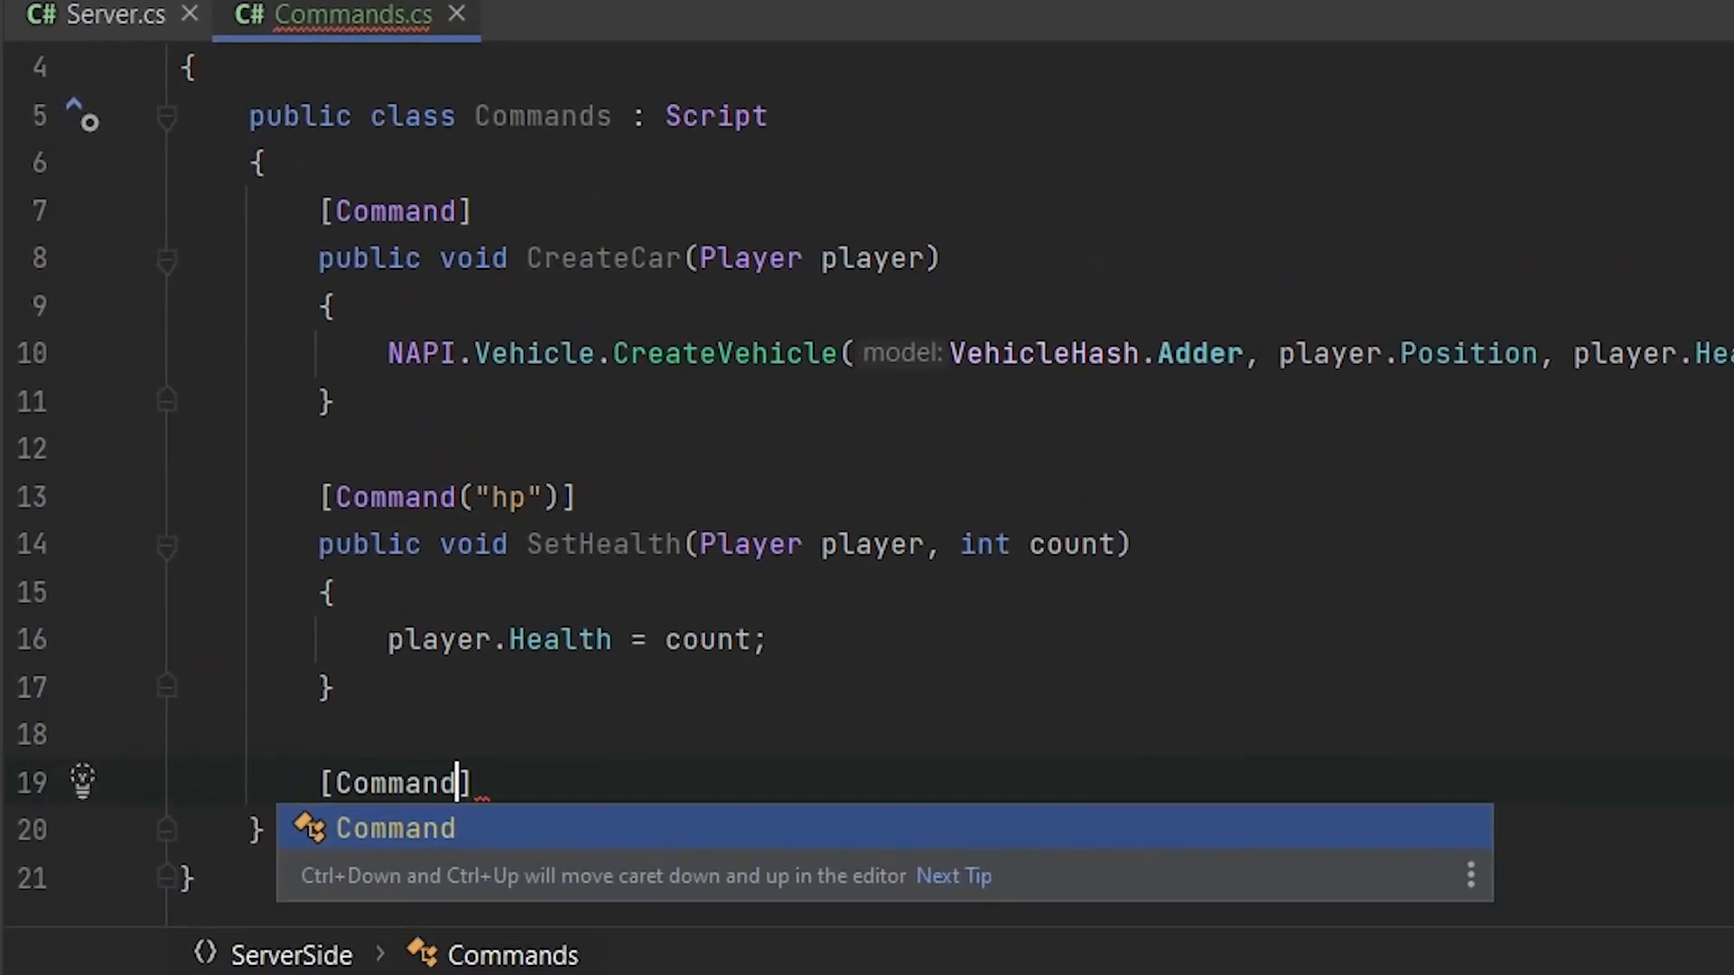
Add a [Command("teleport", Alias = "tp")] attribute and a TeleportPlayer method taking Player player.
type("(\"tele\")")
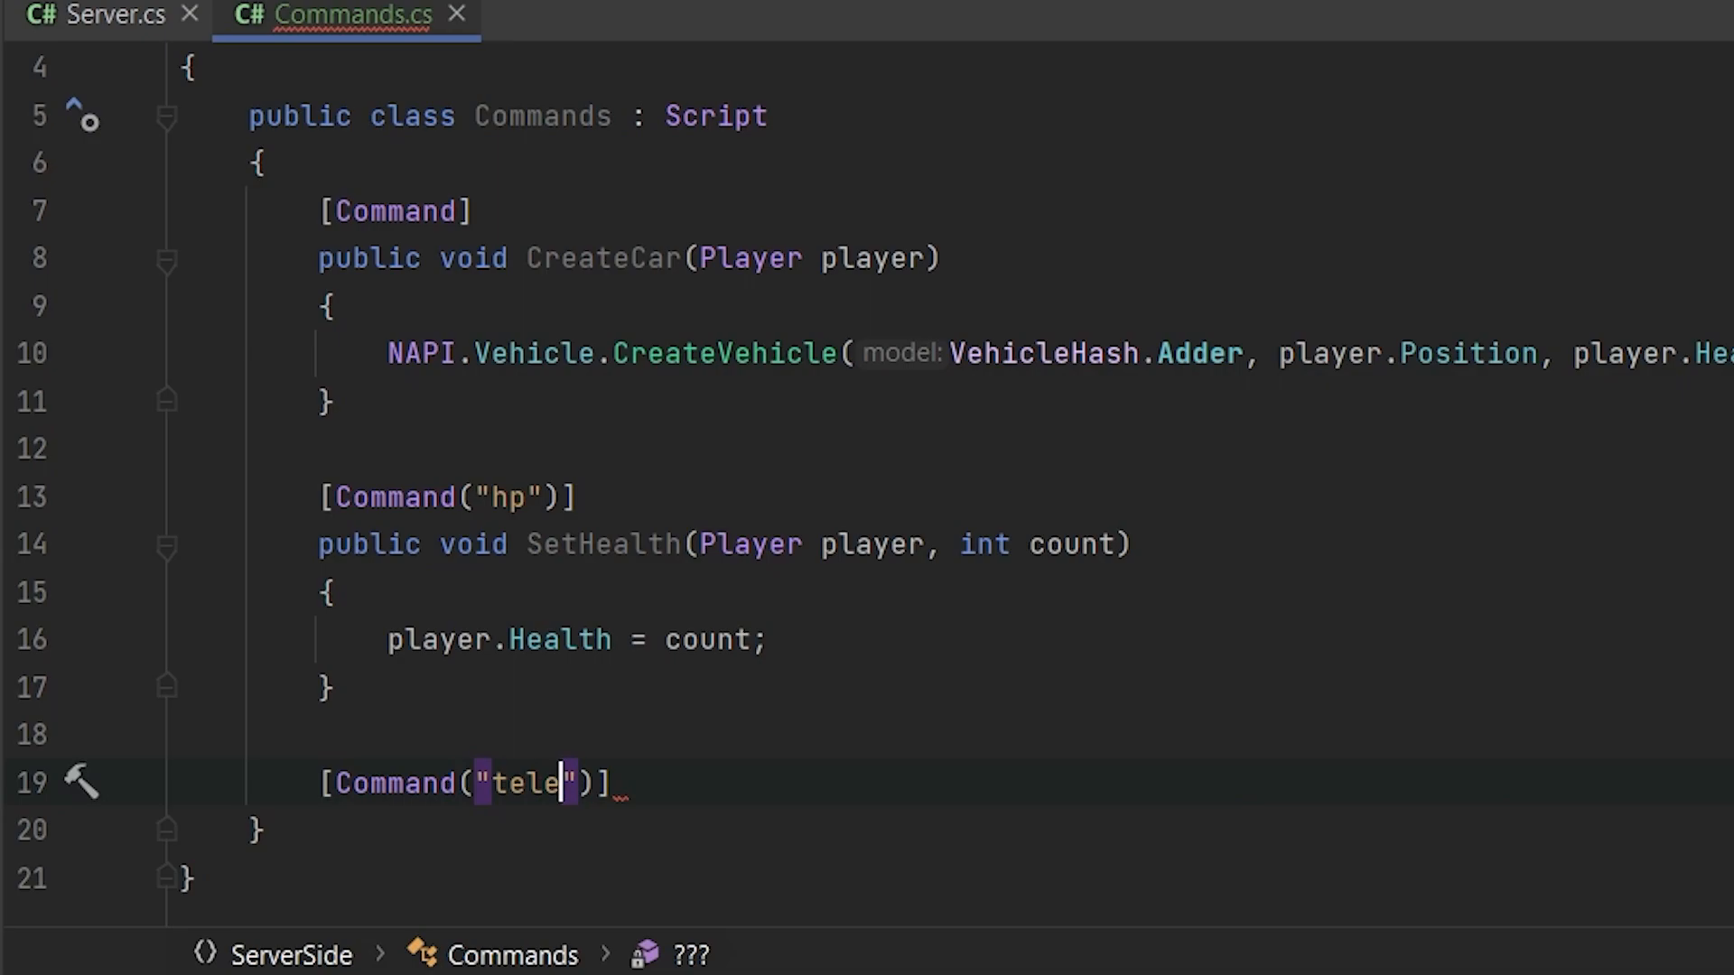
type("port")
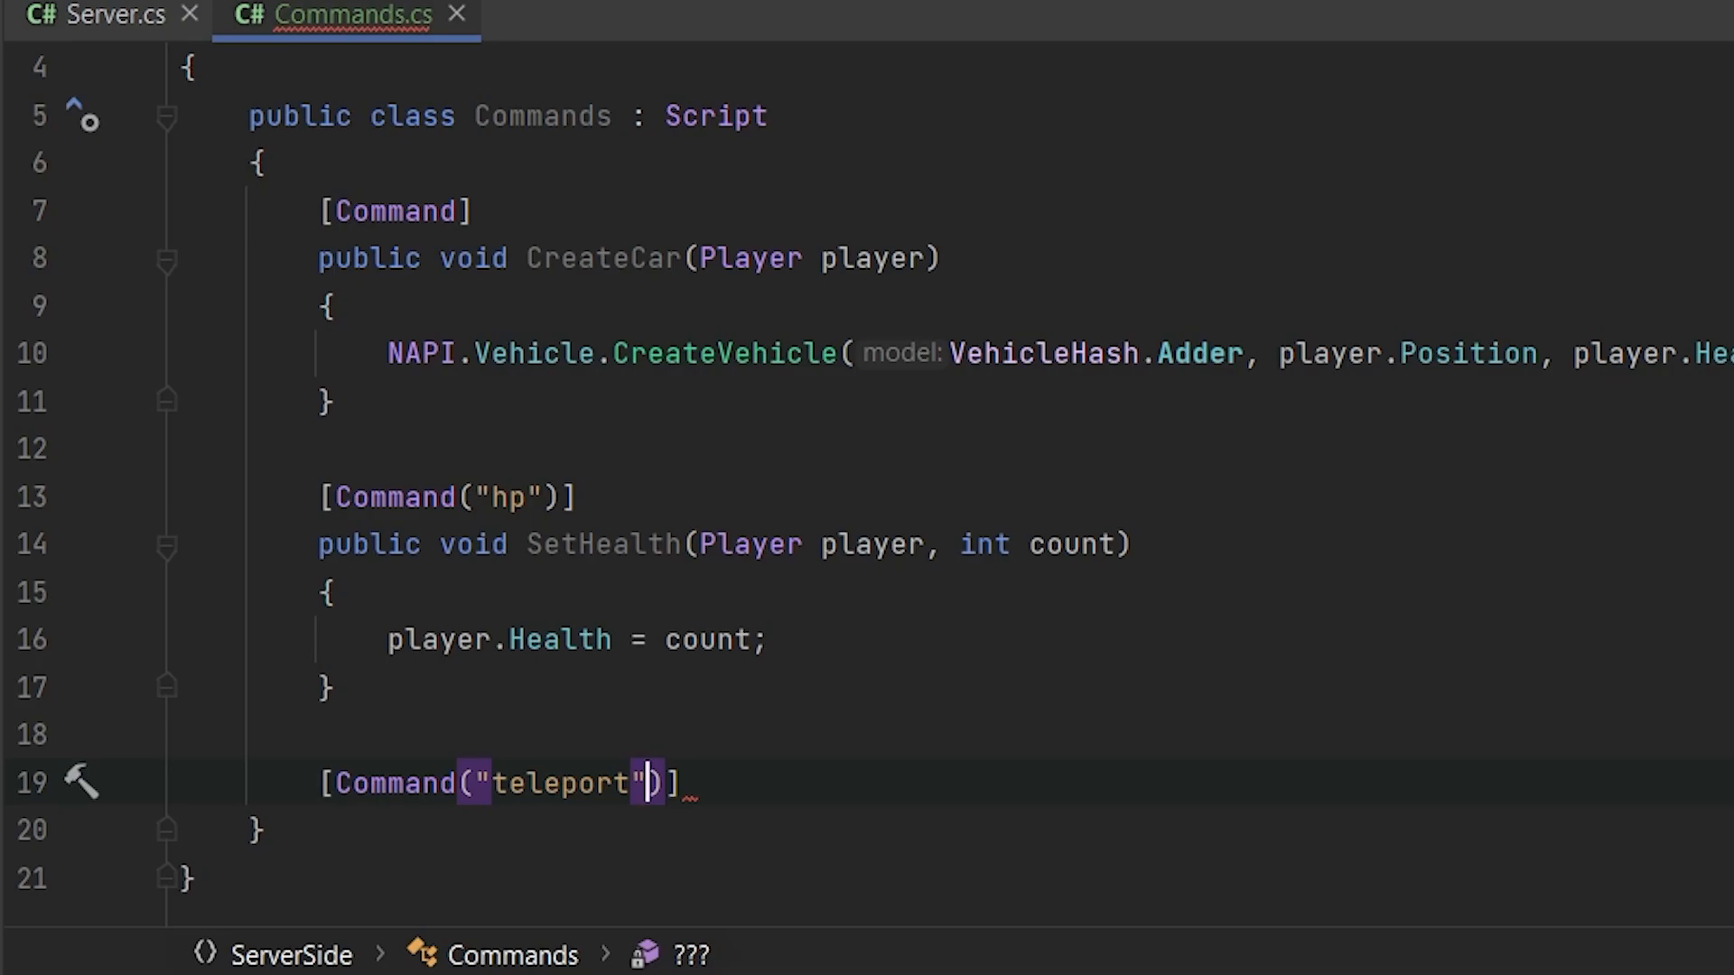
type(", Alias = \"tp")
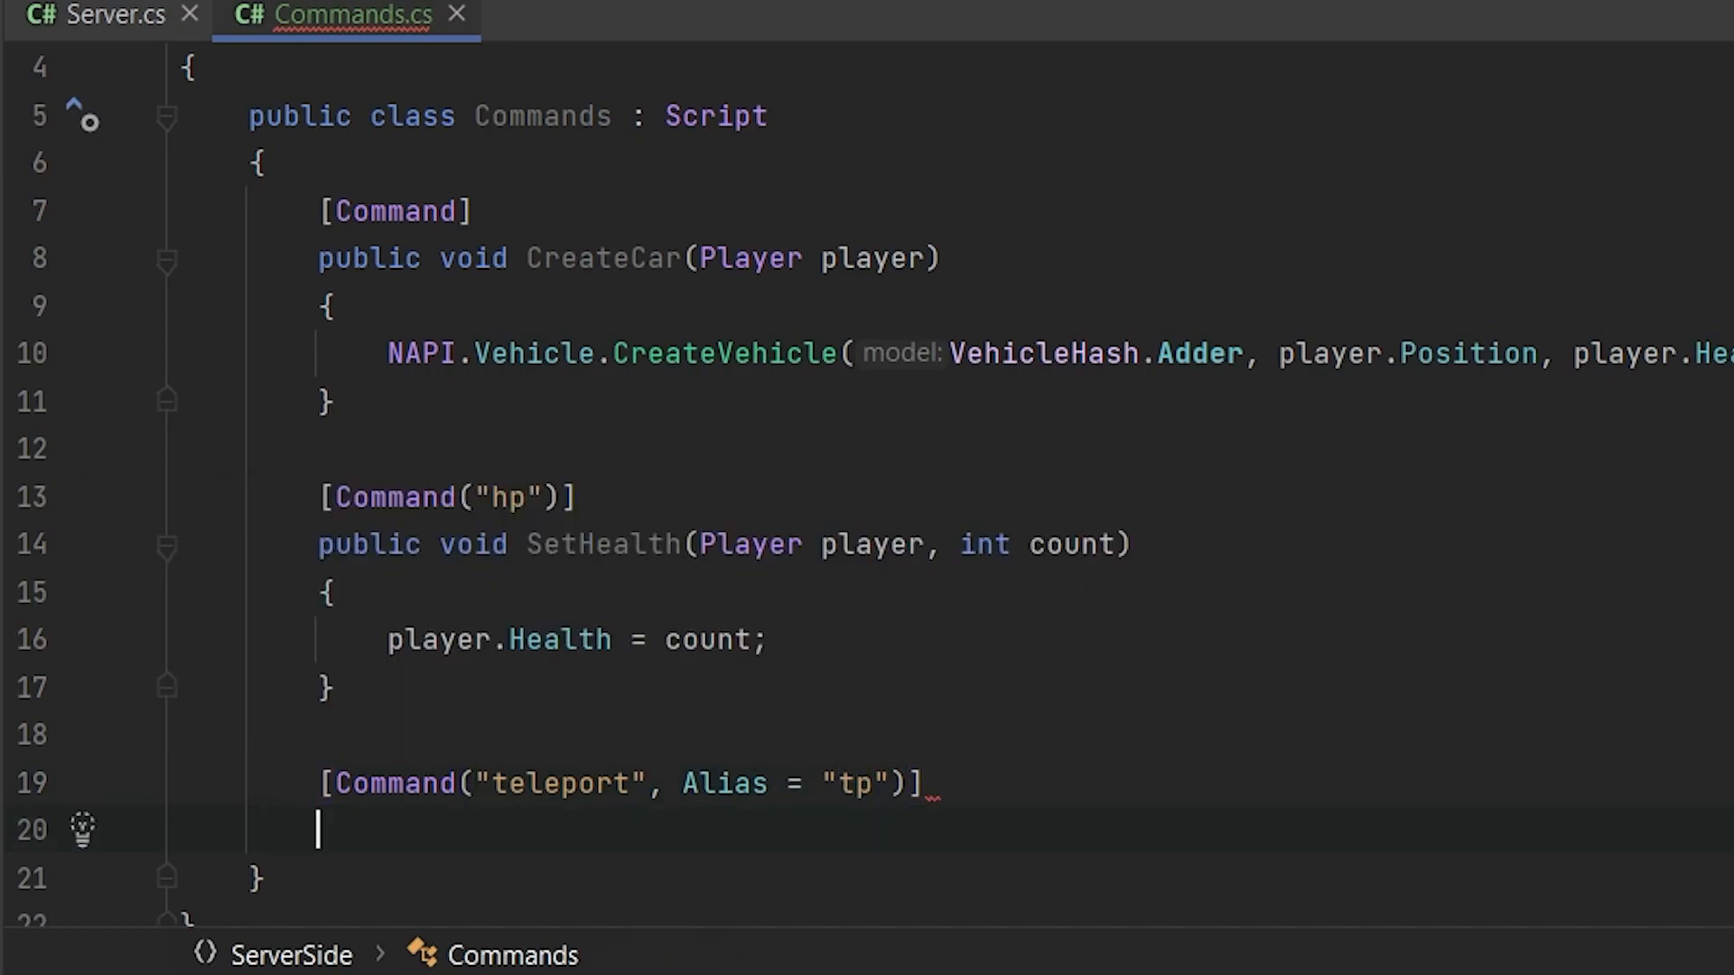
type("public void")
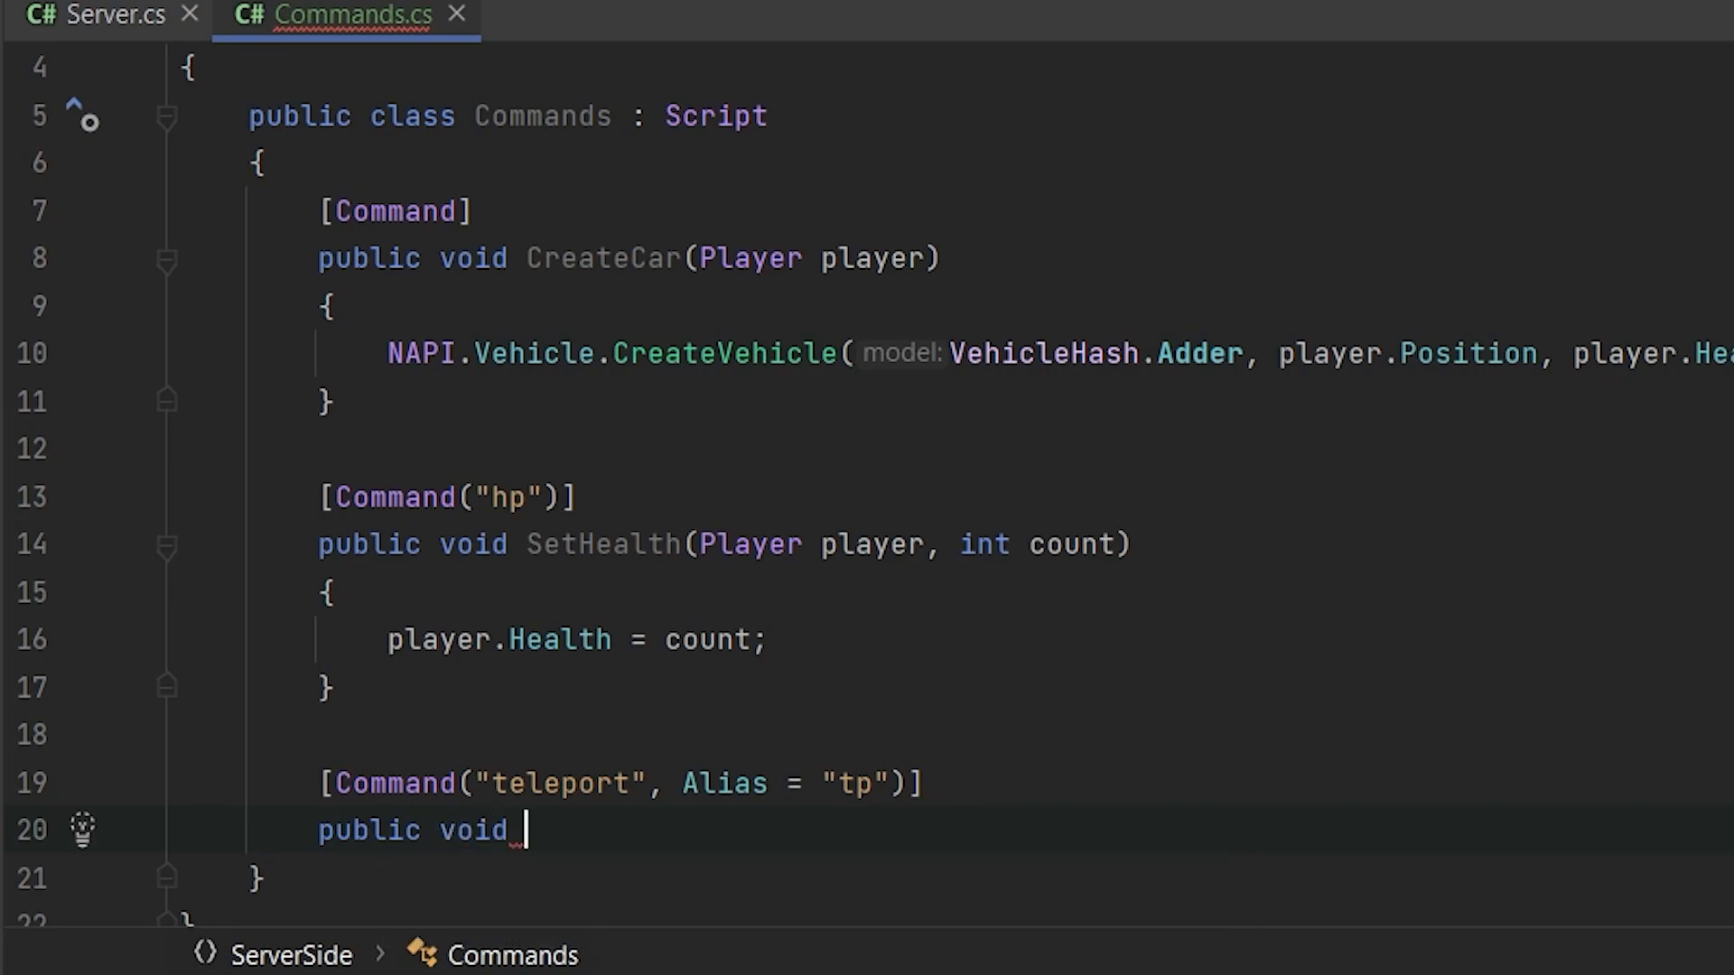
type("T")
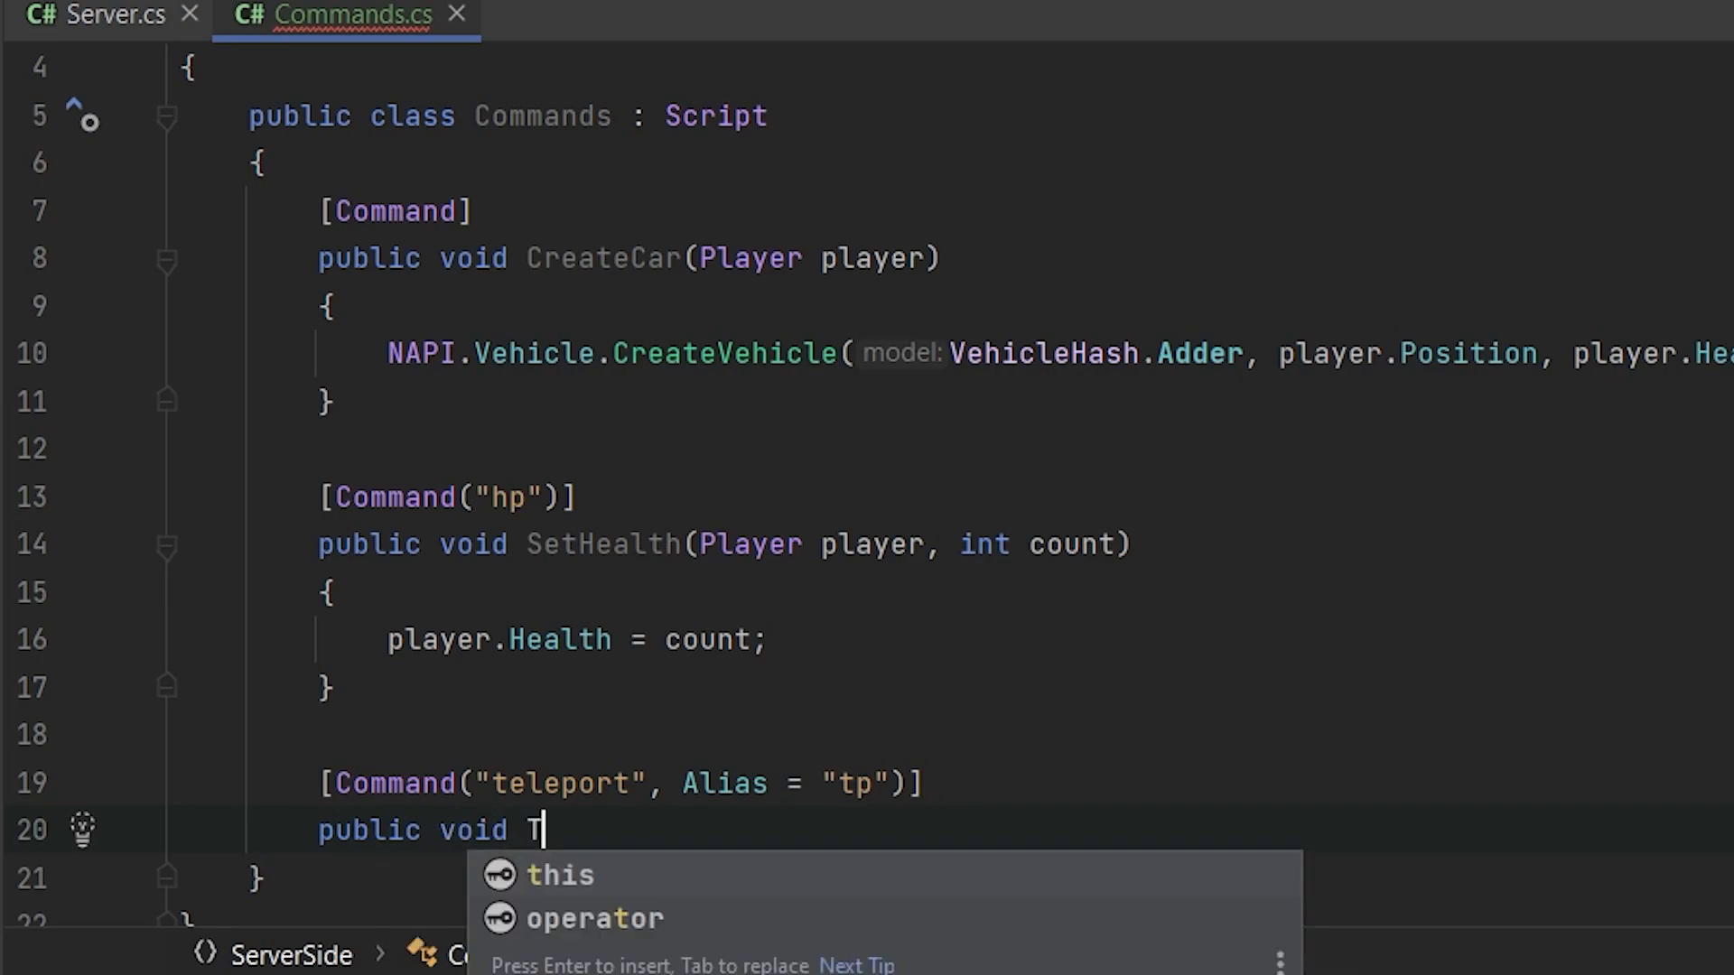
type("eleportPlayer(P")
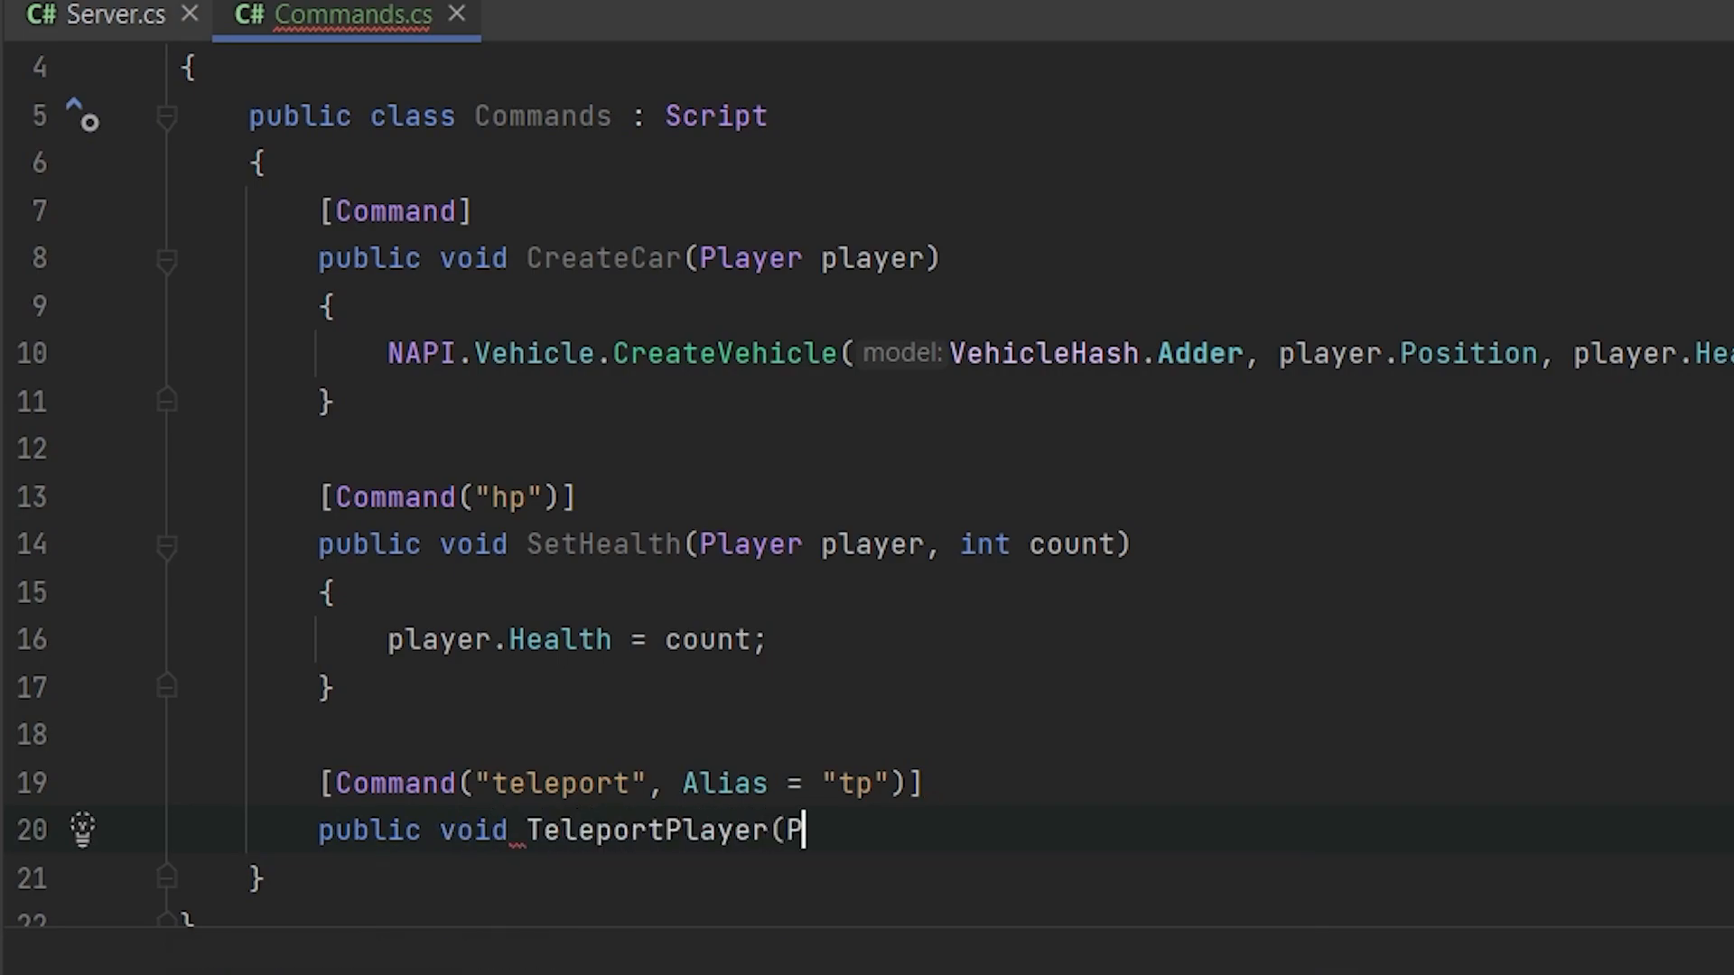
type("layer, float x, float")
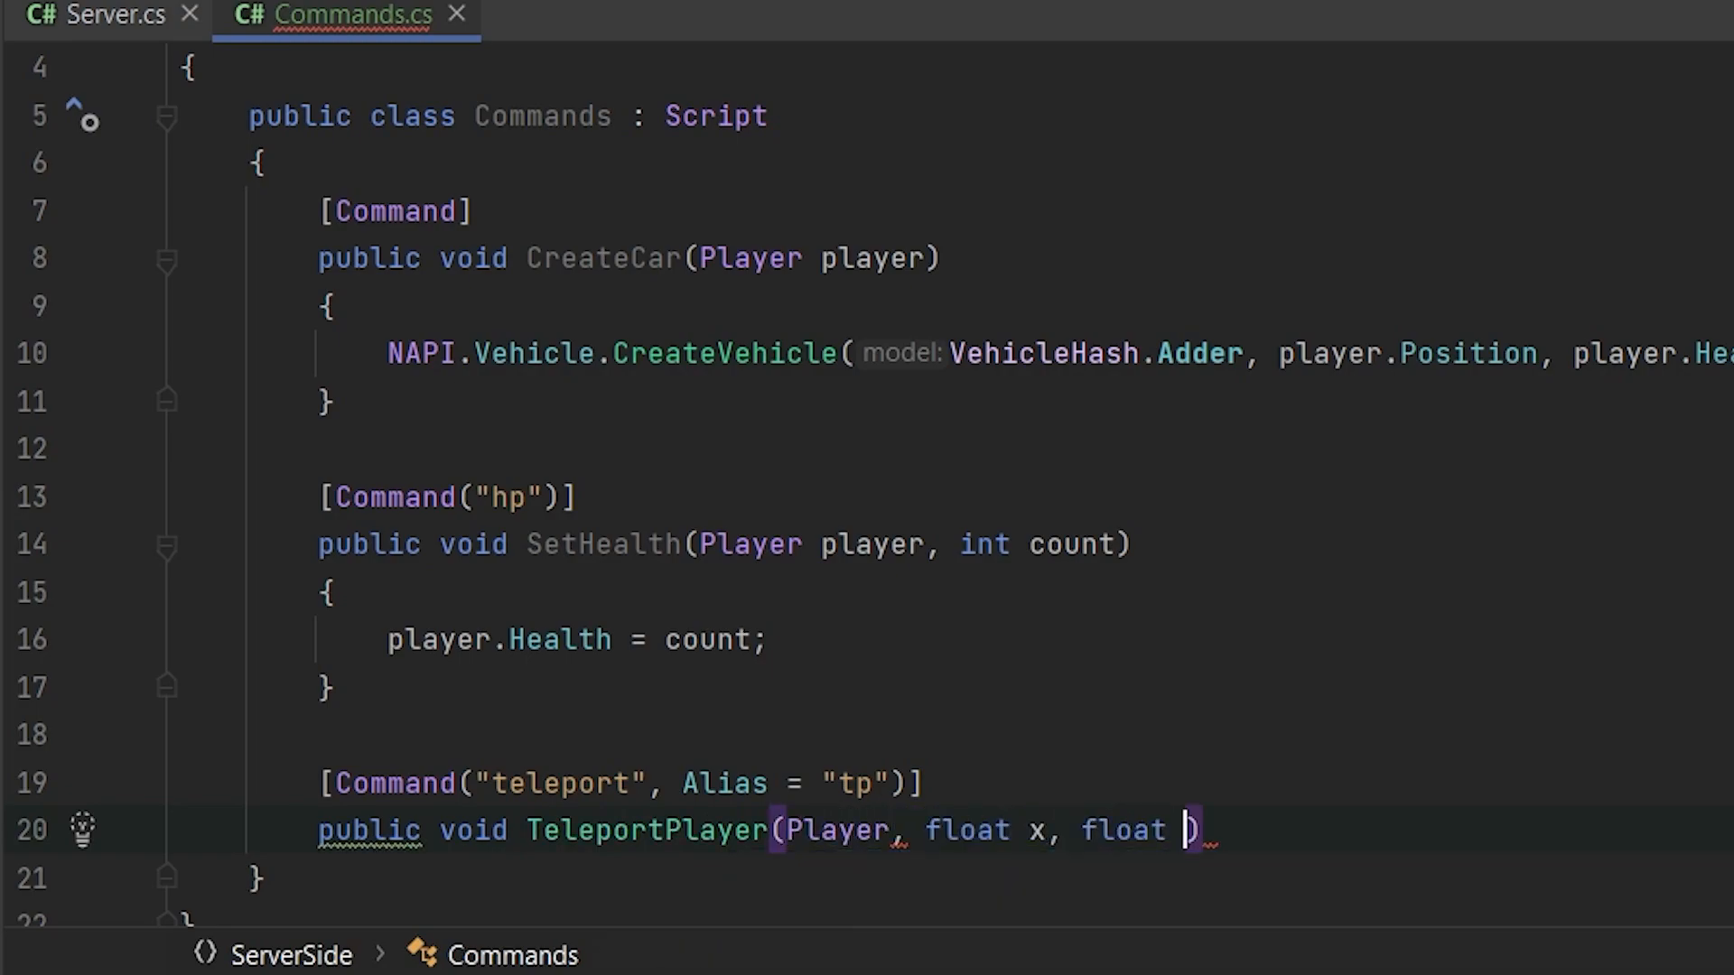
Add float x, y, z parameters and set player.Position to a new Vector3 of them.
type("y, float z")
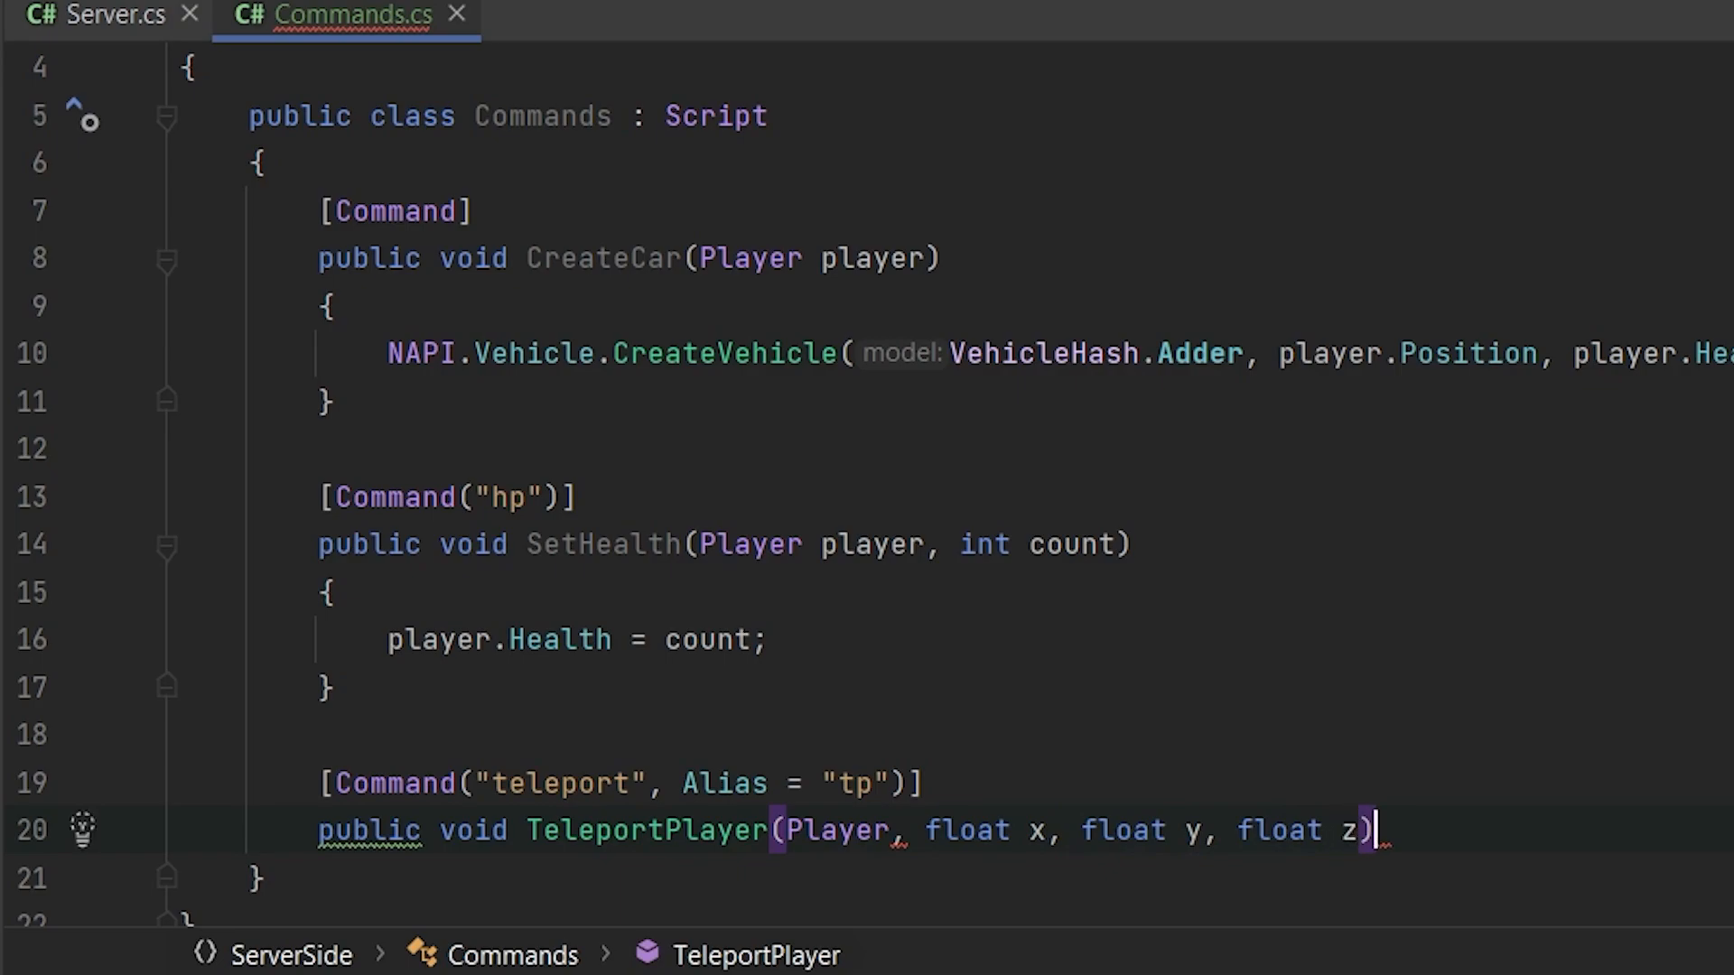
type("player")
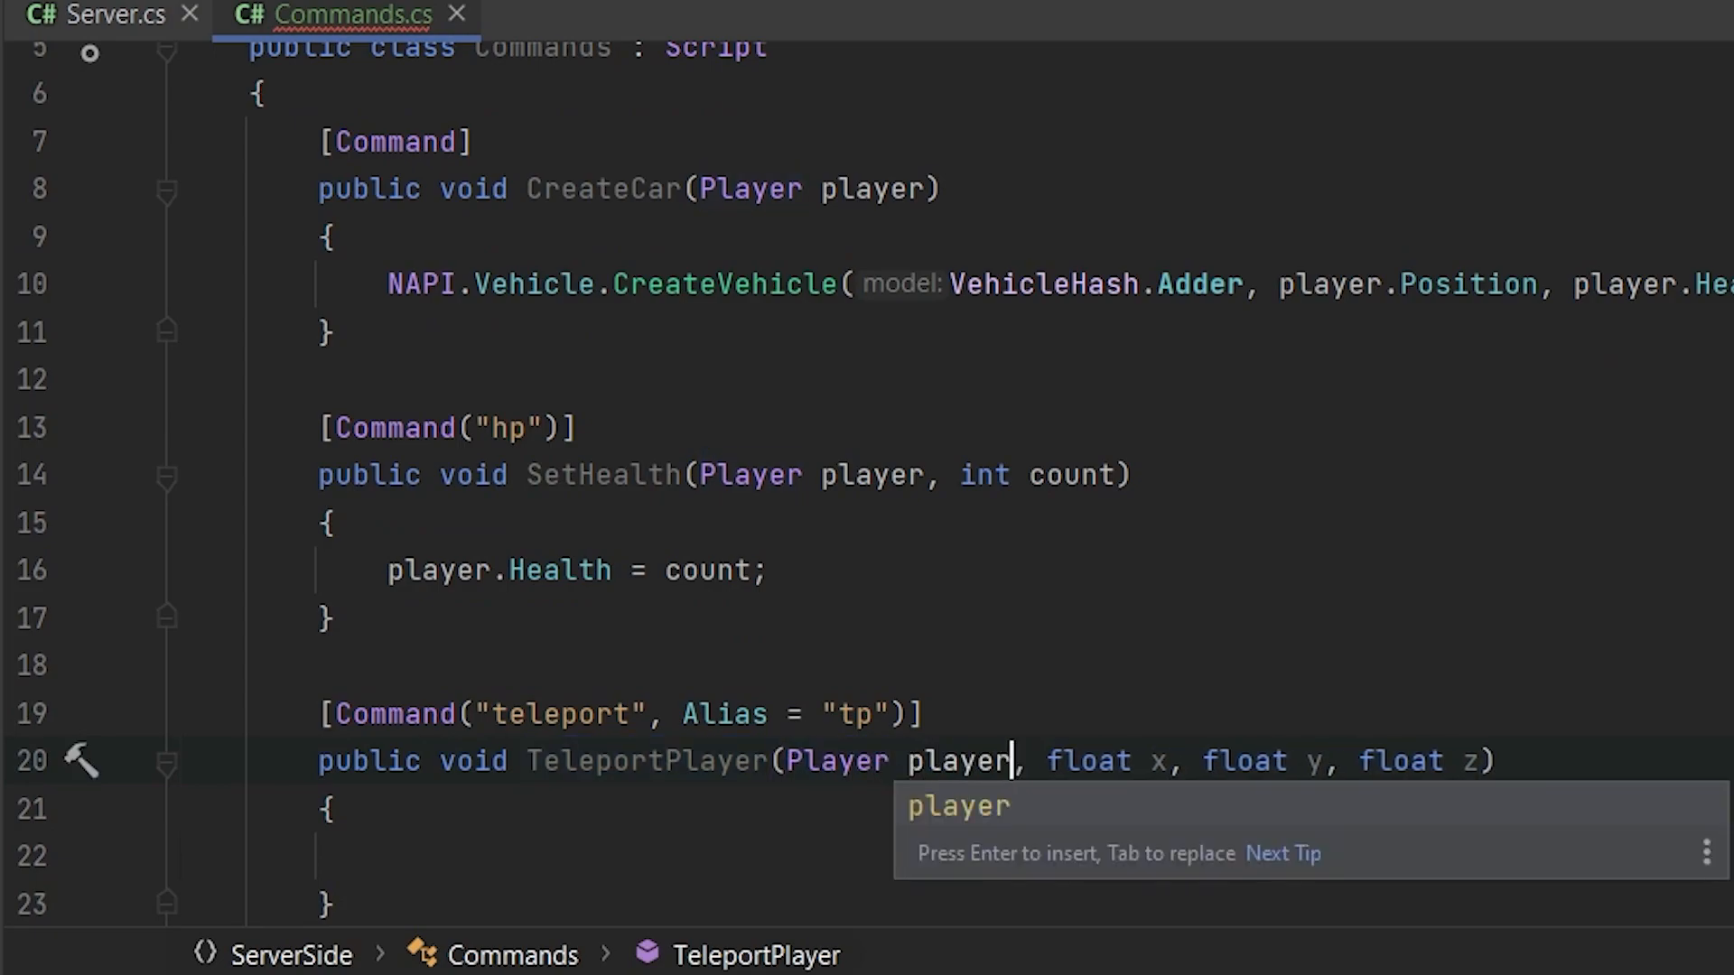
type("player.")
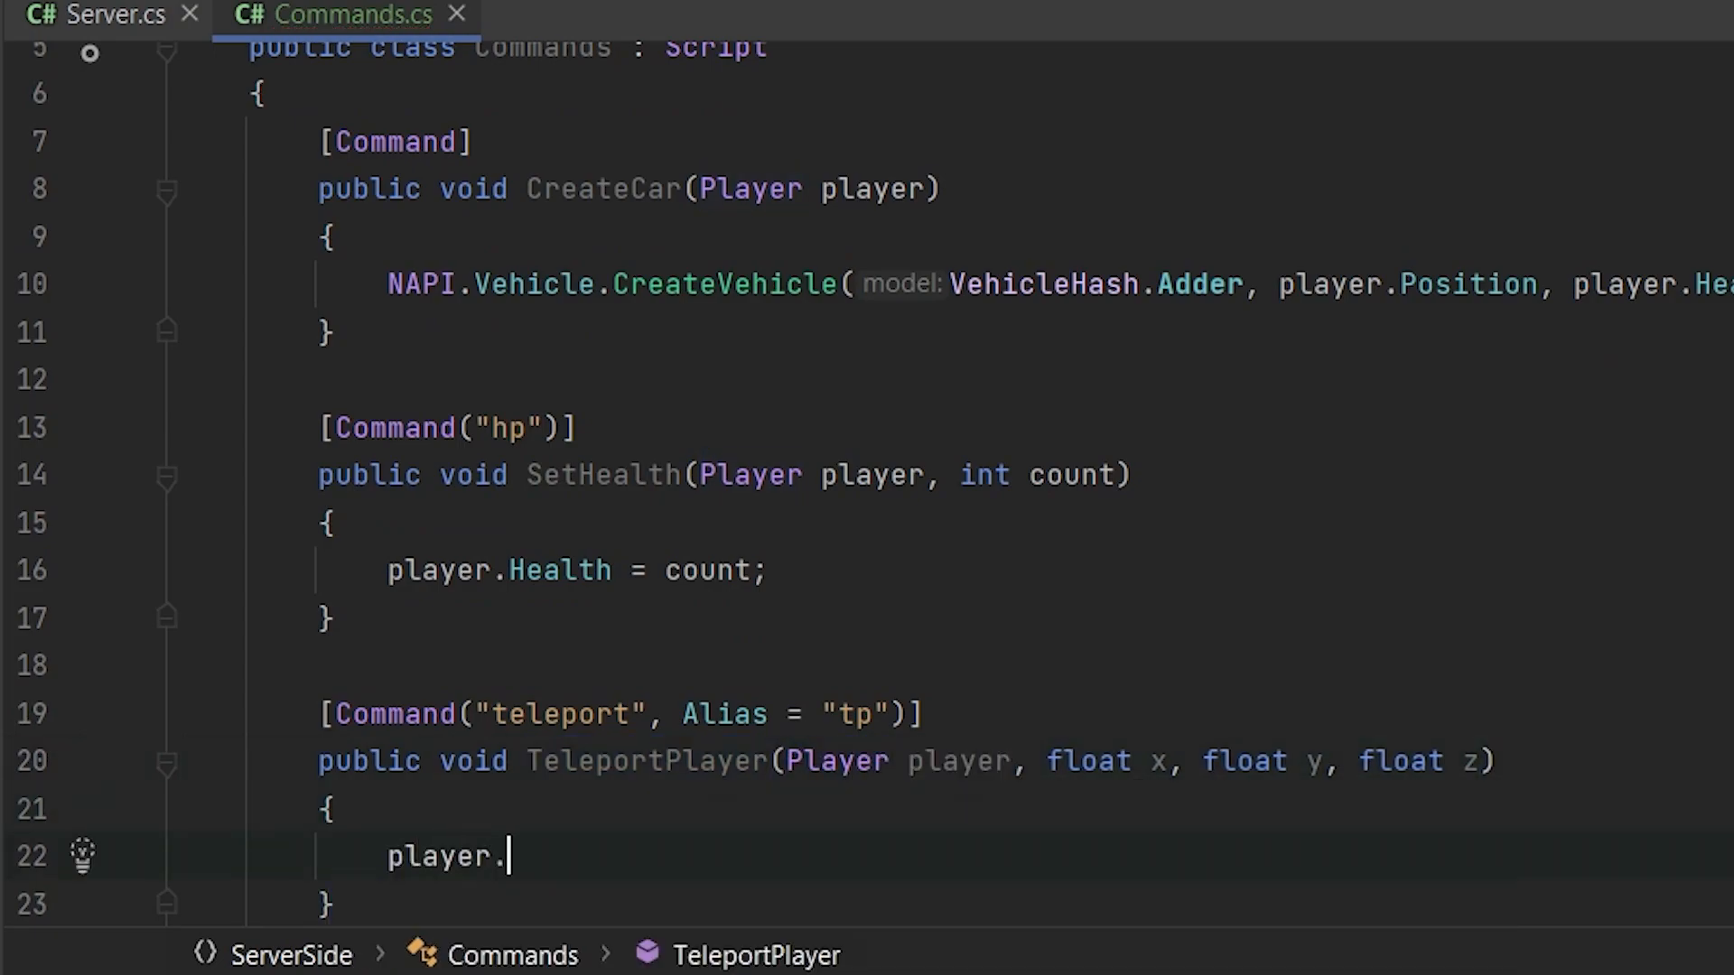
type("Position = new V")
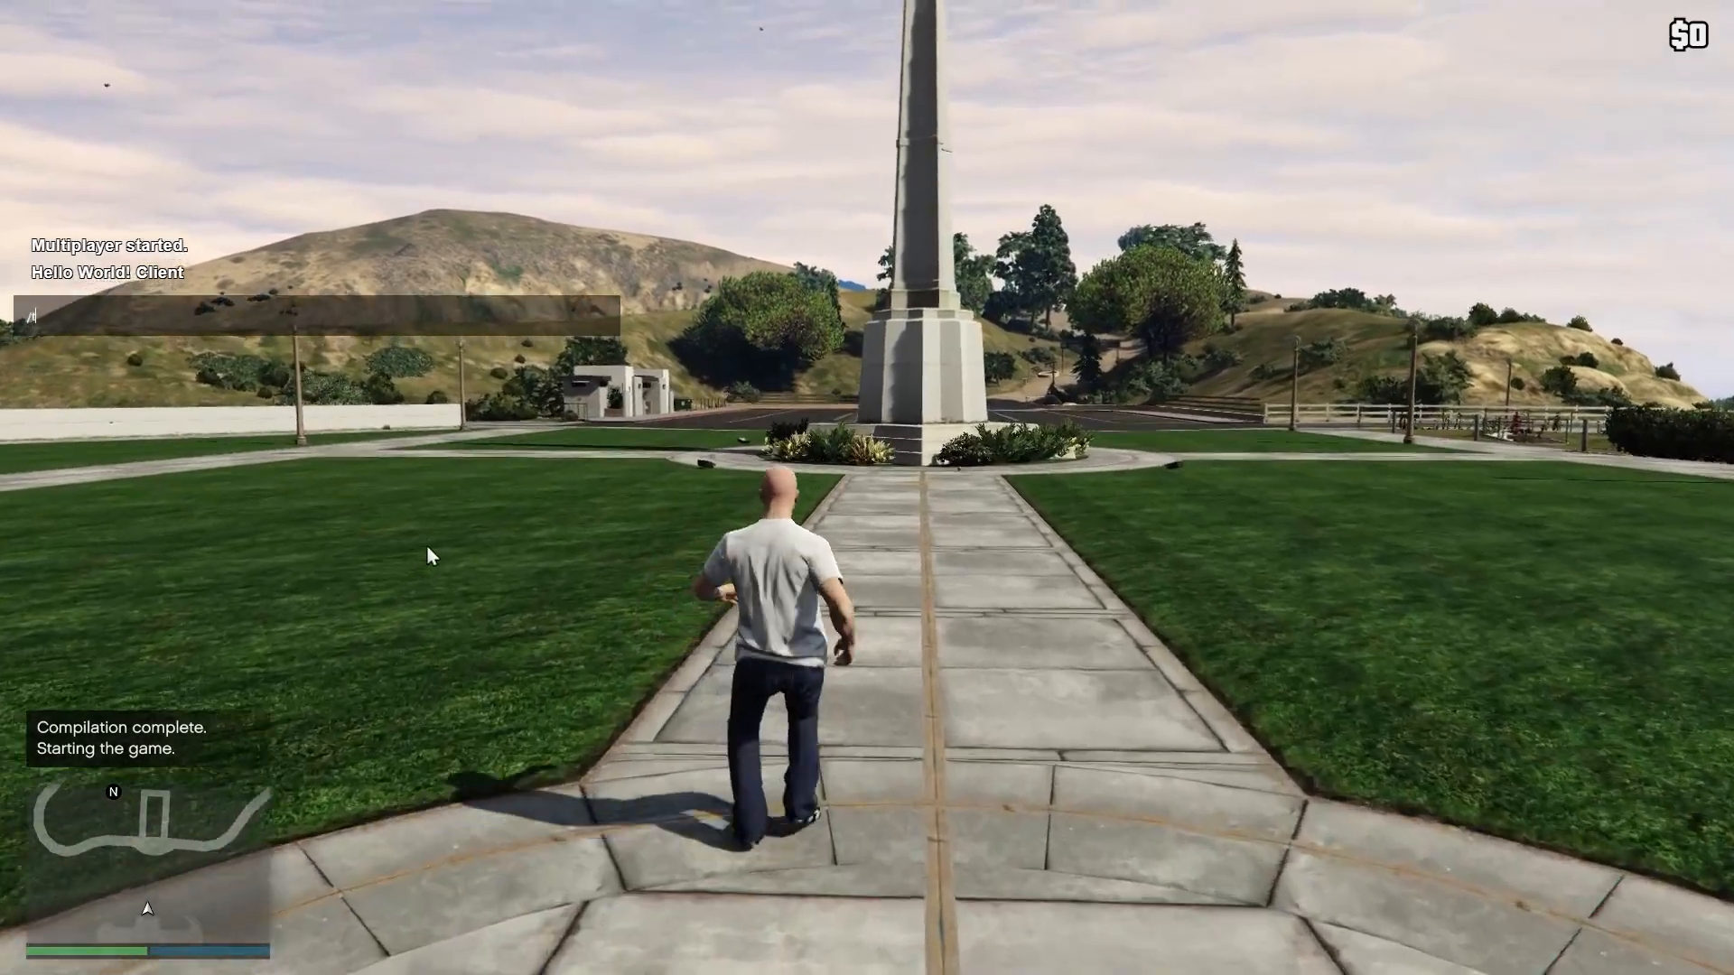
Enter /teleport for usage, then /tp with coordinates to teleport the character.
type("/tele")
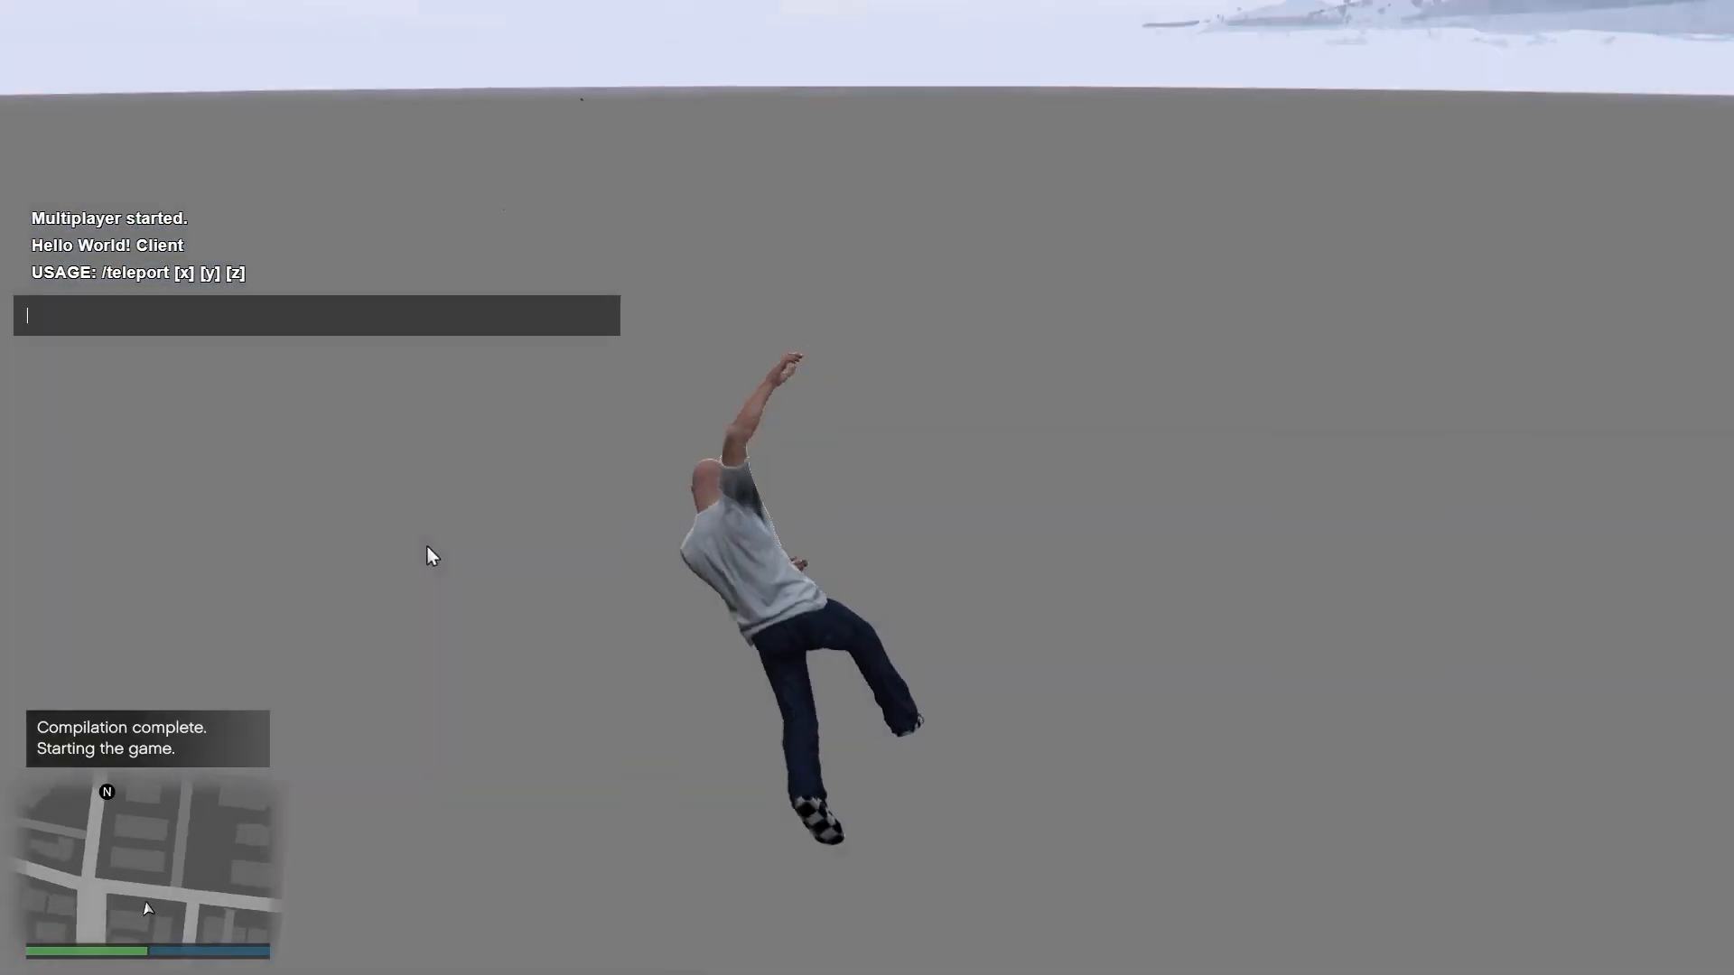
type("/tp")
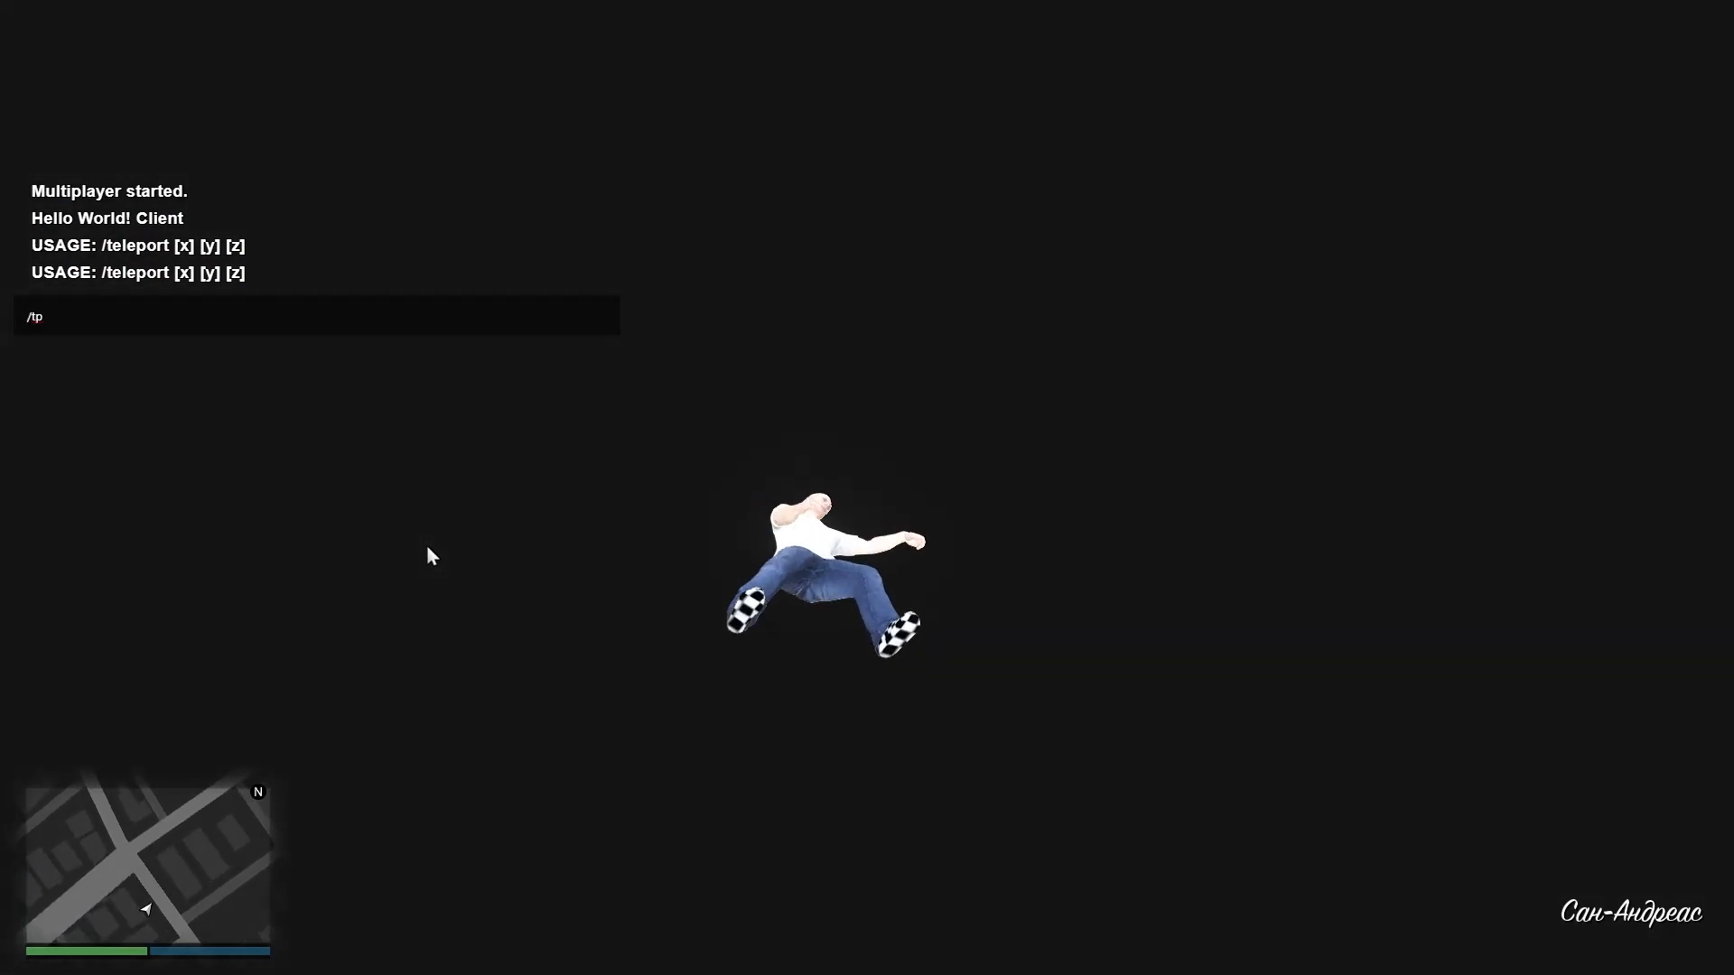
type("123 1")
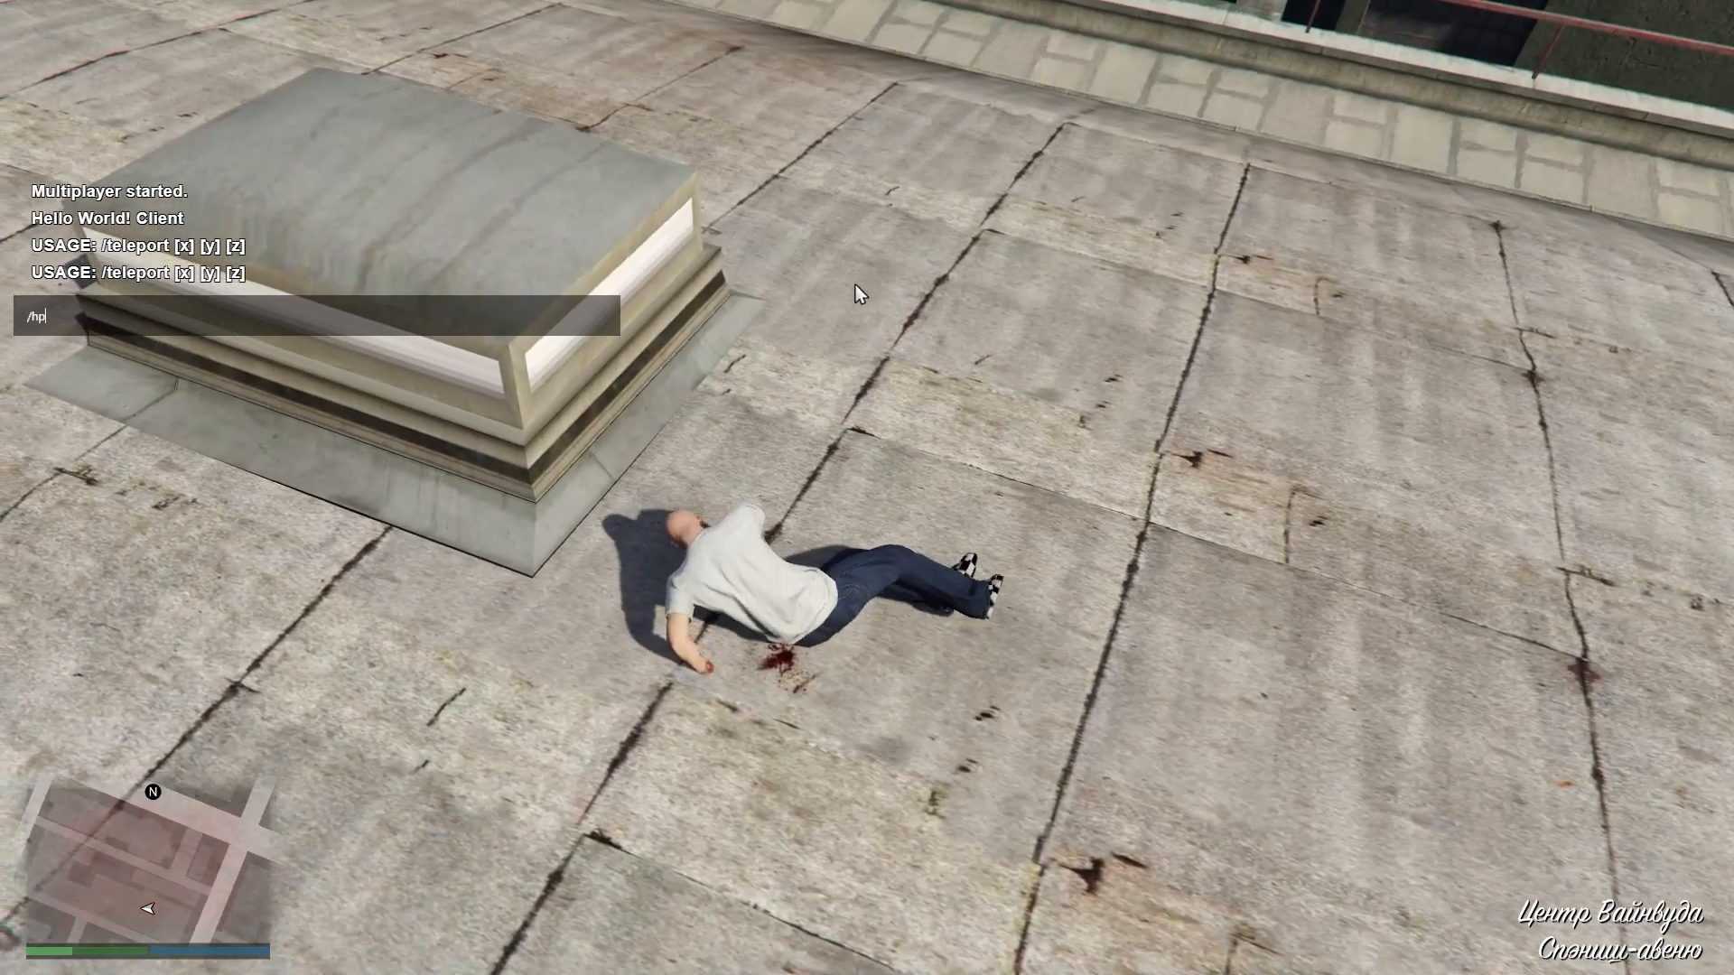
key("enter")
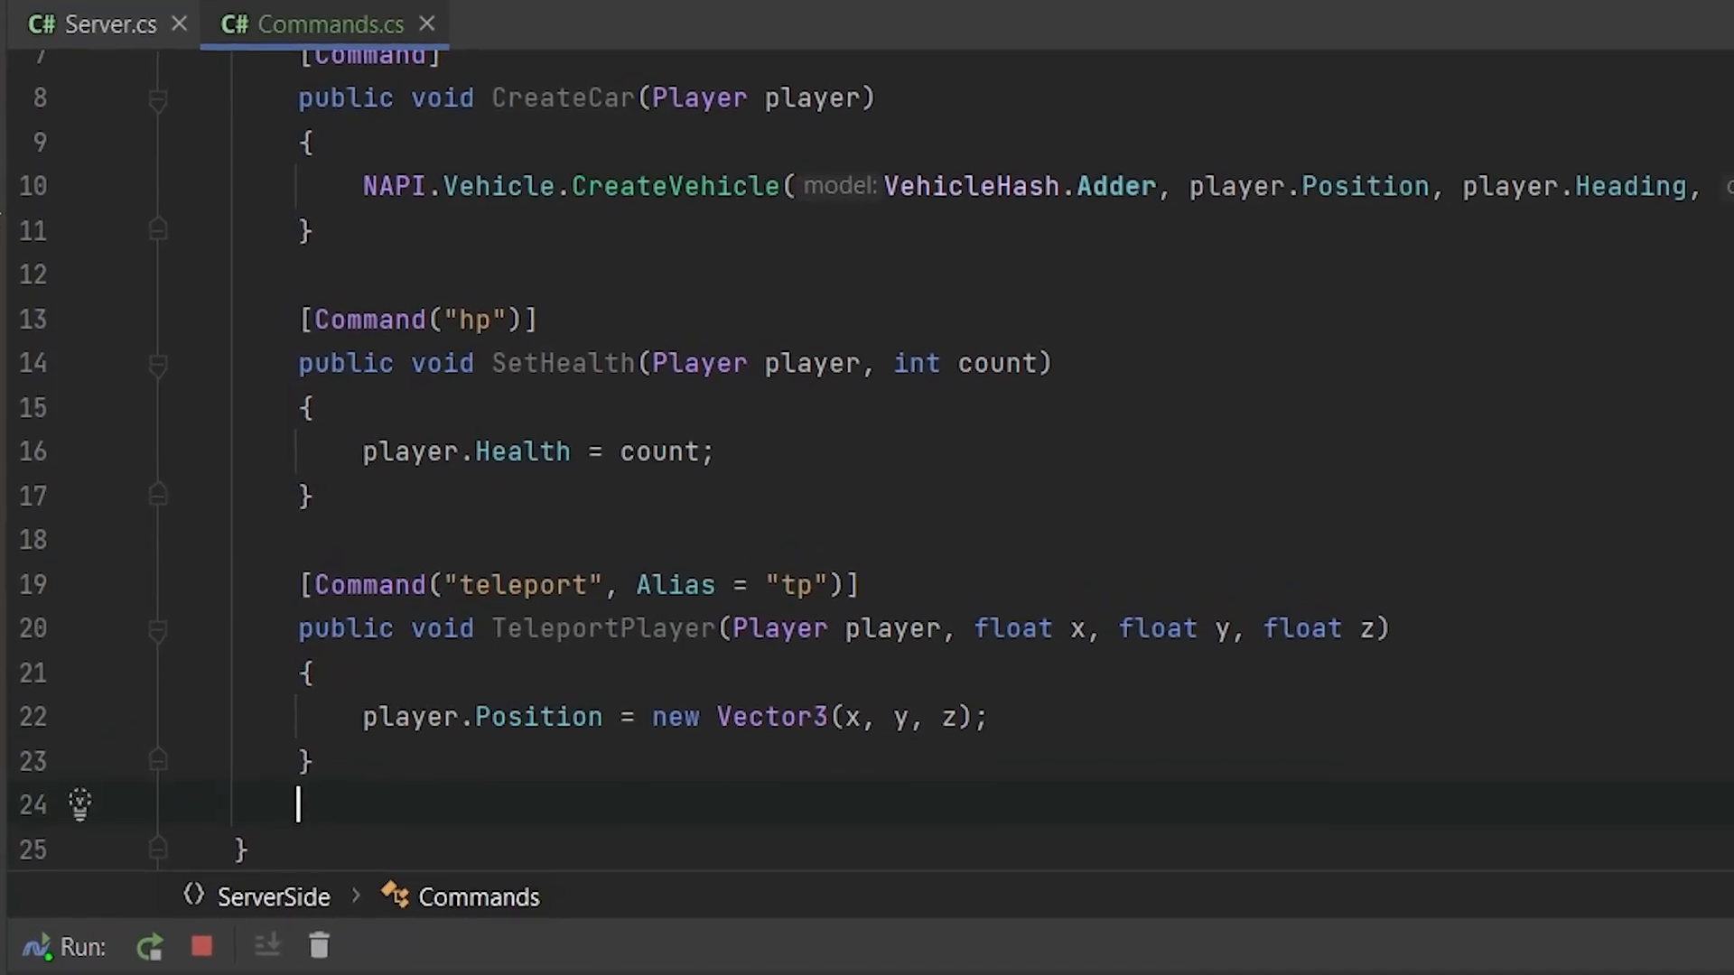
Add a [Command("armor")] SetPlayerArmor method taking Player player and int armor defaulting to 100.
type("[Com")
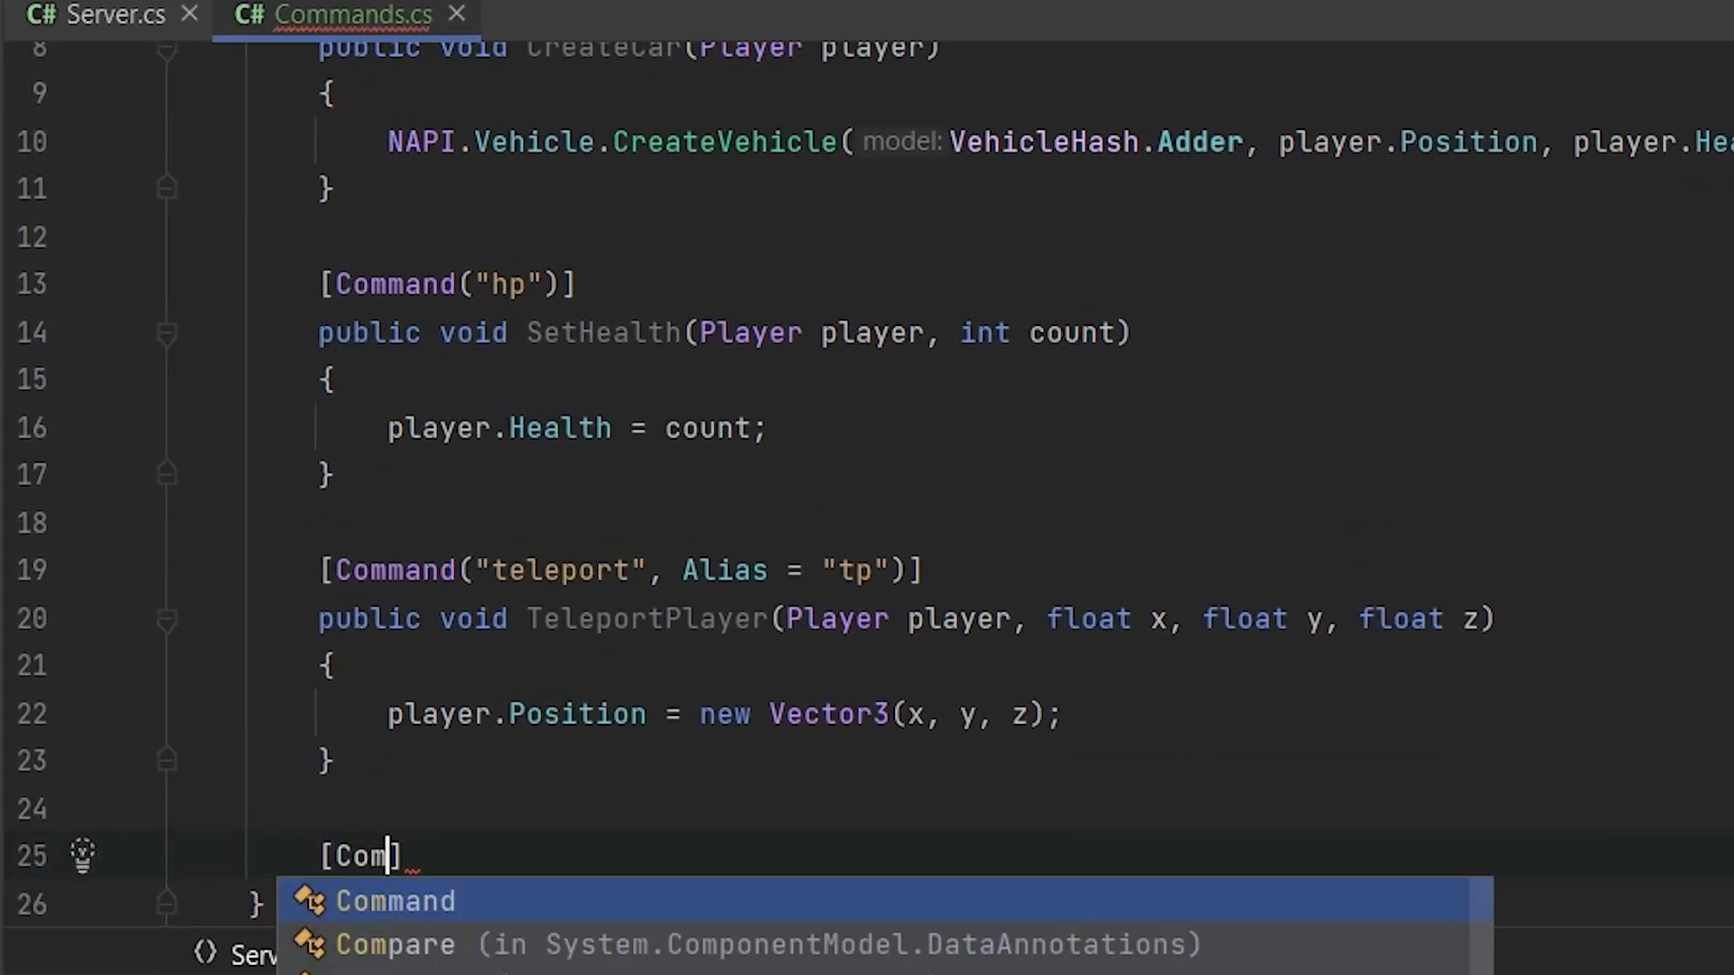
key("Tab")
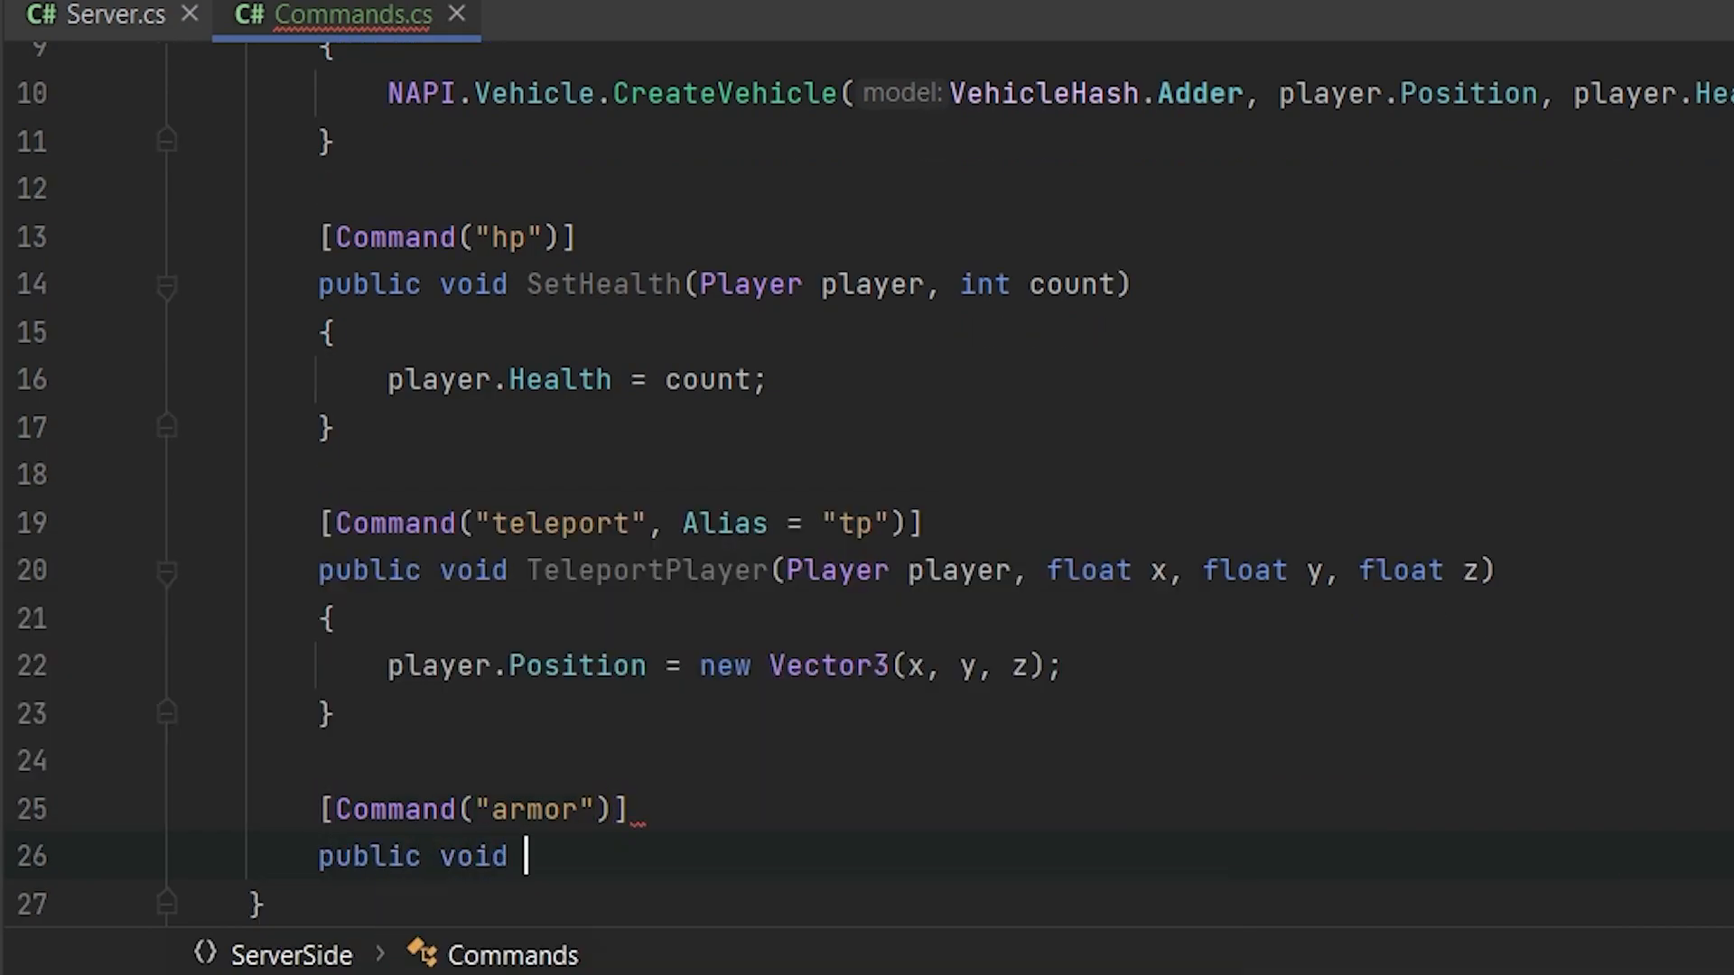
type("SetPlayerArmor")
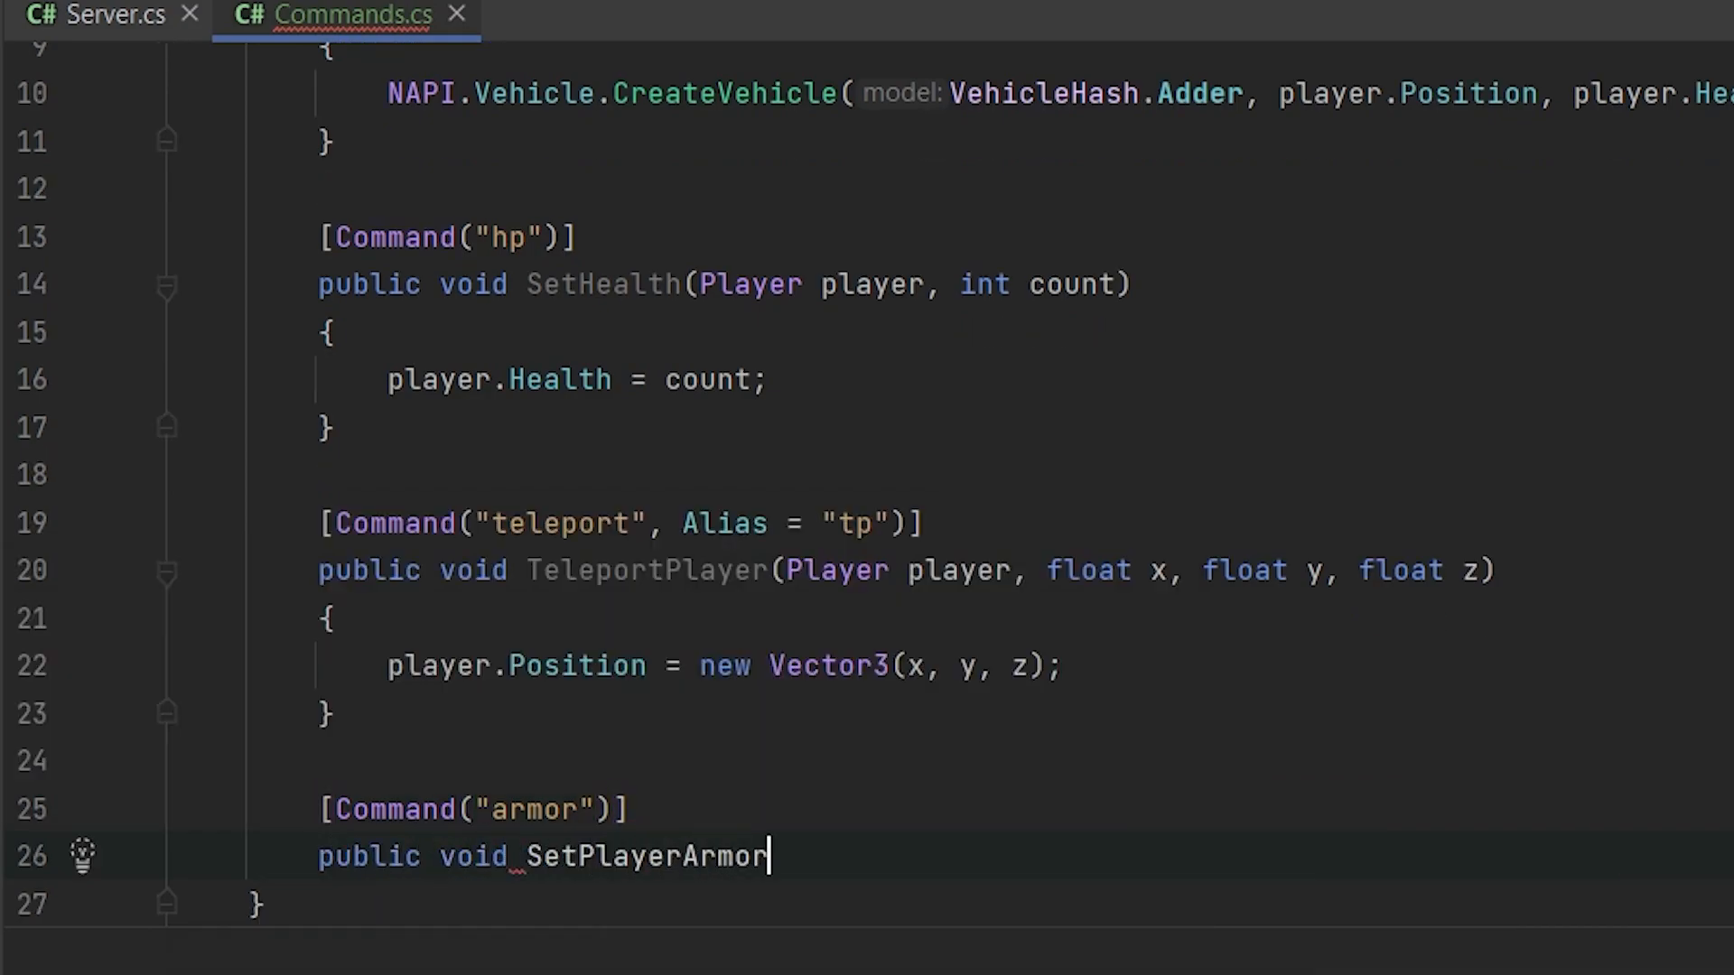
type("(Player player,")
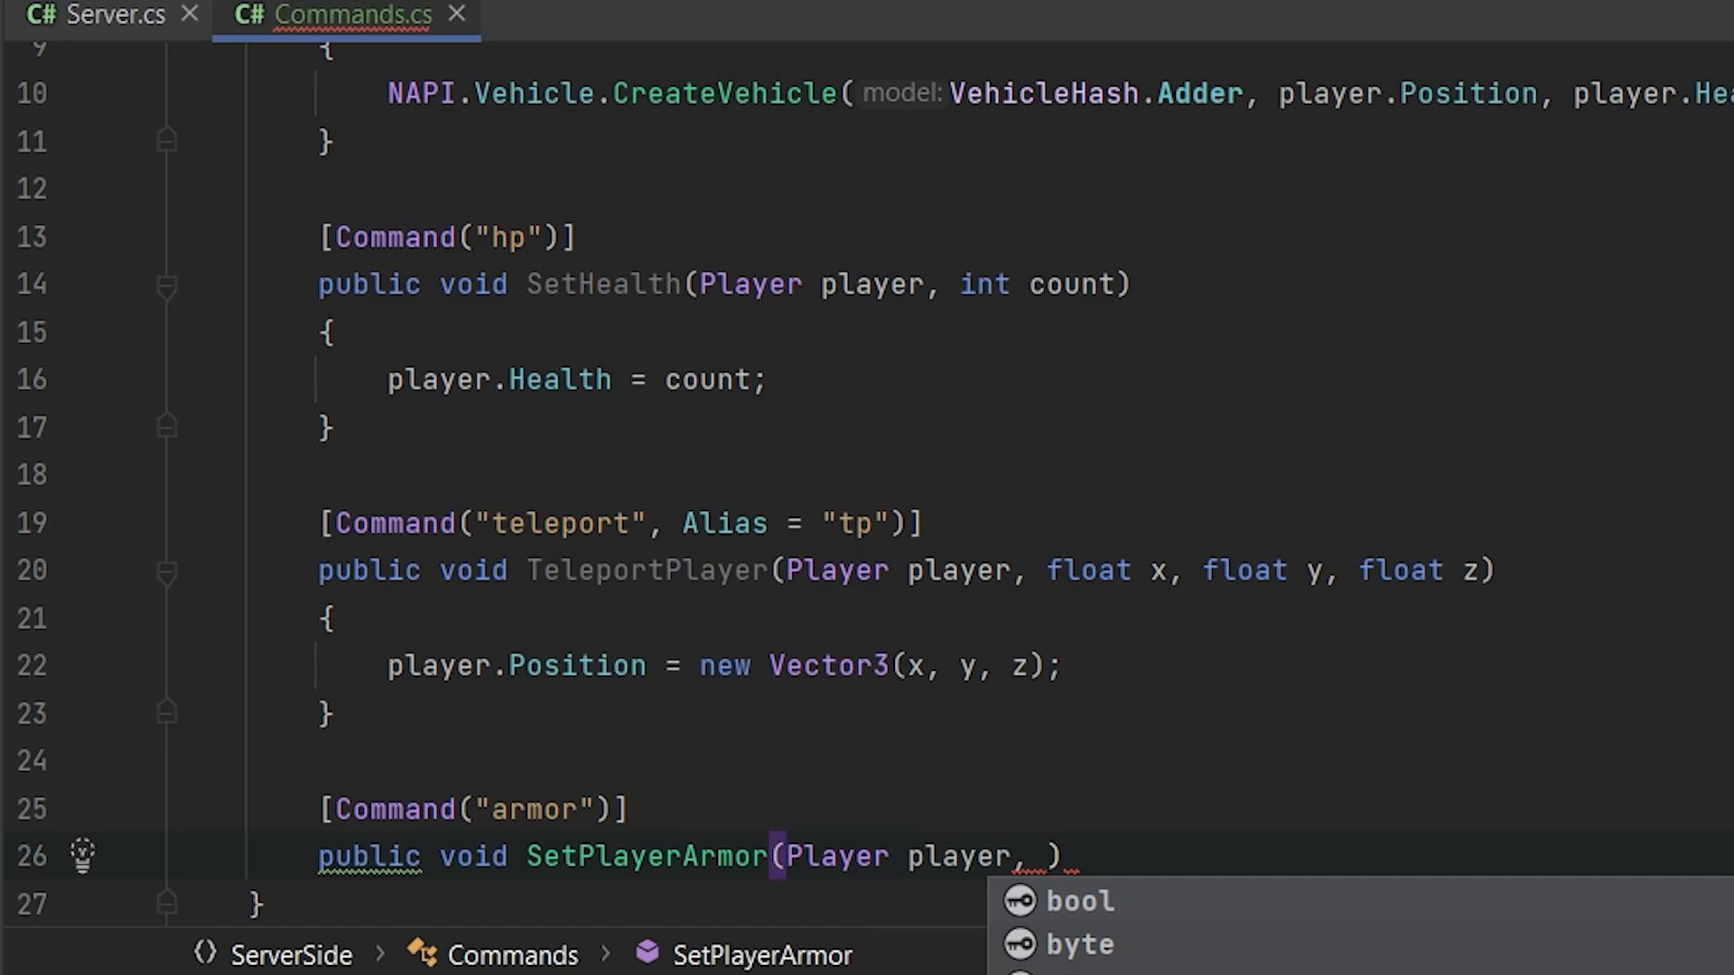
type("int armor = 100")
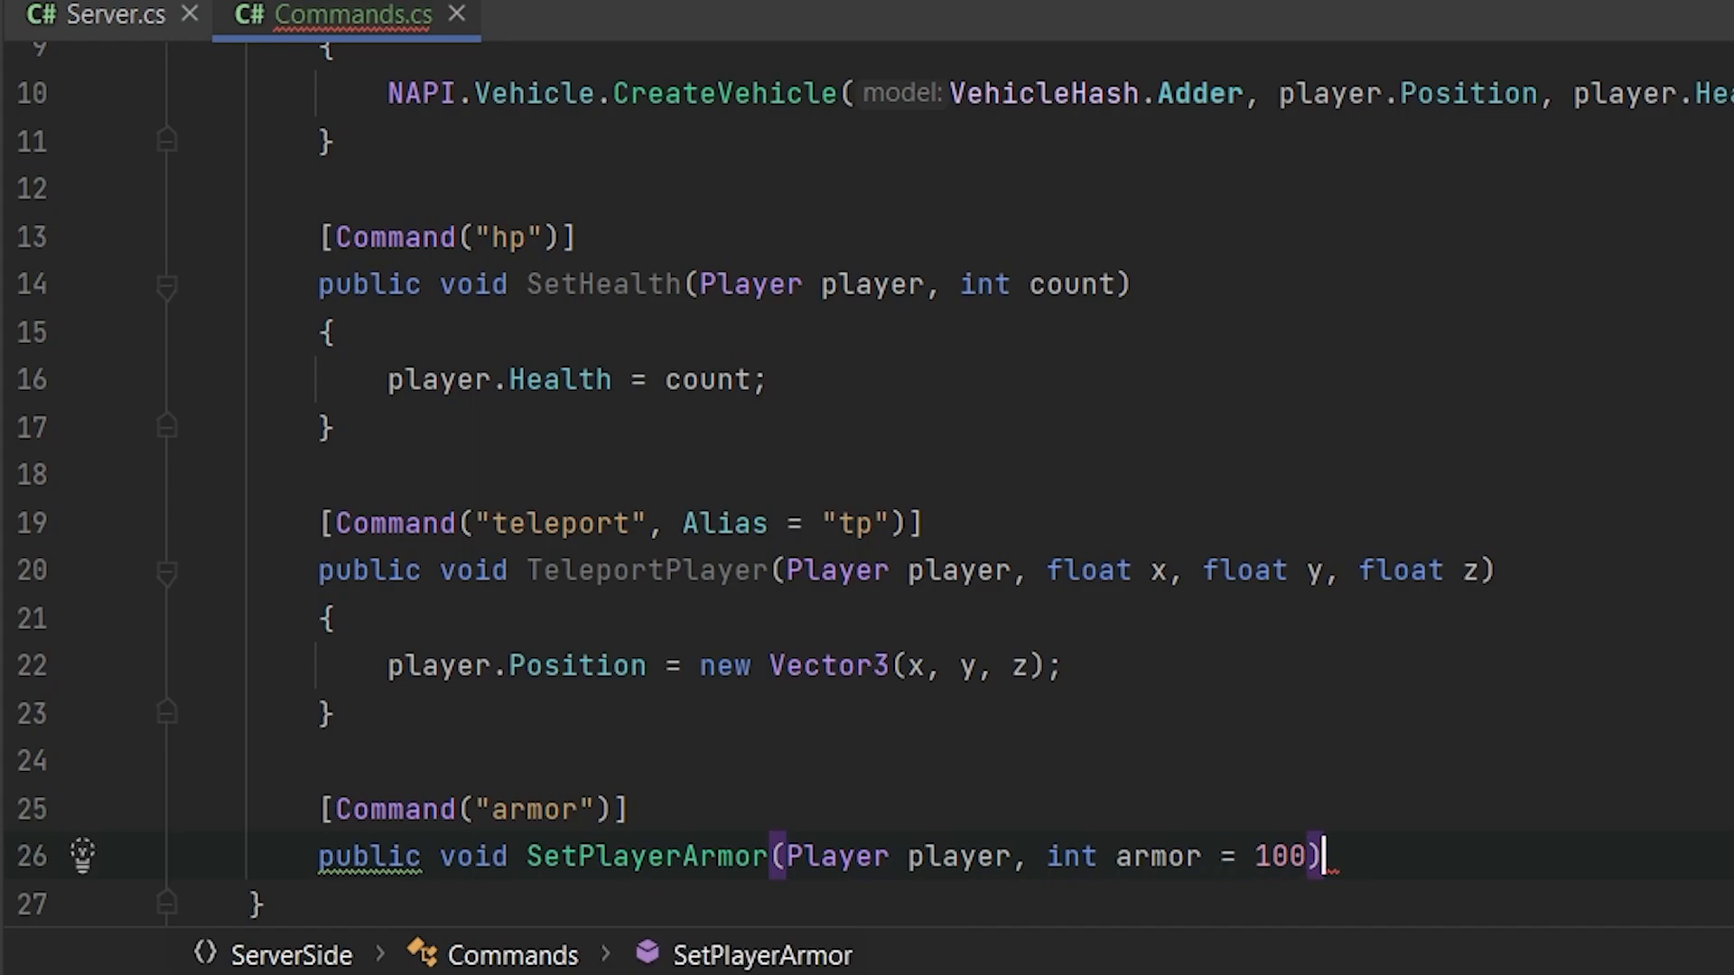
Assign player.Armor = armor in the body and relaunch to test in-game.
key("enter")
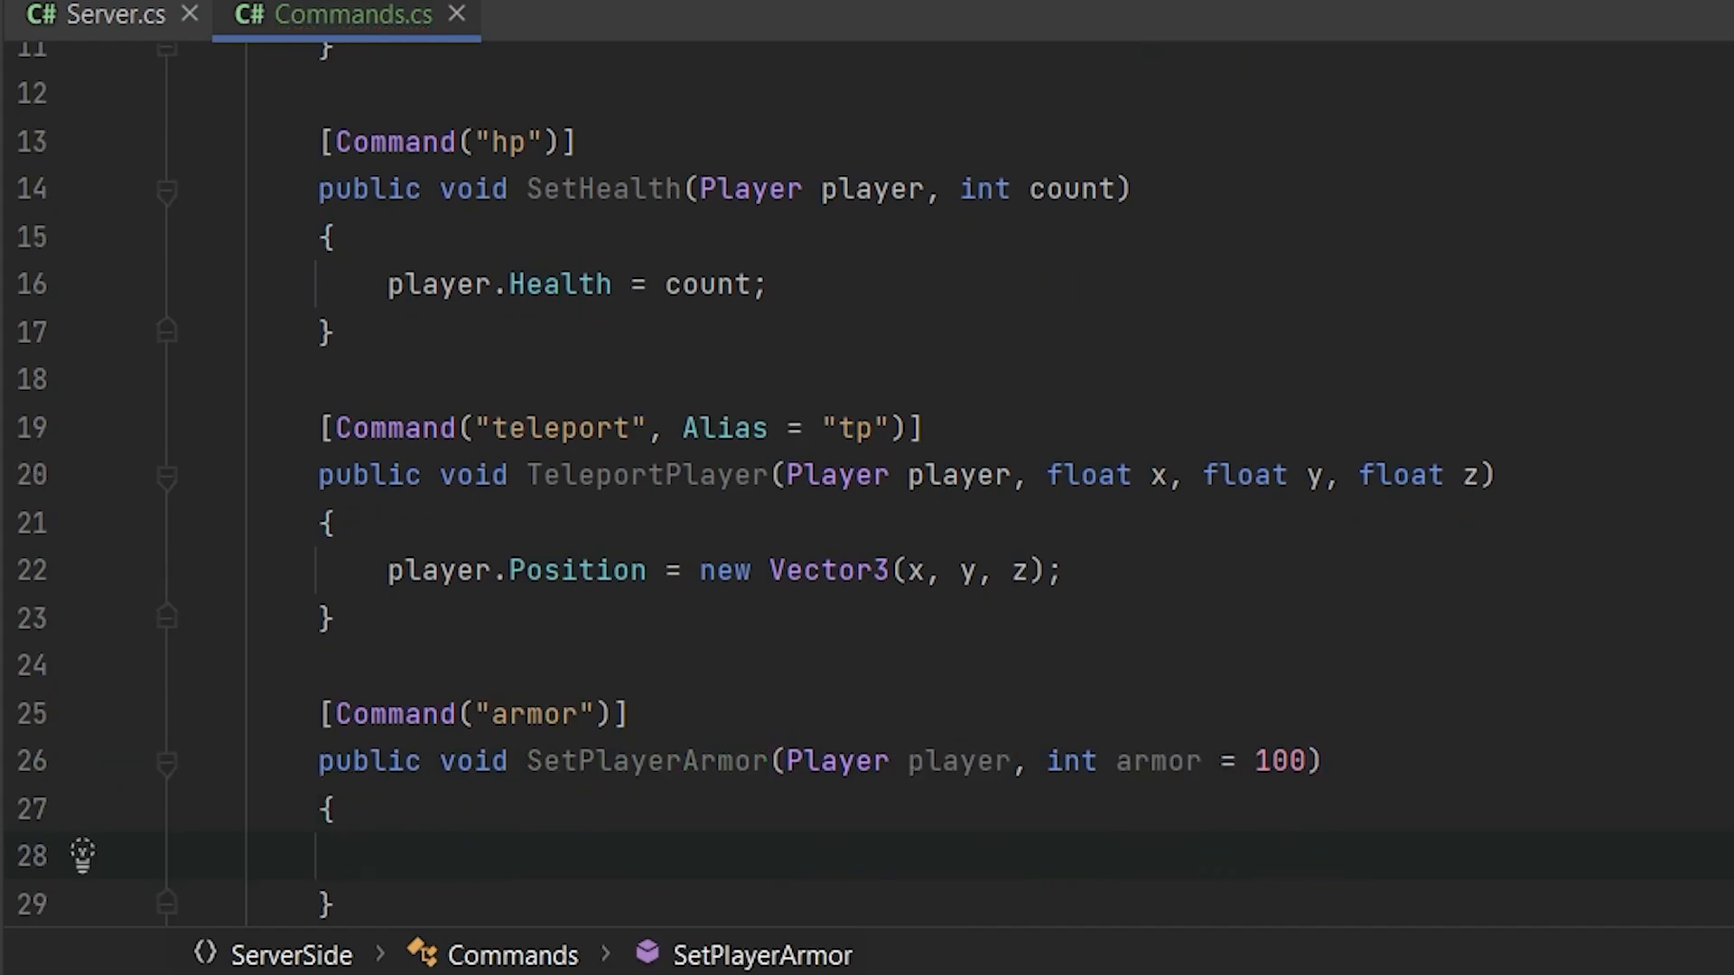
type("player.a")
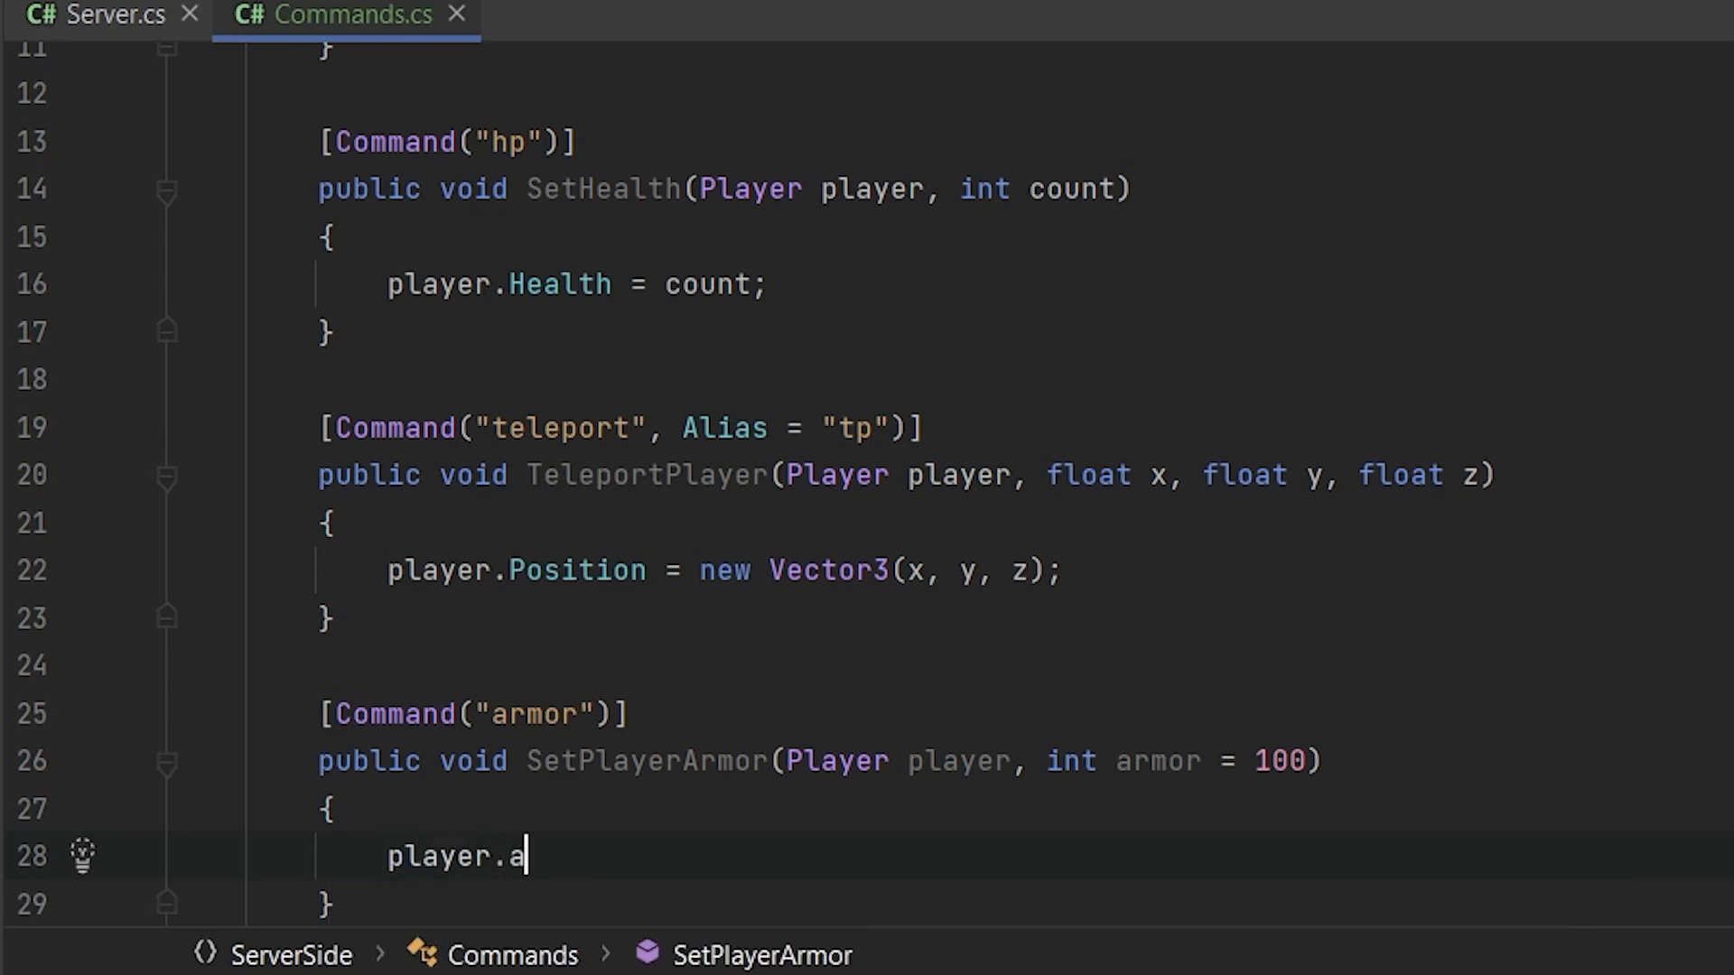
type("Armor = armor")
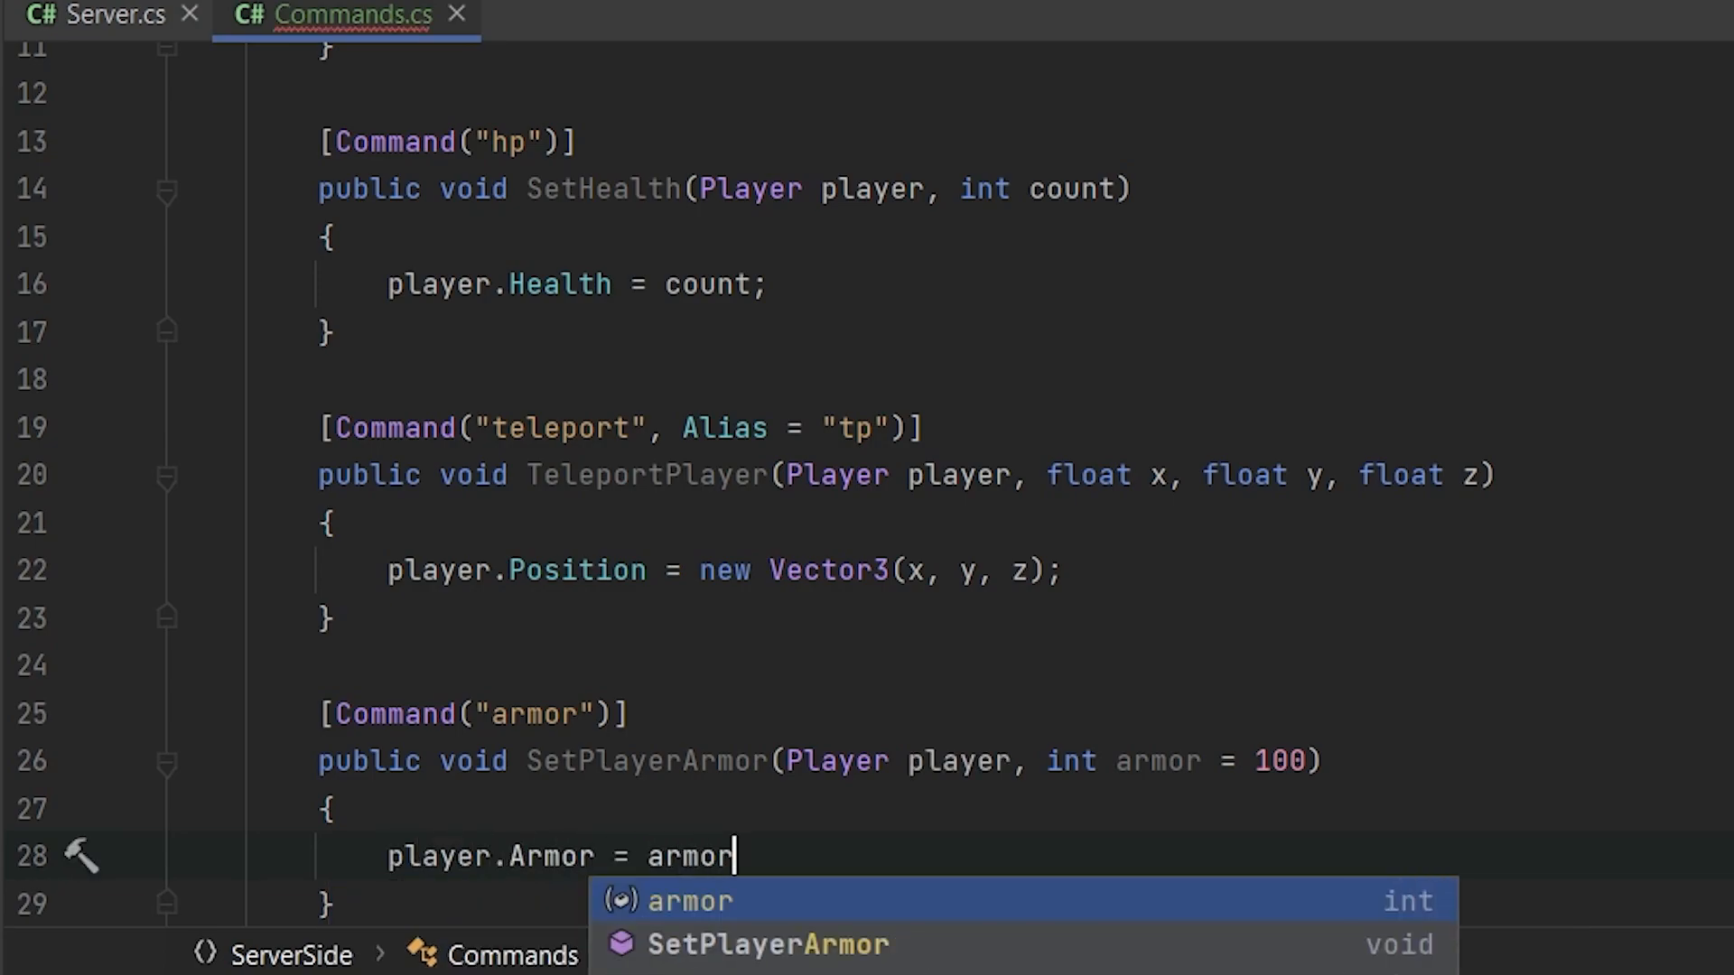
type(";")
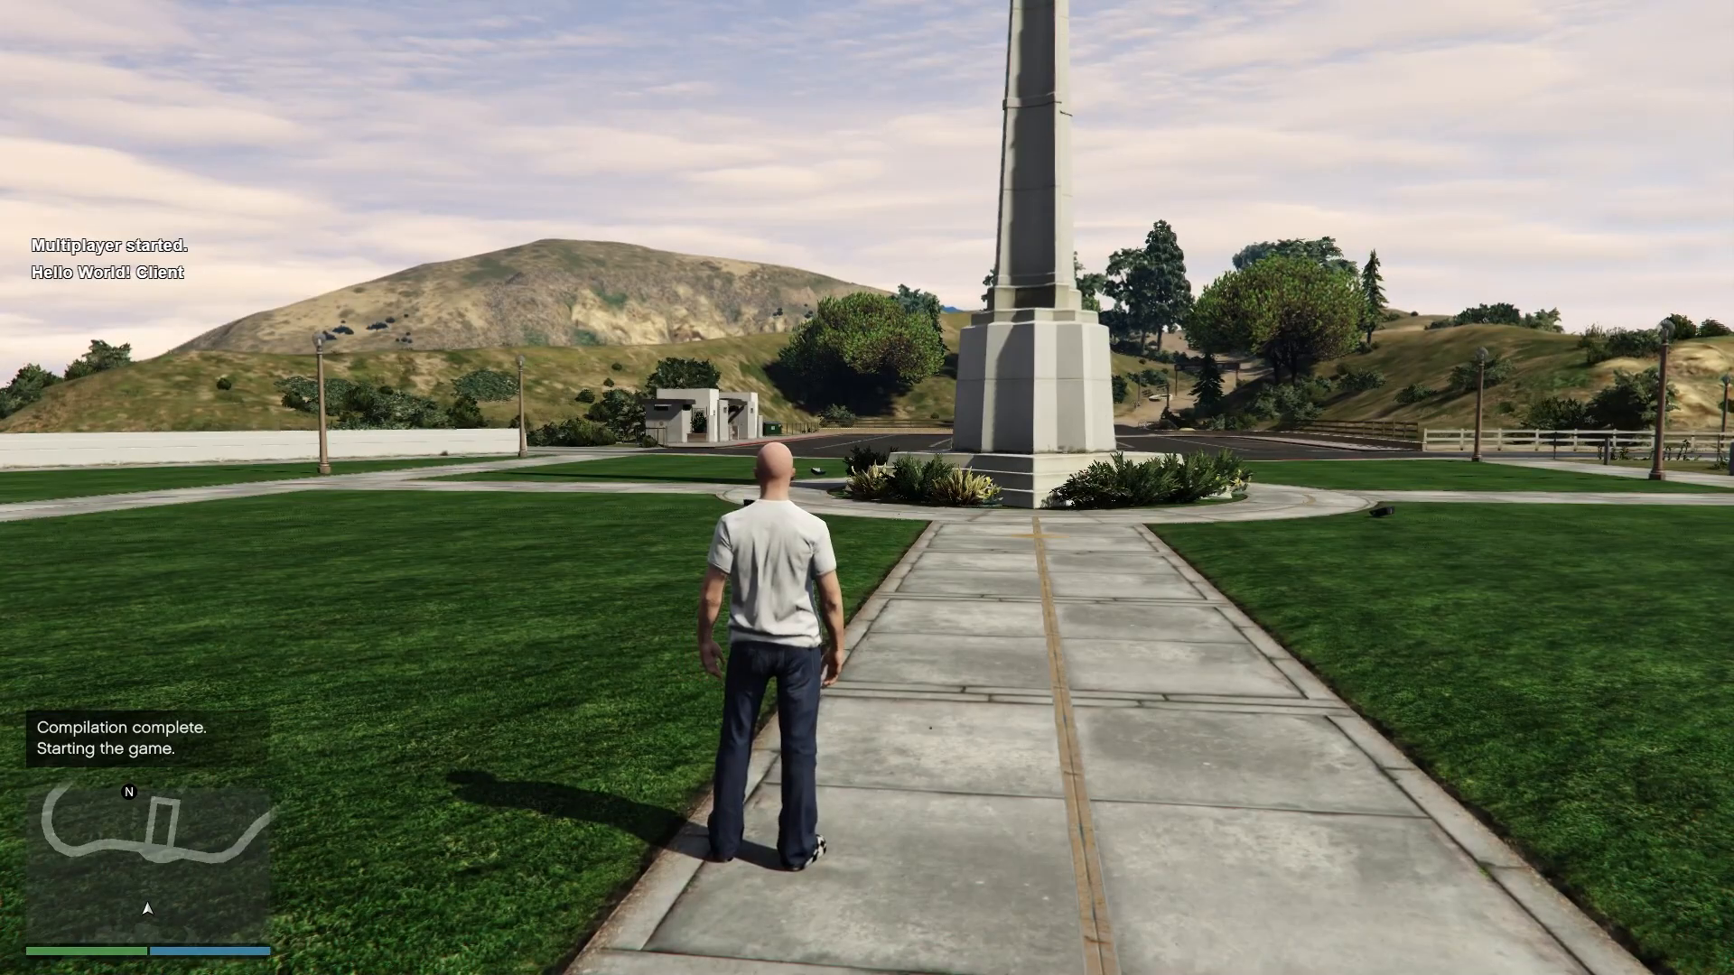
key("w")
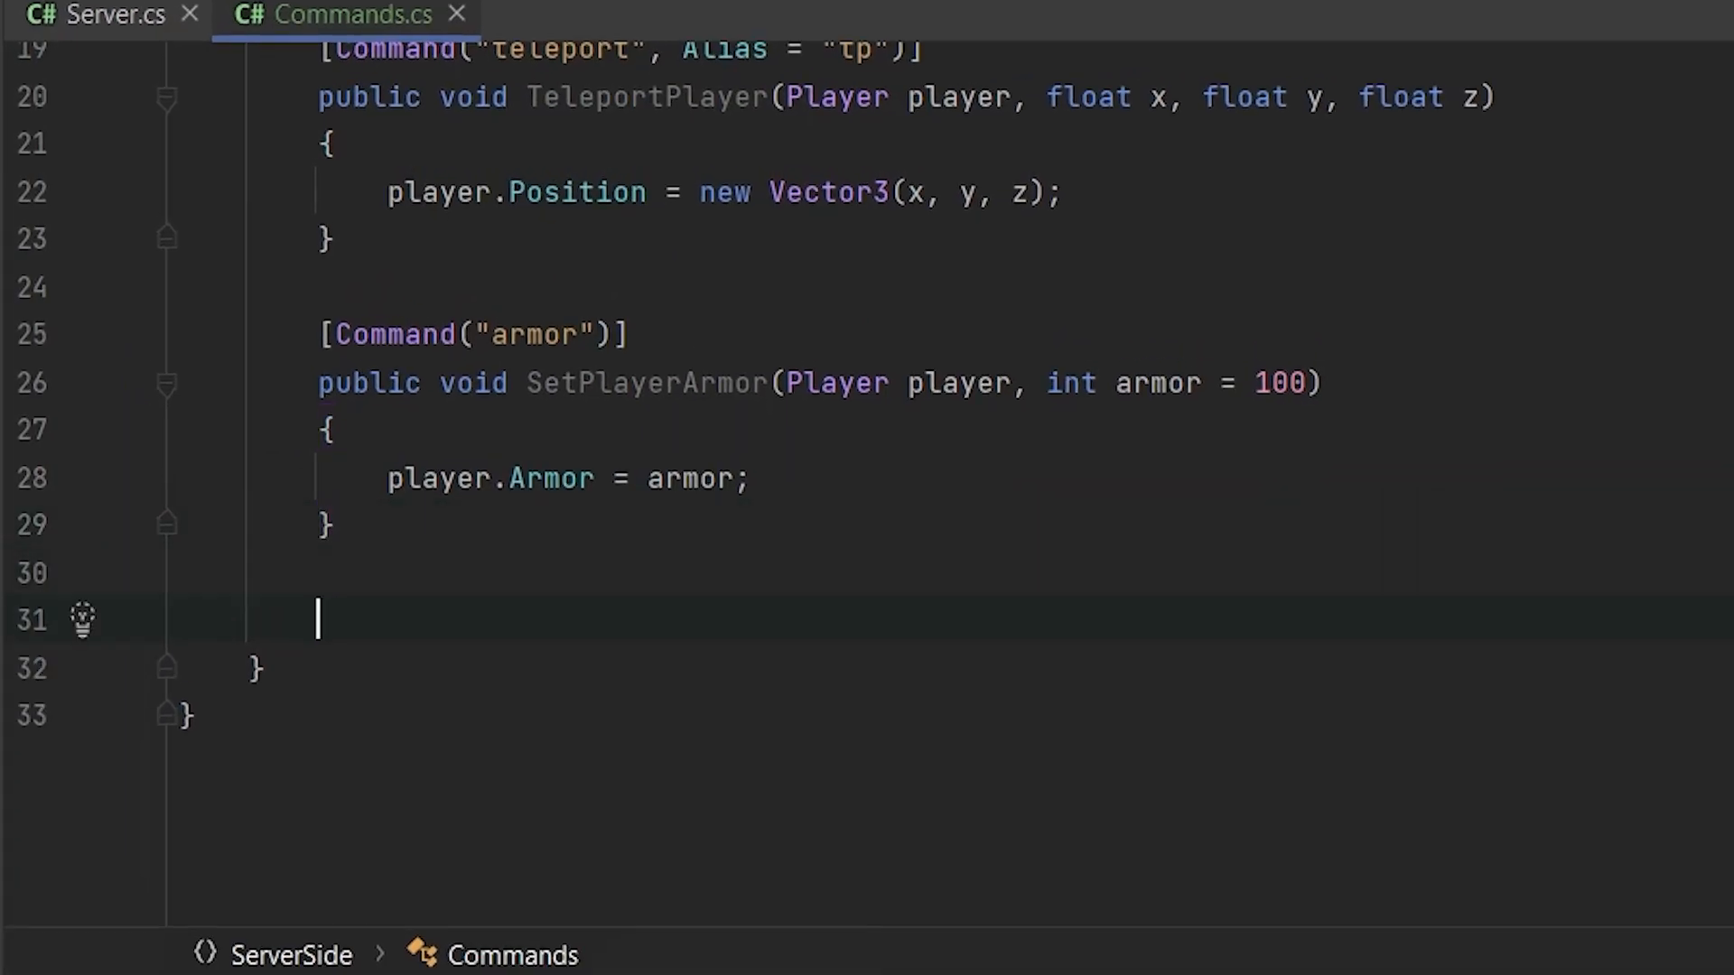
Add a [Command("me")] TypeMe method taking Player player and string actions.
type("[Command(\":\")]")
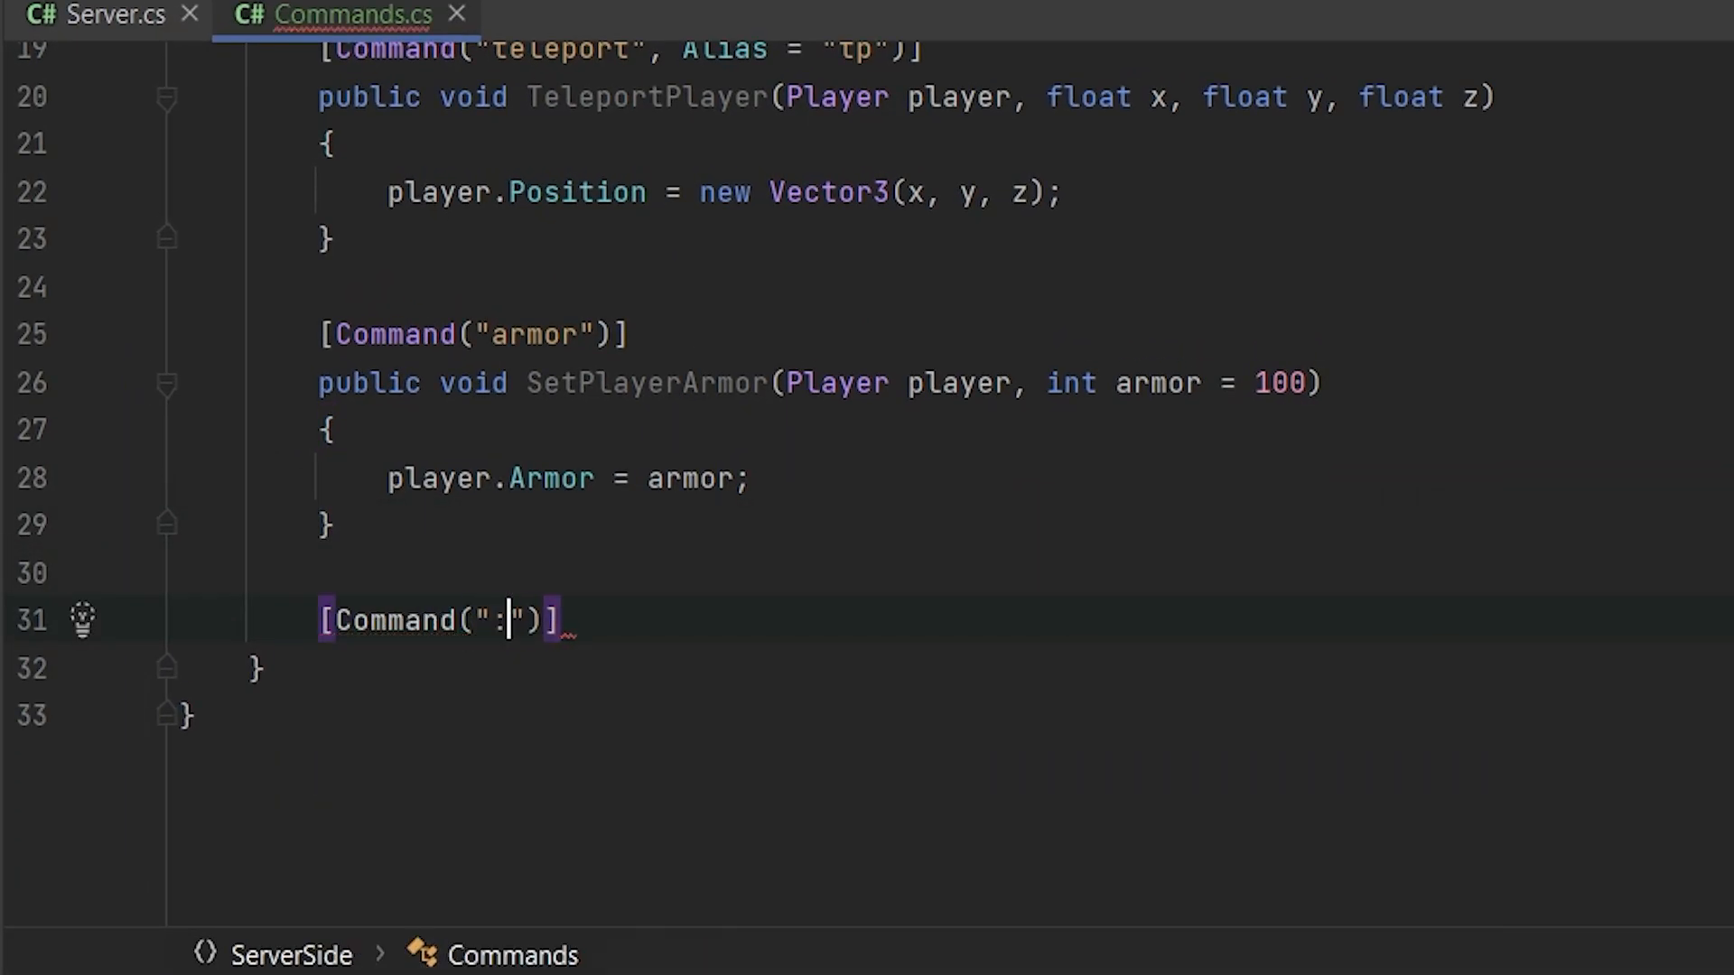
type("n")
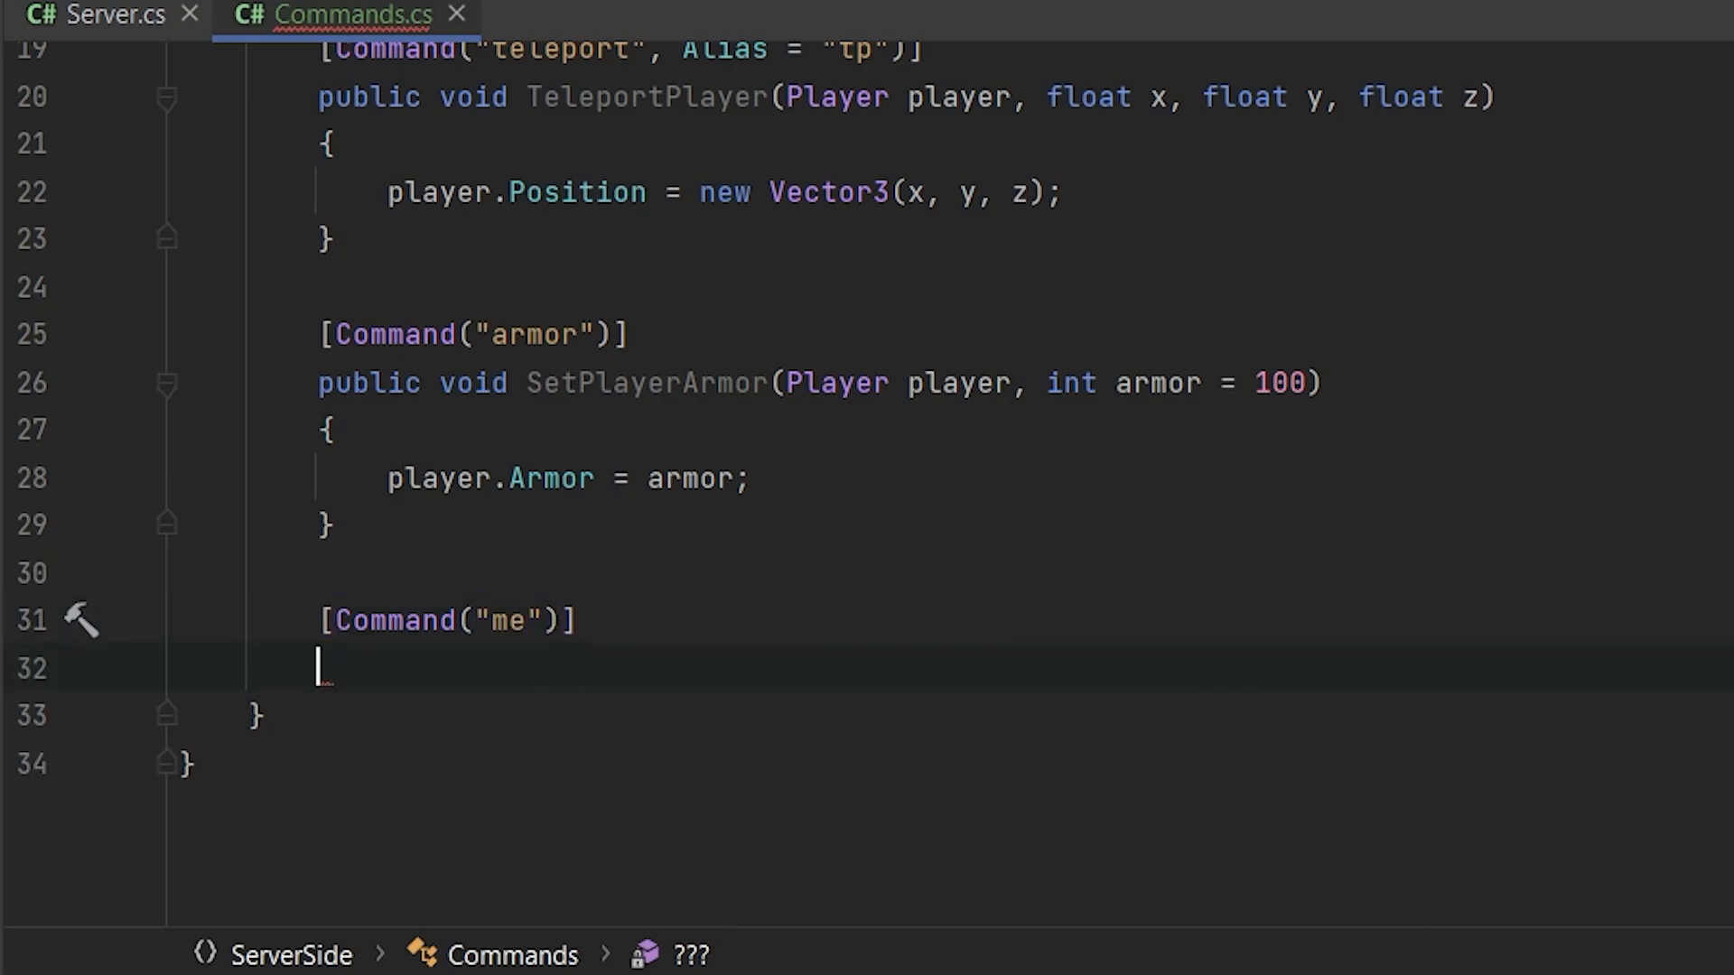
type("public")
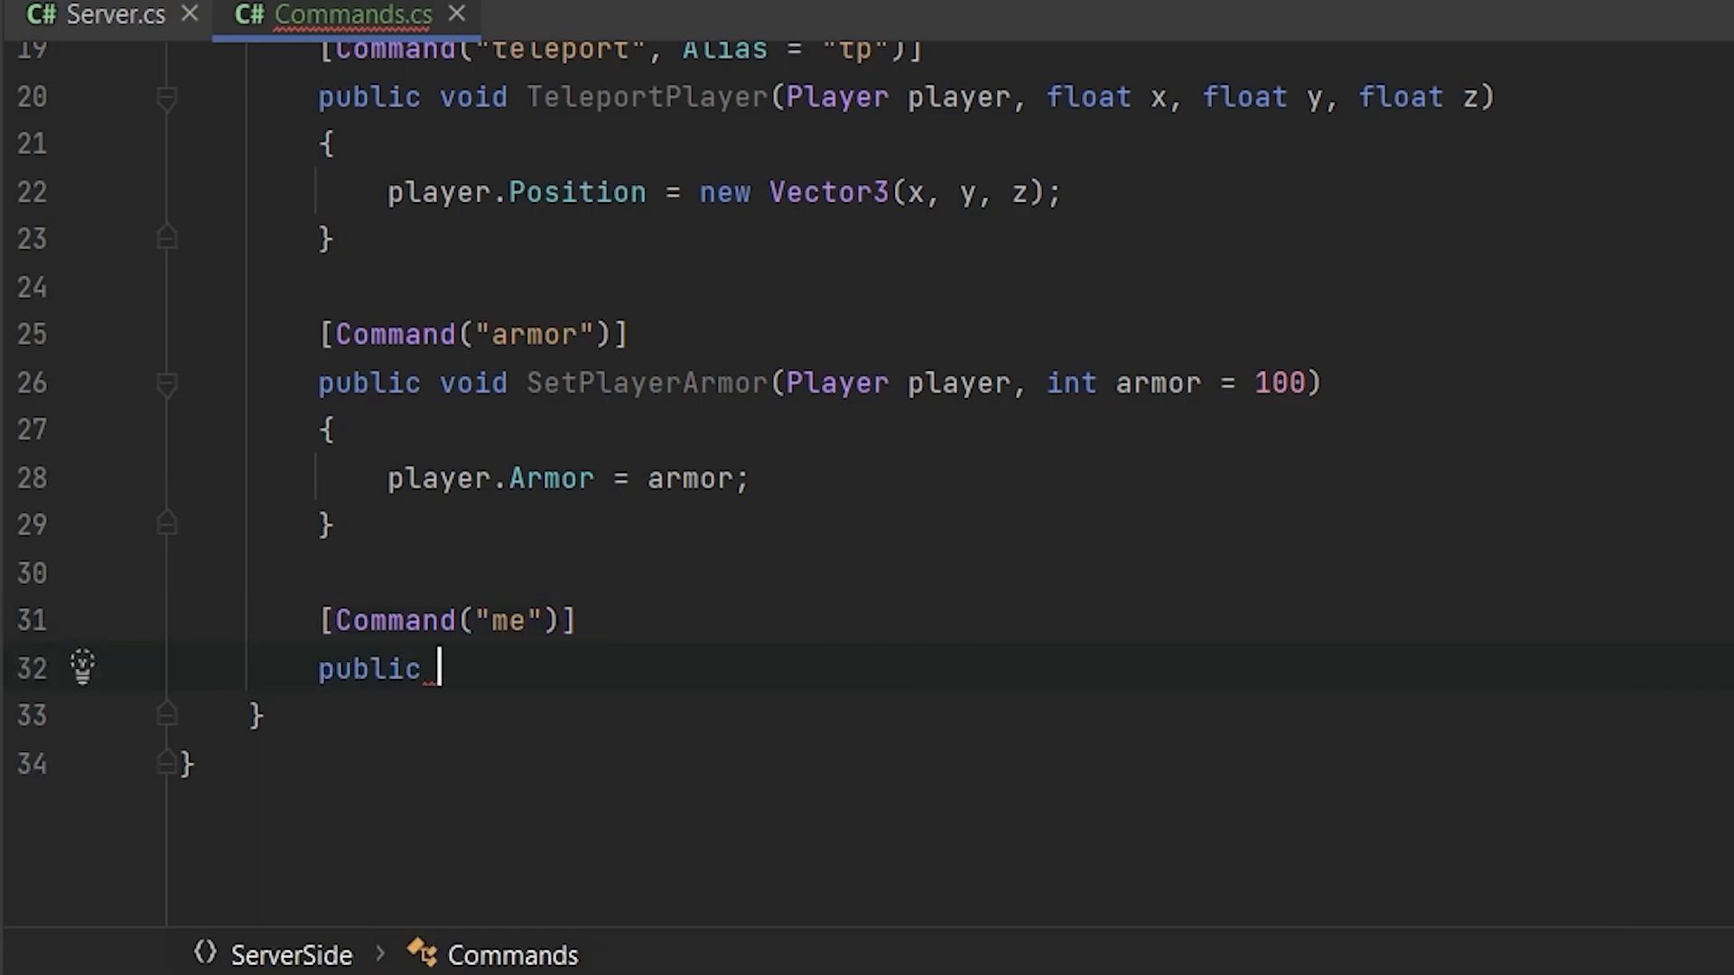
type("void")
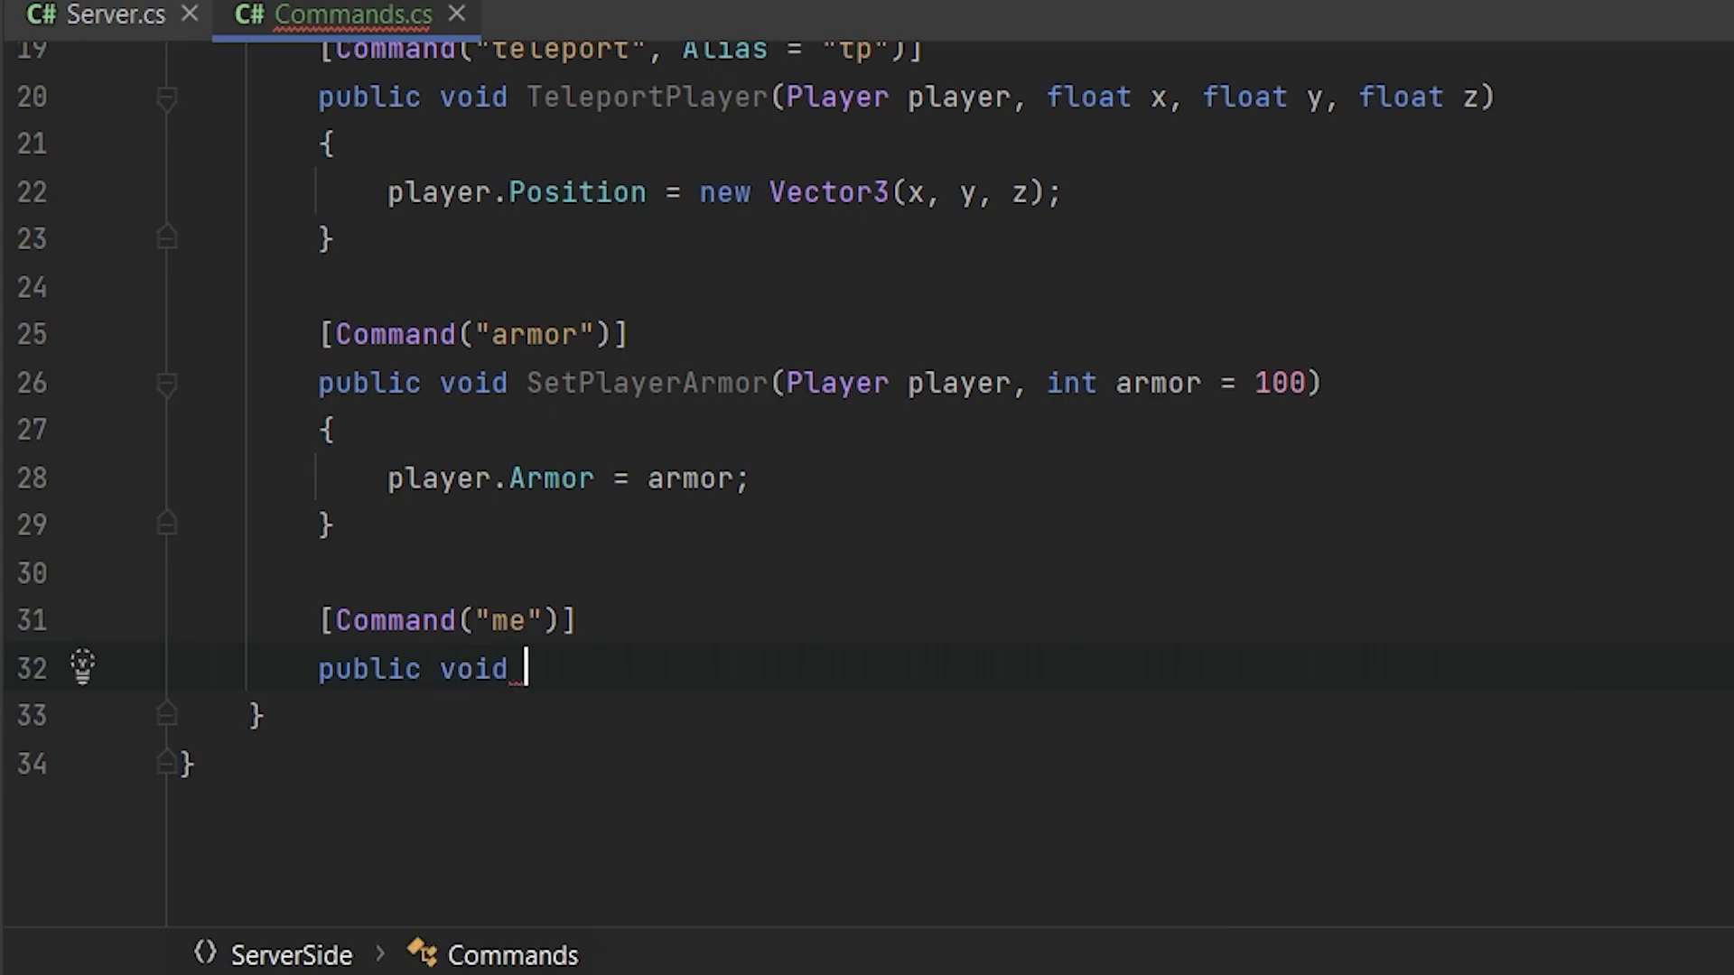
type("TypeMe(Player")
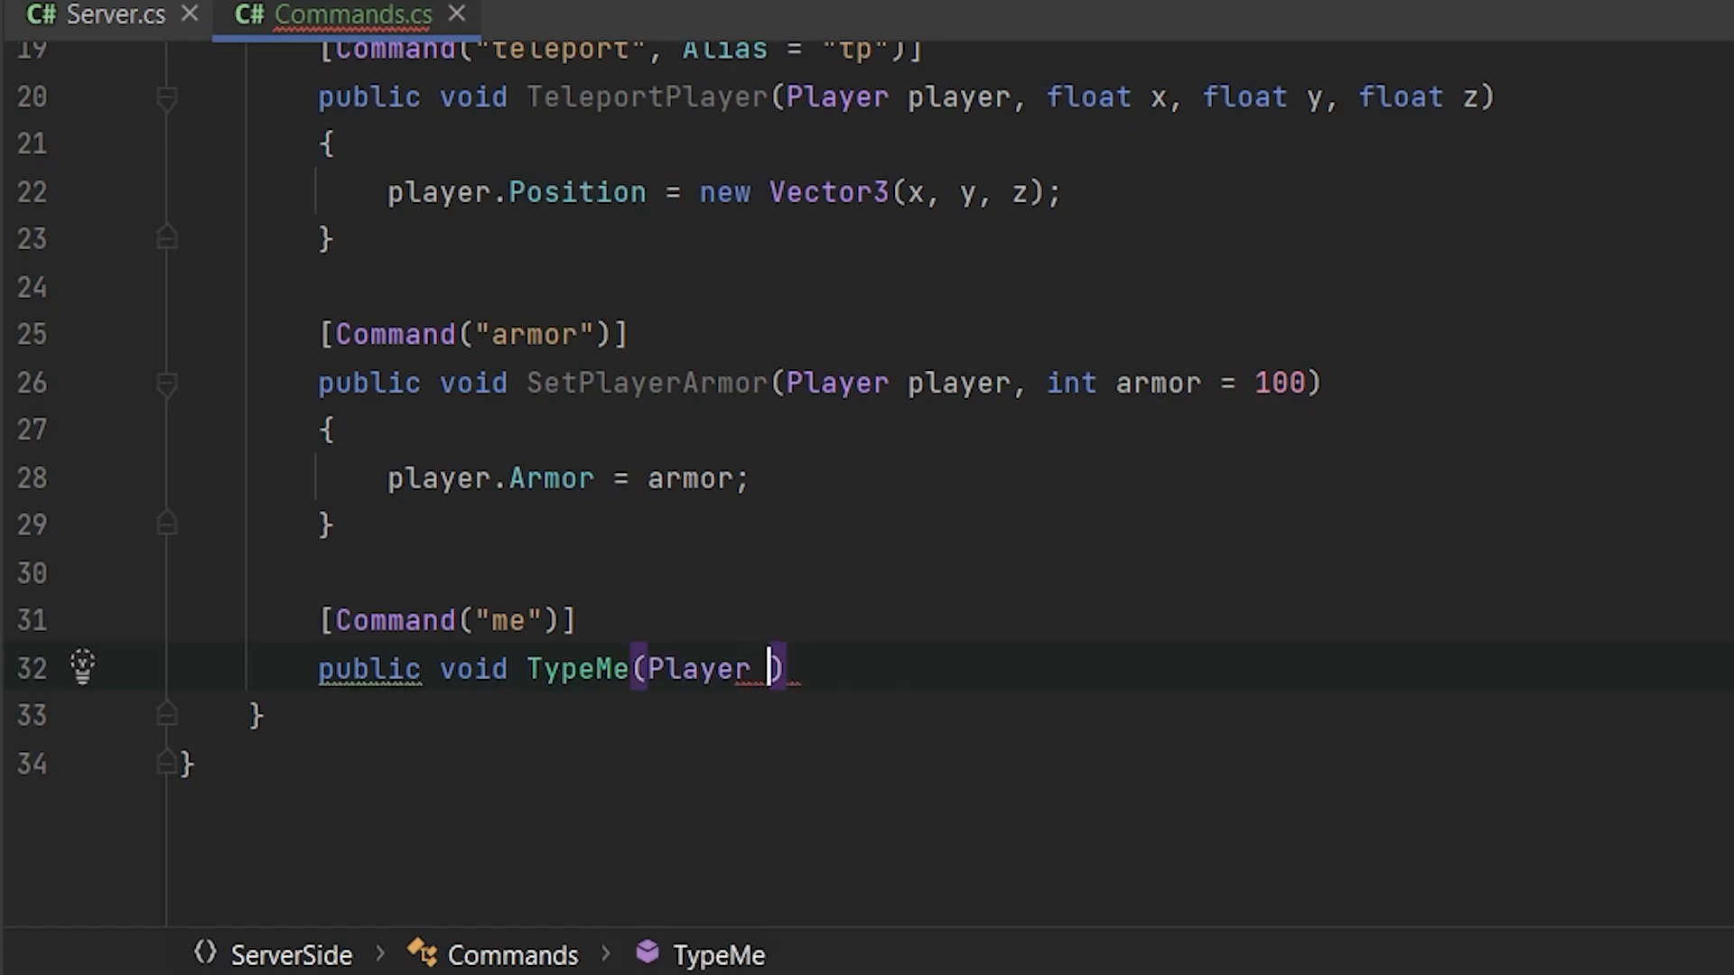
type("player, s")
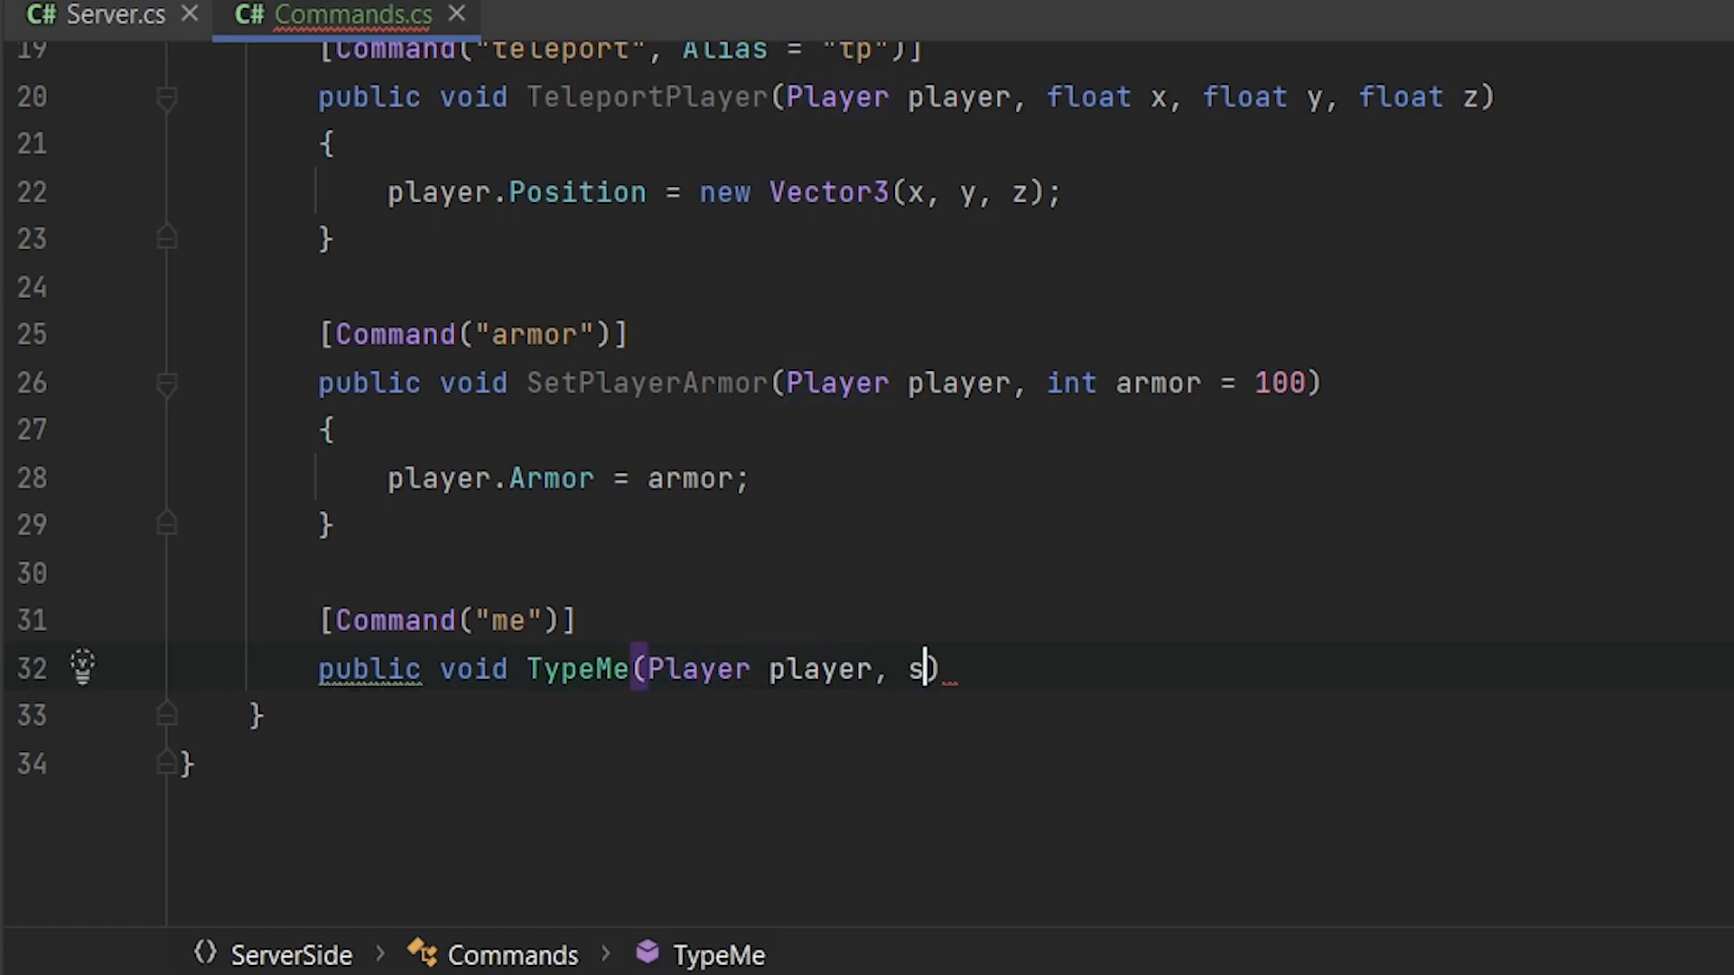
type("tring actions")
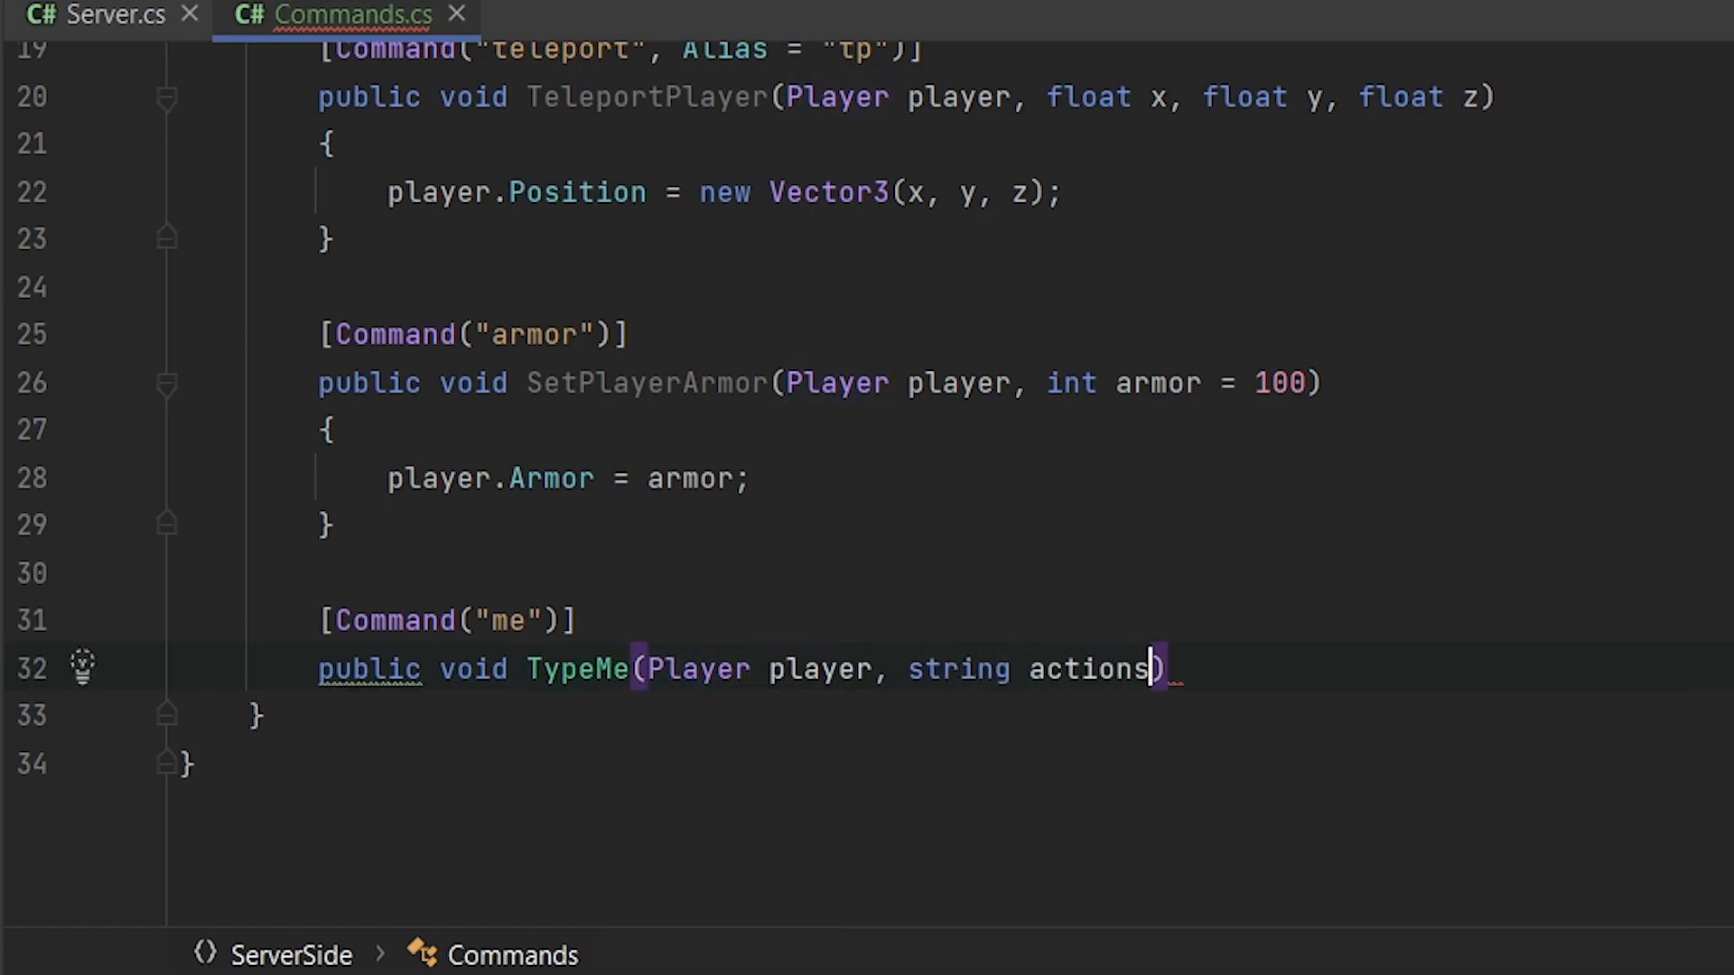
key("Enter")
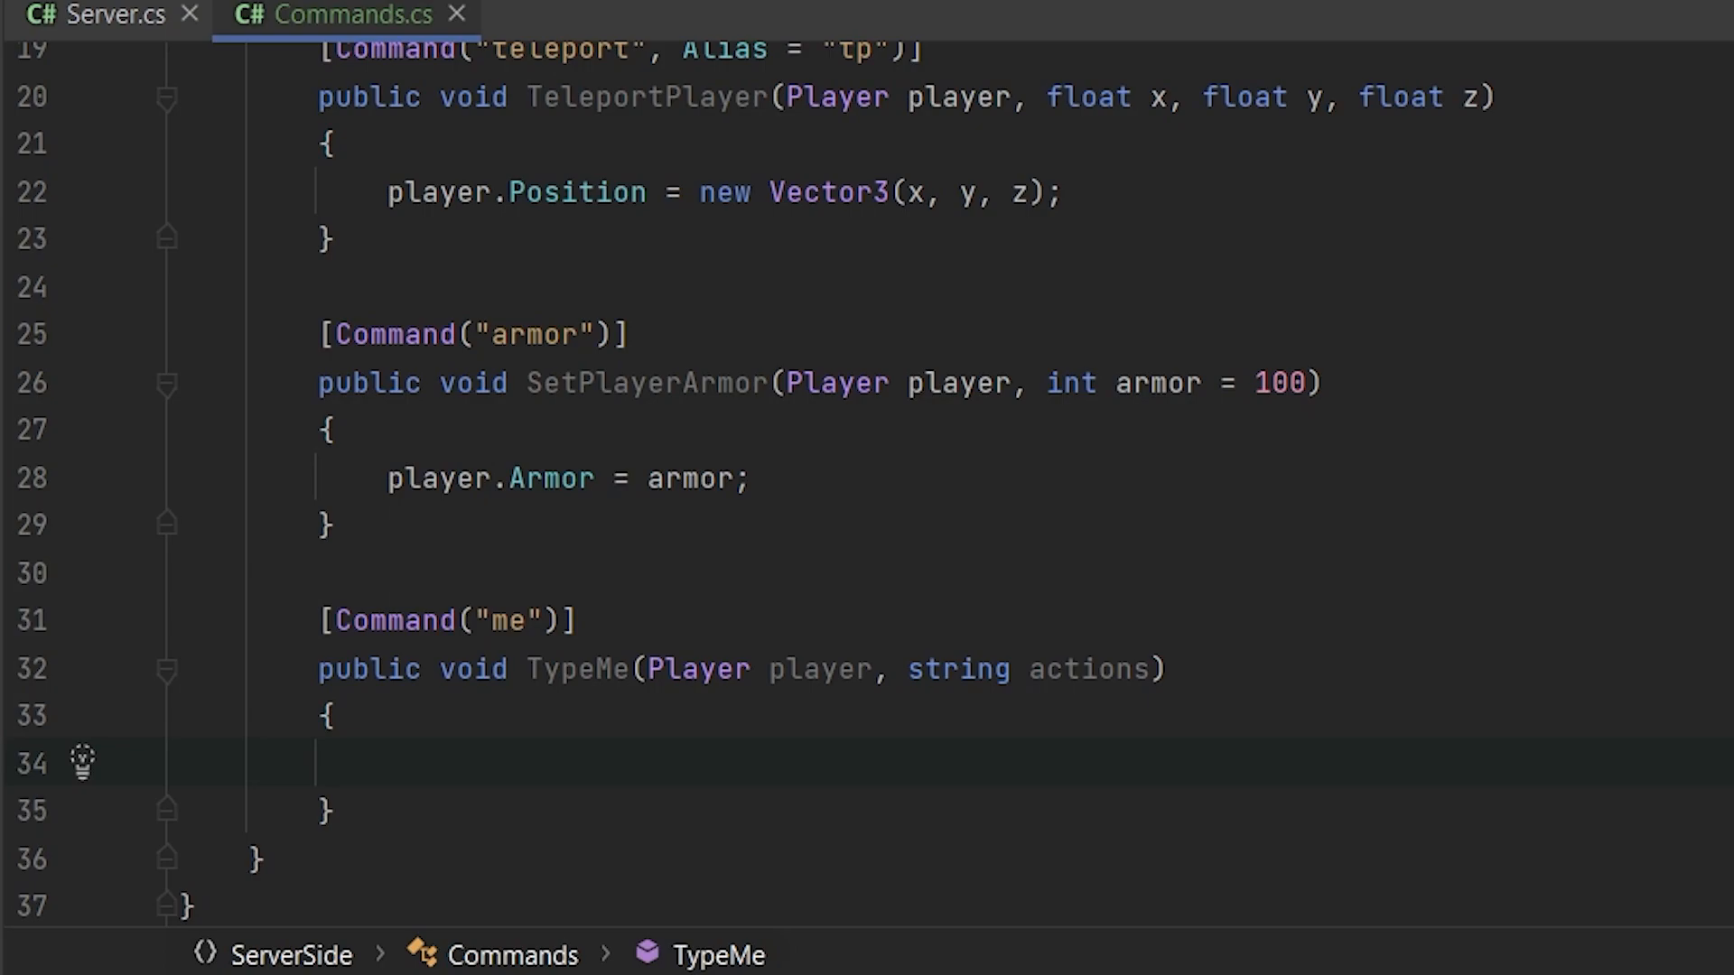
Call player.SendChatMessage with $"{player.Name} did that:" plus the actions text.
type("p")
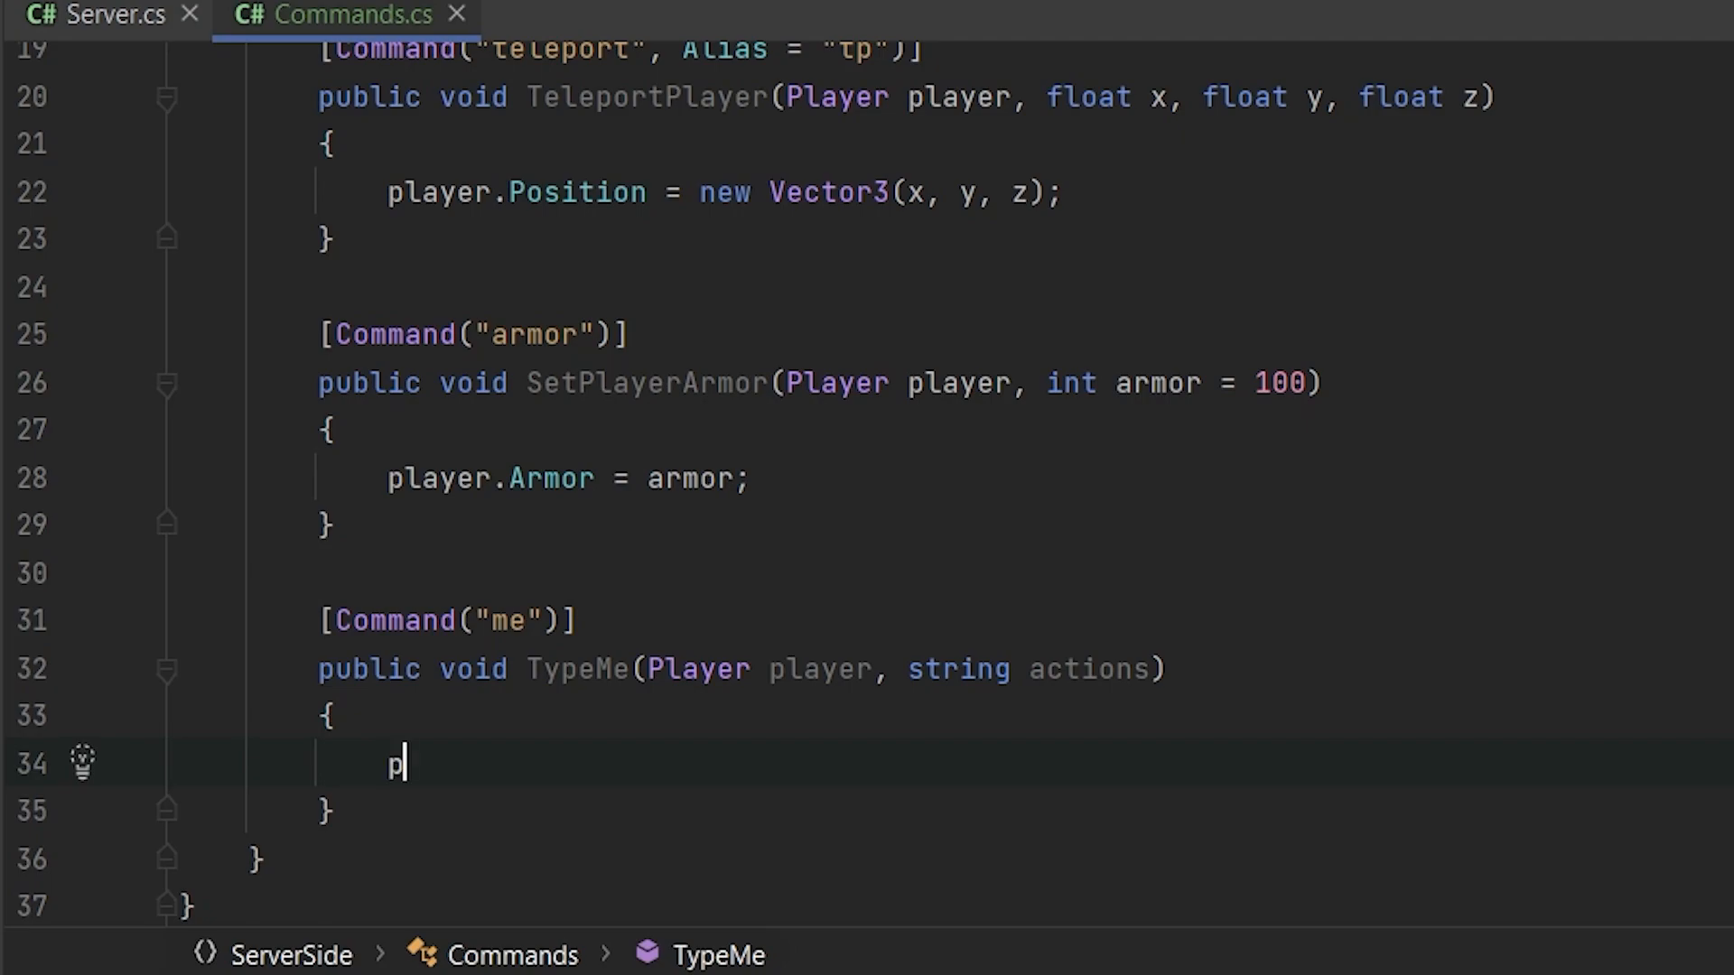
type("layer.send")
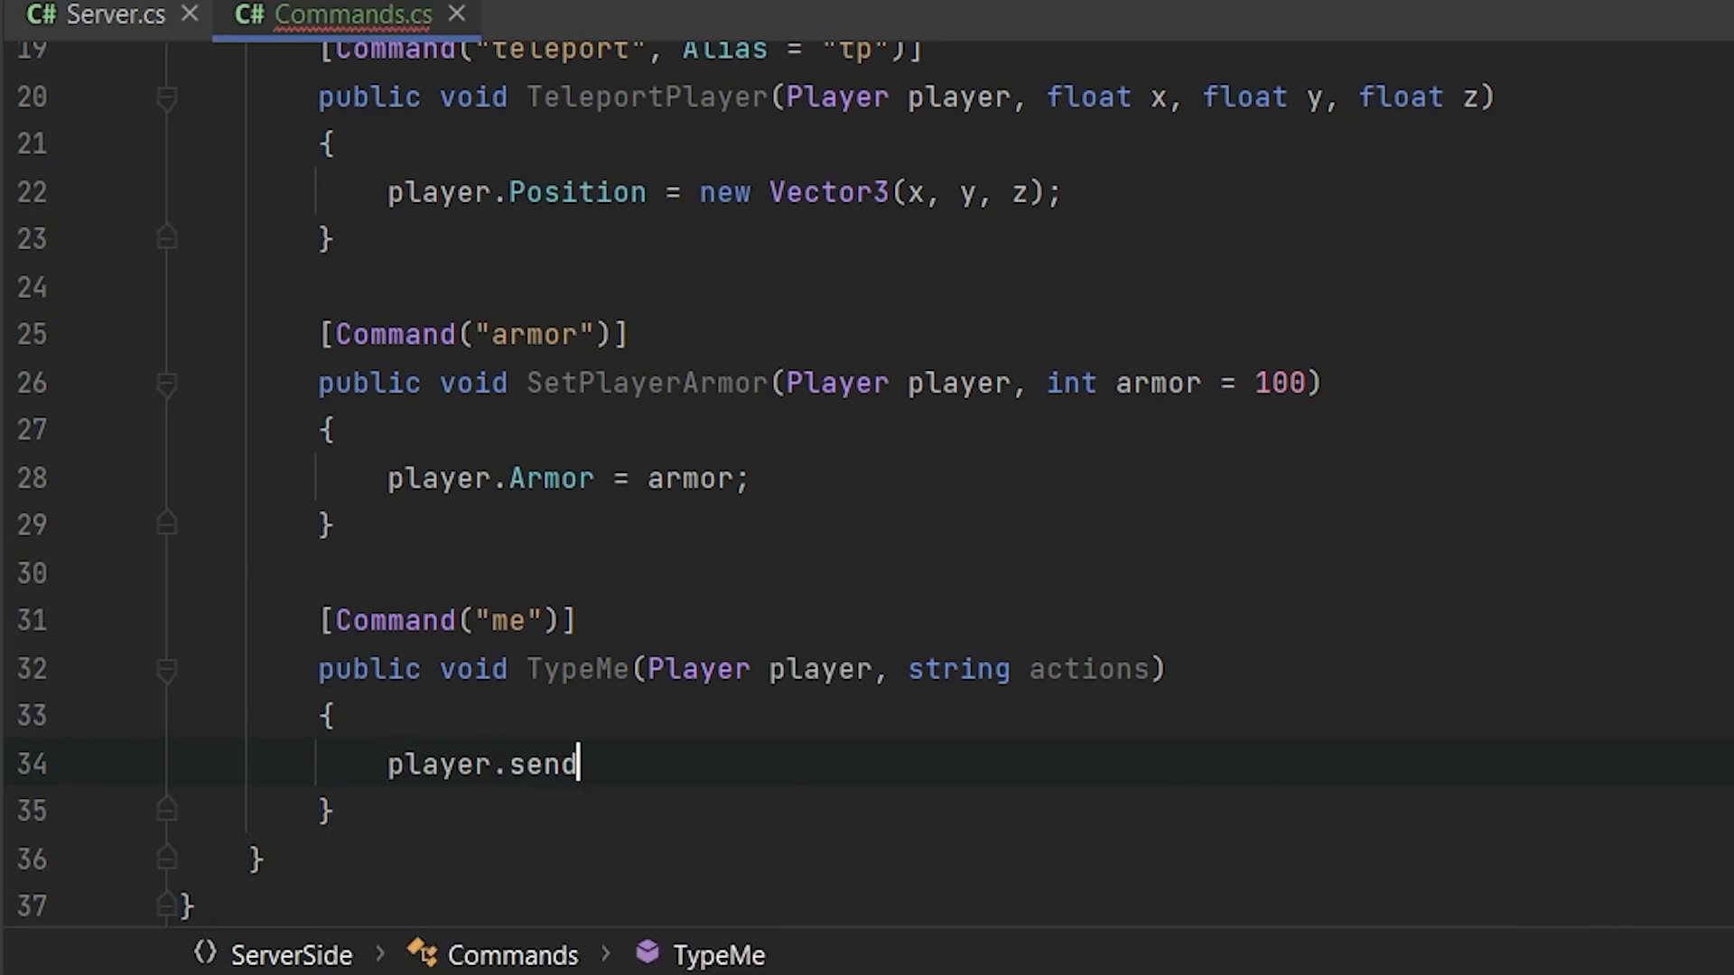
type("ChatMessage();")
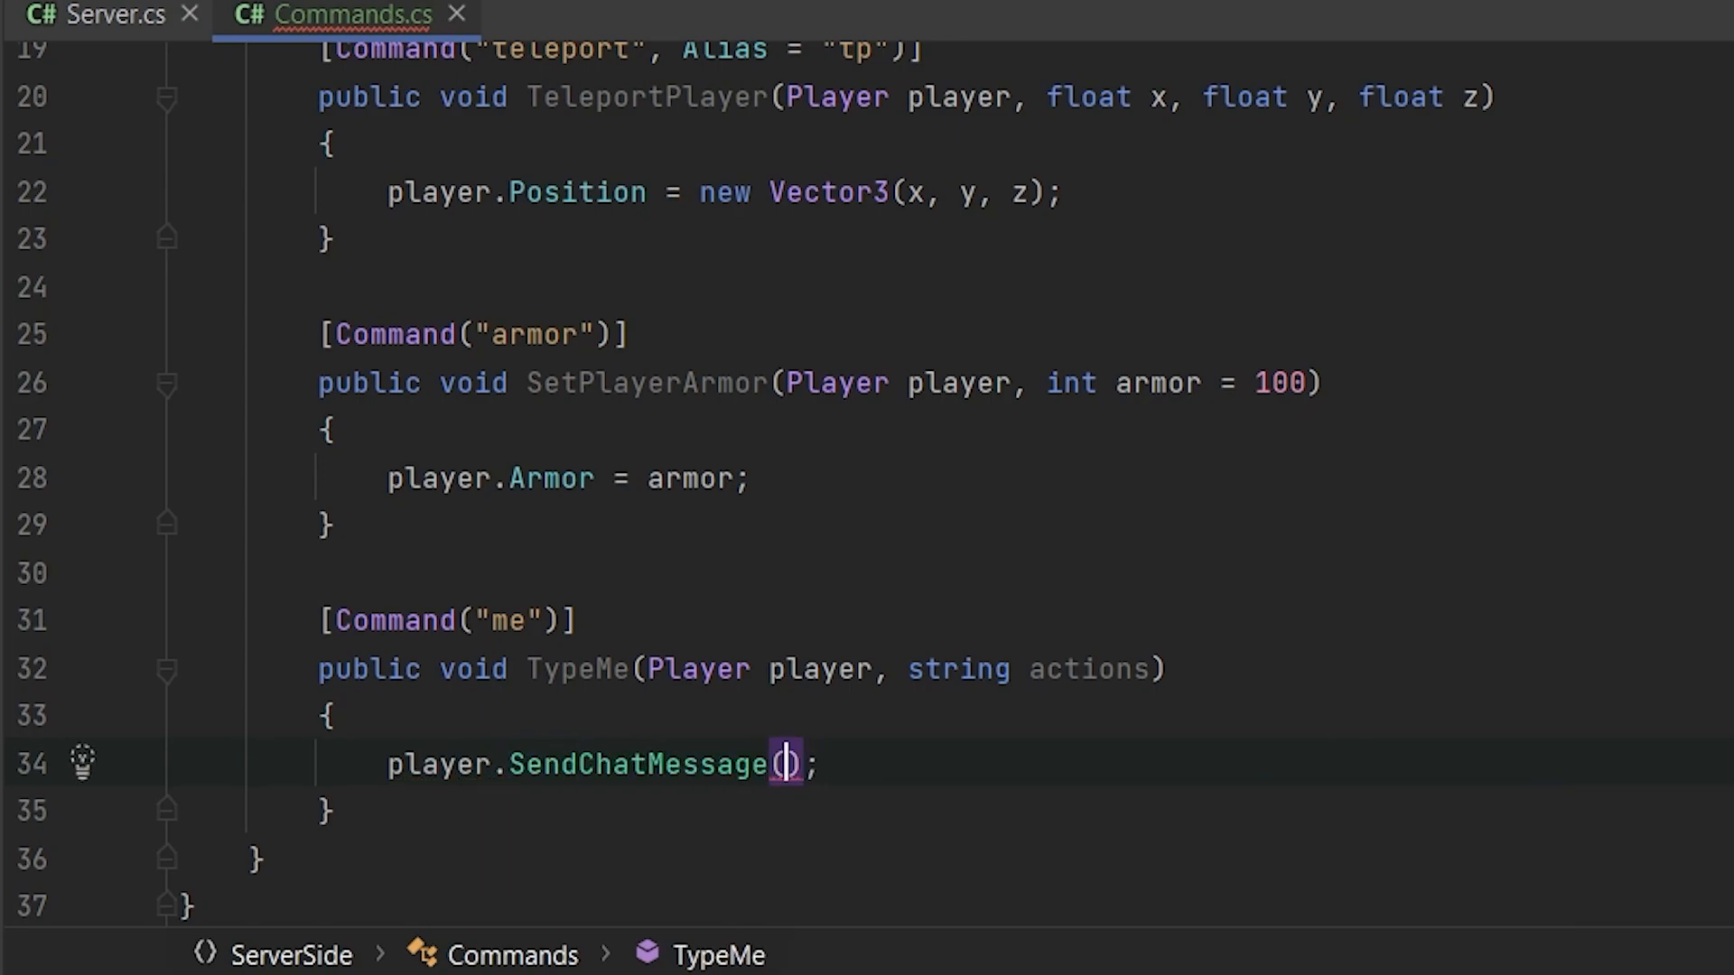
type("$\"{}\"")
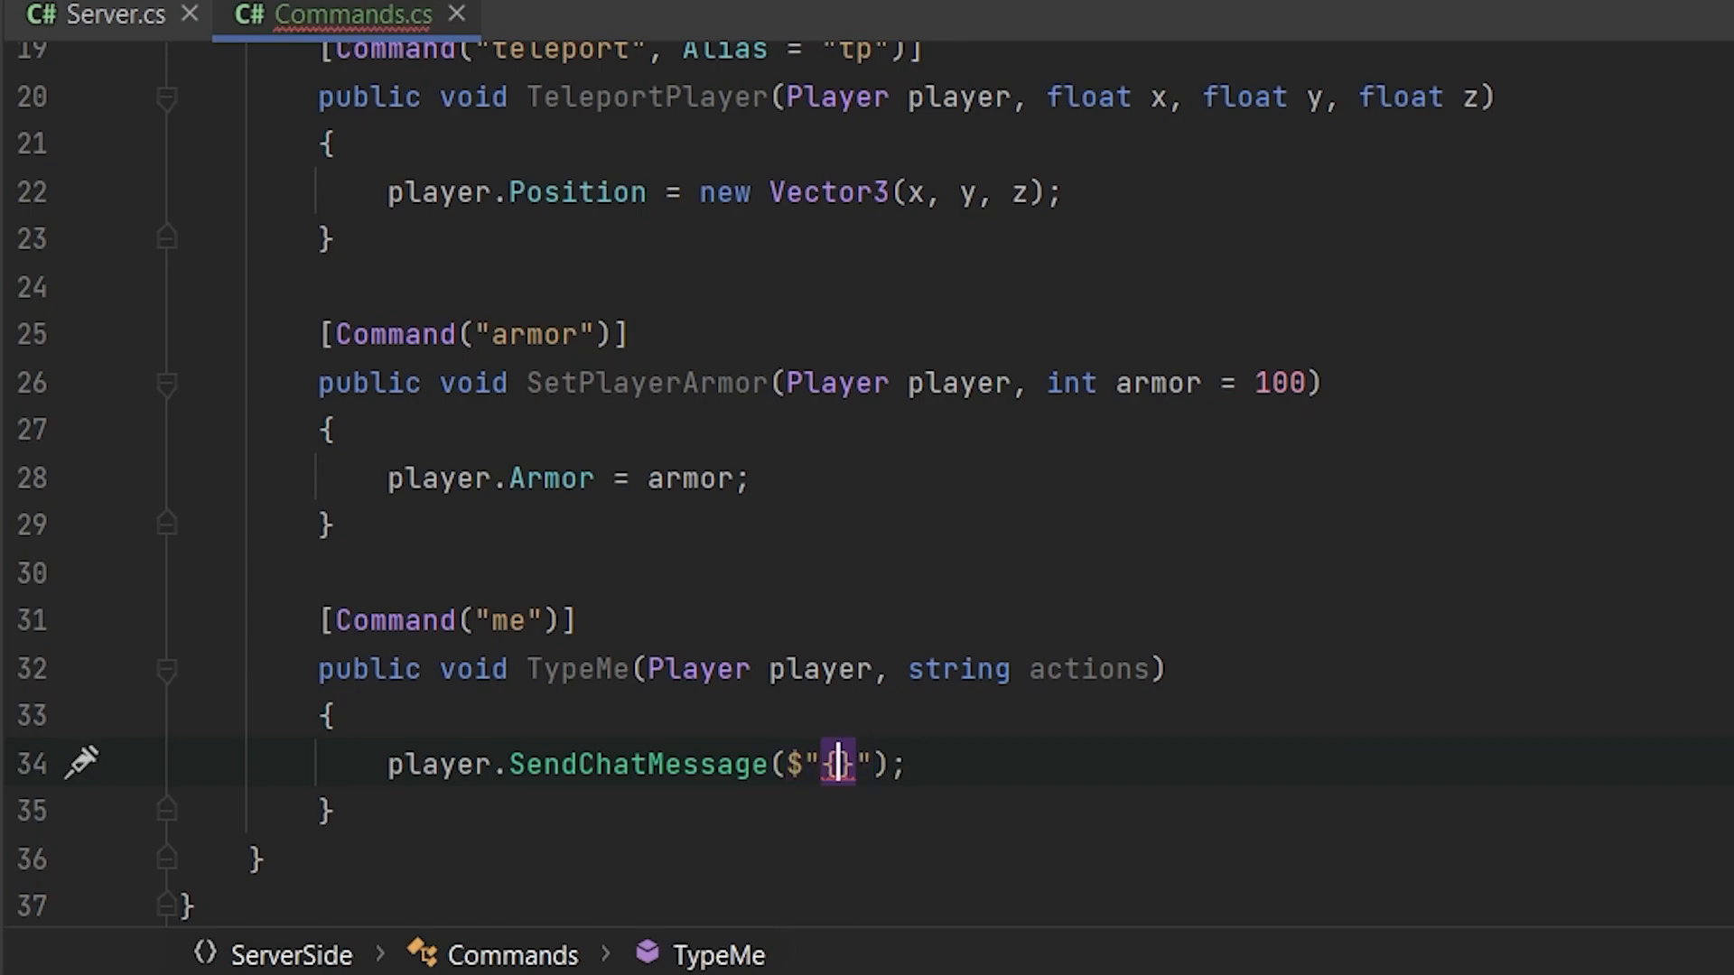
type("player.Name}")
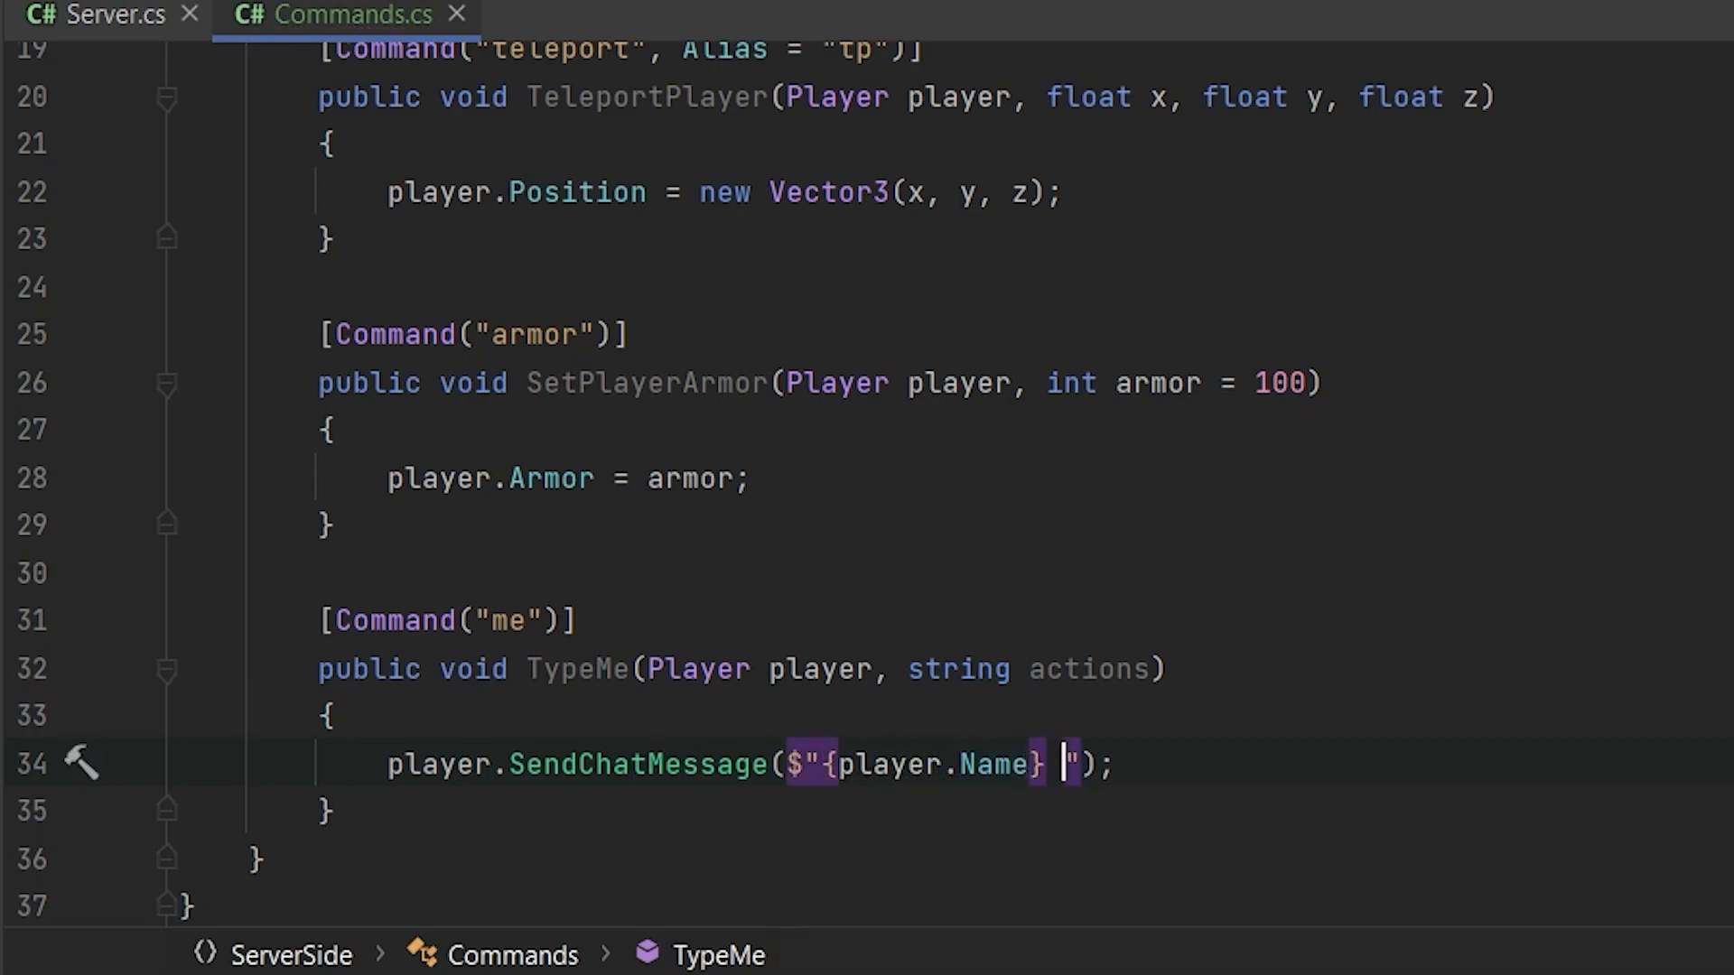
type("did that:")
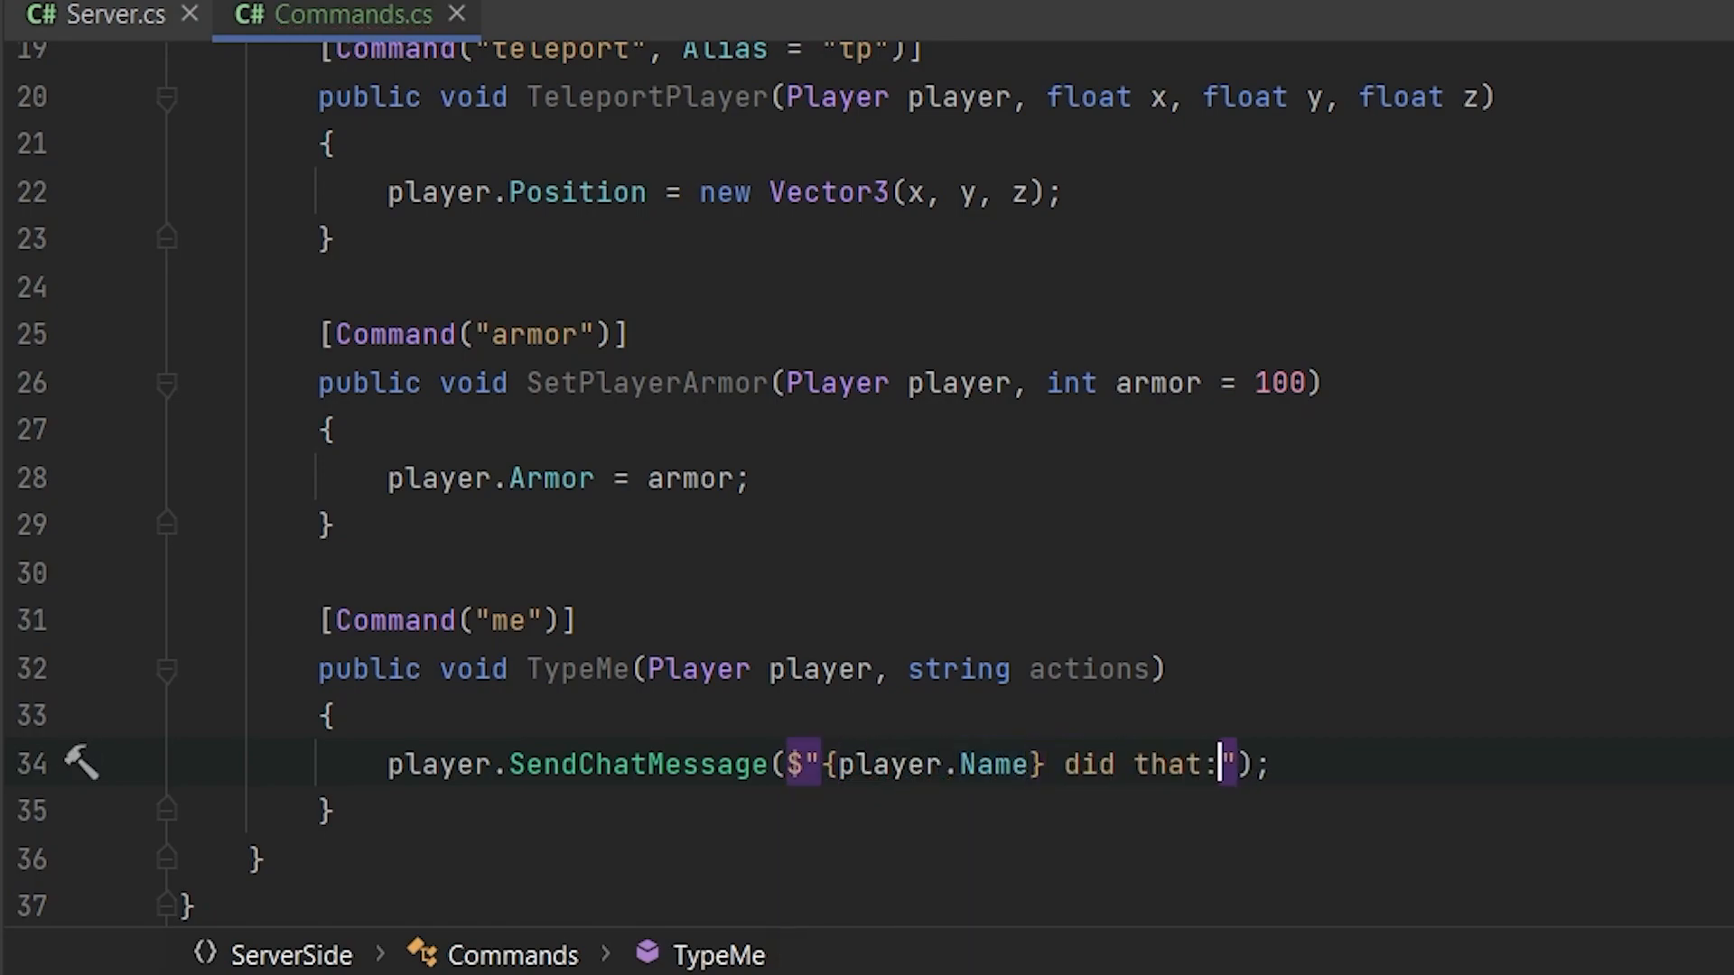
type("\" + acti")
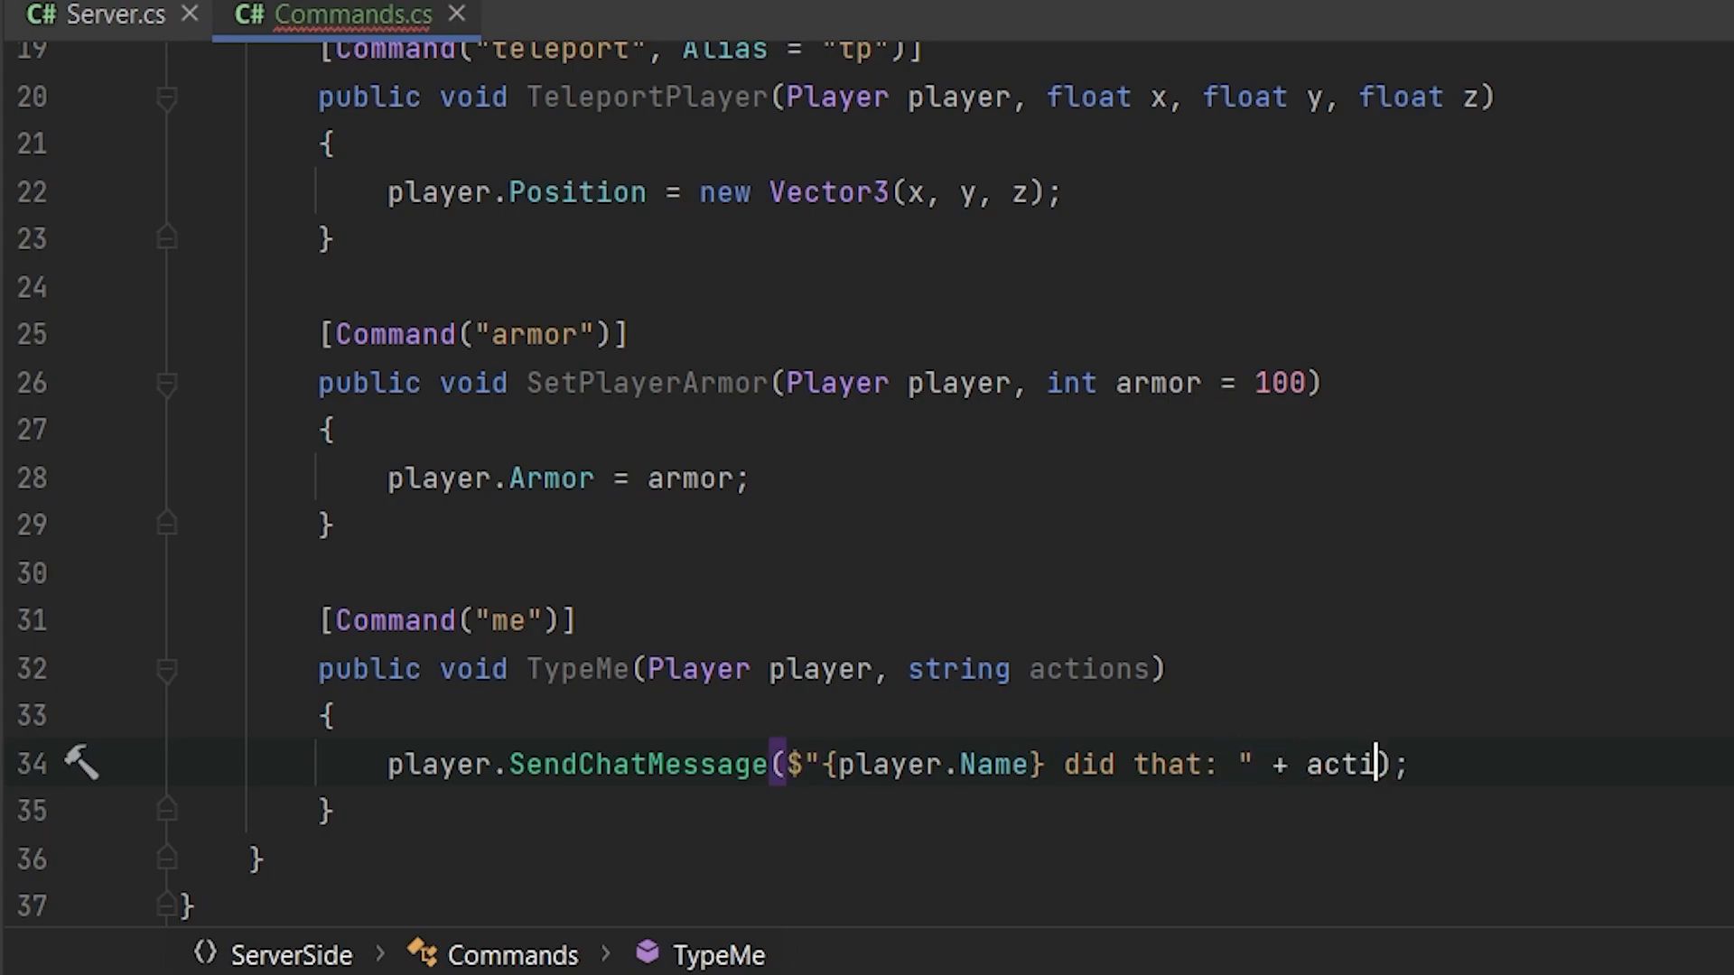
type("ons")
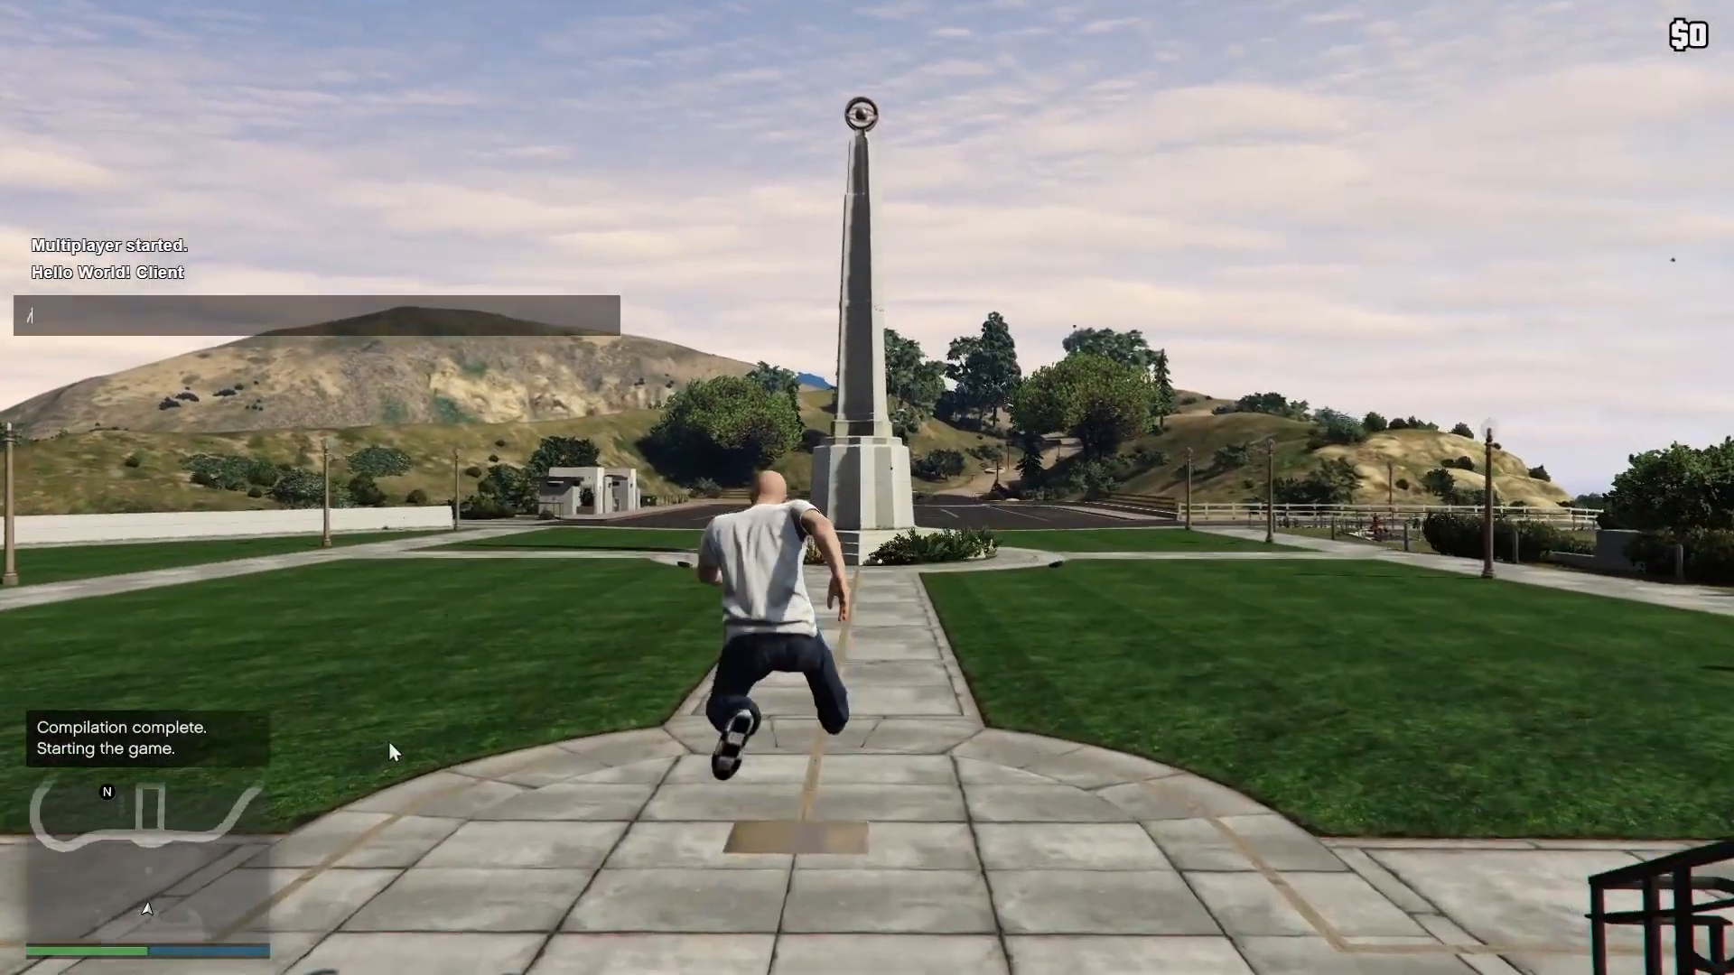
Enter /me looking at something in the game chat to test the me command.
type("me")
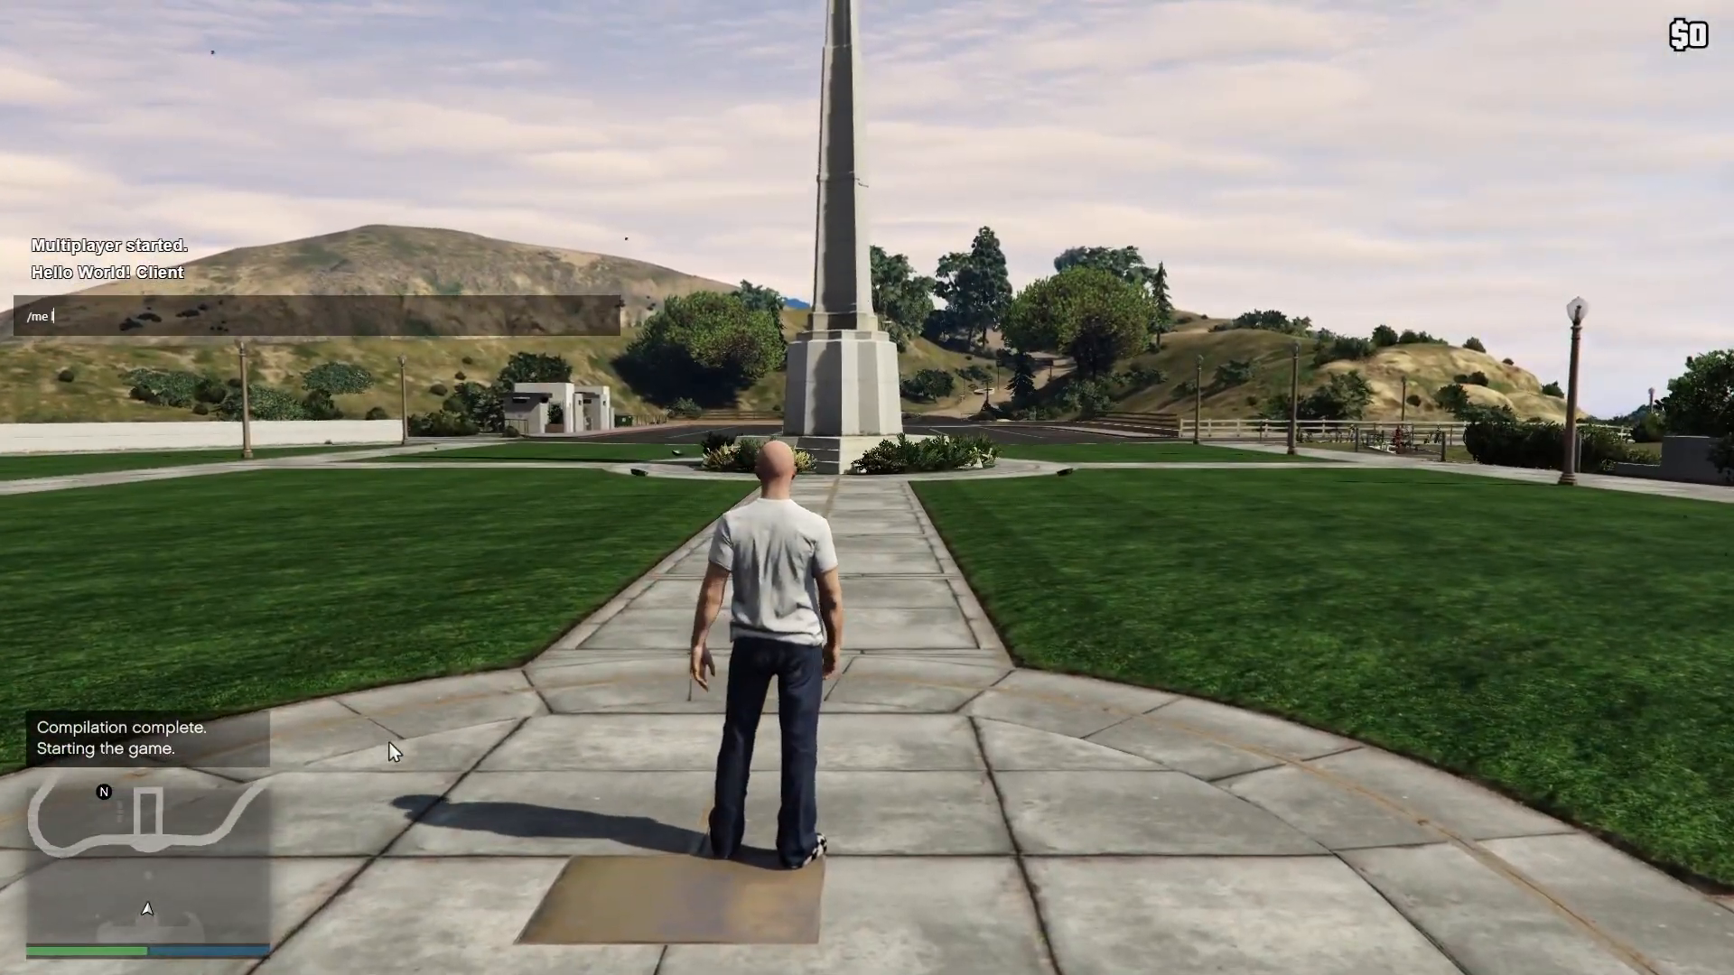
type("looking at som")
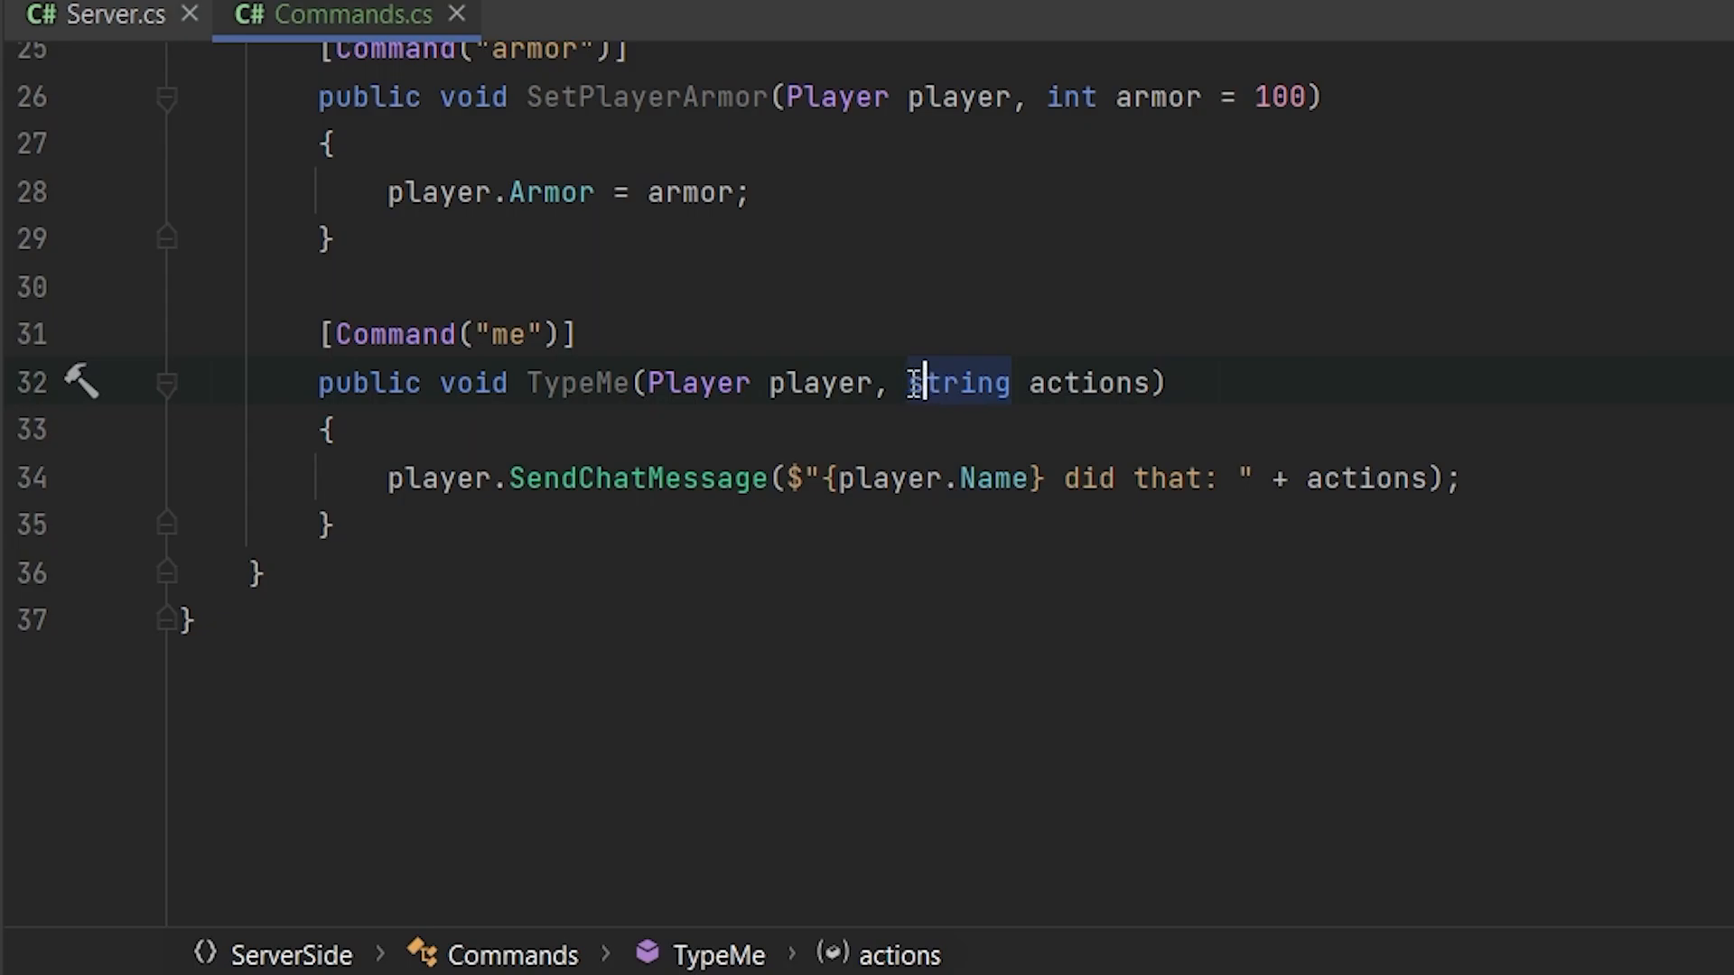
Add GreedyArg = true to the [Command("me")] attribute via autocomplete.
double_click(1092, 383)
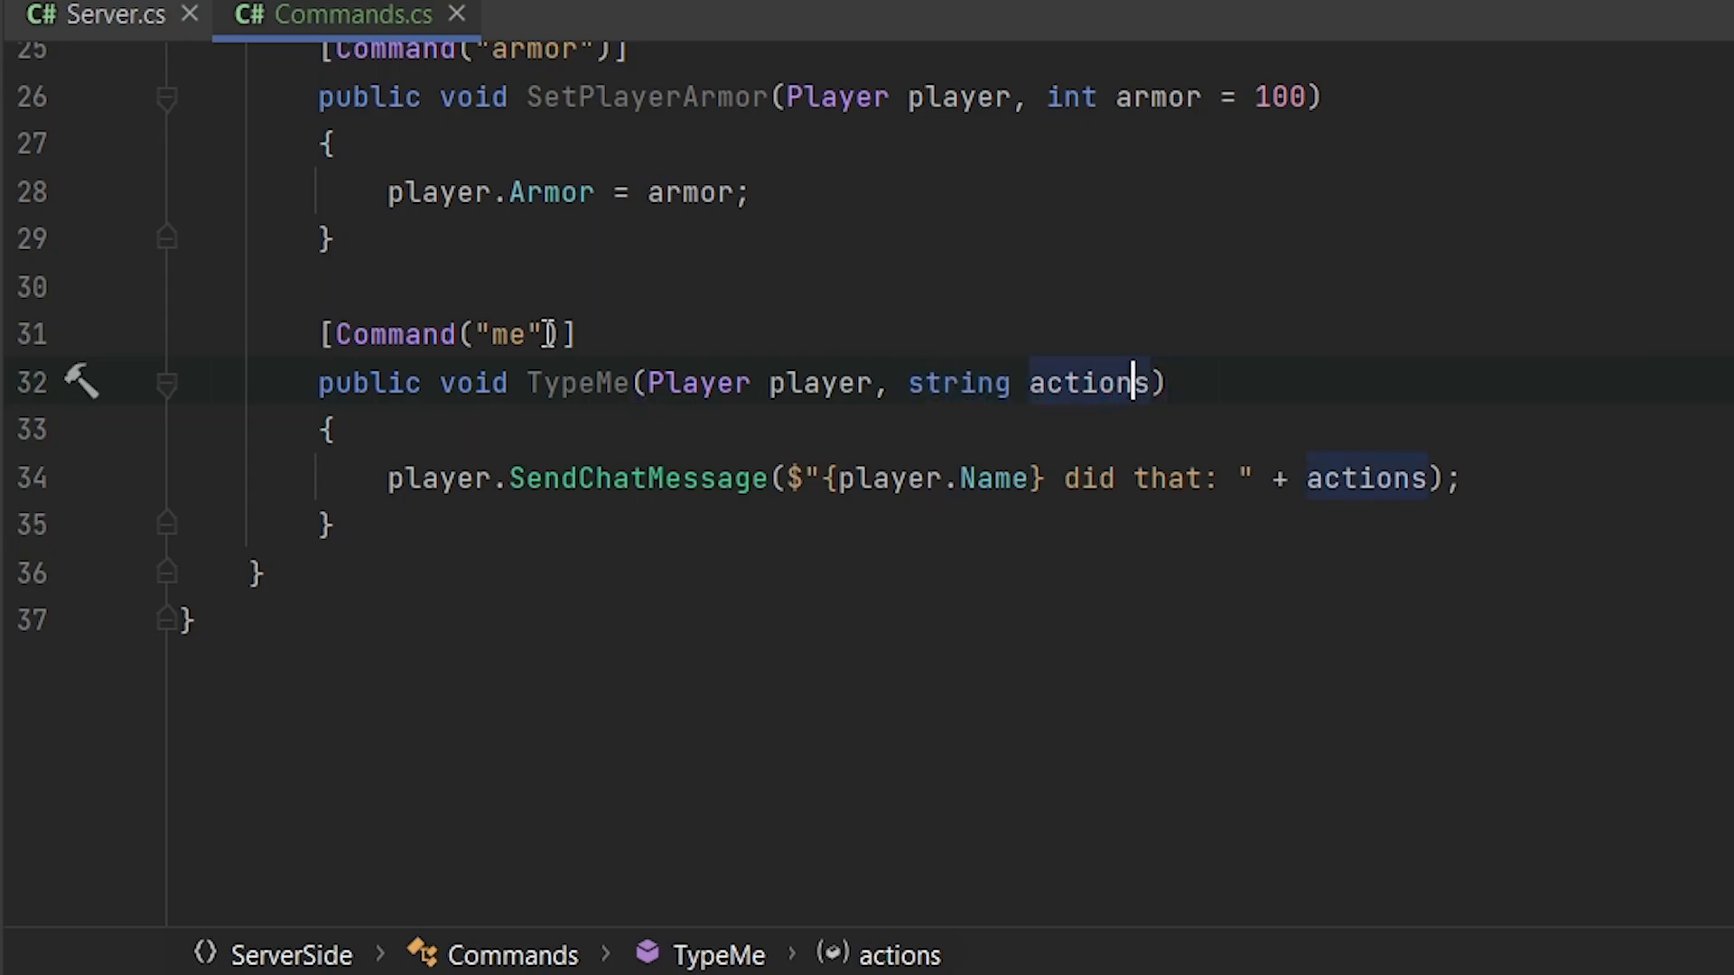
type(", greed")
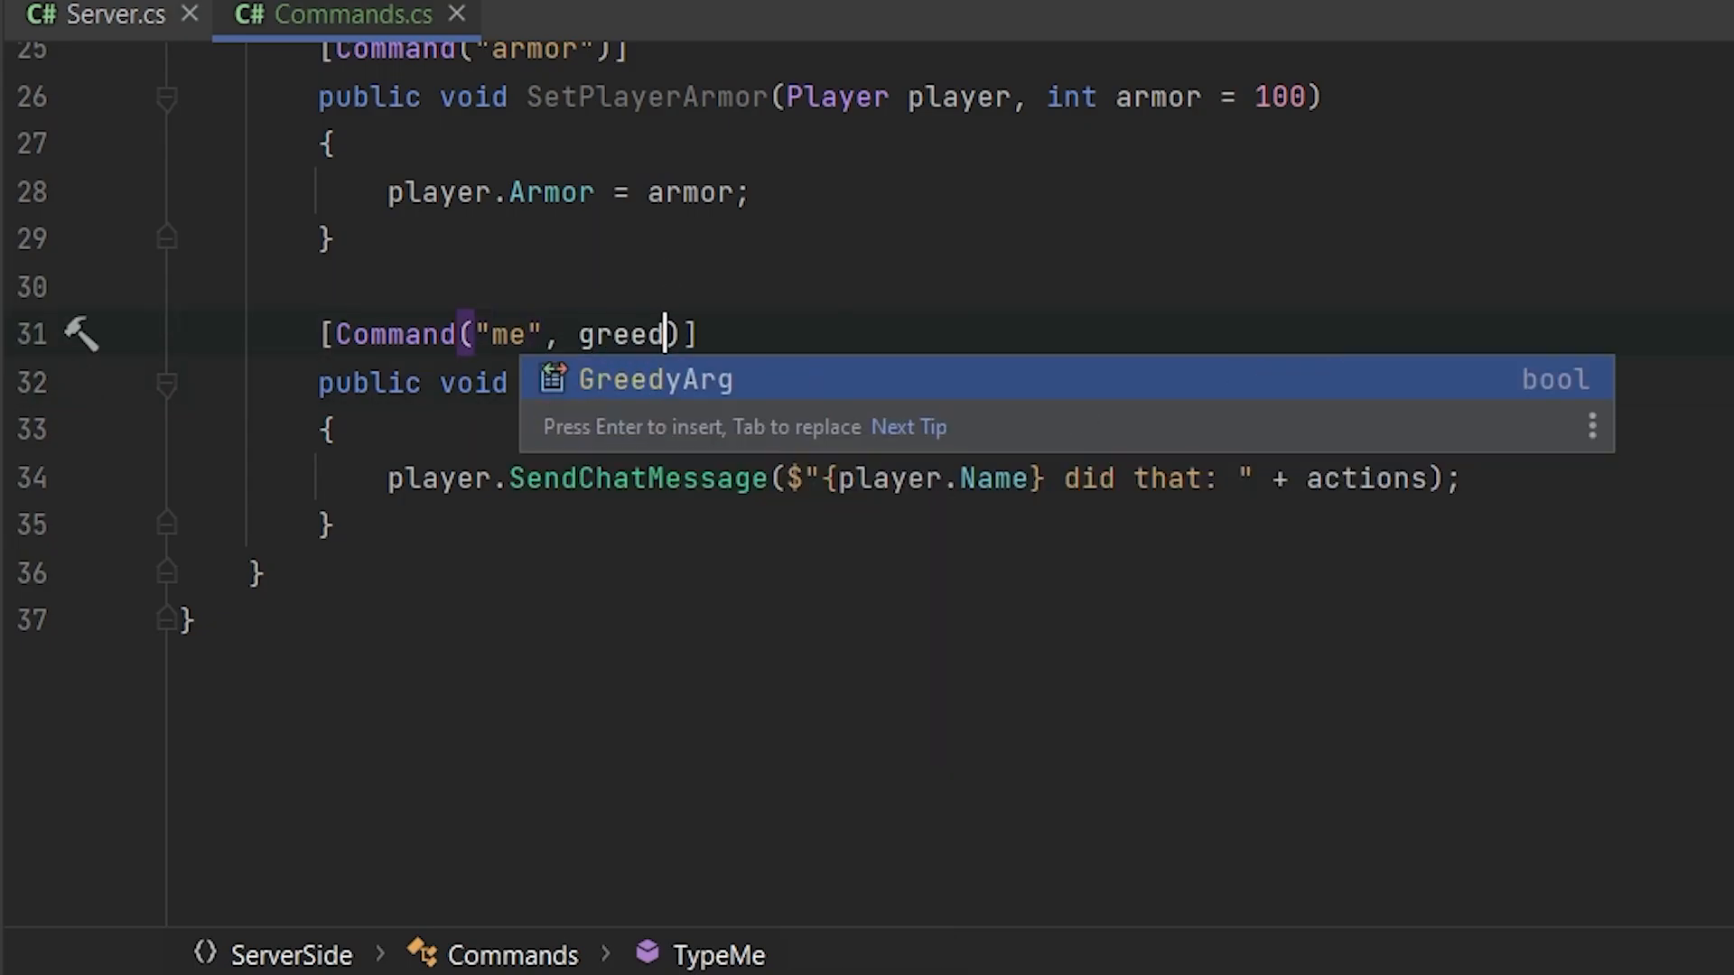
type("GreedyArg = true")
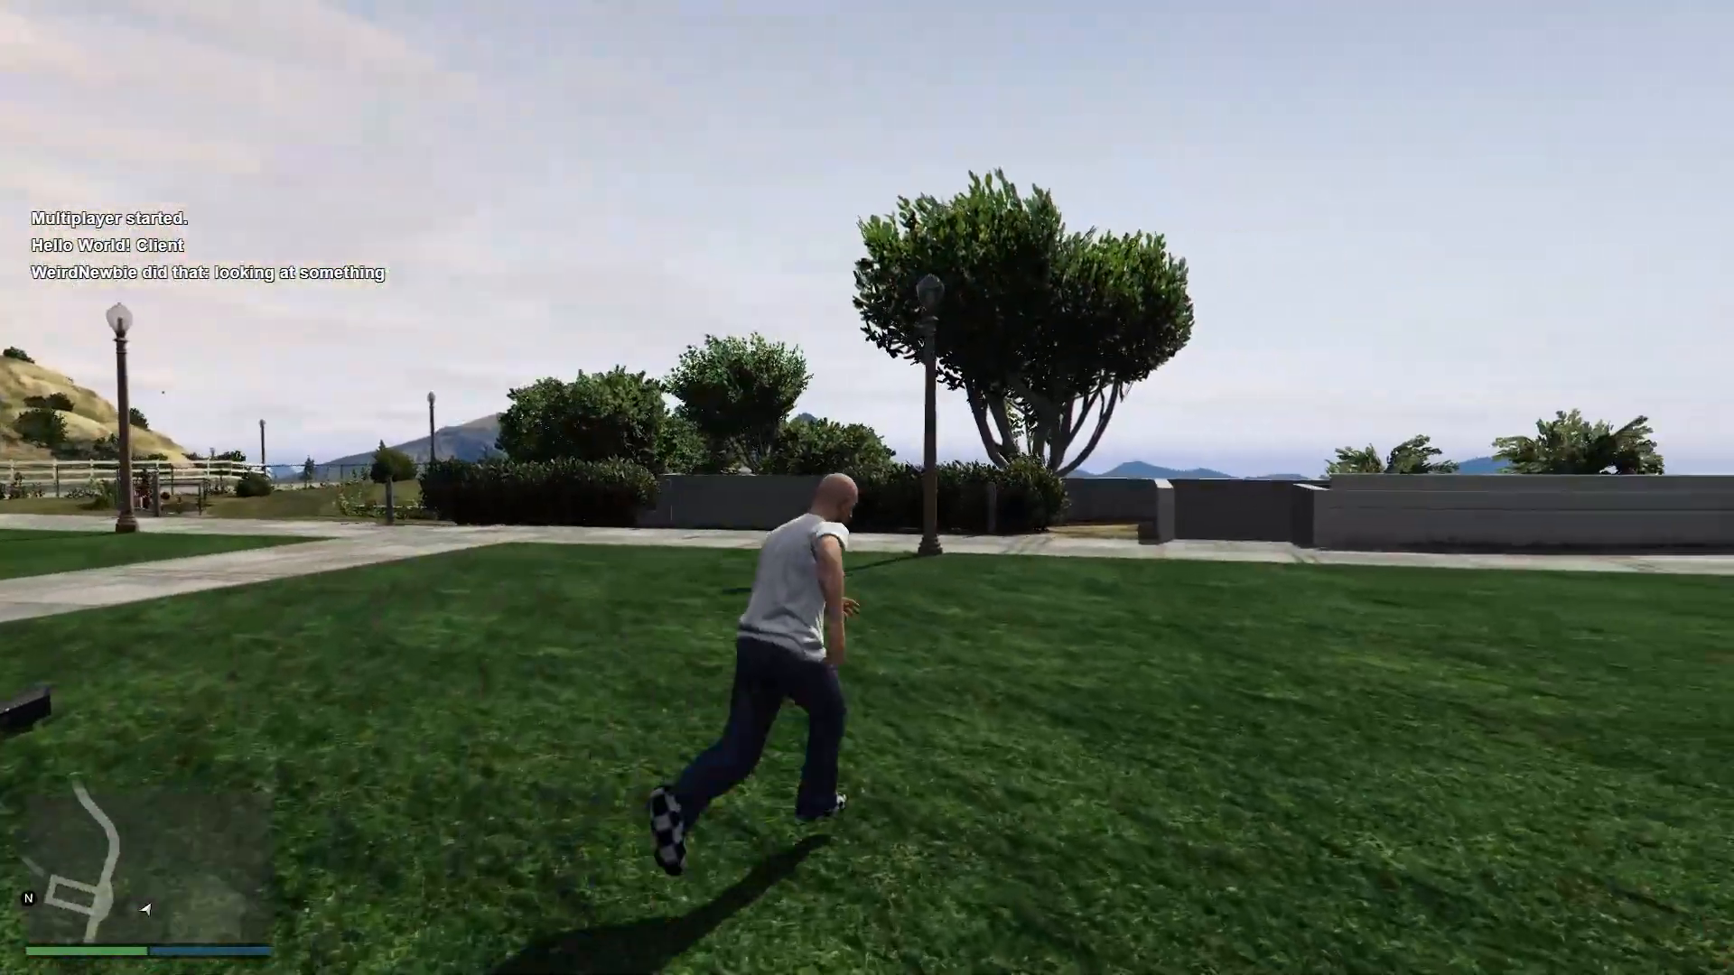
Move the player in game after running /me looking at something.
key("w")
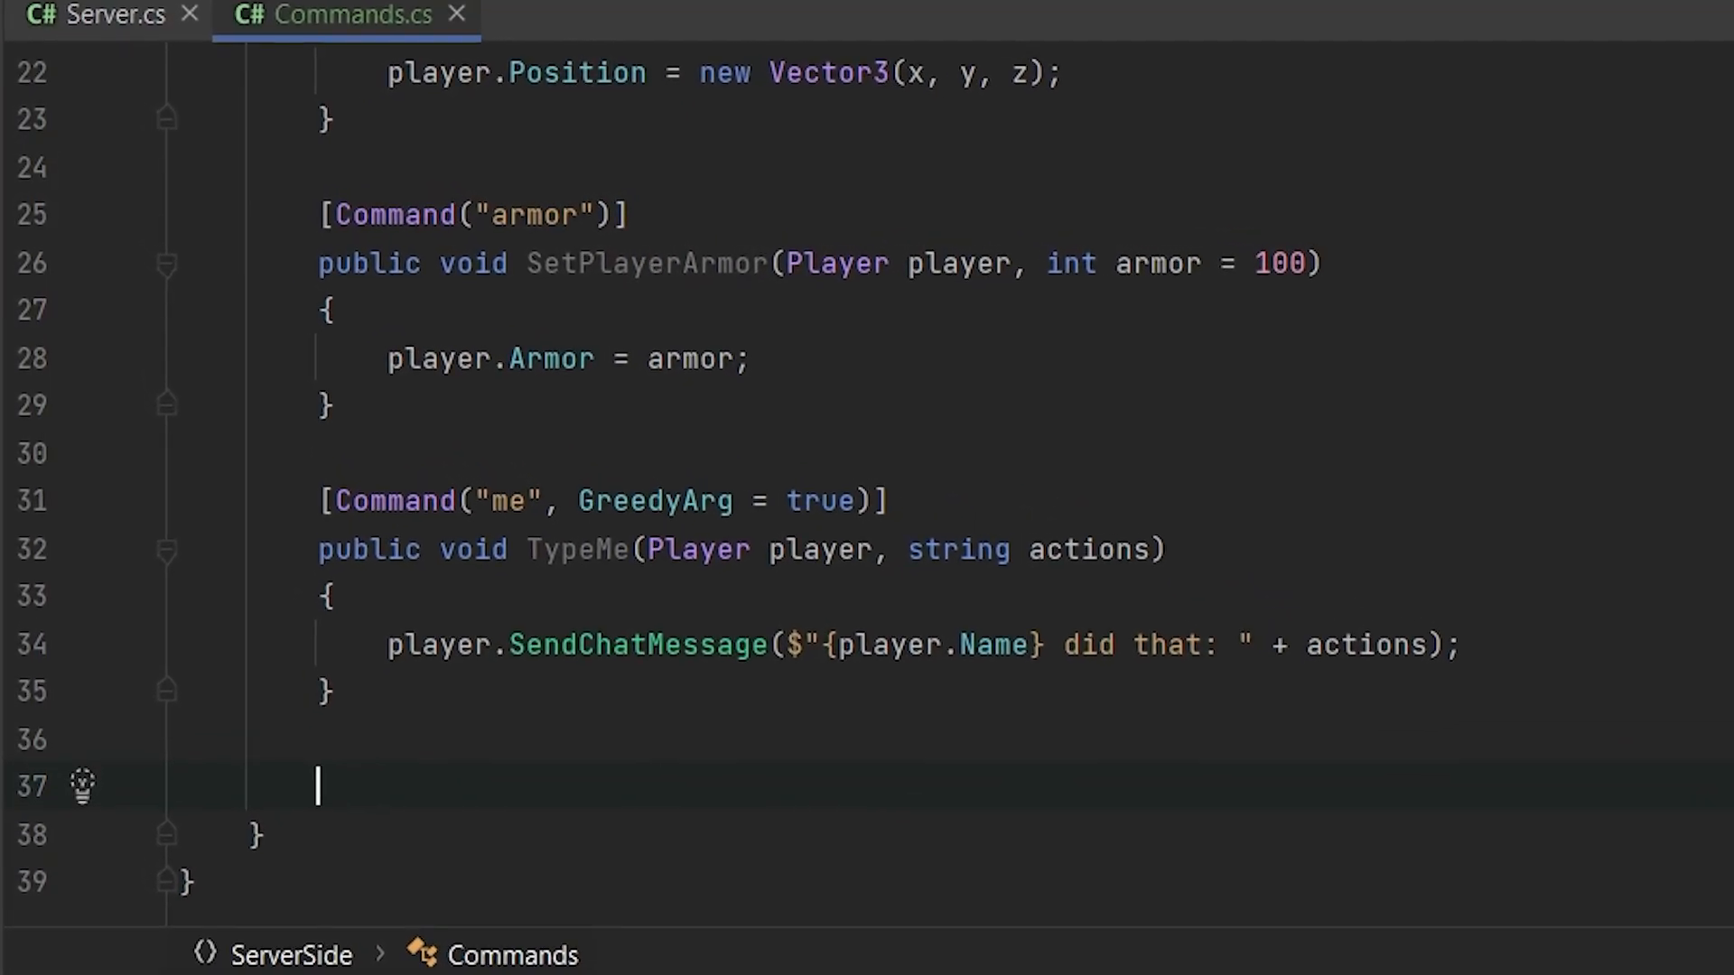
Declare [Command("healme")] public void HealPlayer(Player player).
type("[]")
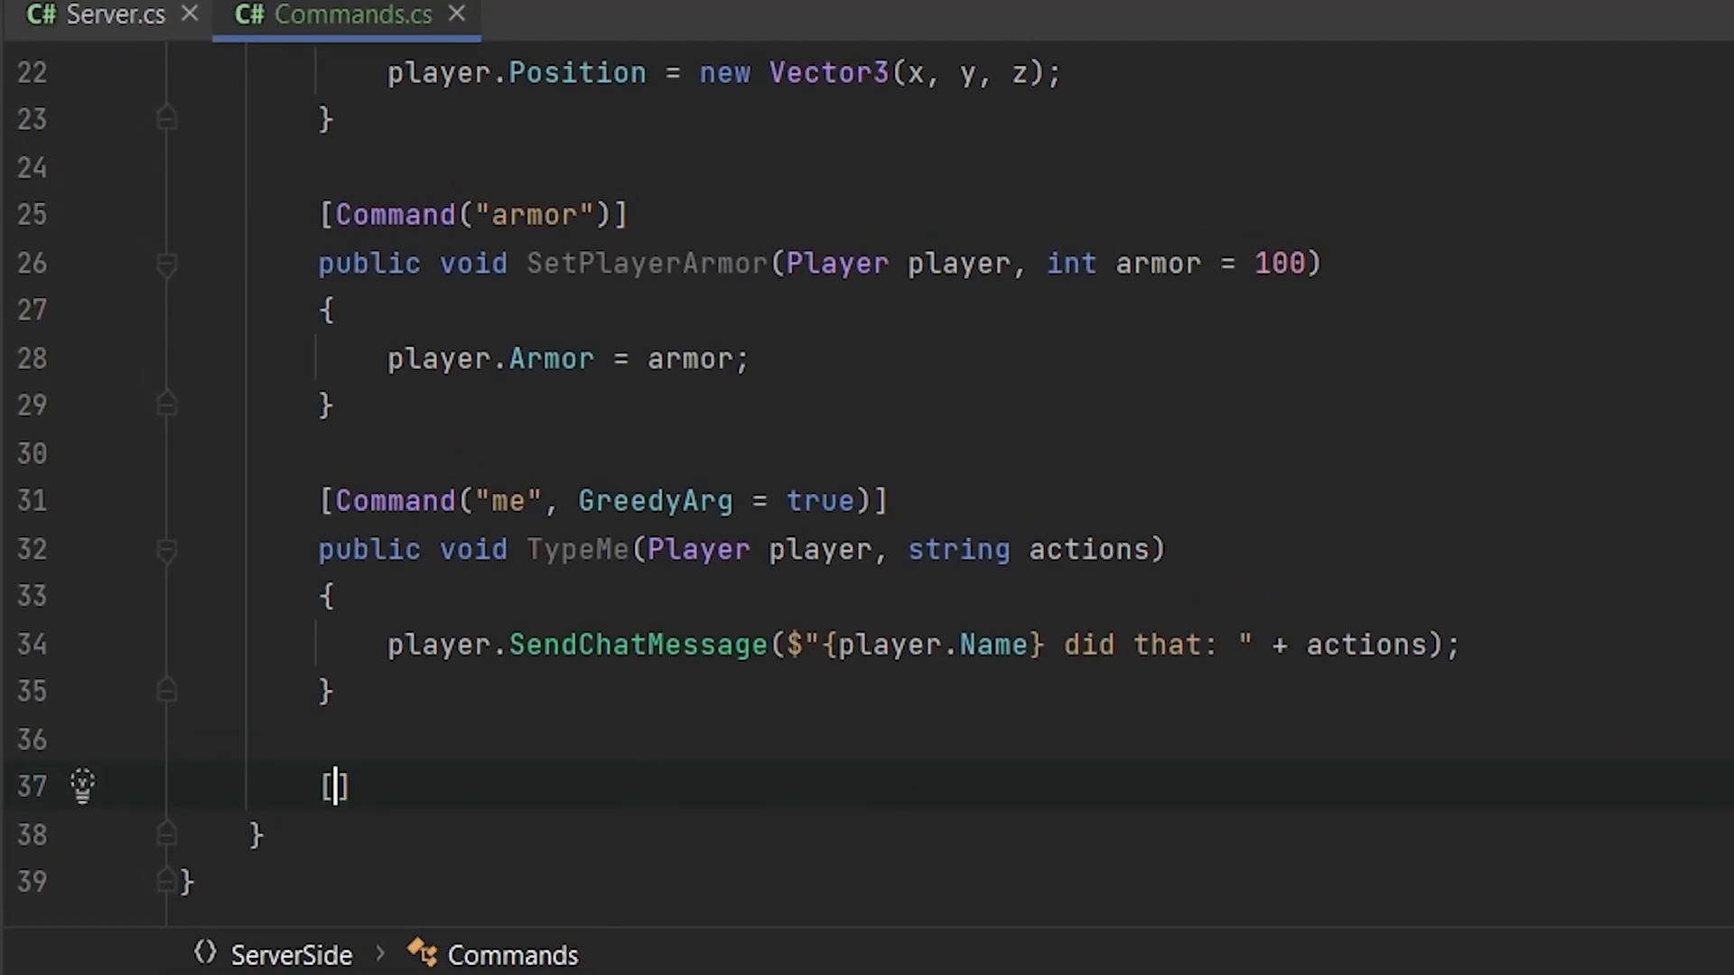
type("Command(")
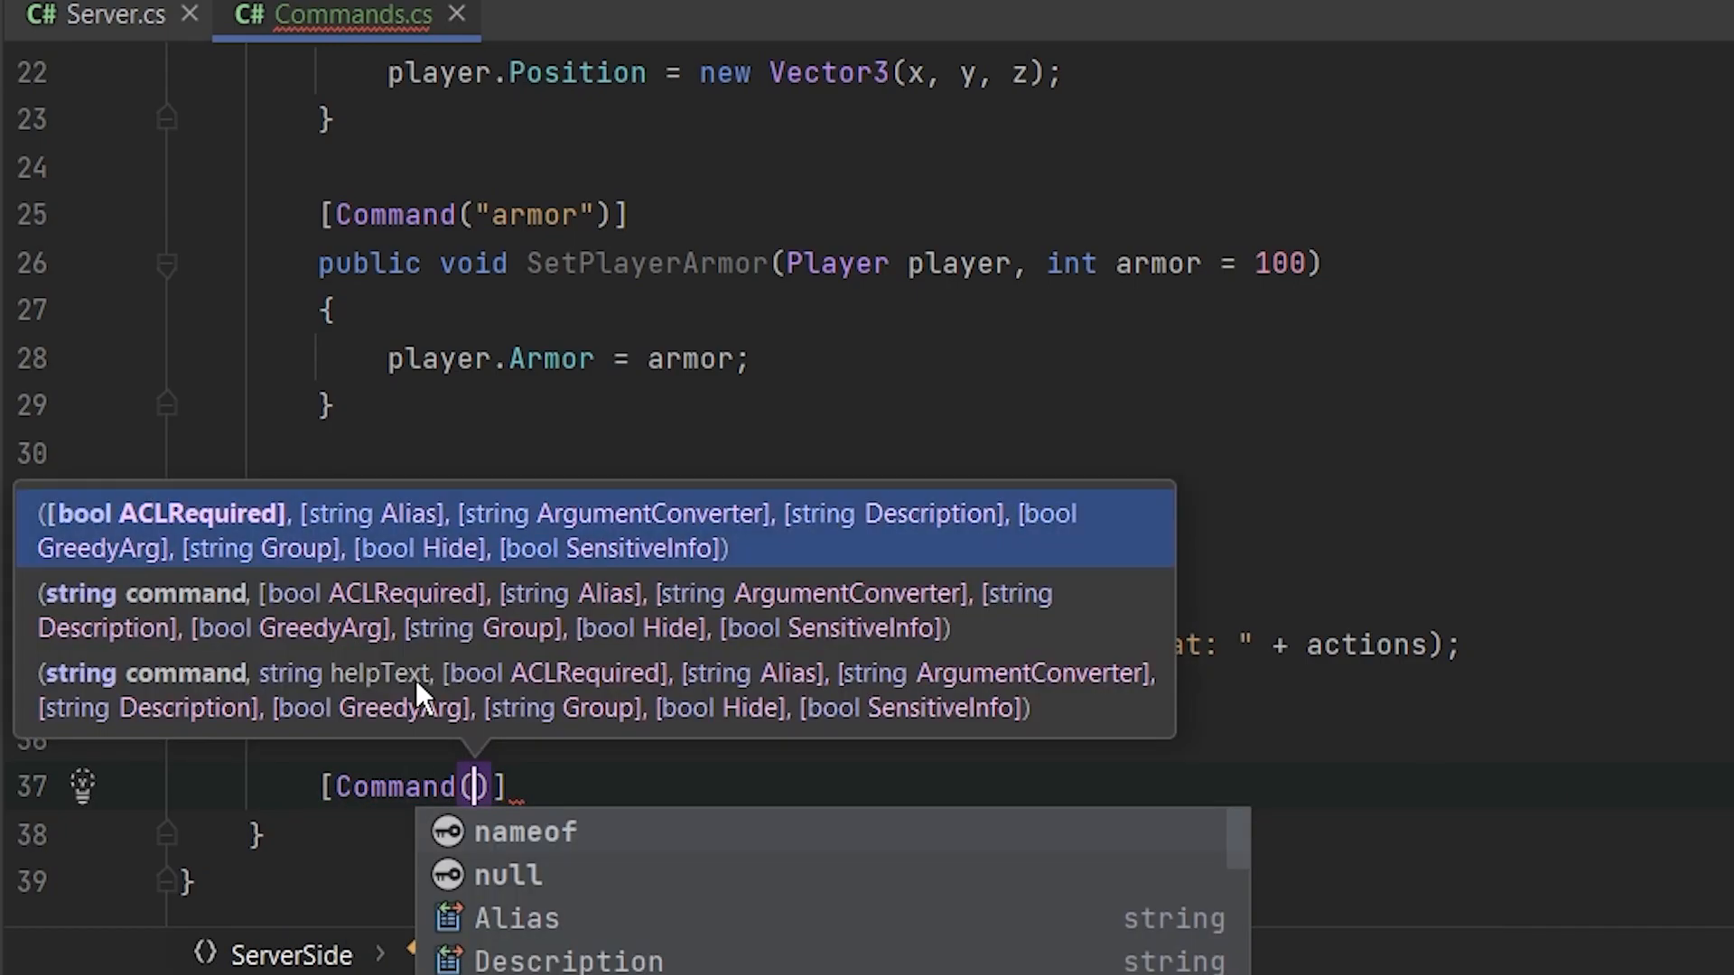
type("healme\"")
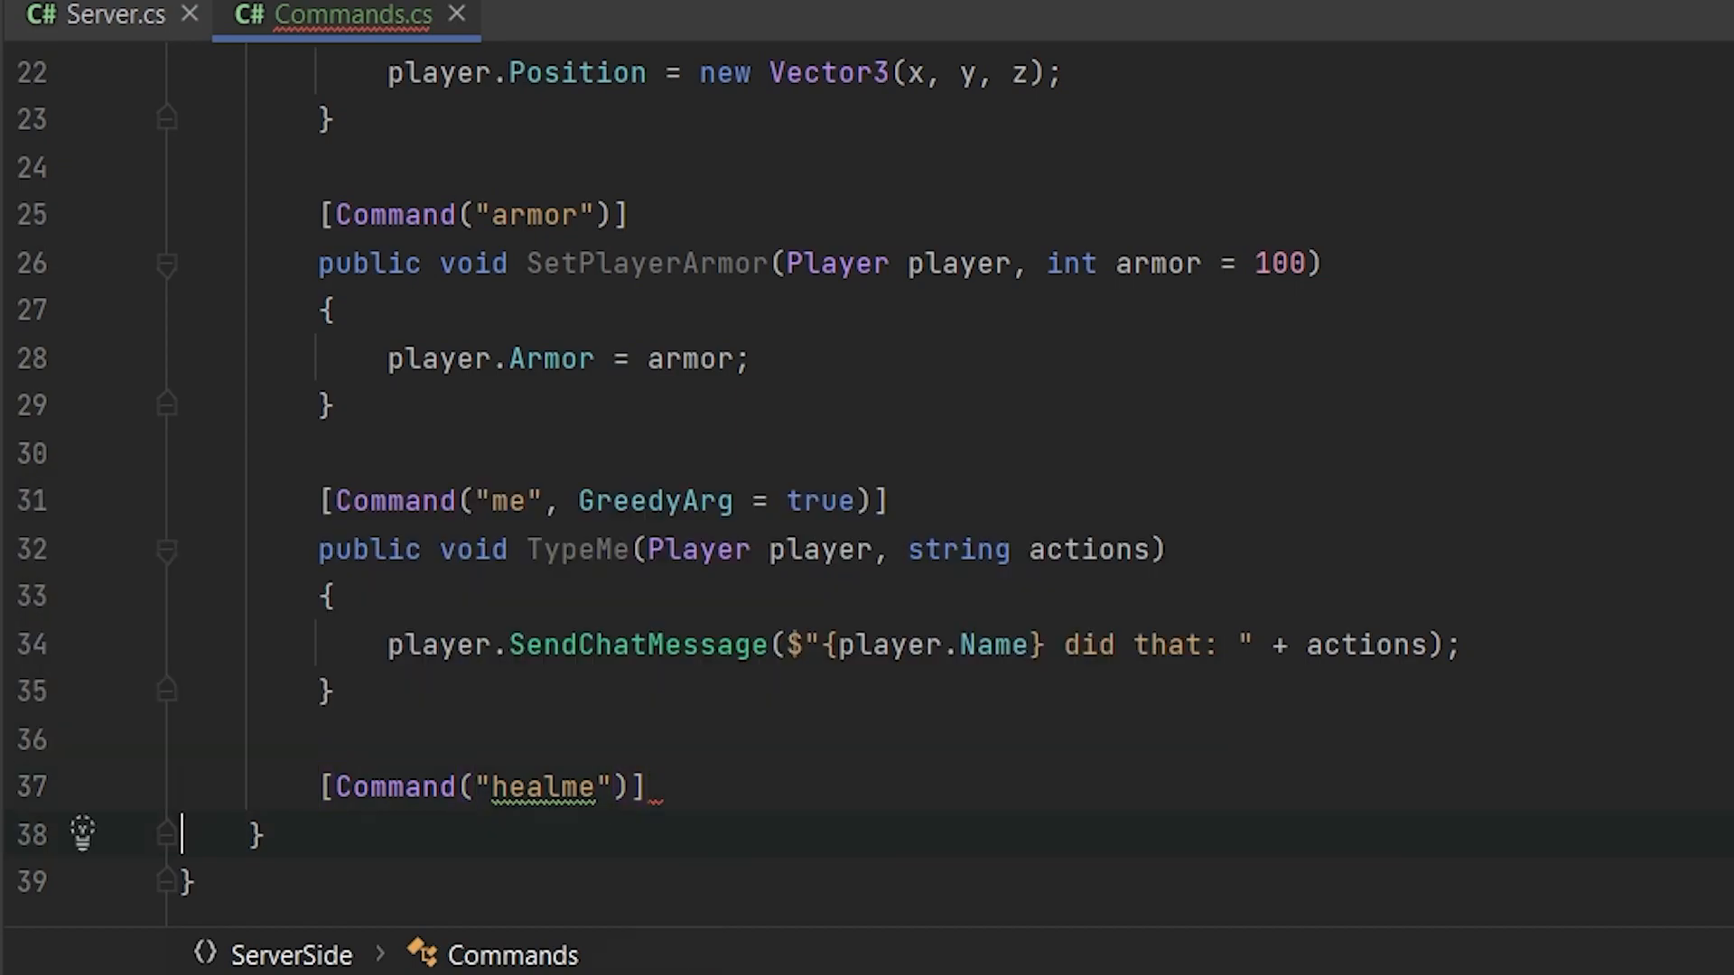
type("public vo")
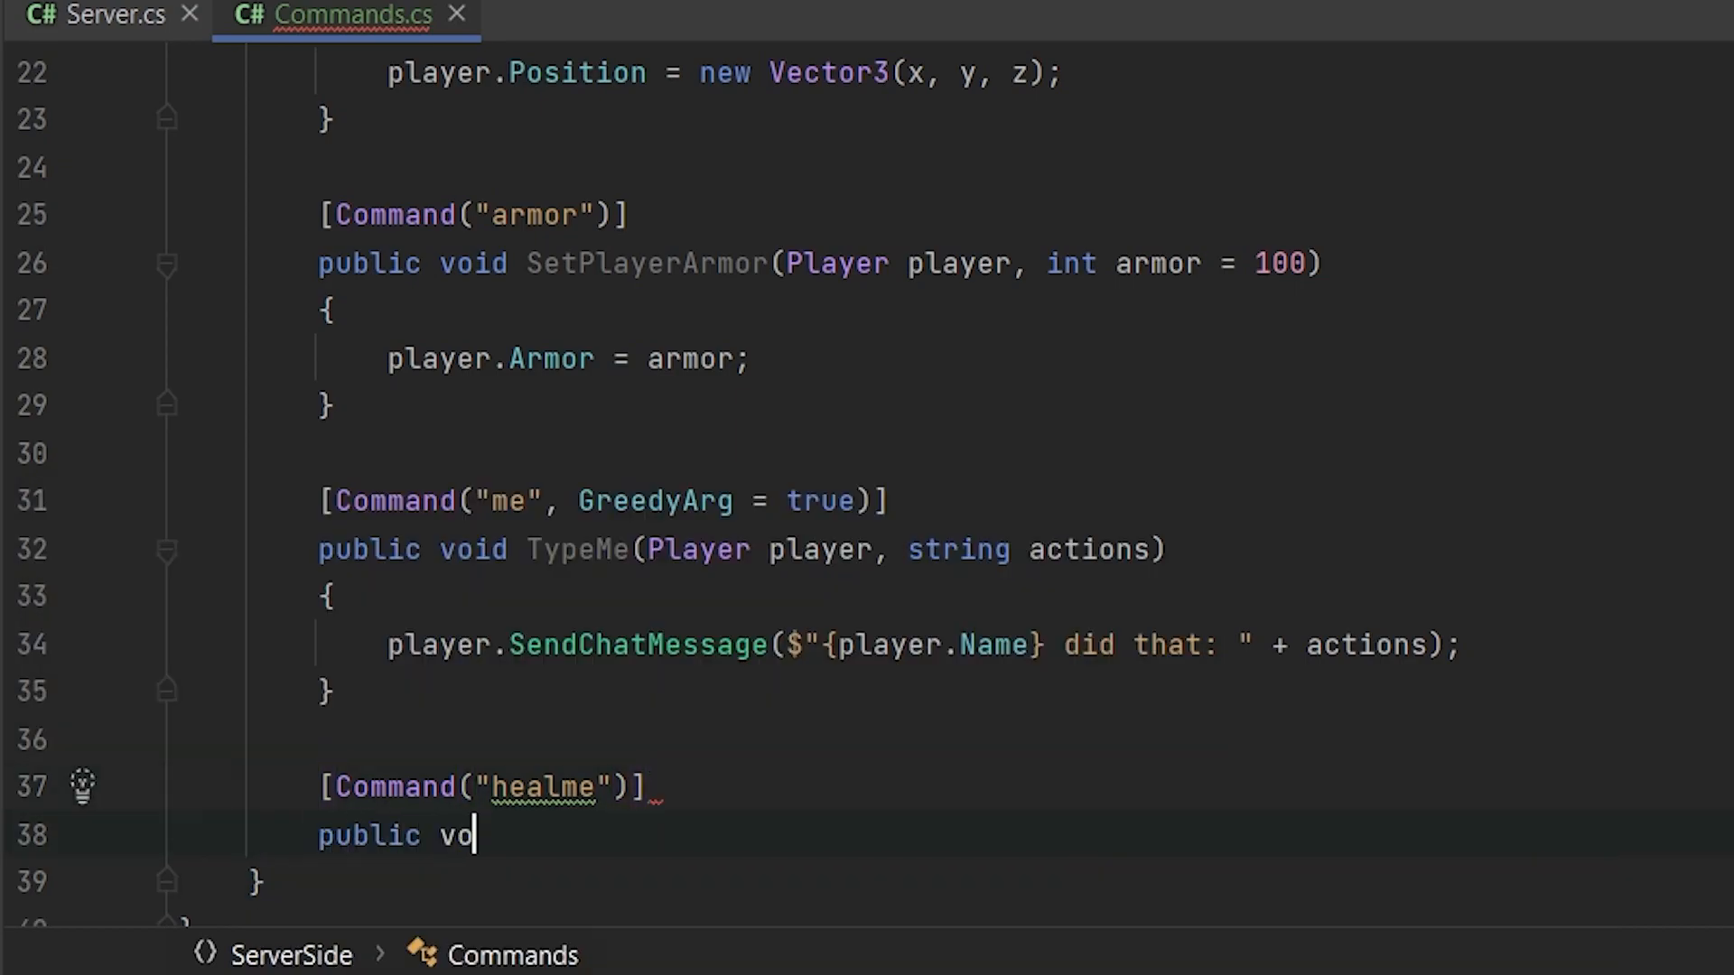
type("id HealPlayer")
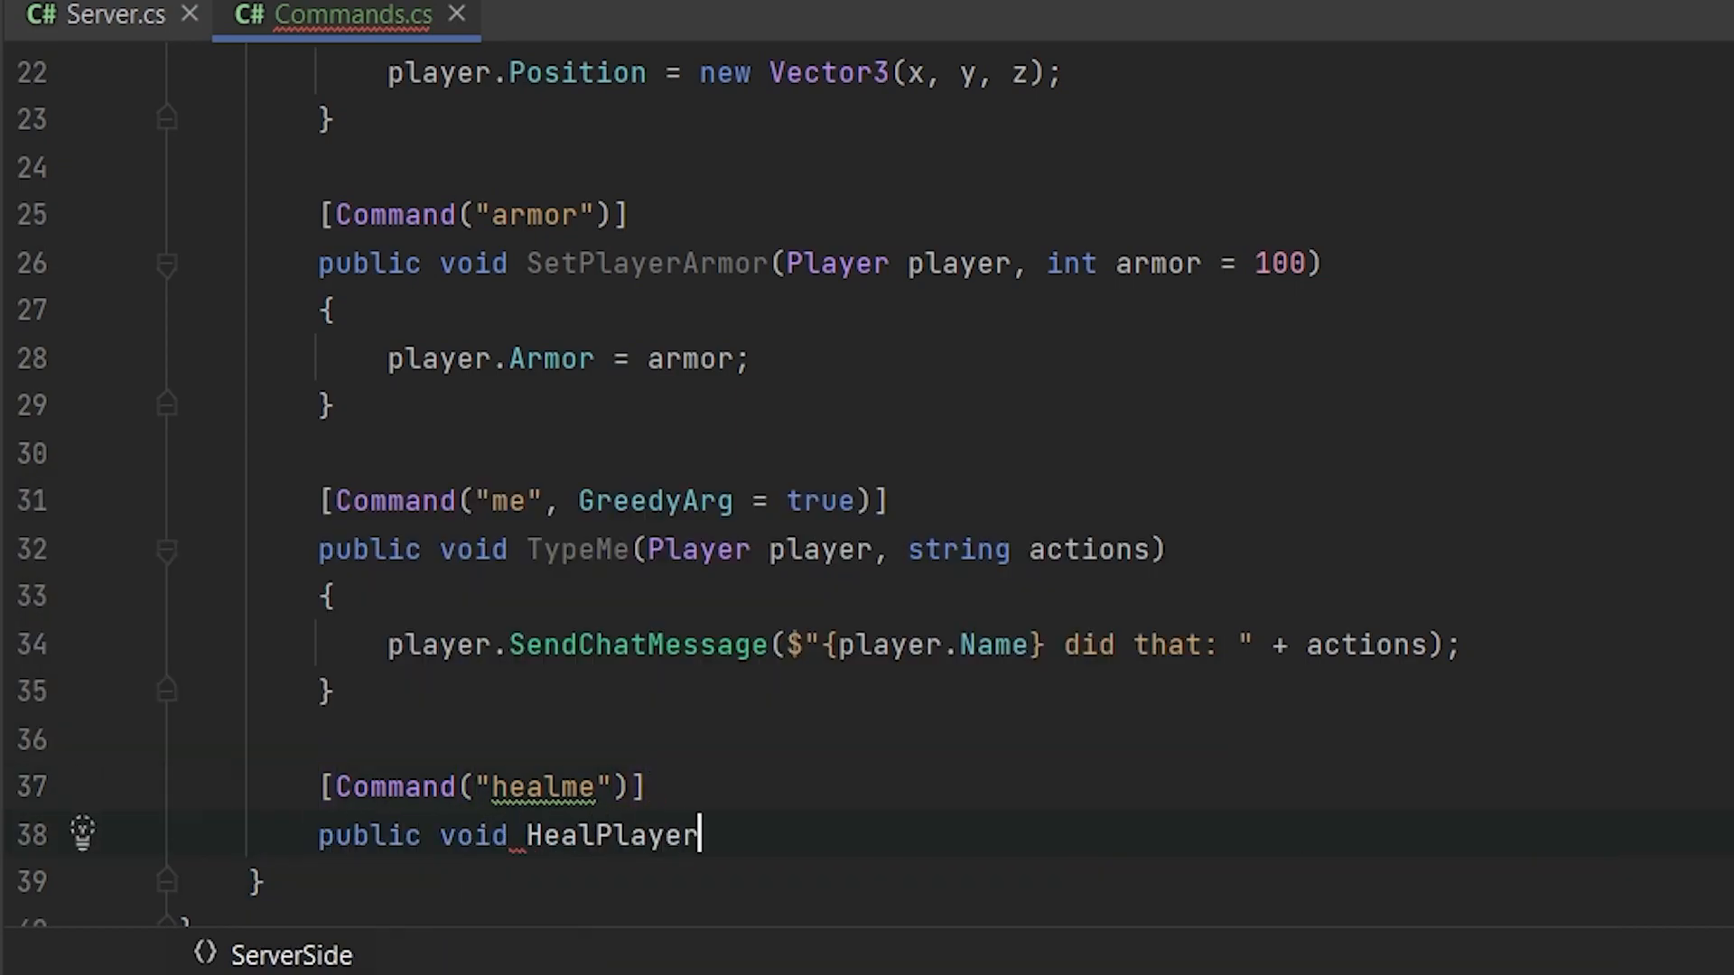
type("(Player player")
type("{")
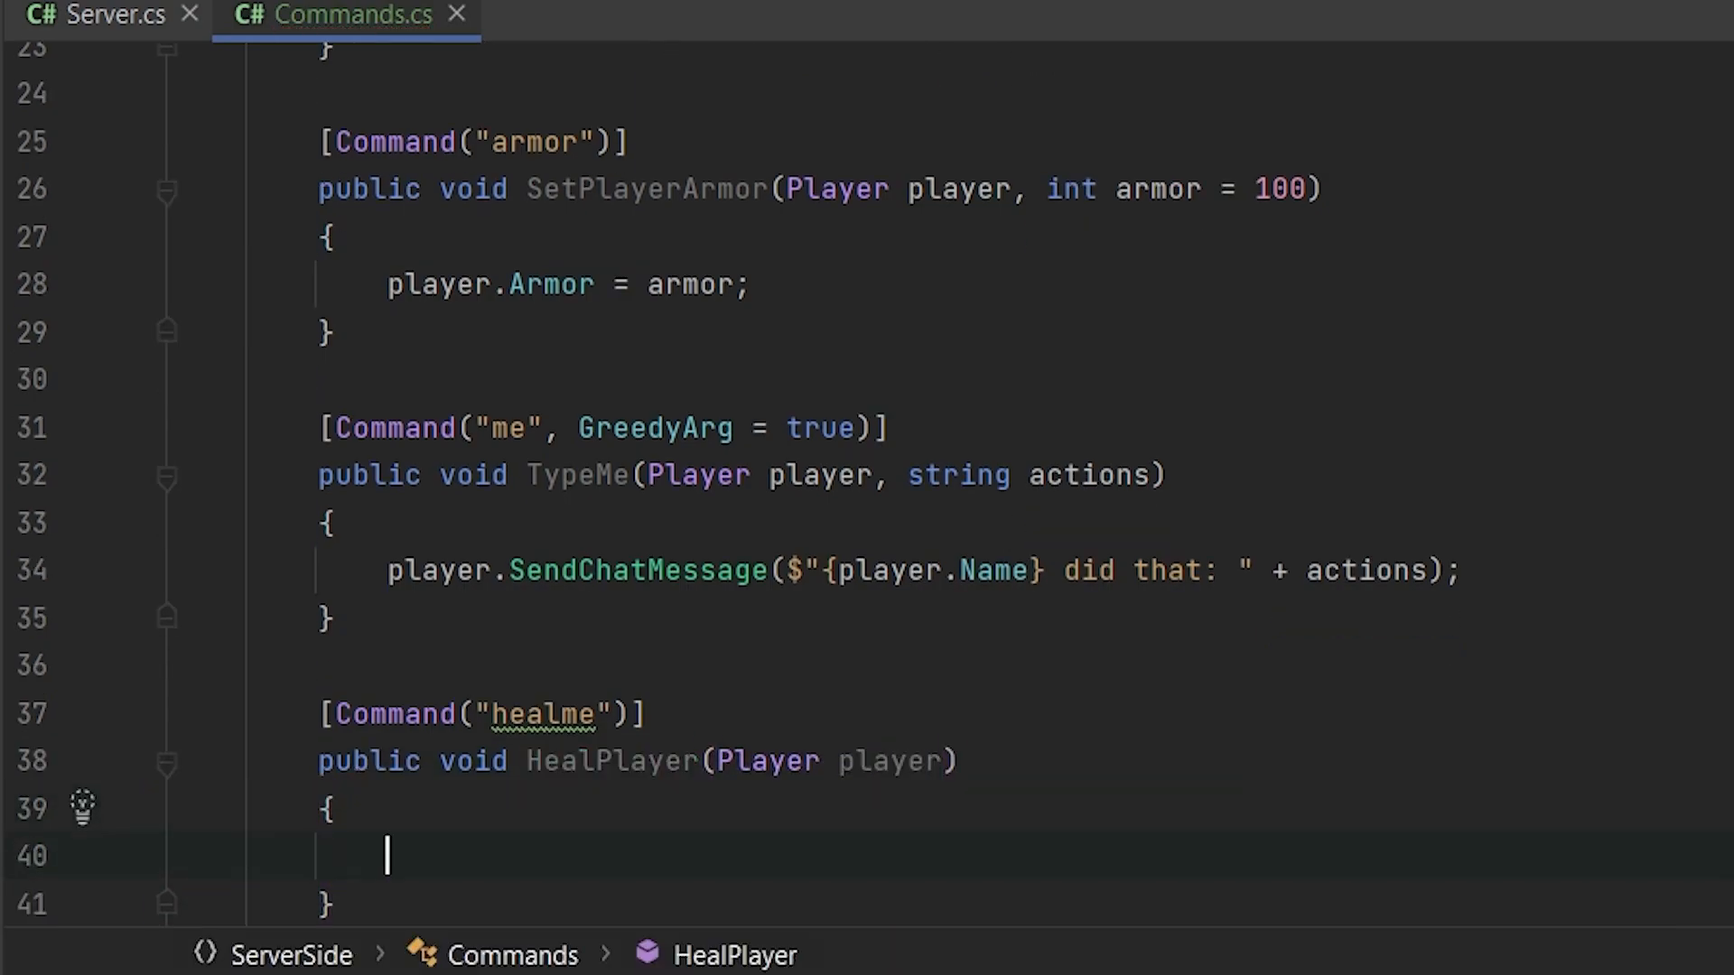
Set player.Health = 100 inside an if on player.Health below 80.
type("if")
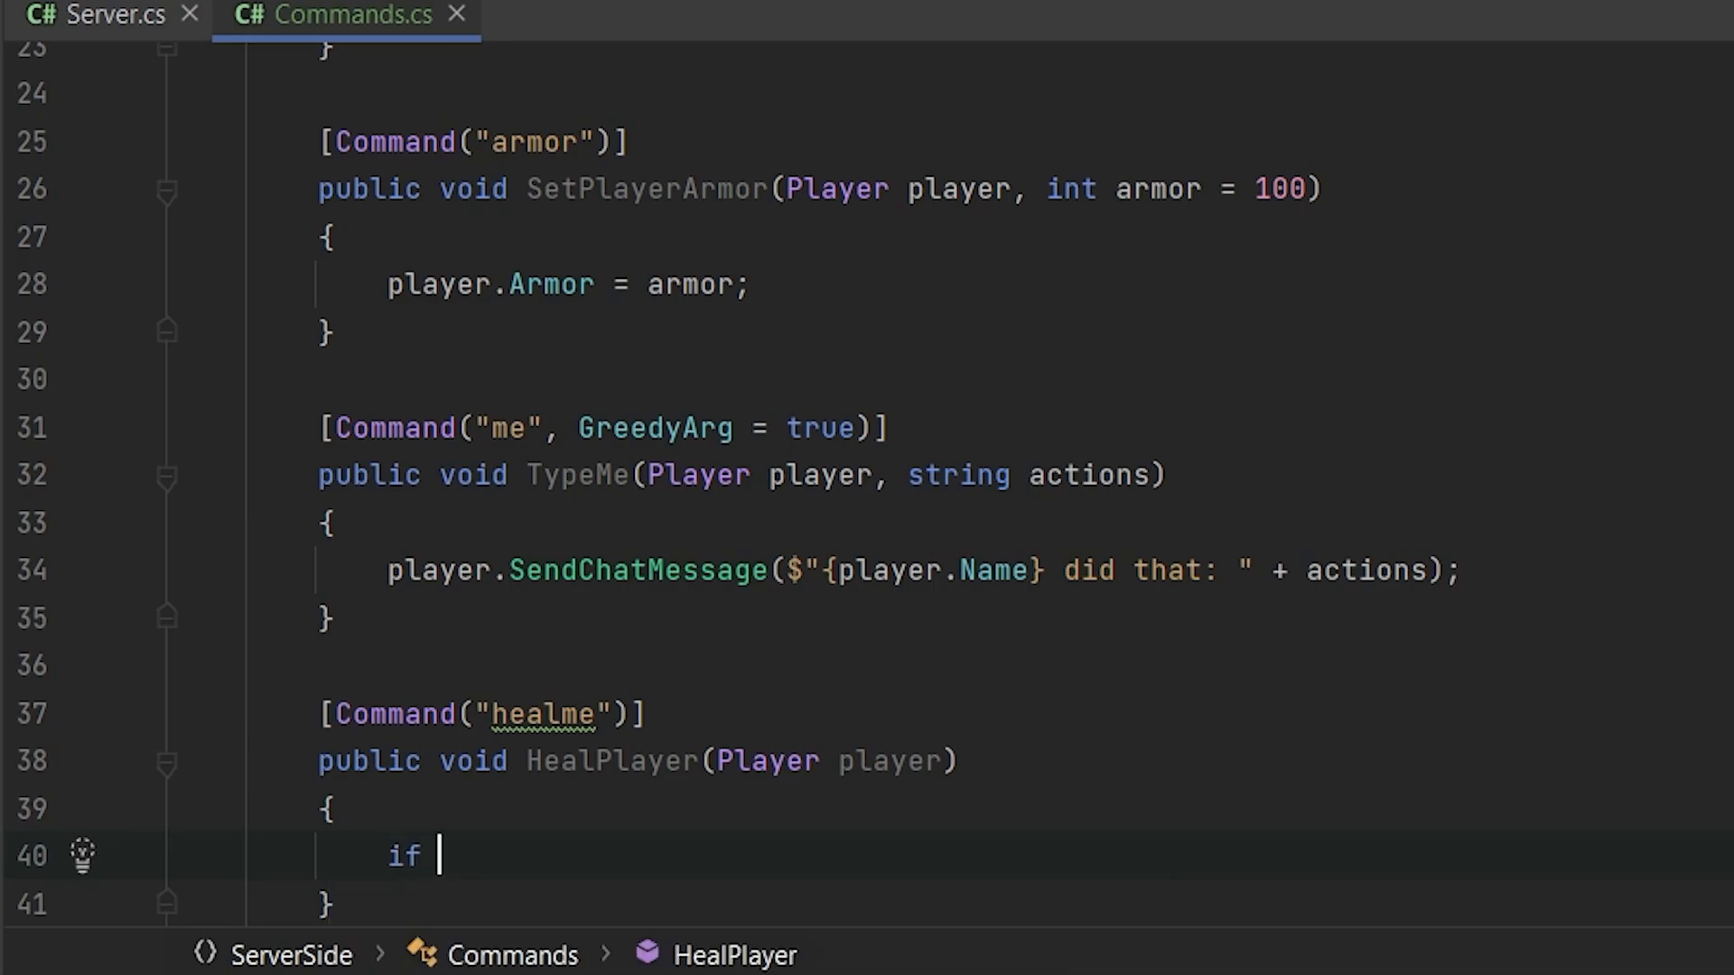
type("(player.health < 80")
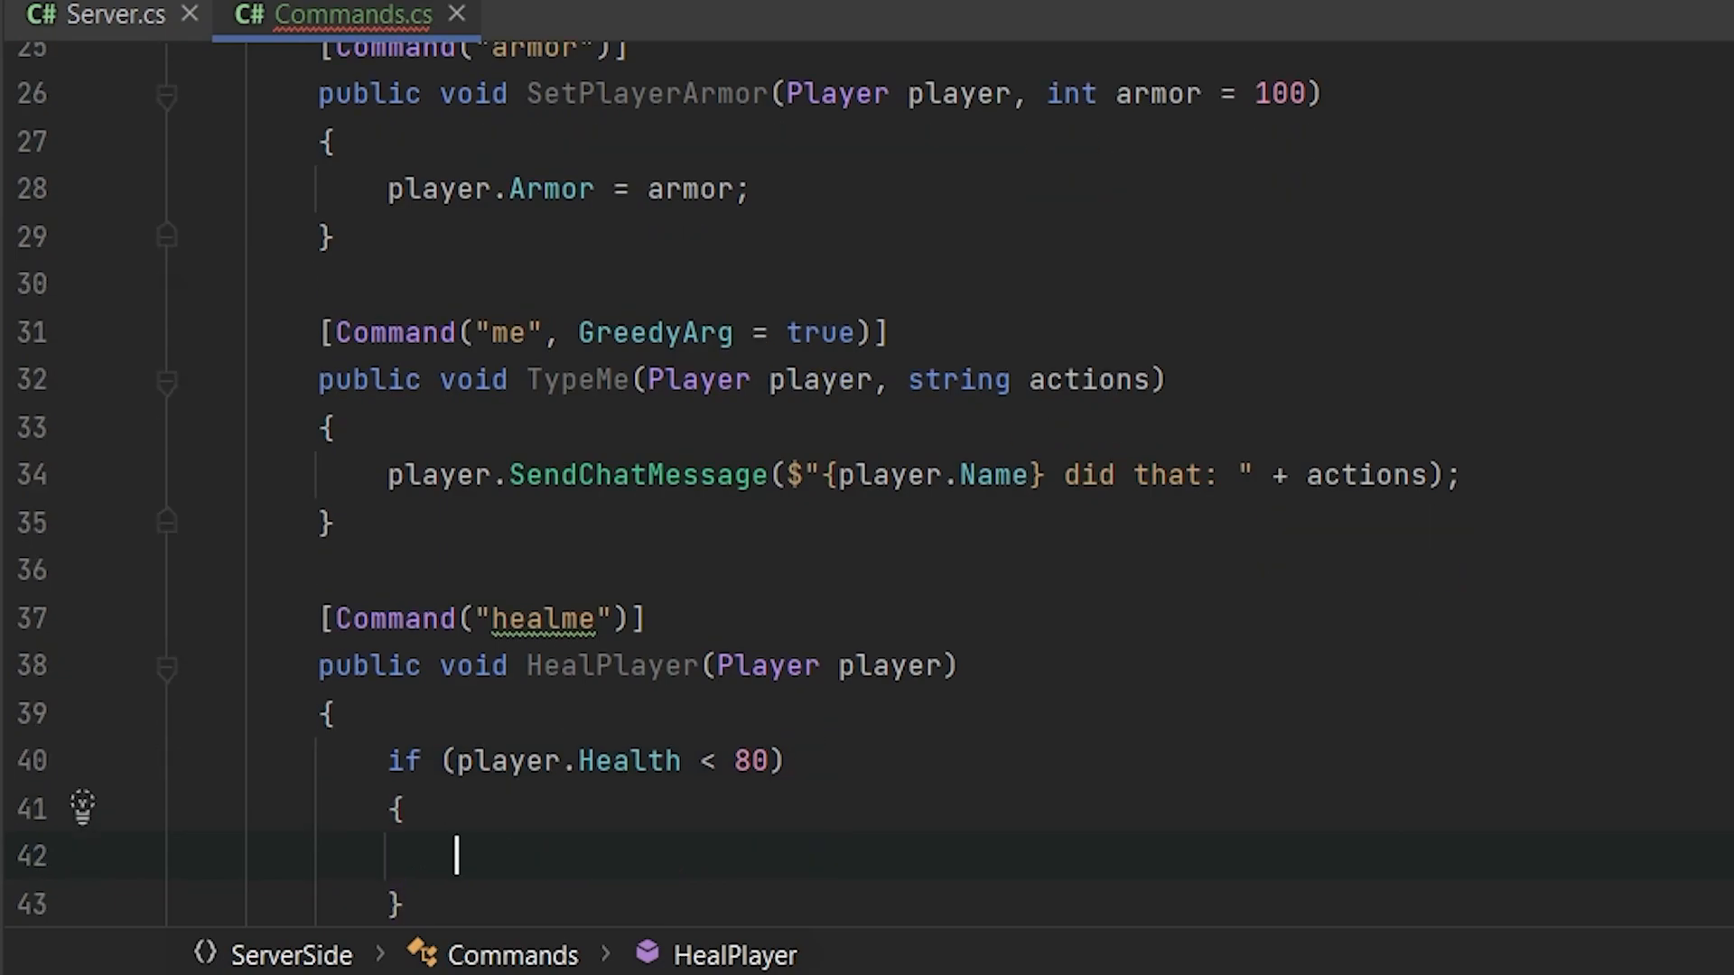
type("player.")
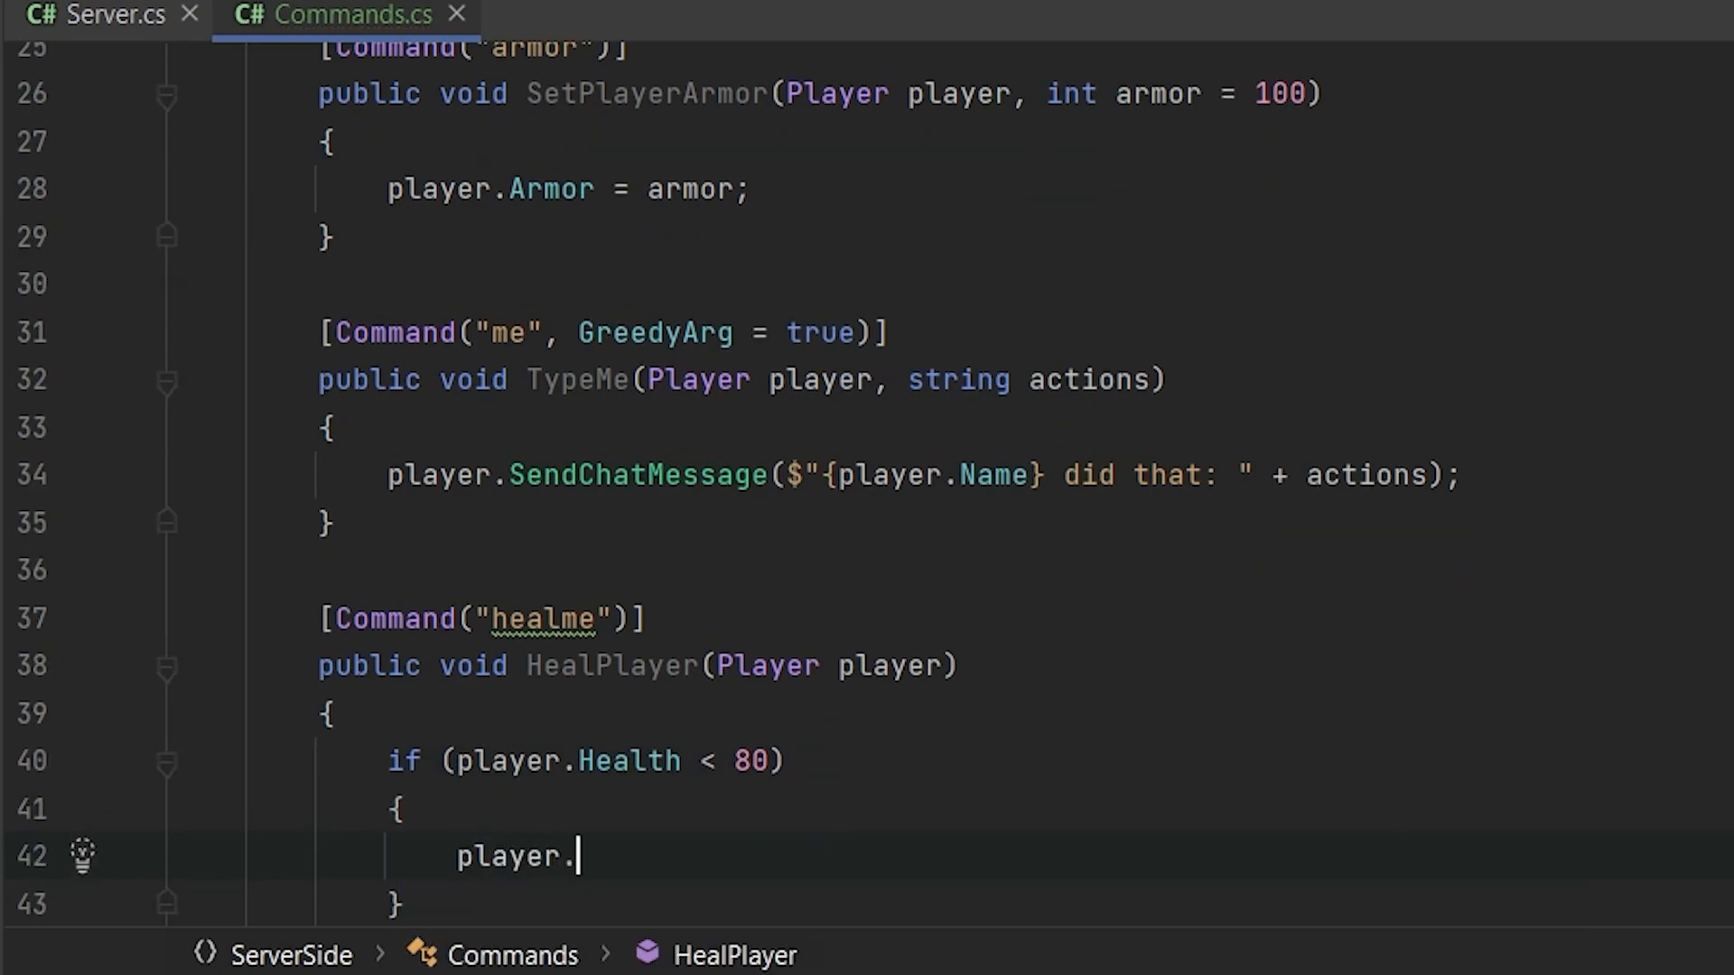
type("Health = 100;")
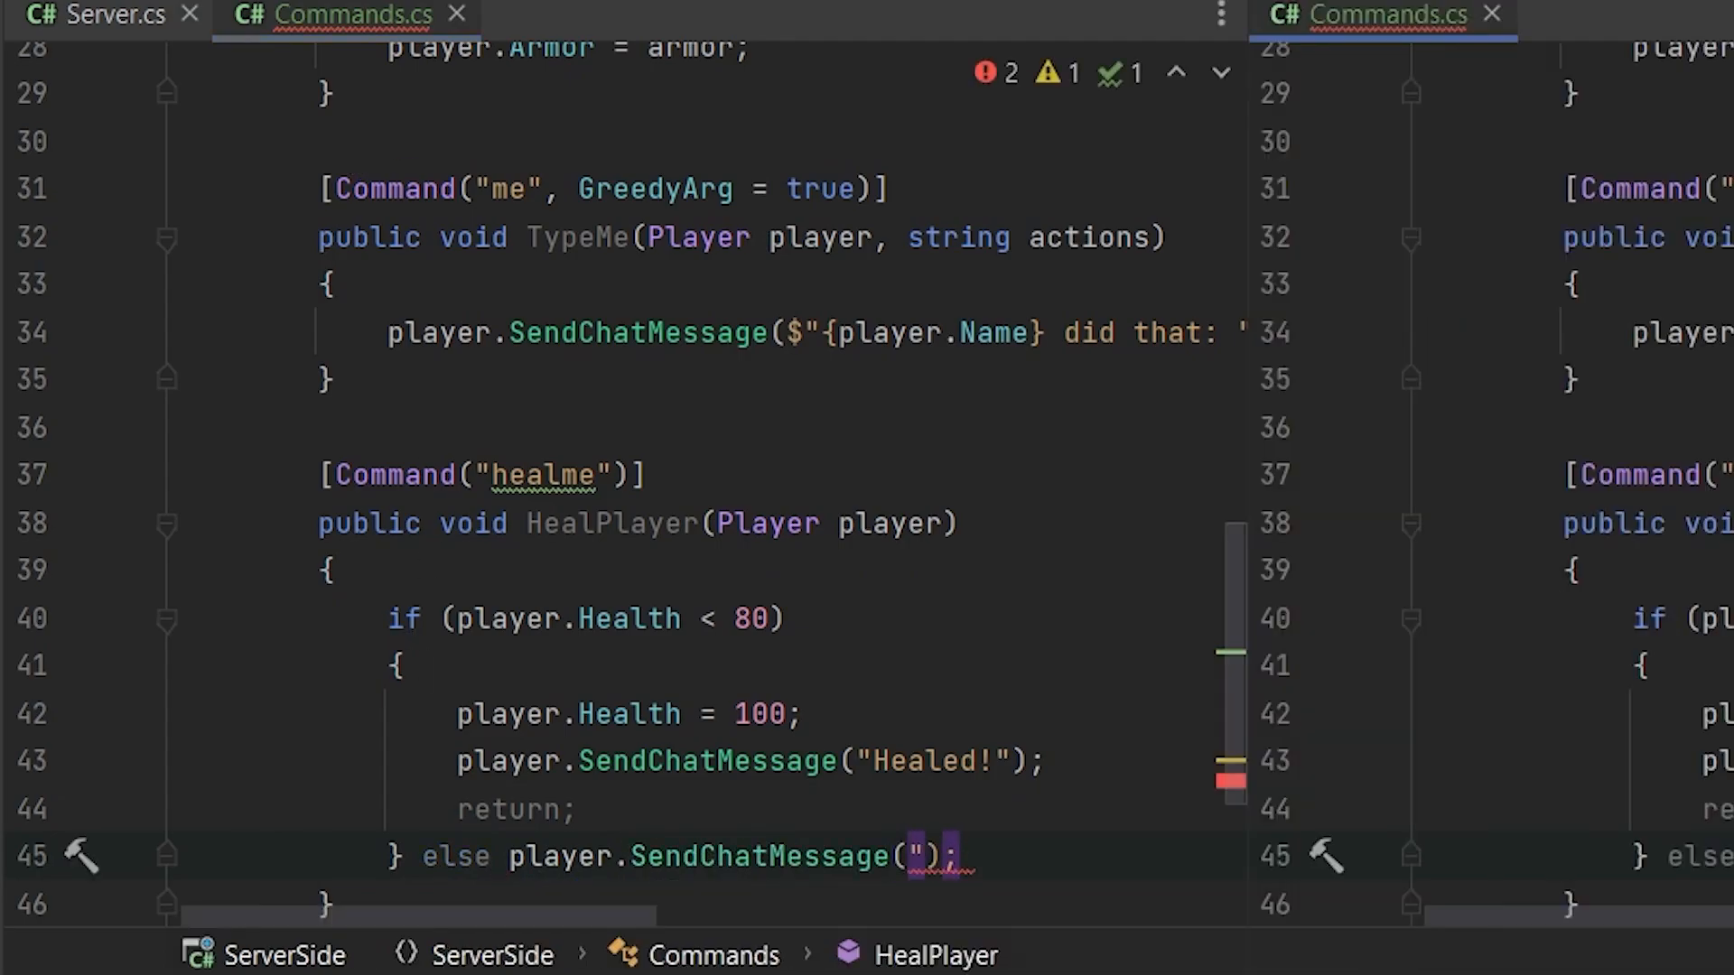
Fill the else message with "Not healed, youre heal af!".
left_click(1492, 15)
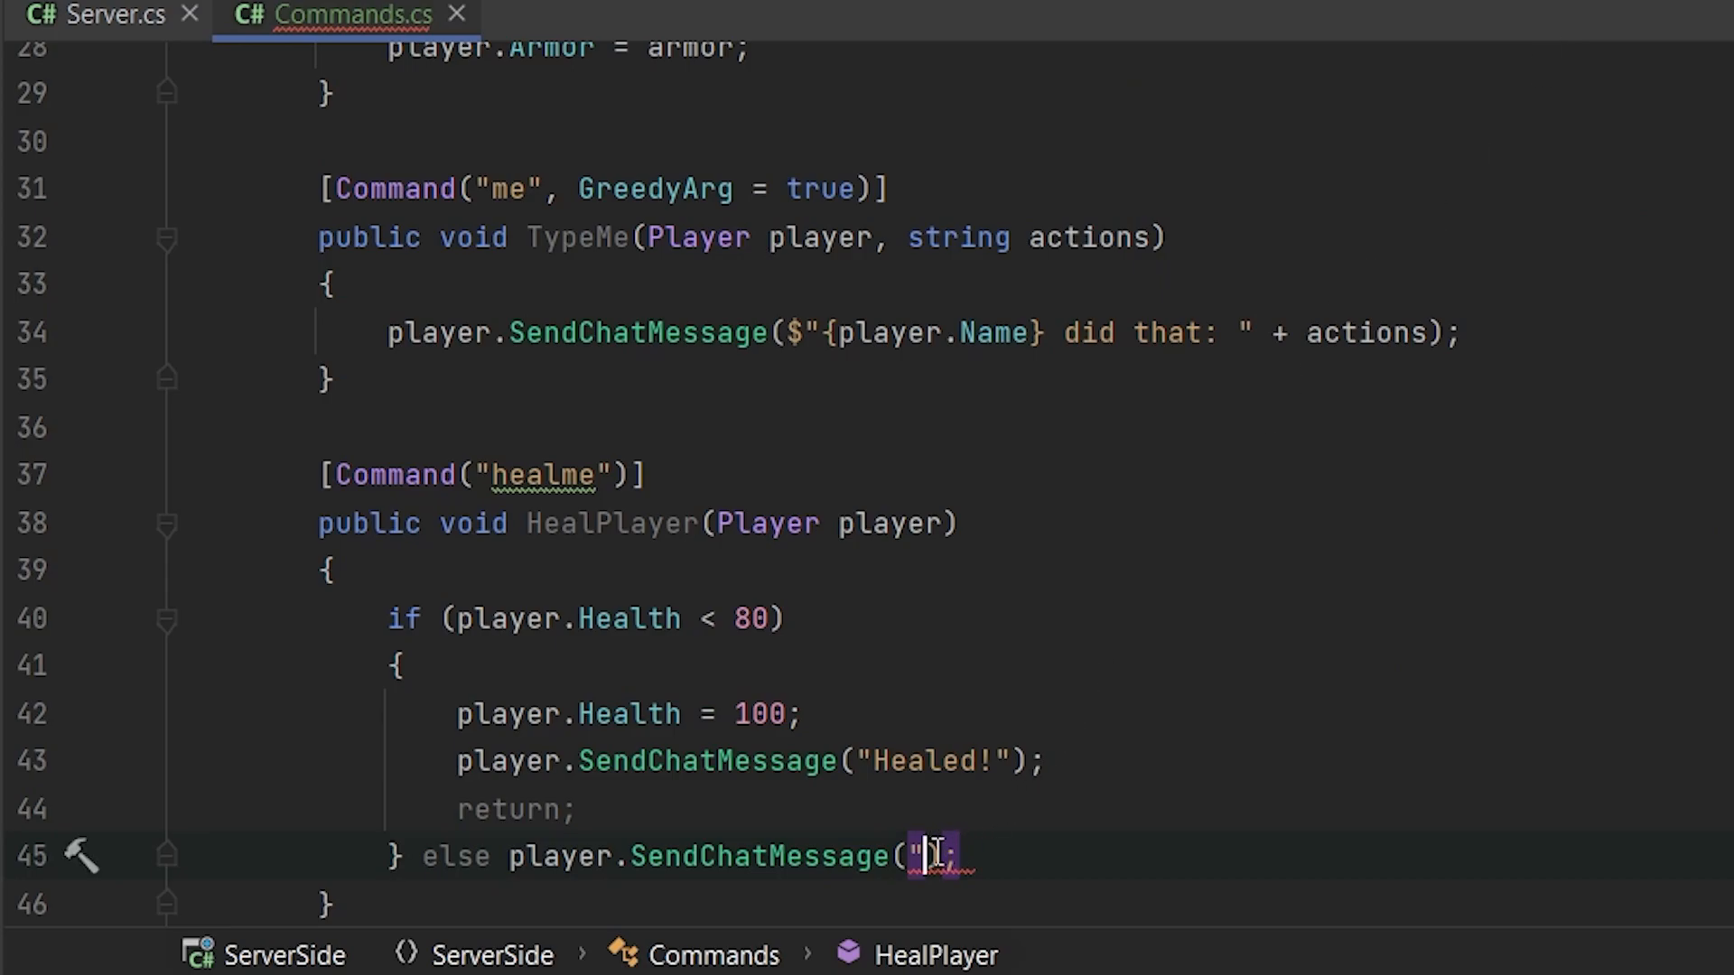
type("Not healed, youre he")
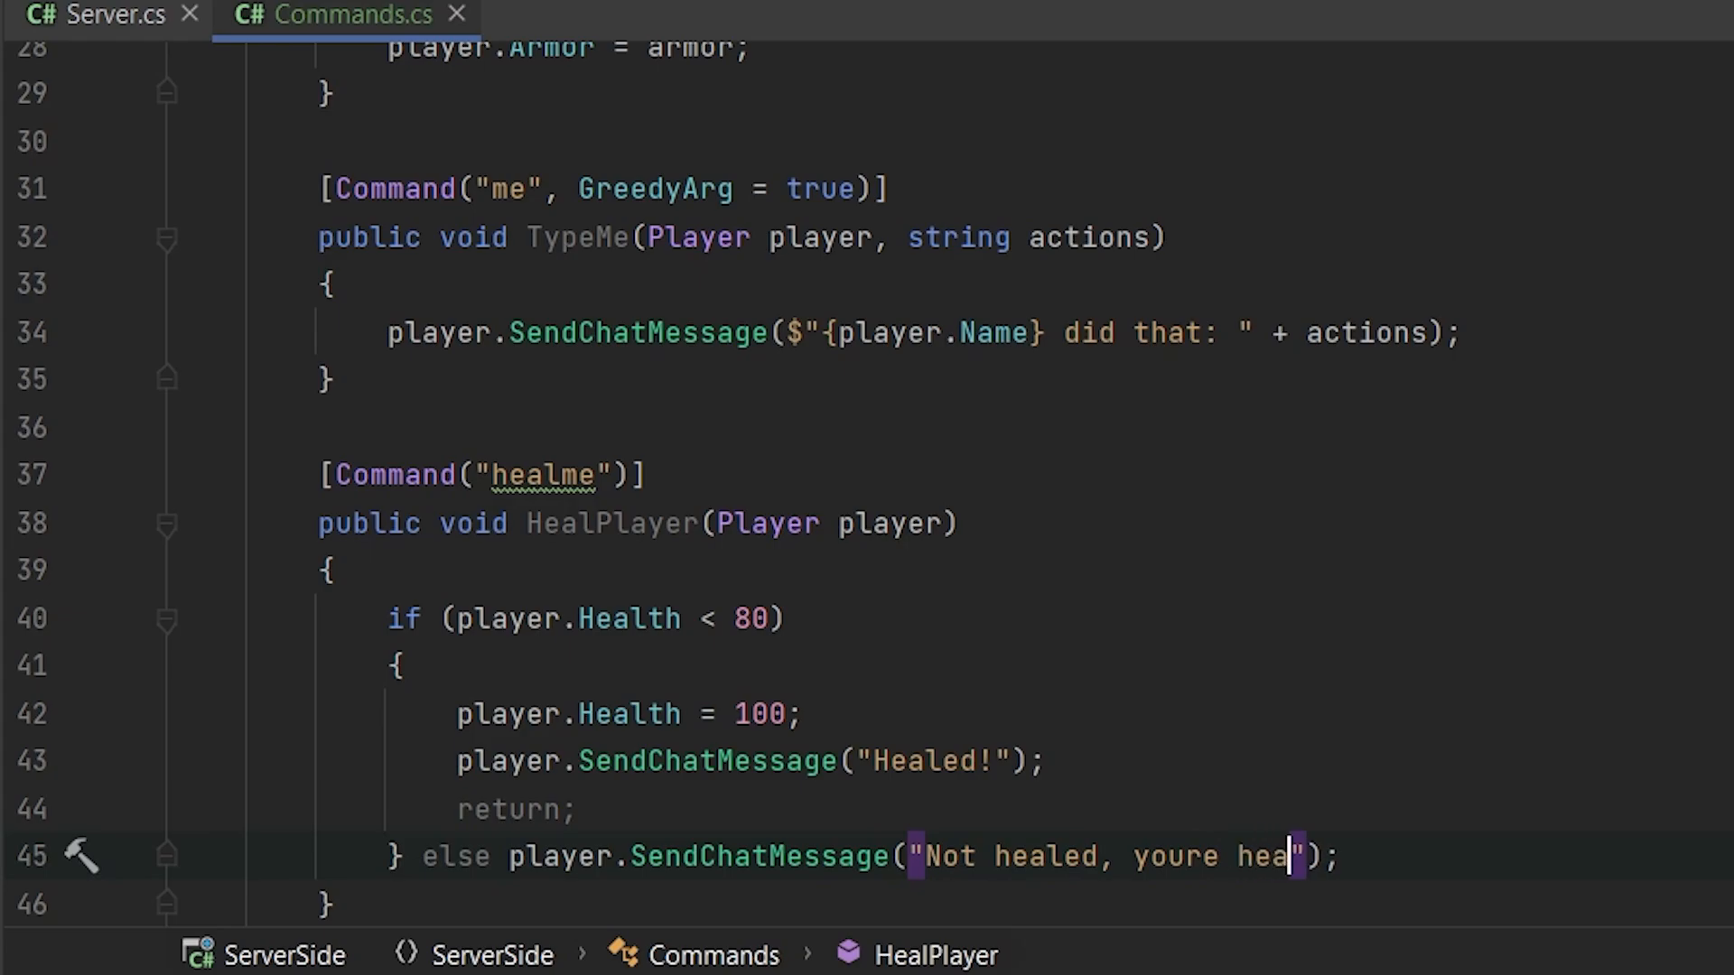
type("af!")
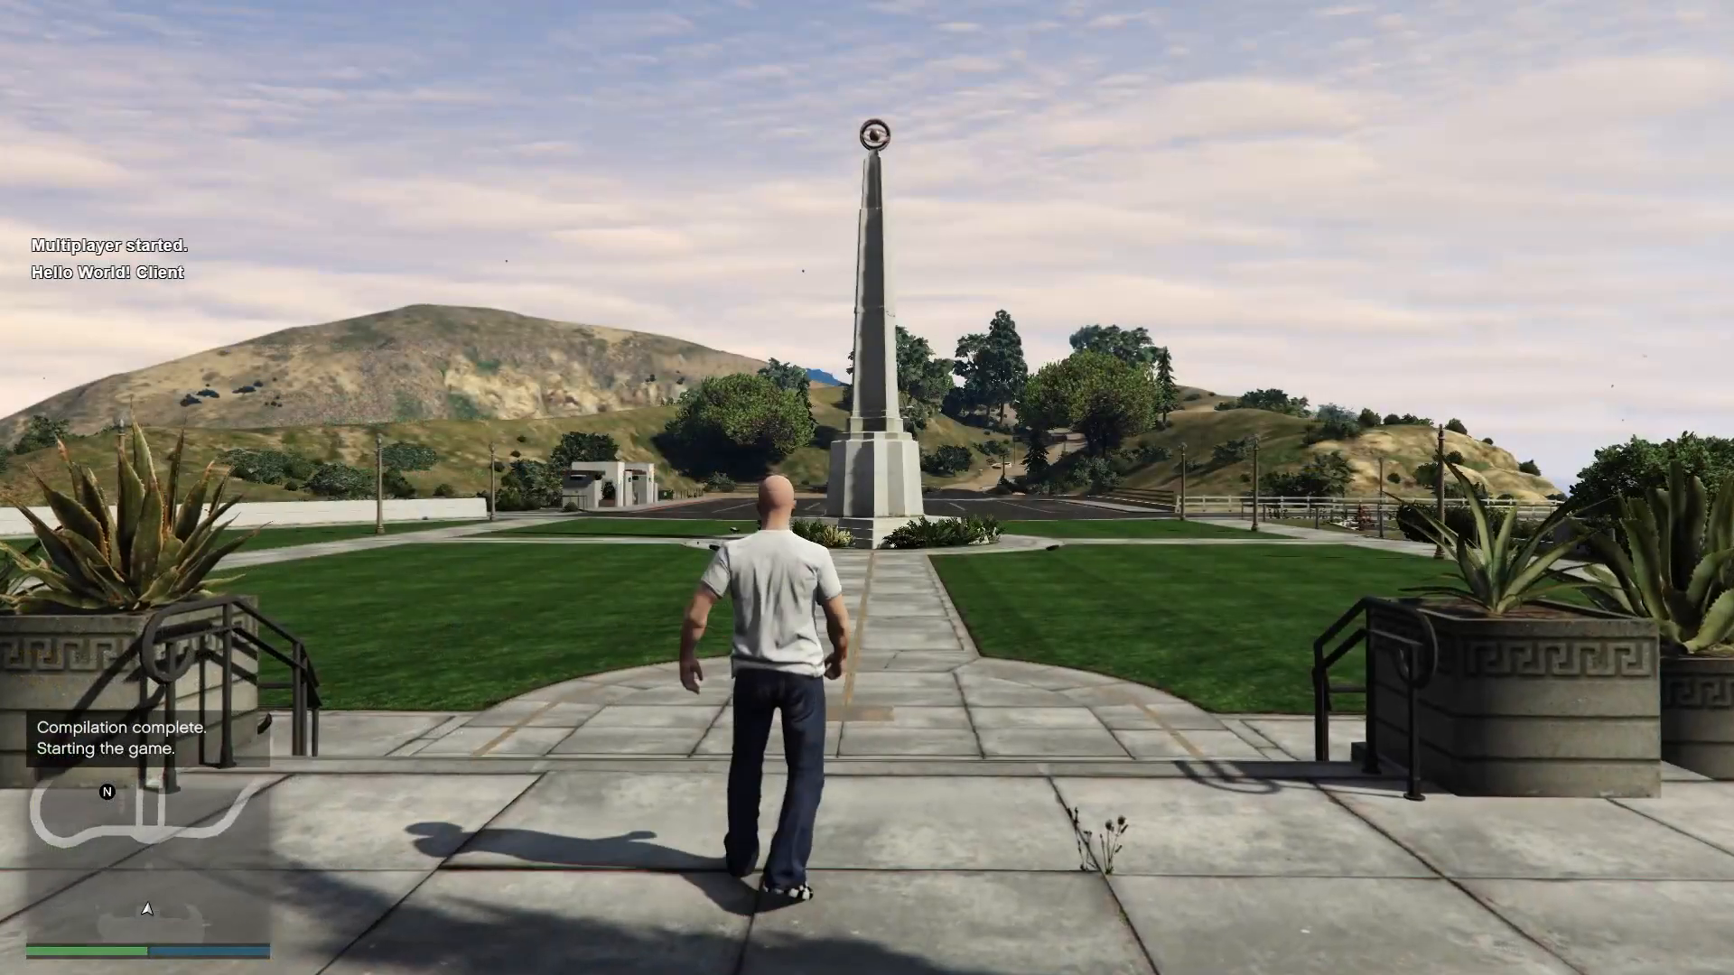
Run /healme in game chat at full health and get the not-healed reply.
type("/healme")
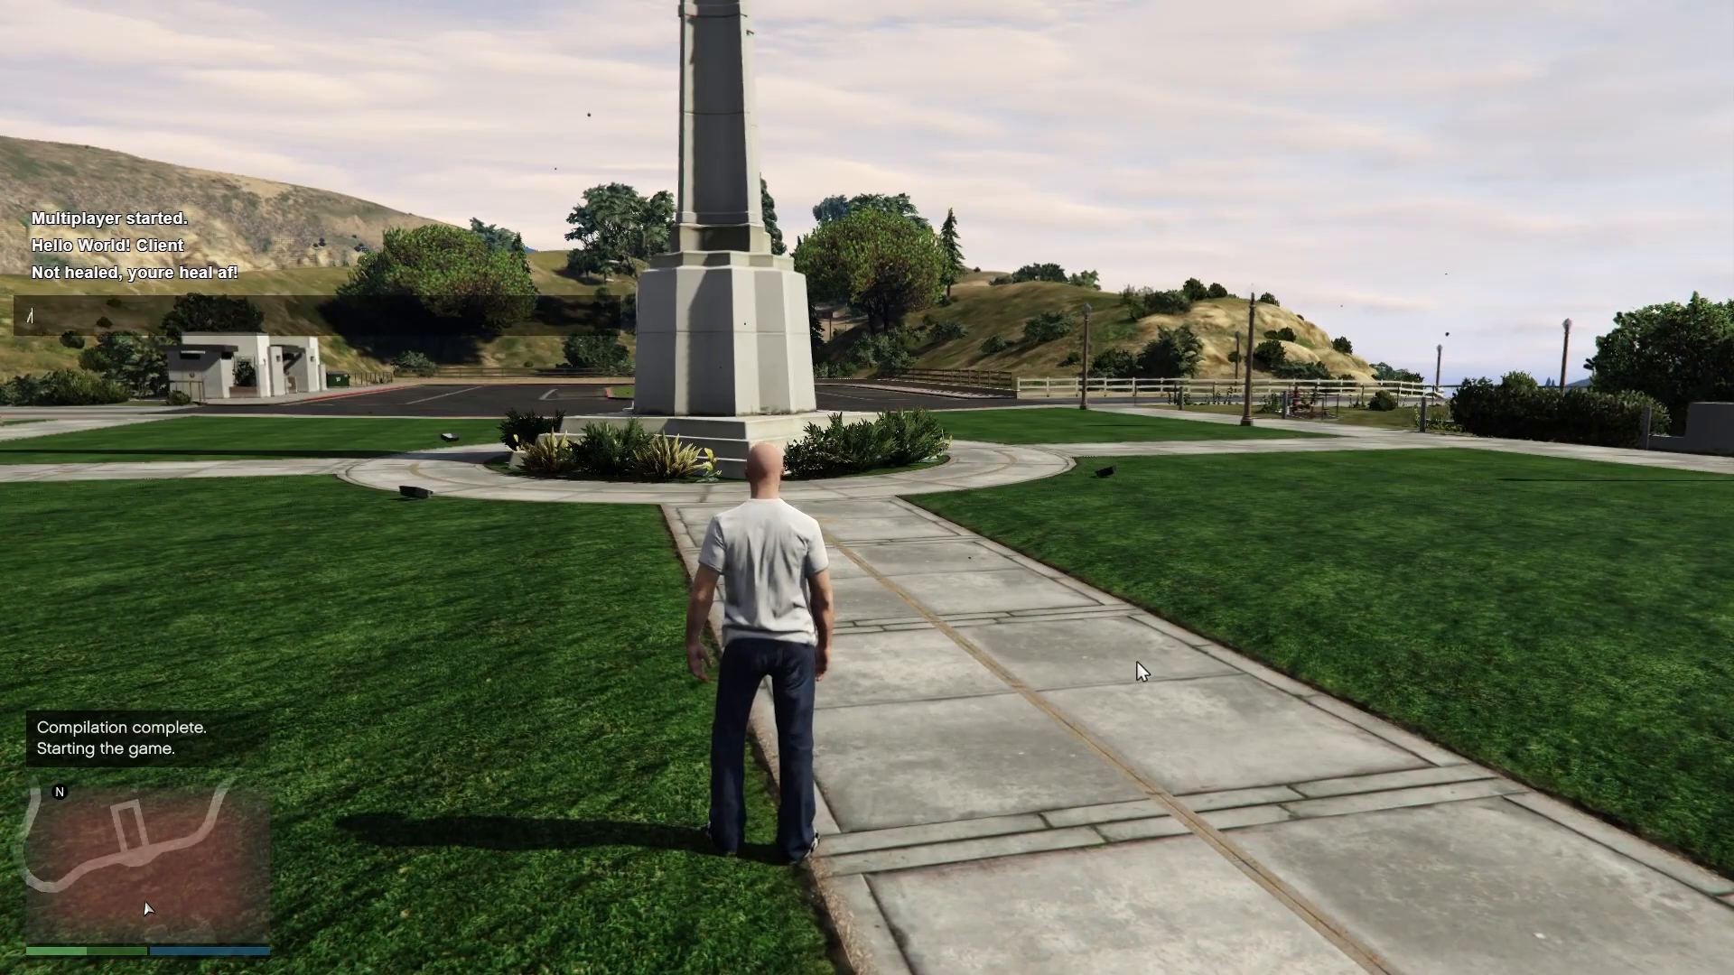
key("w")
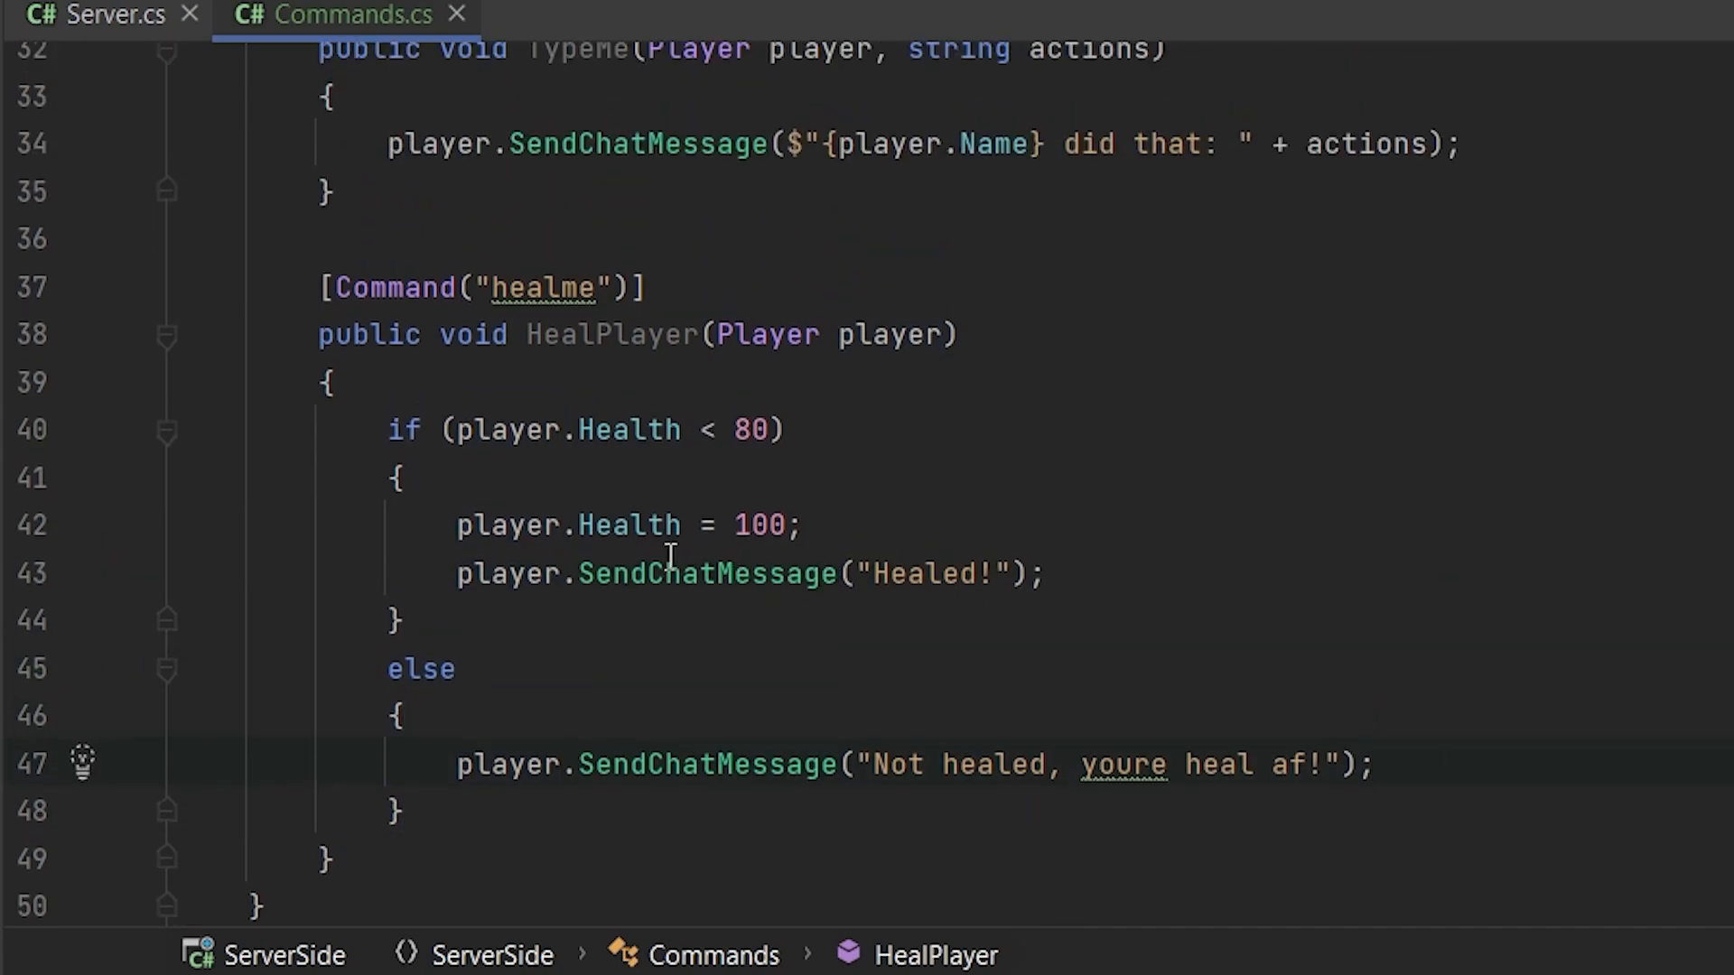
Create a CommandAttributes directory under the ServerSide project via Add > Directory.
left_click(405, 477)
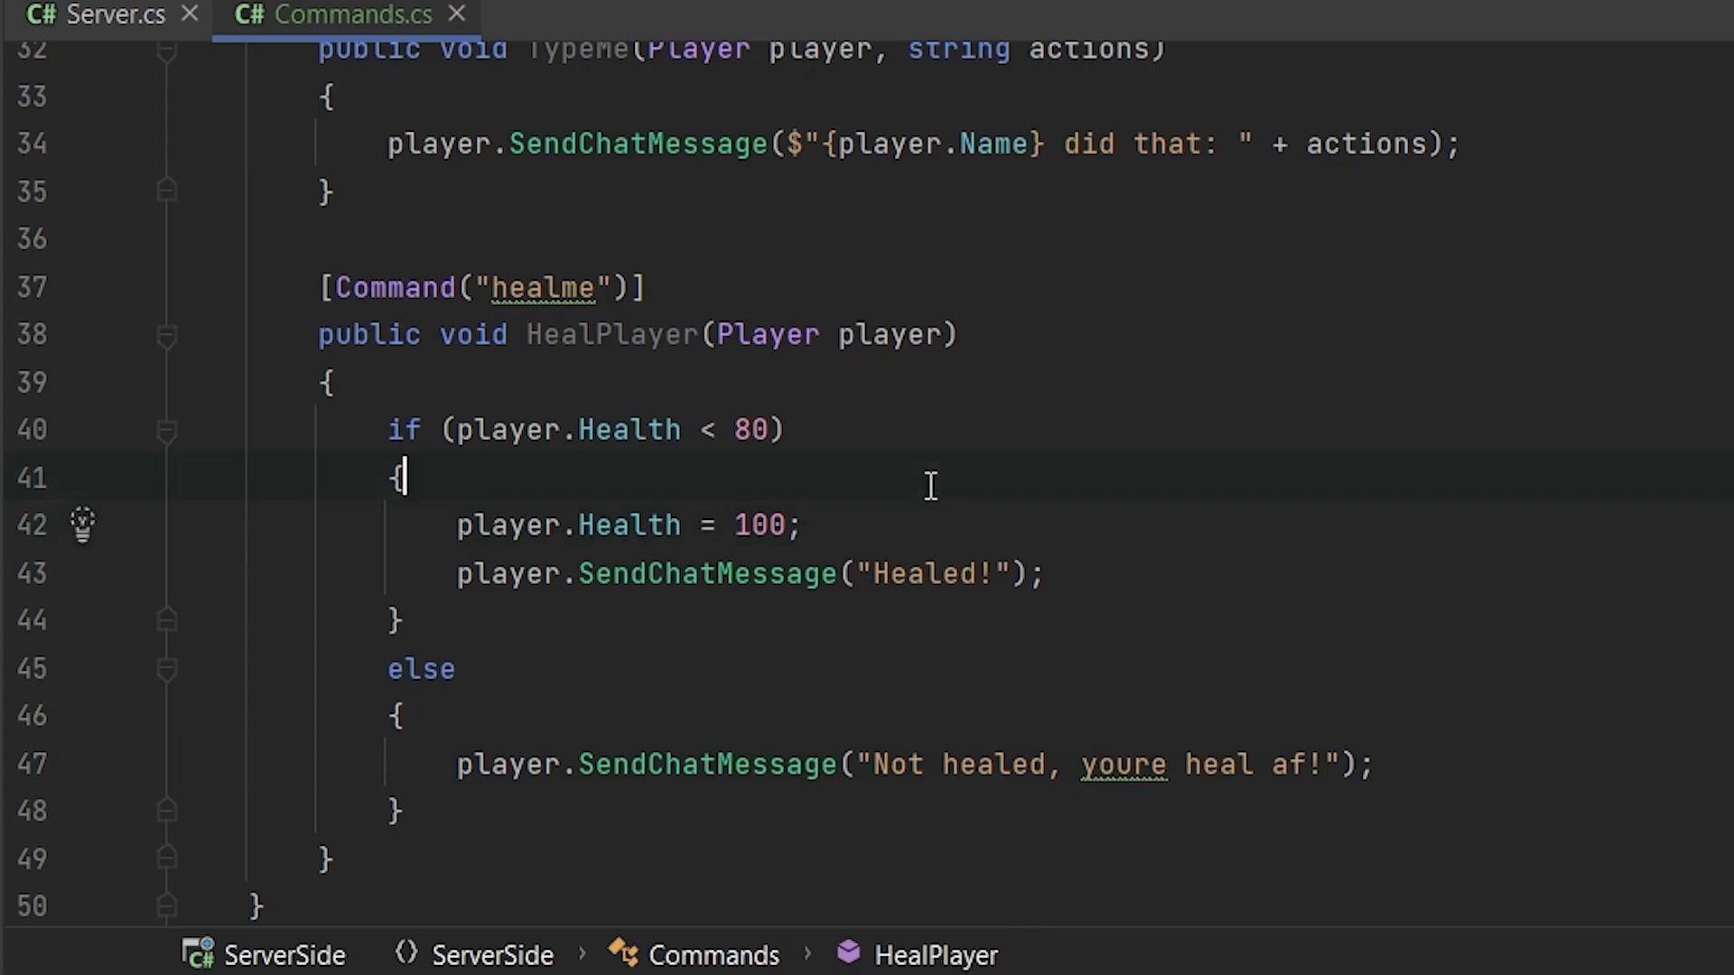
left_click(399, 476)
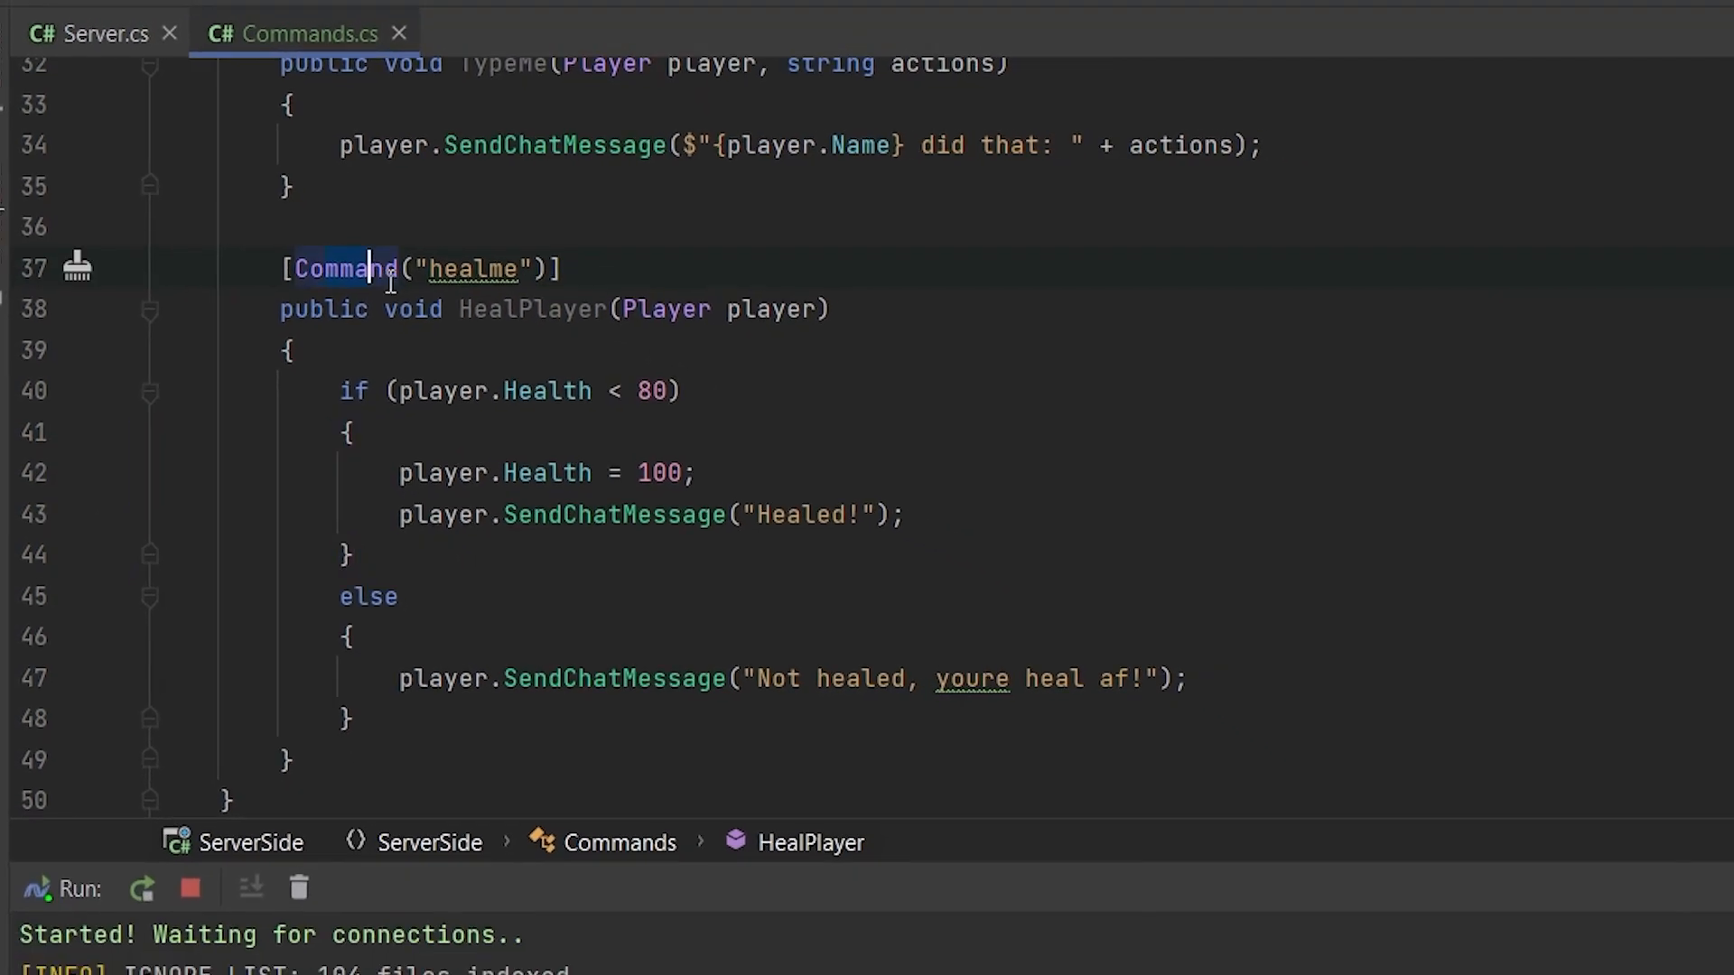
right_click(1404, 186)
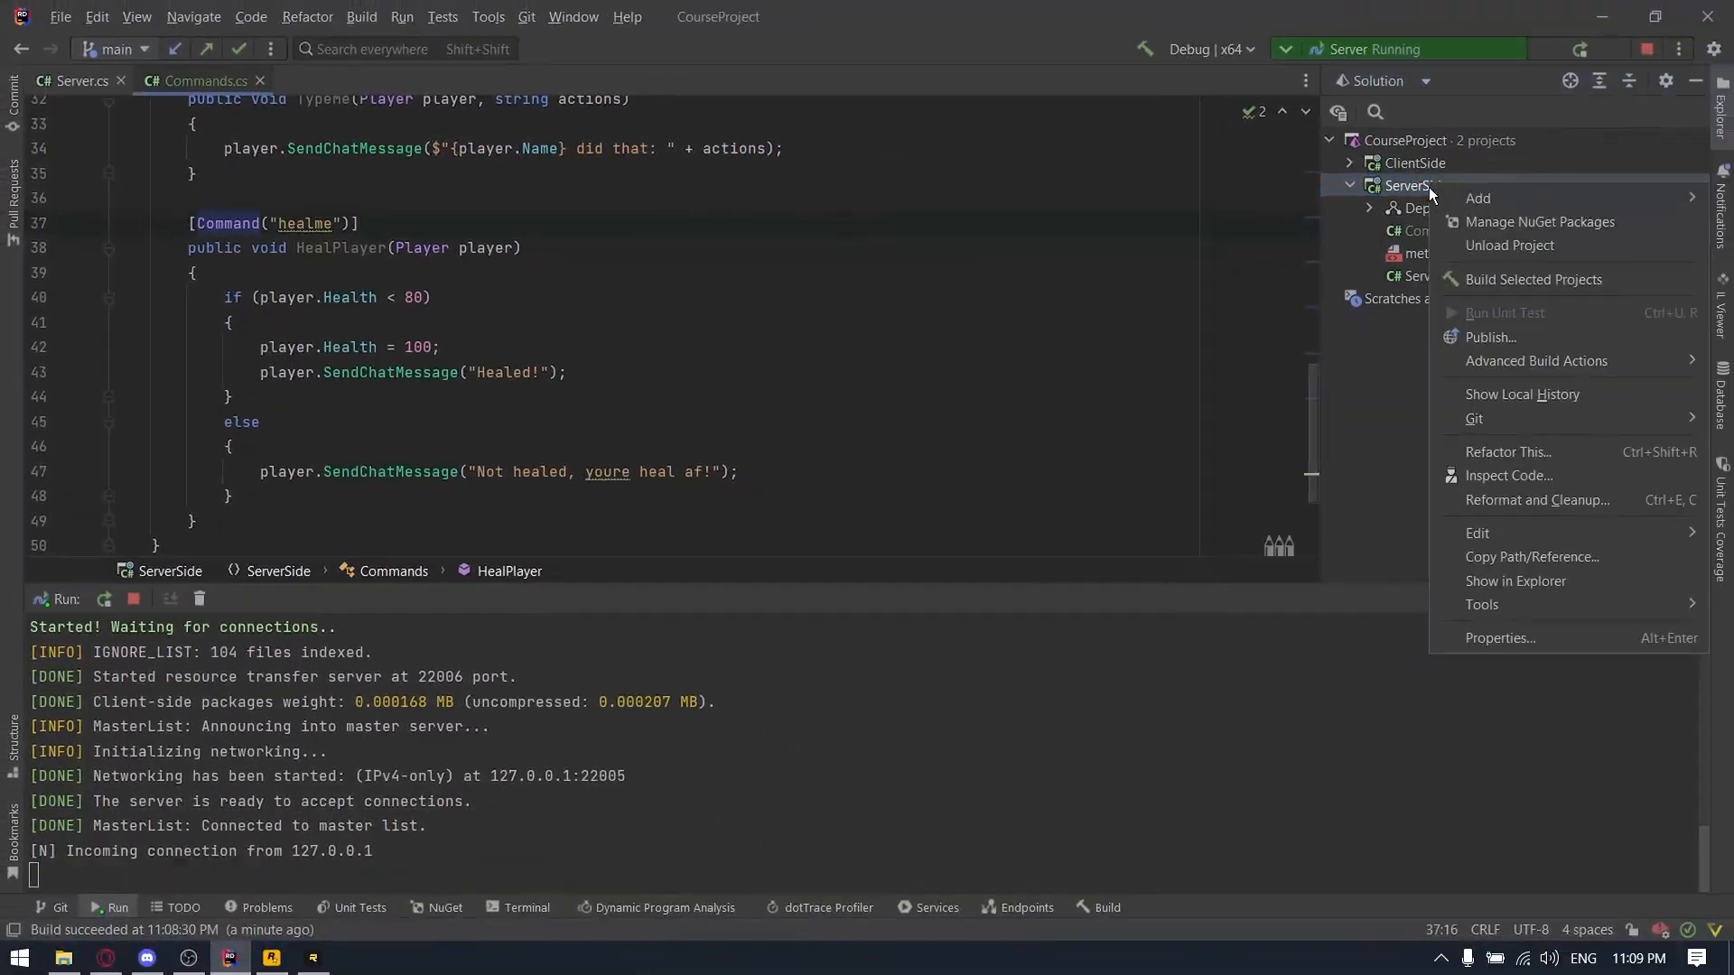
left_click(1478, 198)
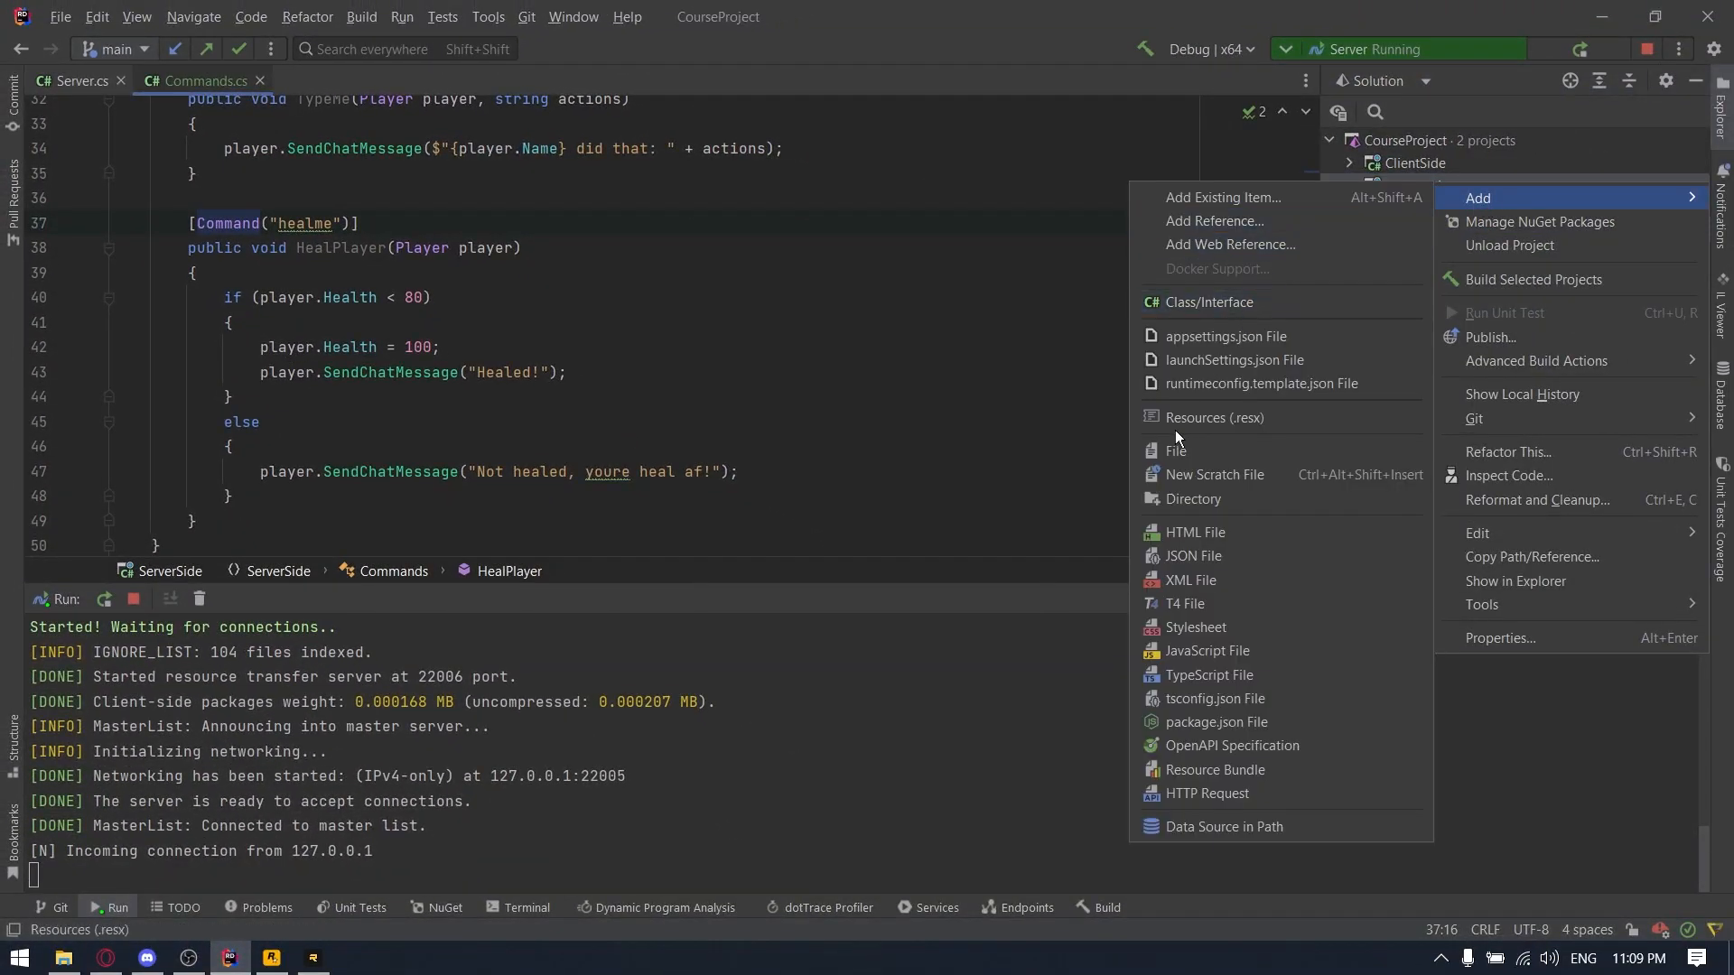
left_click(1194, 498)
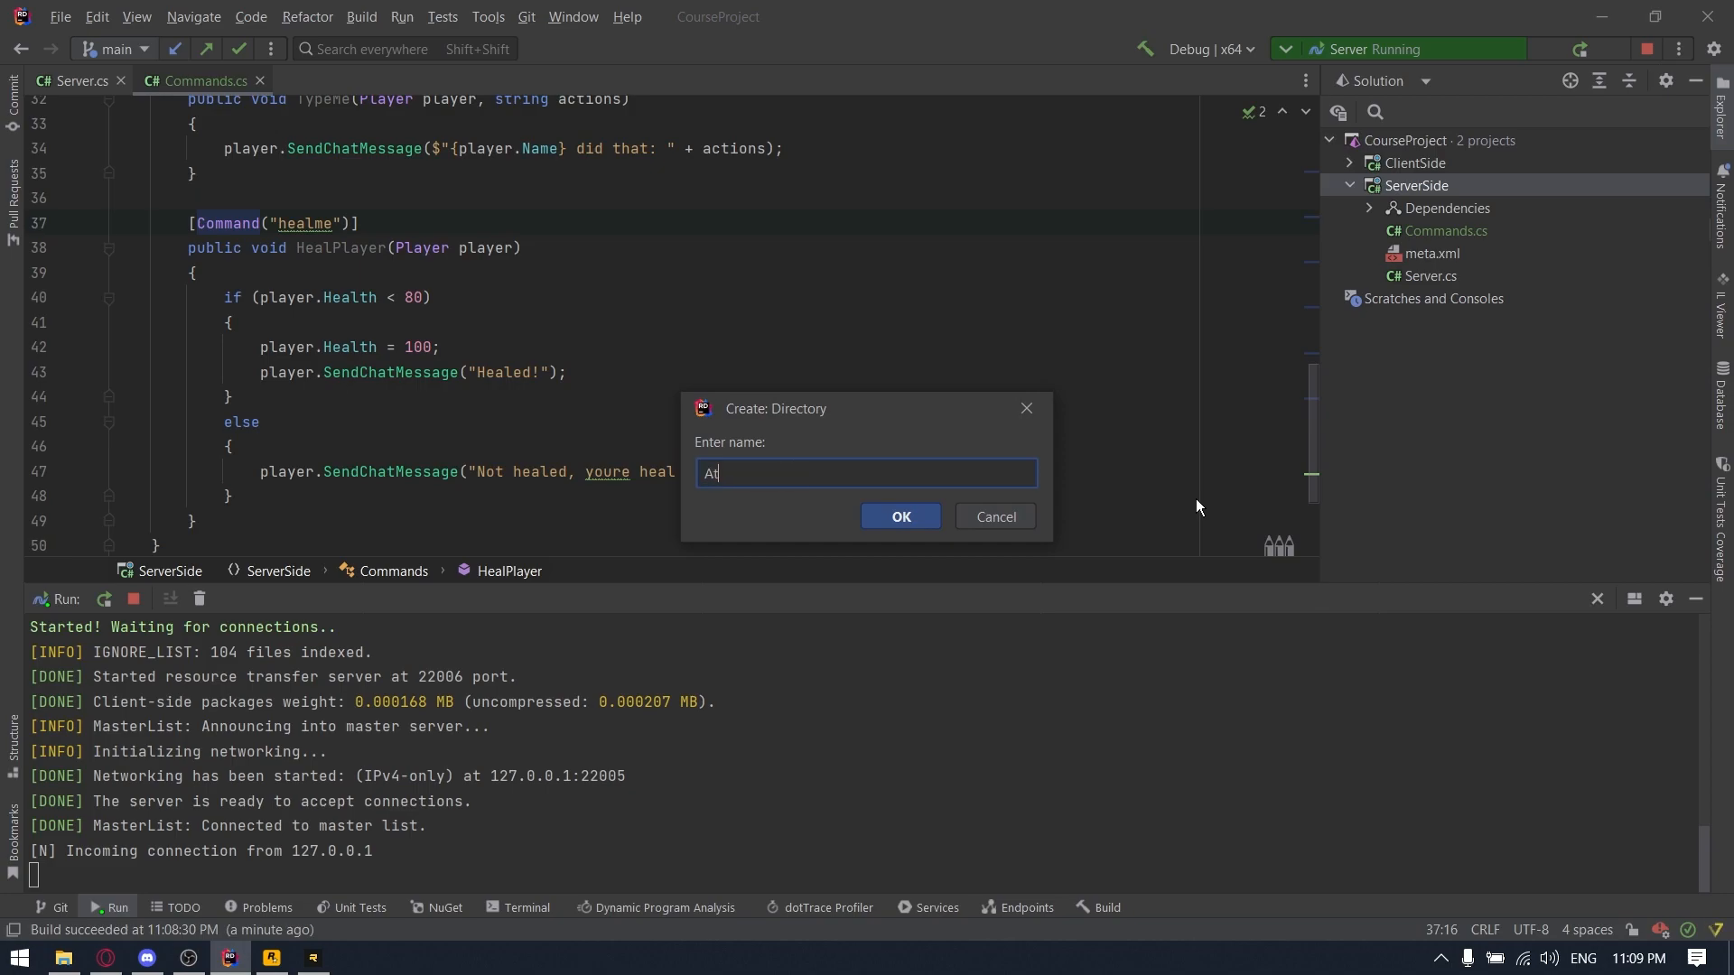
type("Command")
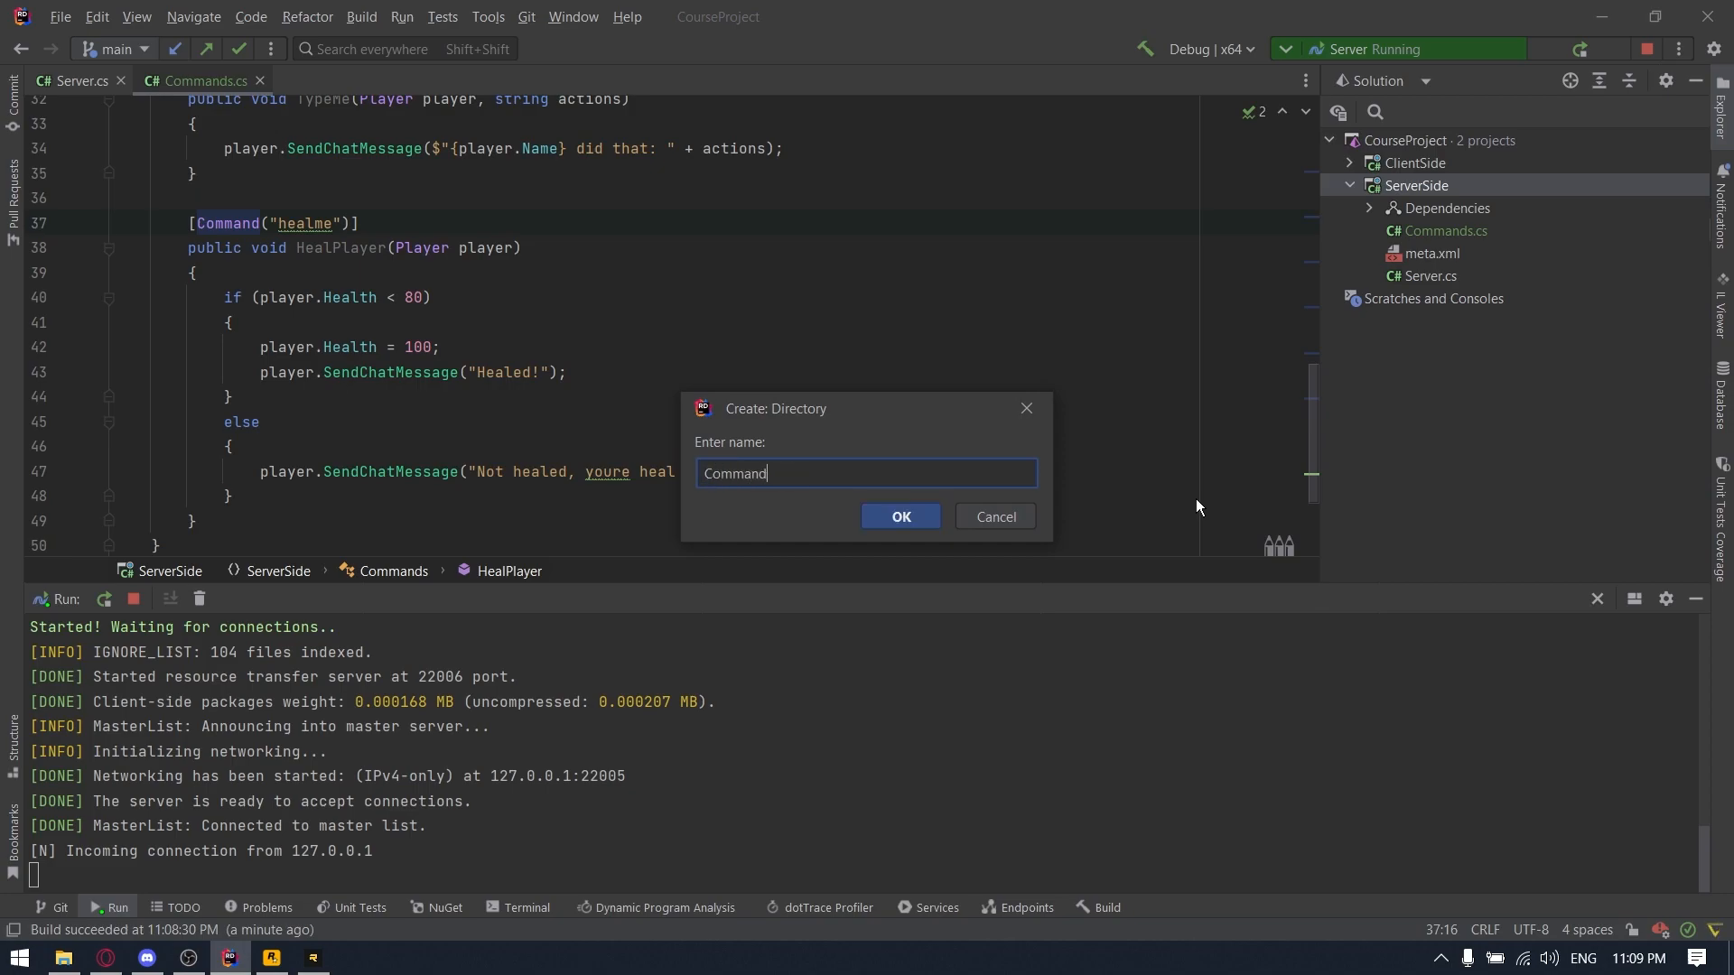
type("Attributes")
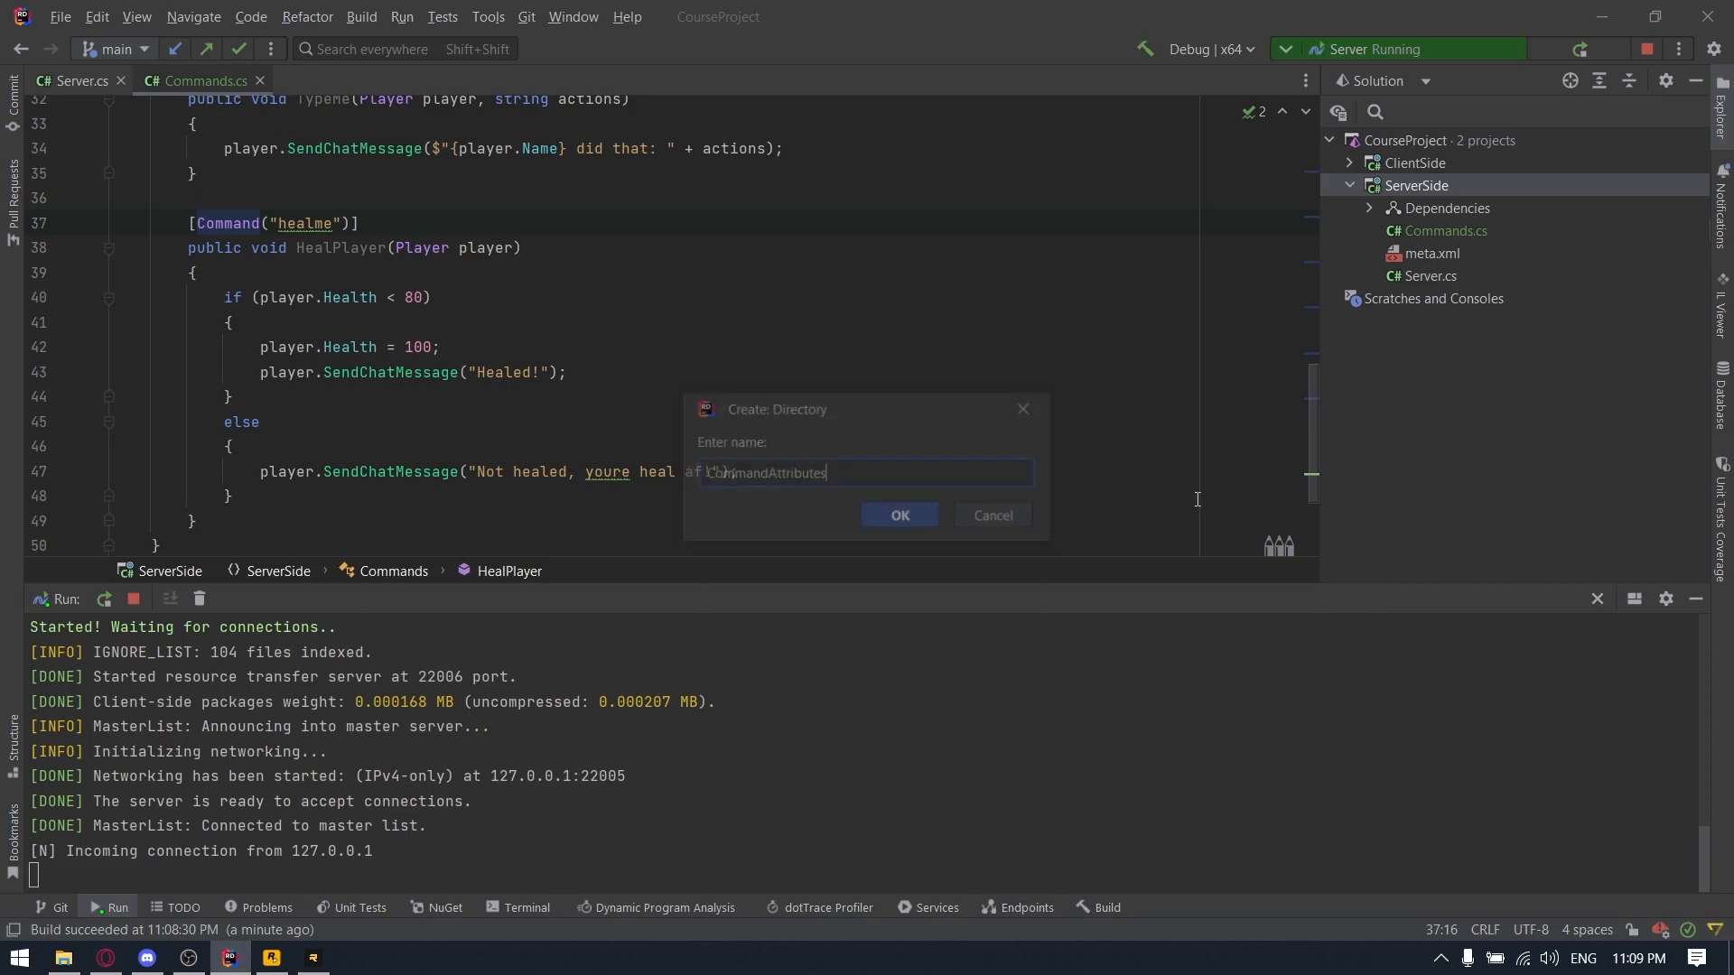
left_click(898, 516)
type("R")
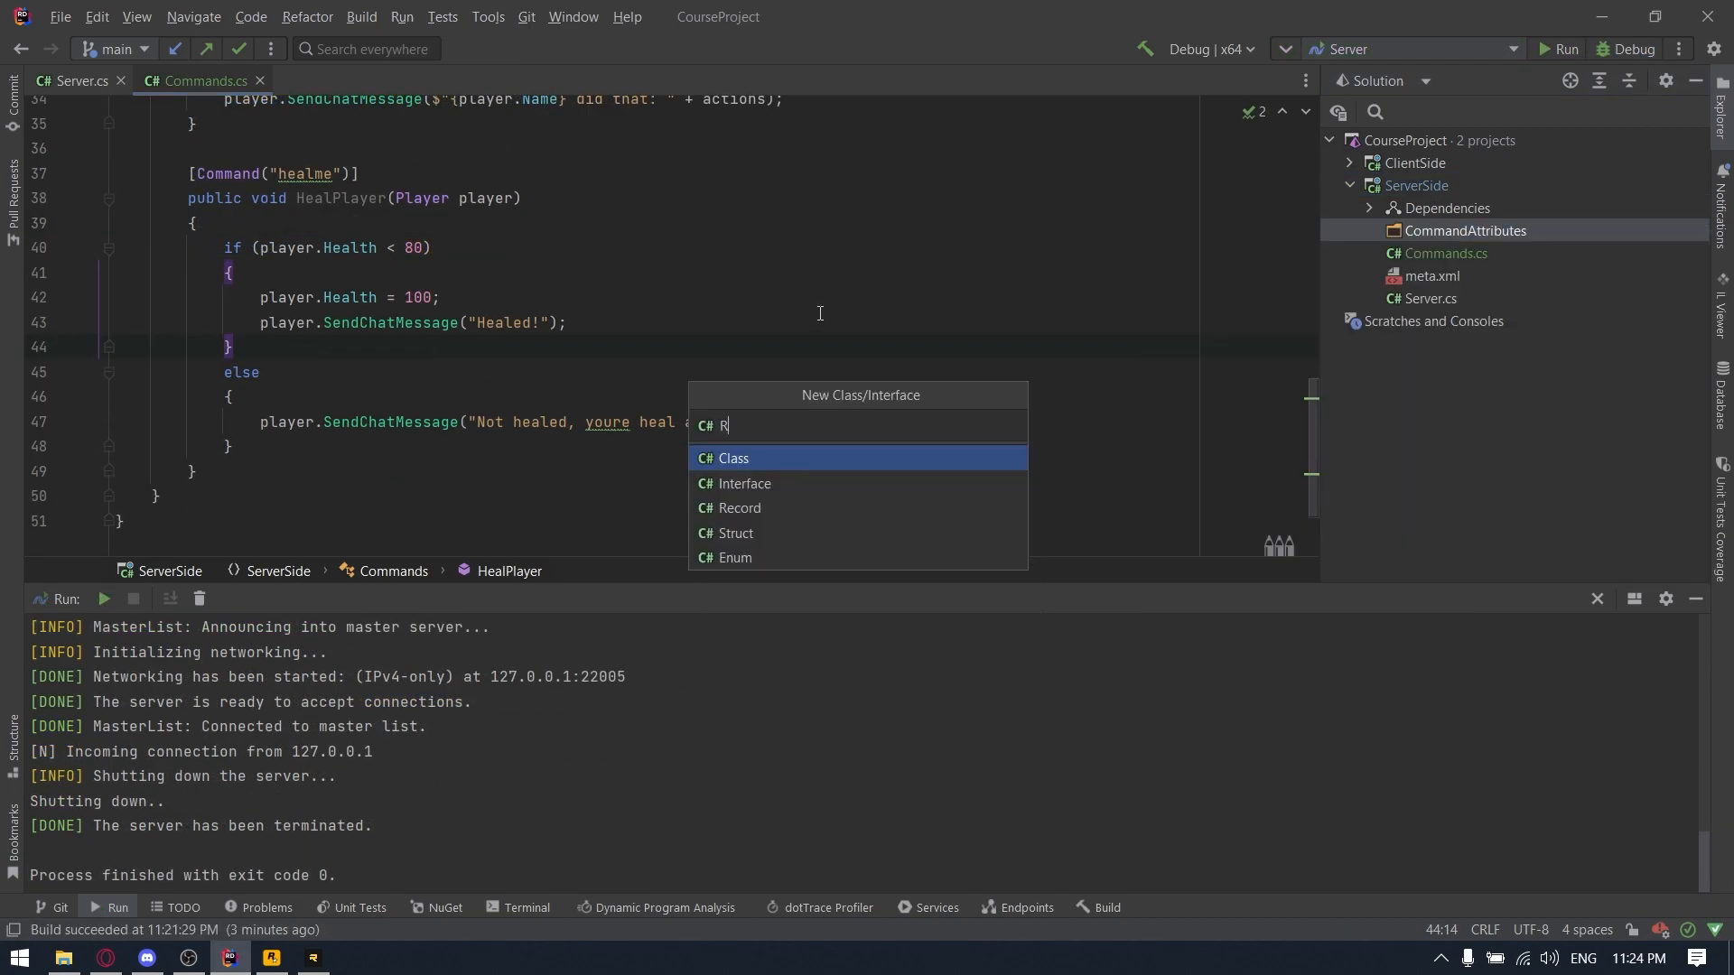
Name the class RequiresHealthAttribute, inherit CommandConditionAttribute and generate the missing Check override.
type("equires")
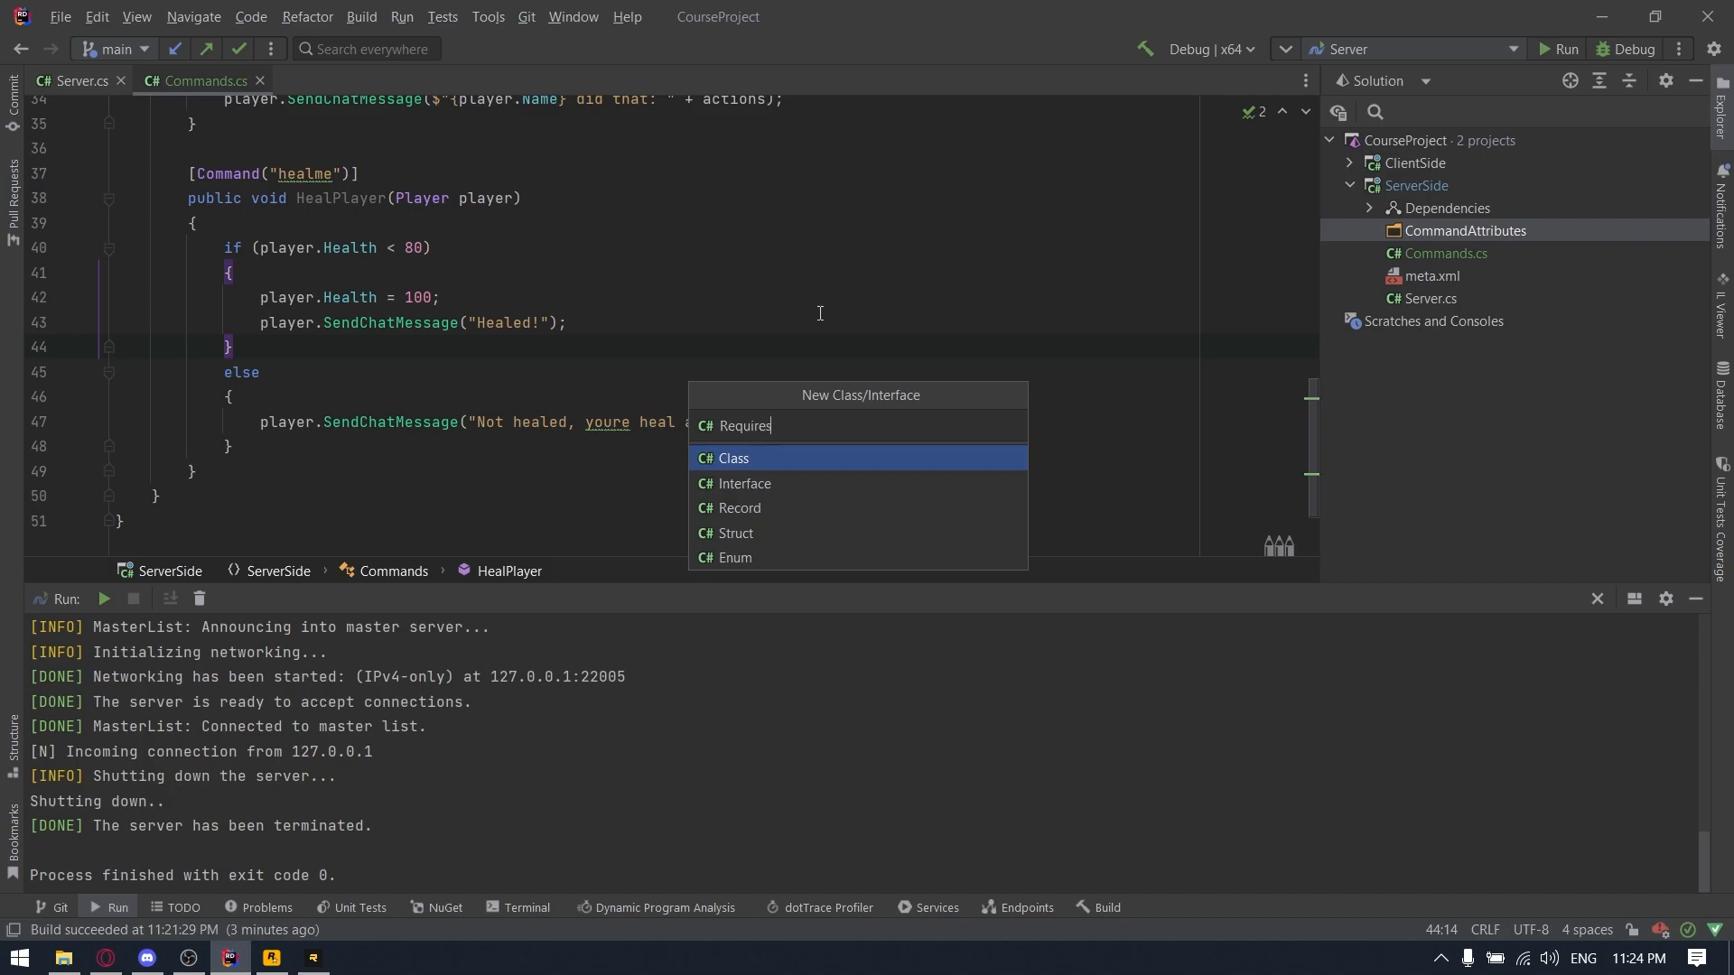
type("HealthAt")
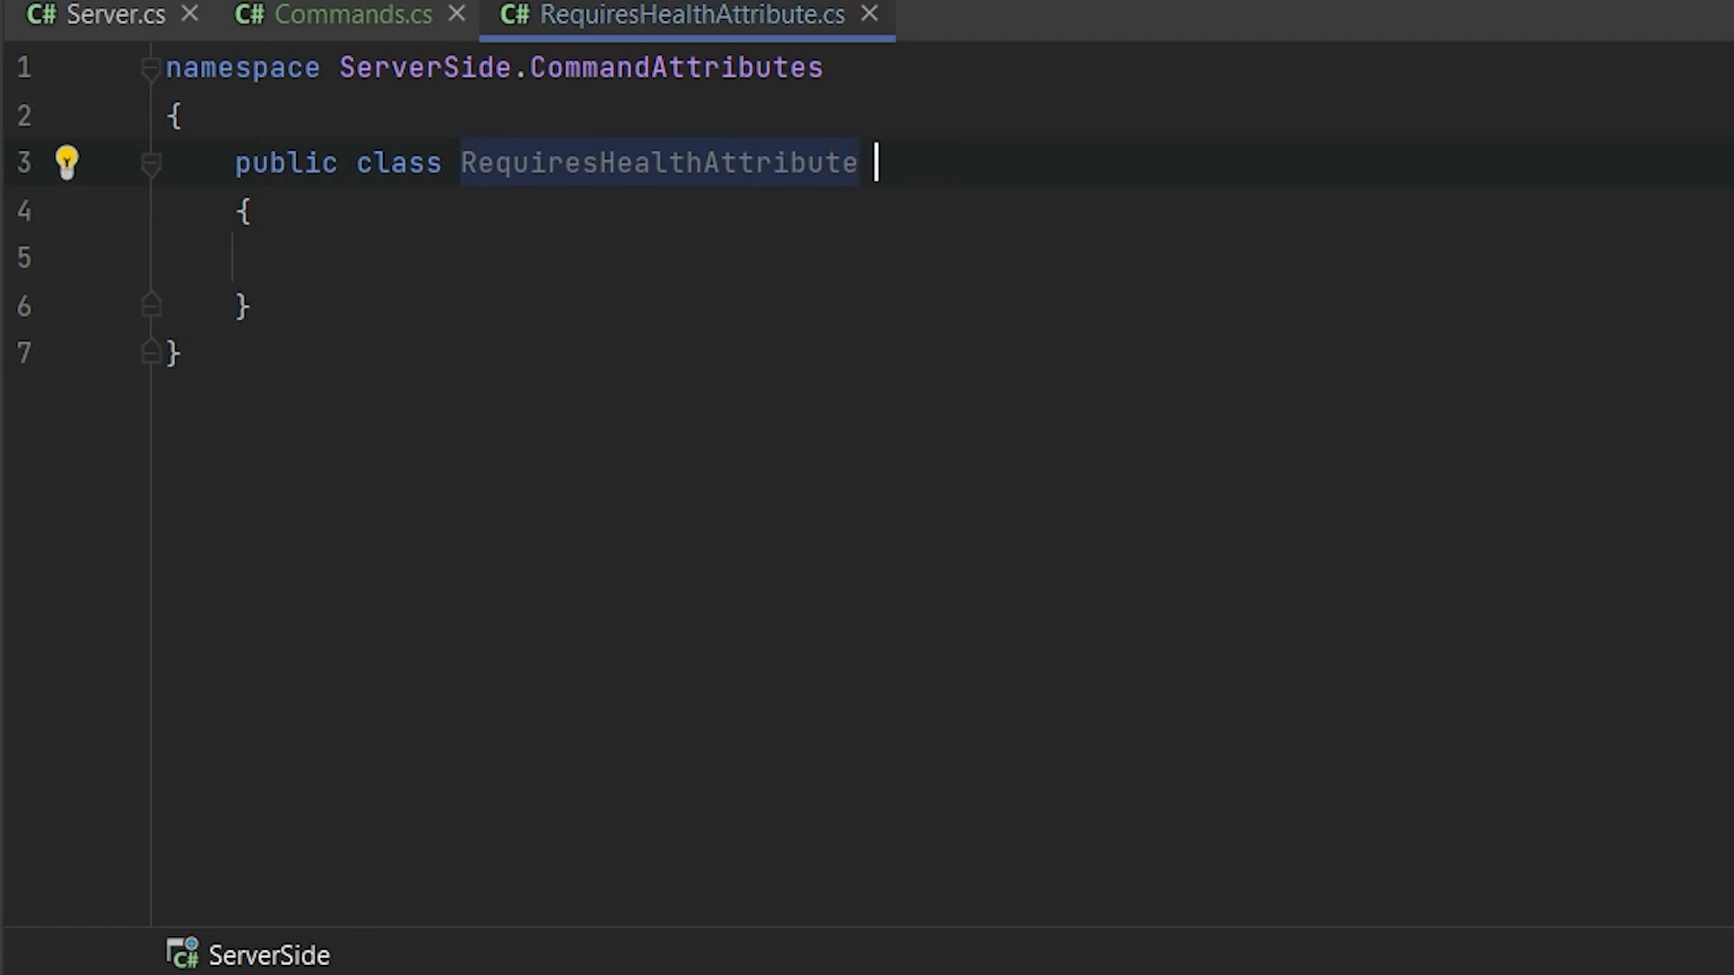
type(": CommandConditionAttribute")
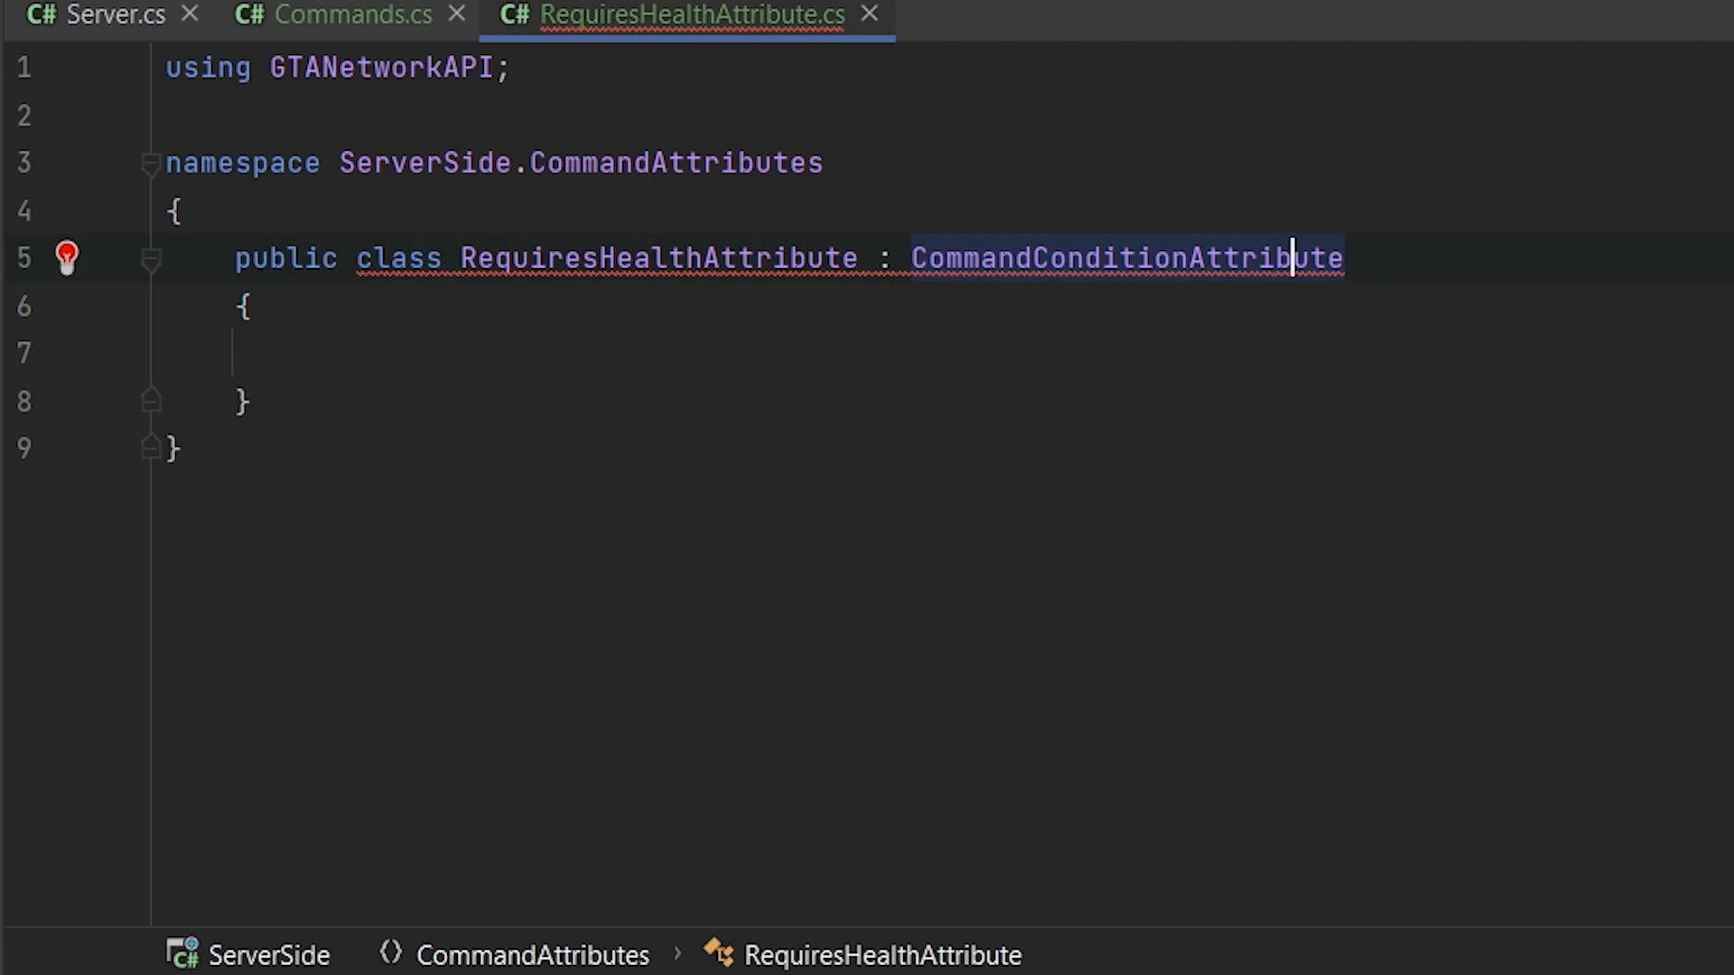
left_click(65, 256)
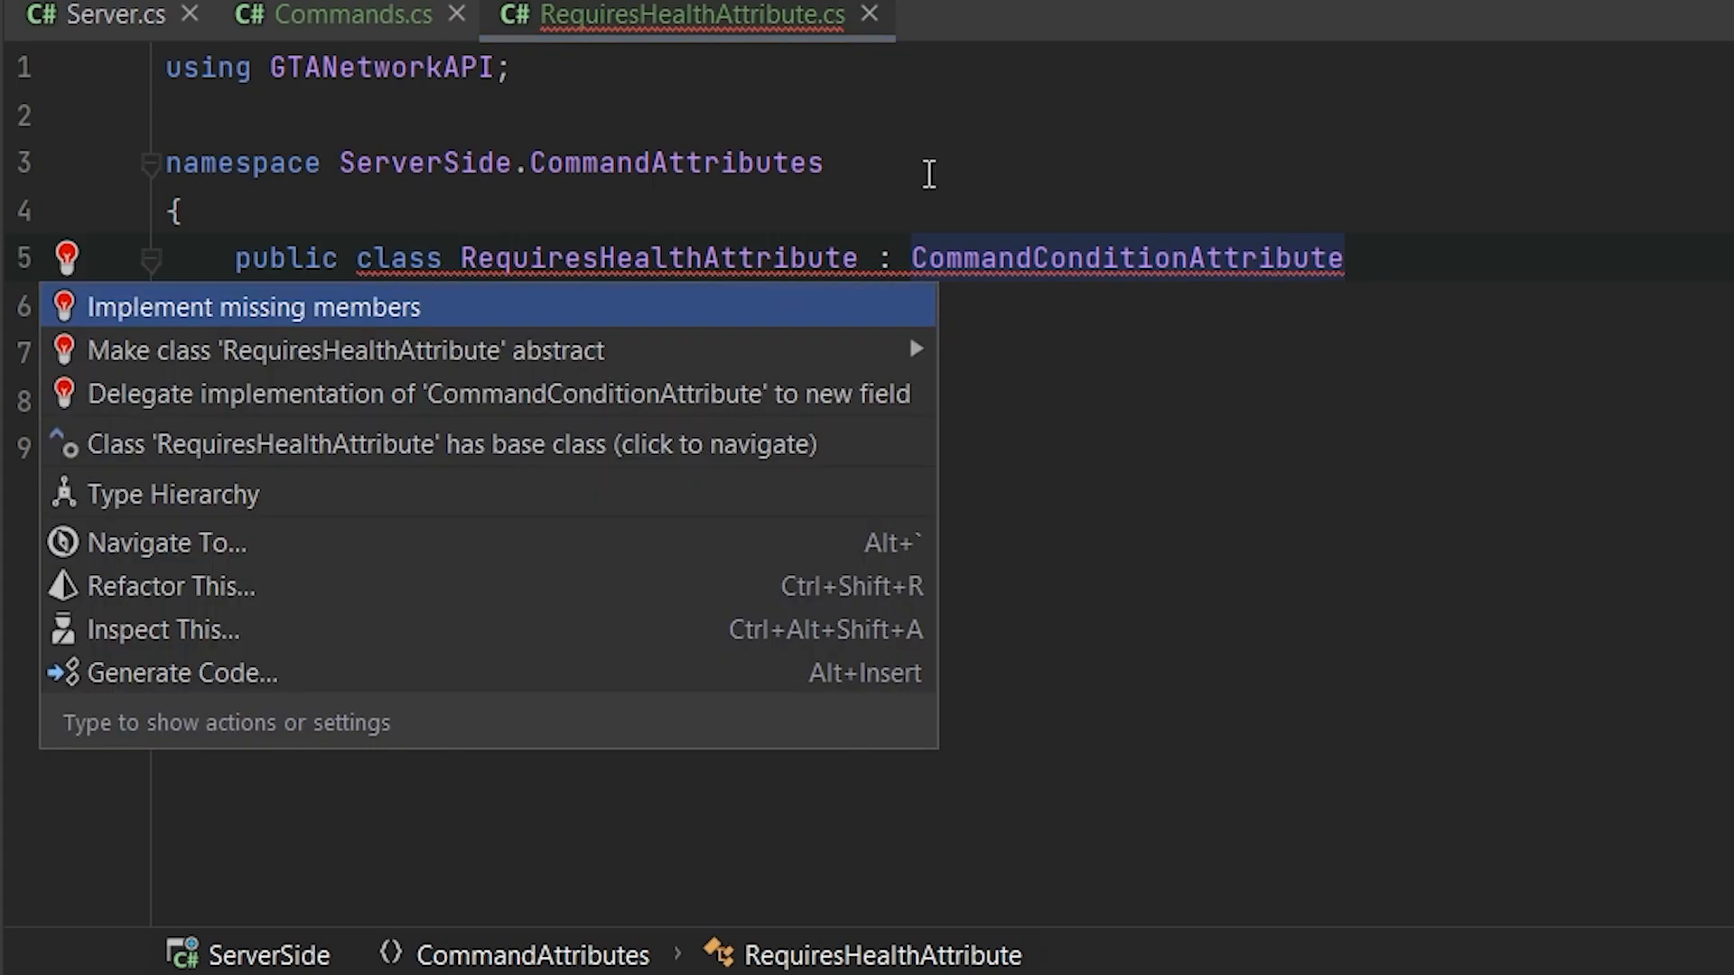
left_click(255, 306)
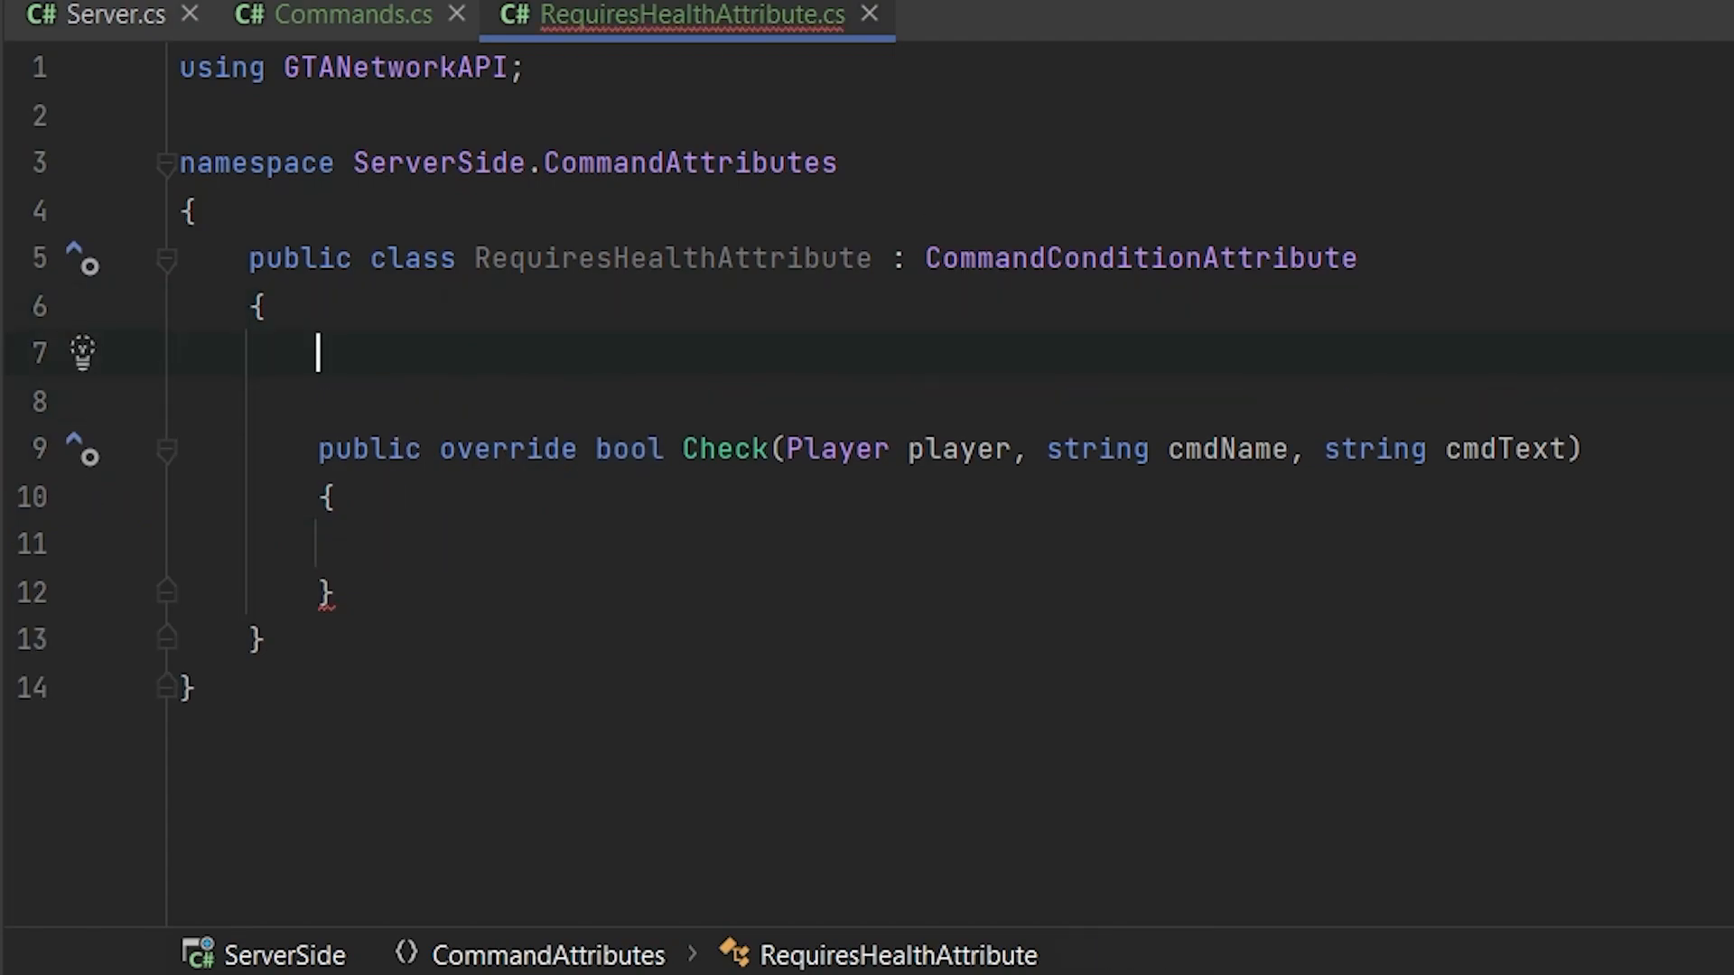
Add an Amount auto-property and a constructor taking int amount = 100 that assigns it.
type("public int")
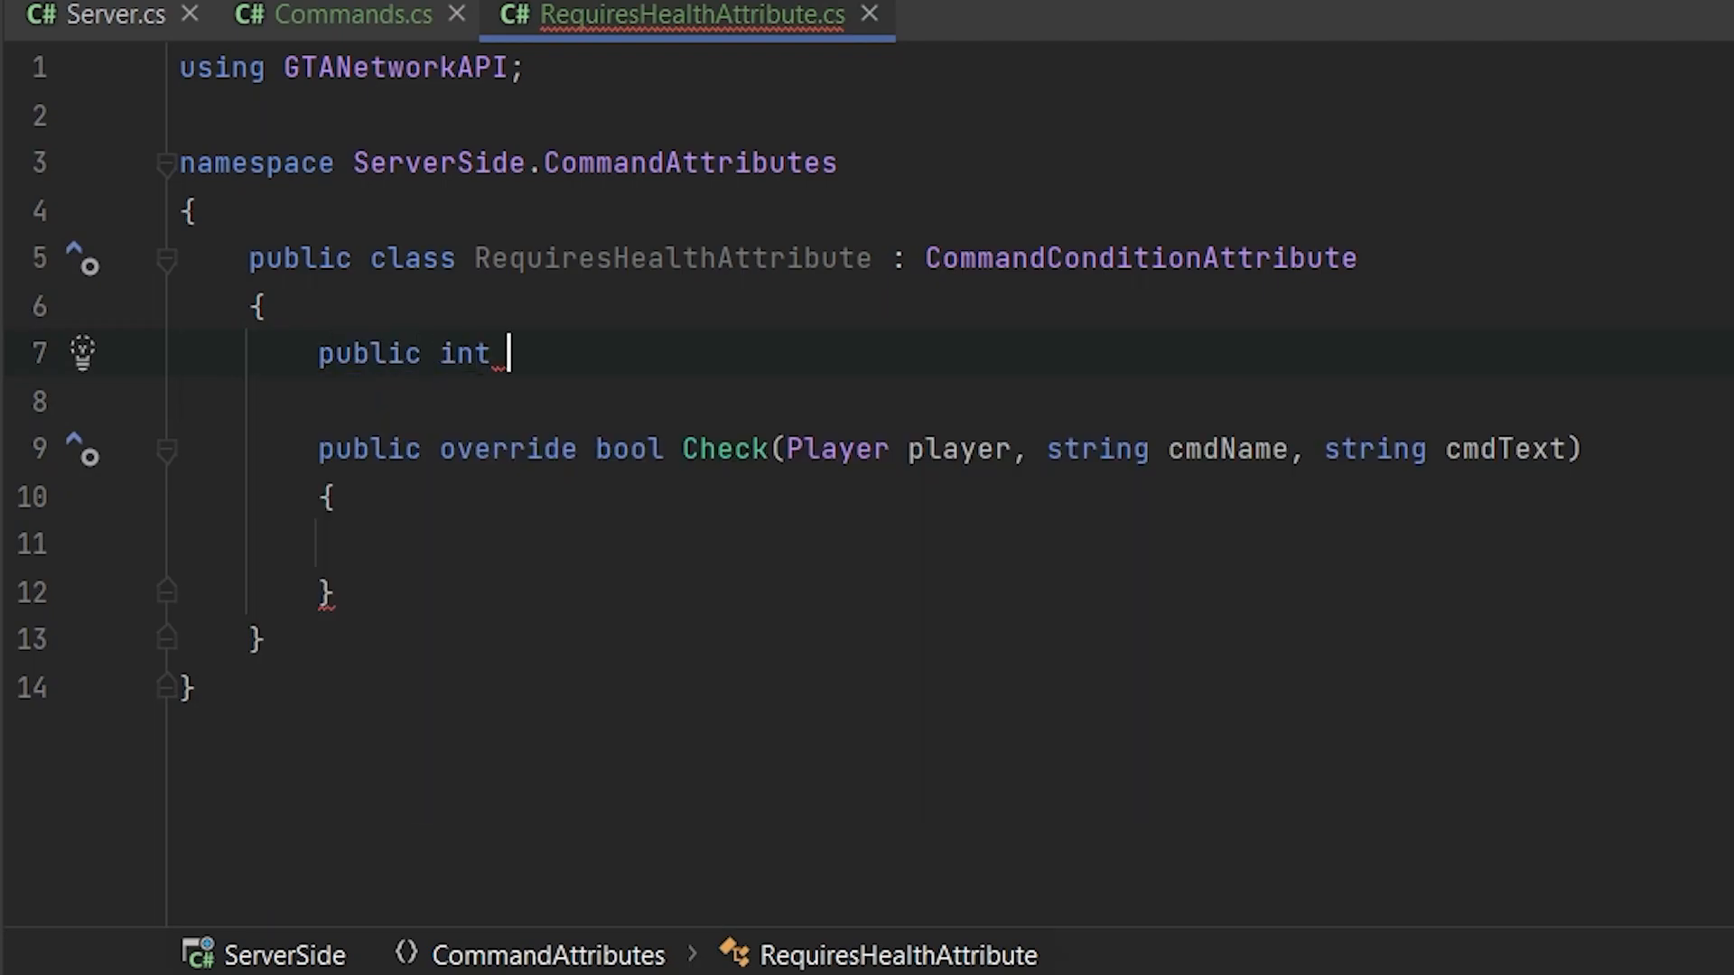
type("Amount")
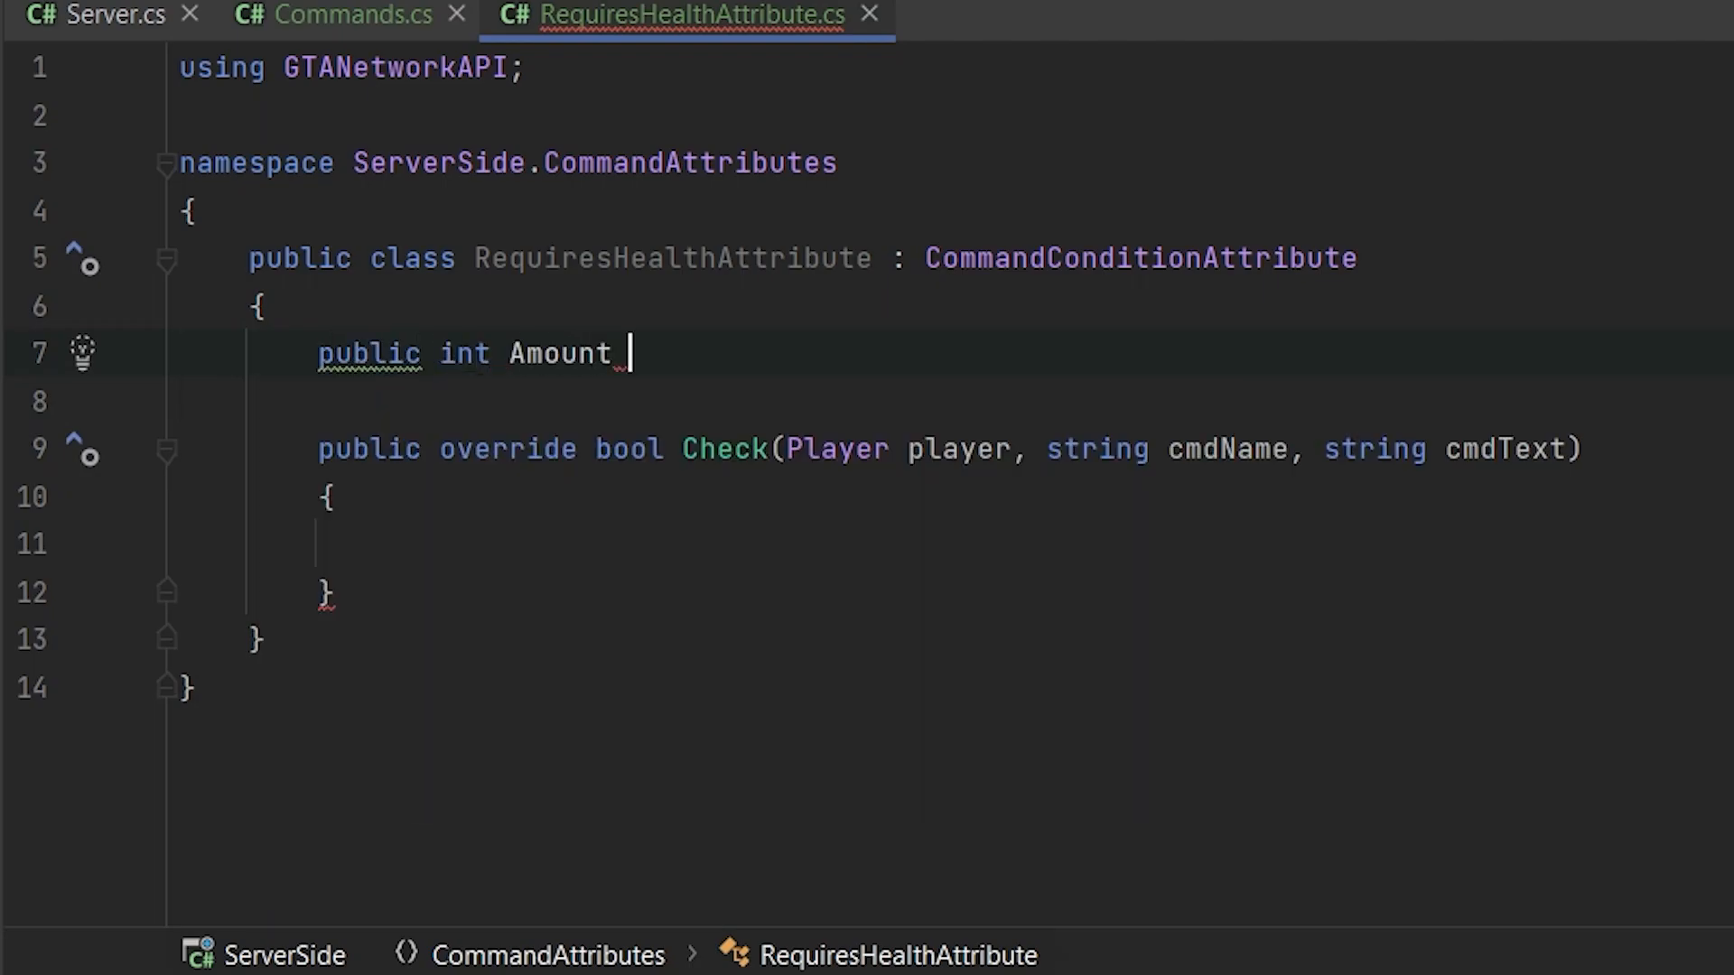
type("{ get; set; }")
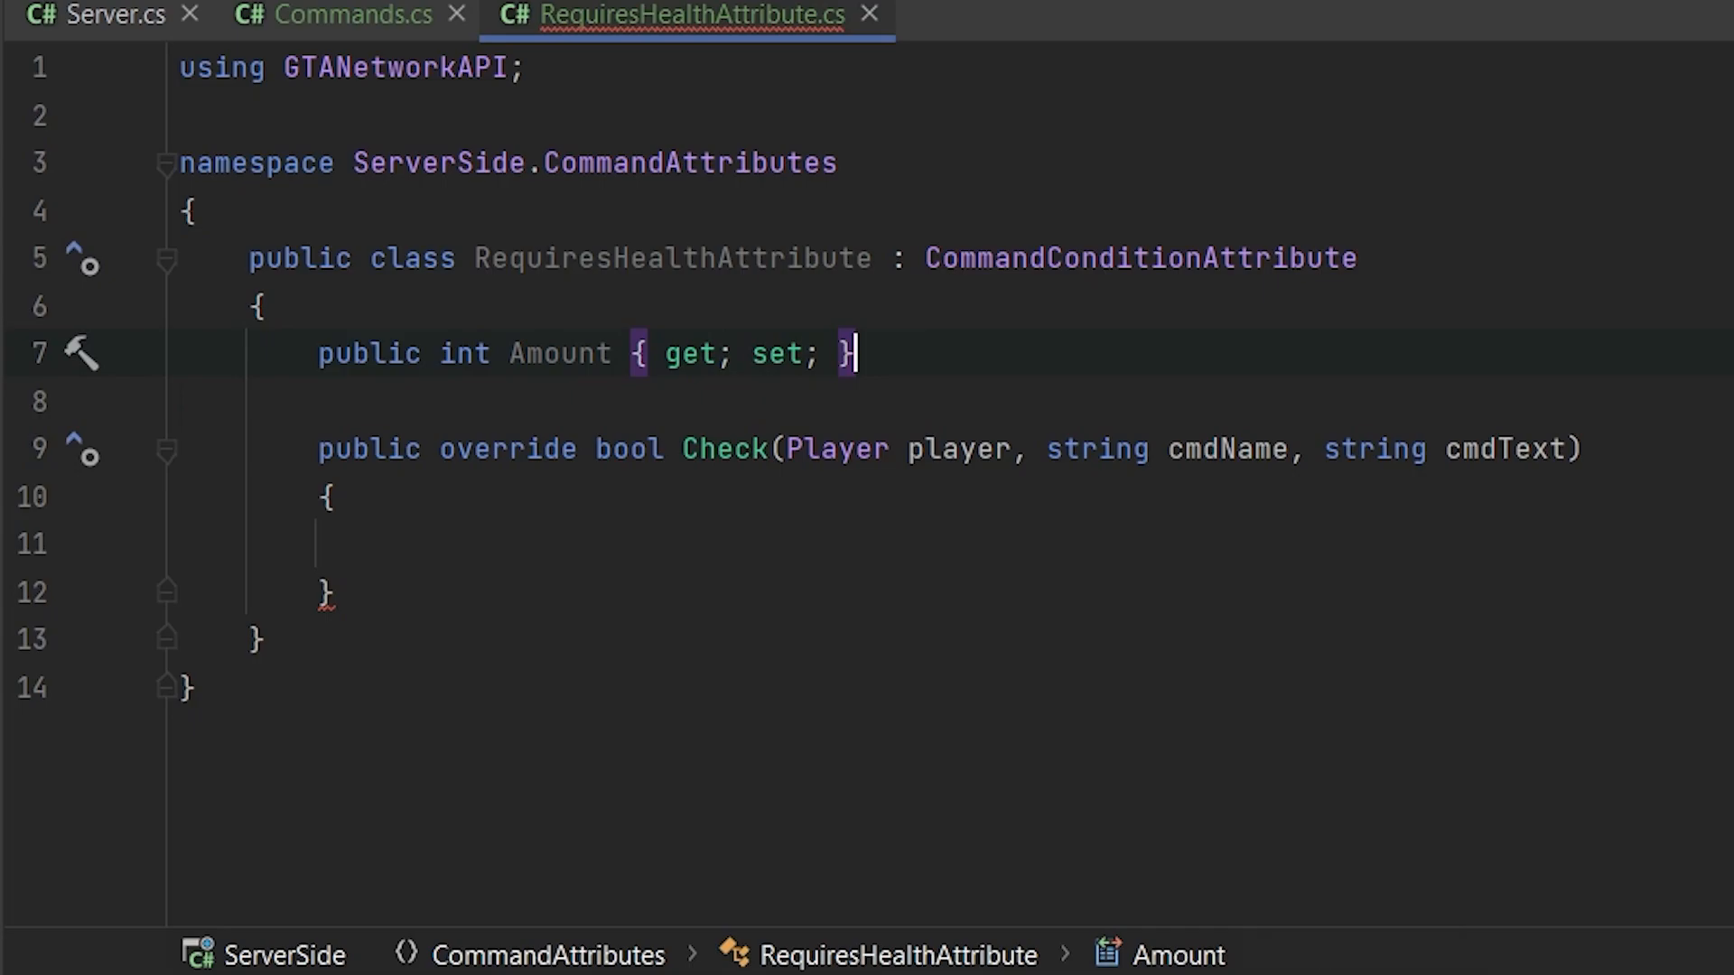
type("public")
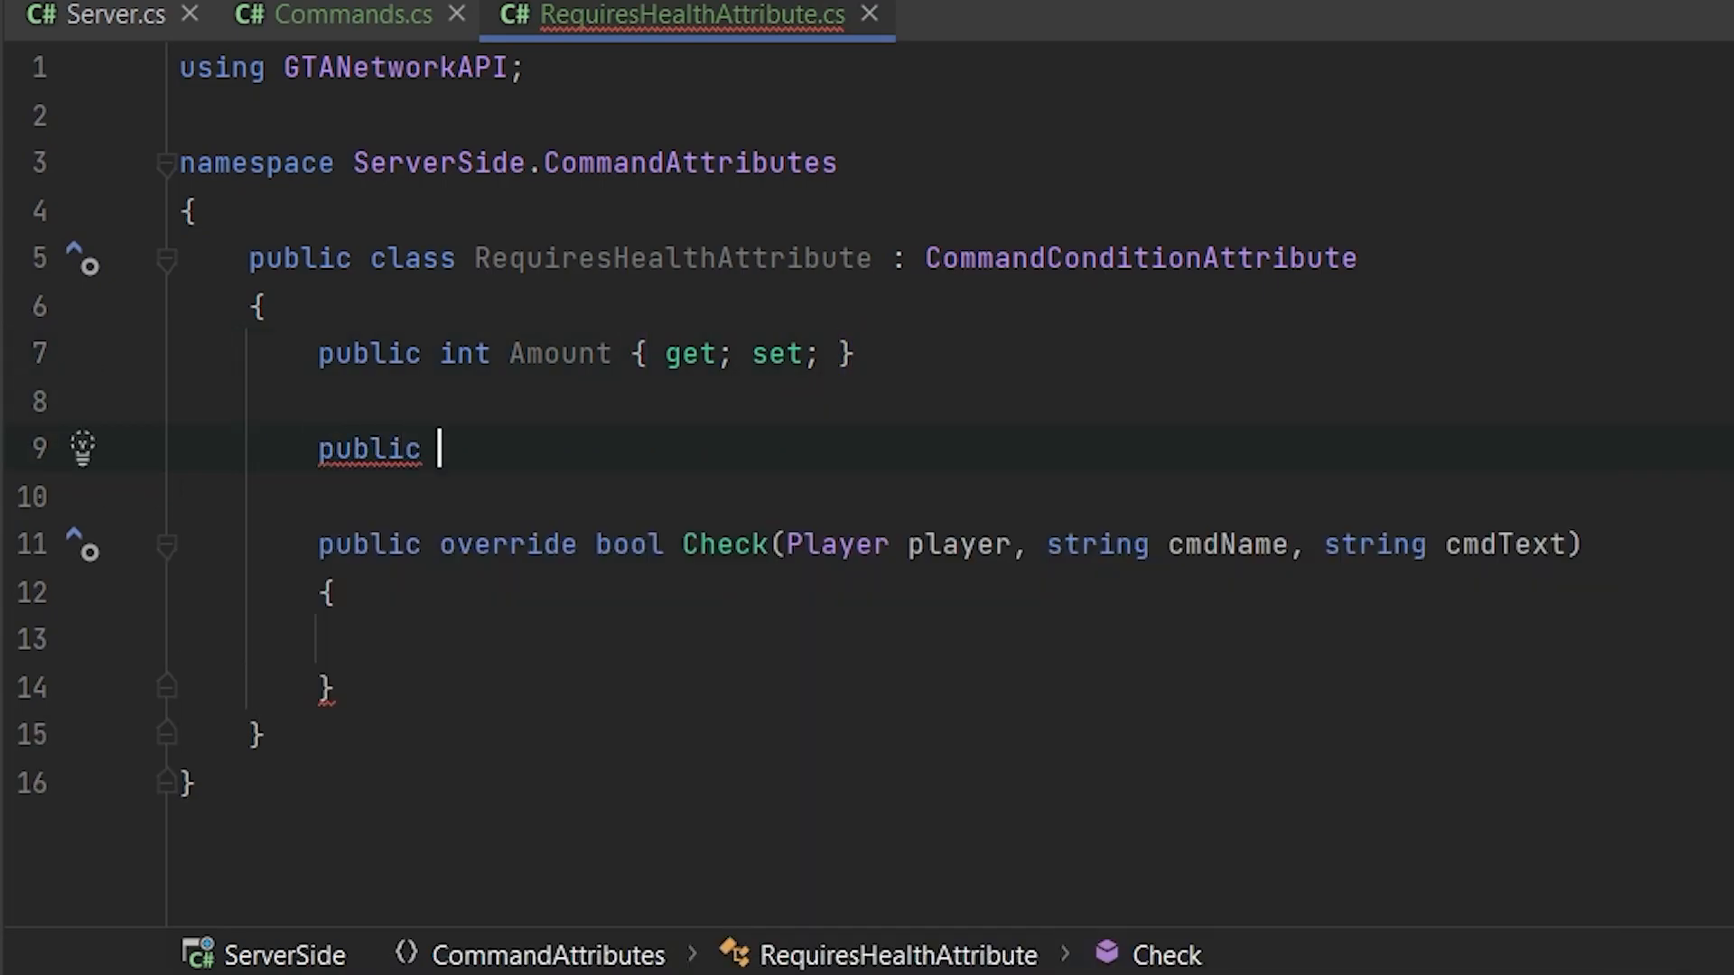
type("RequiresHealthAttribute")
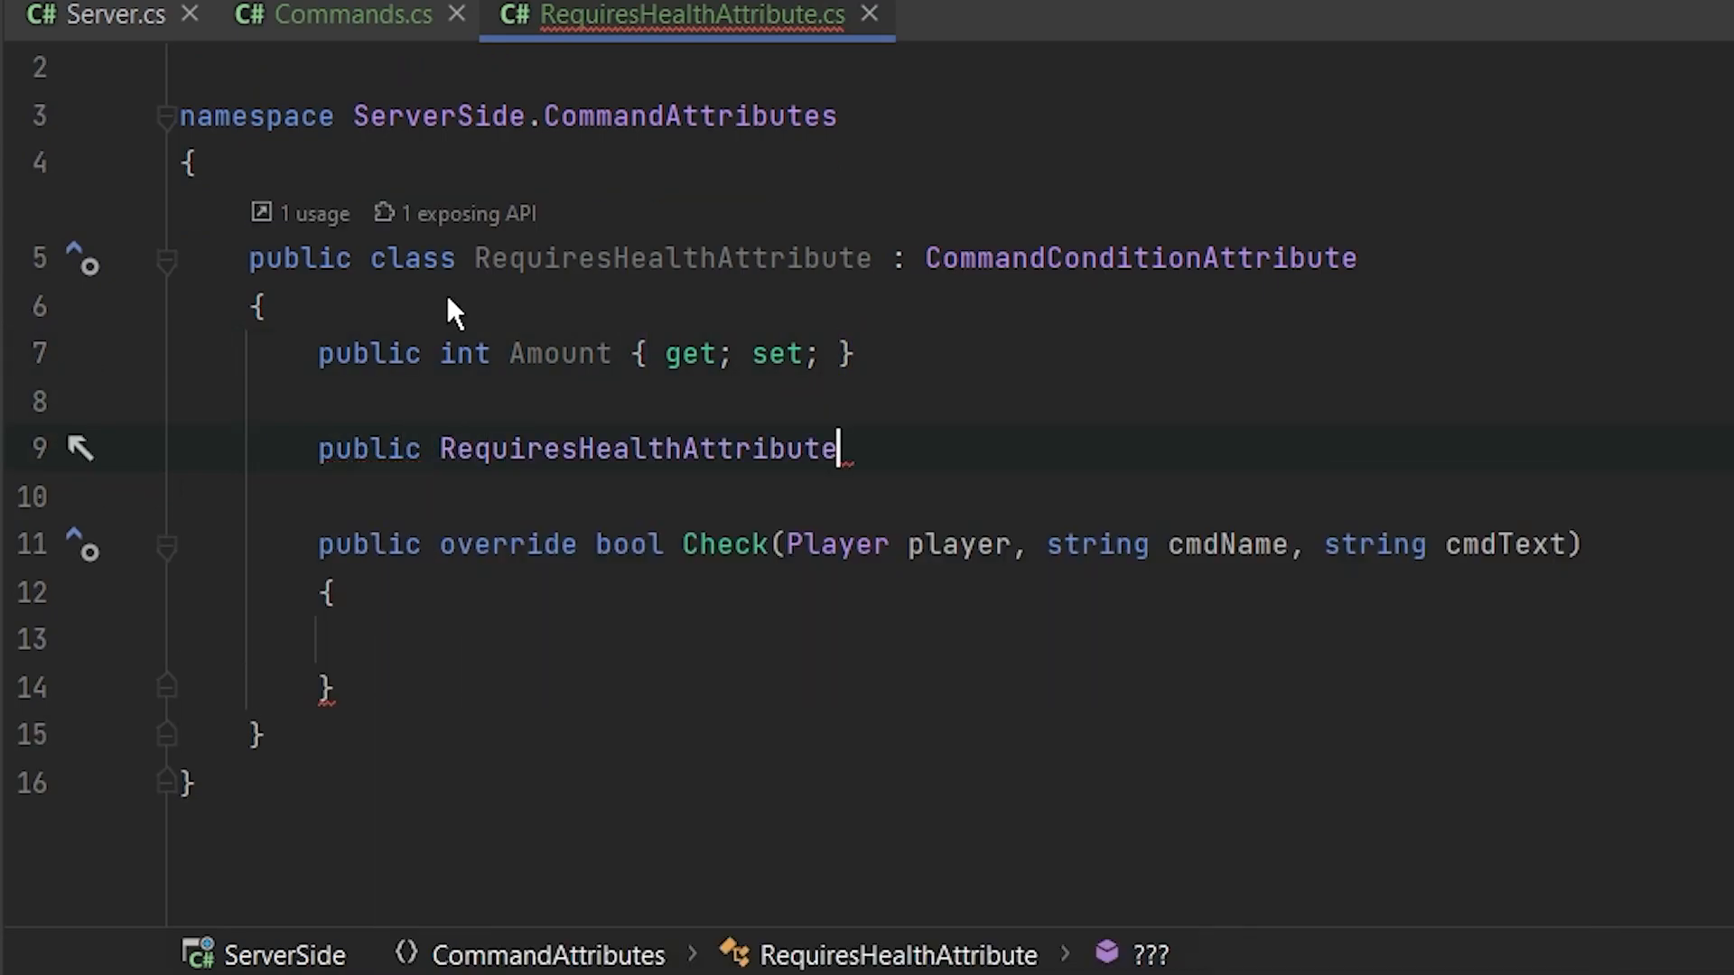
type("(int amount)")
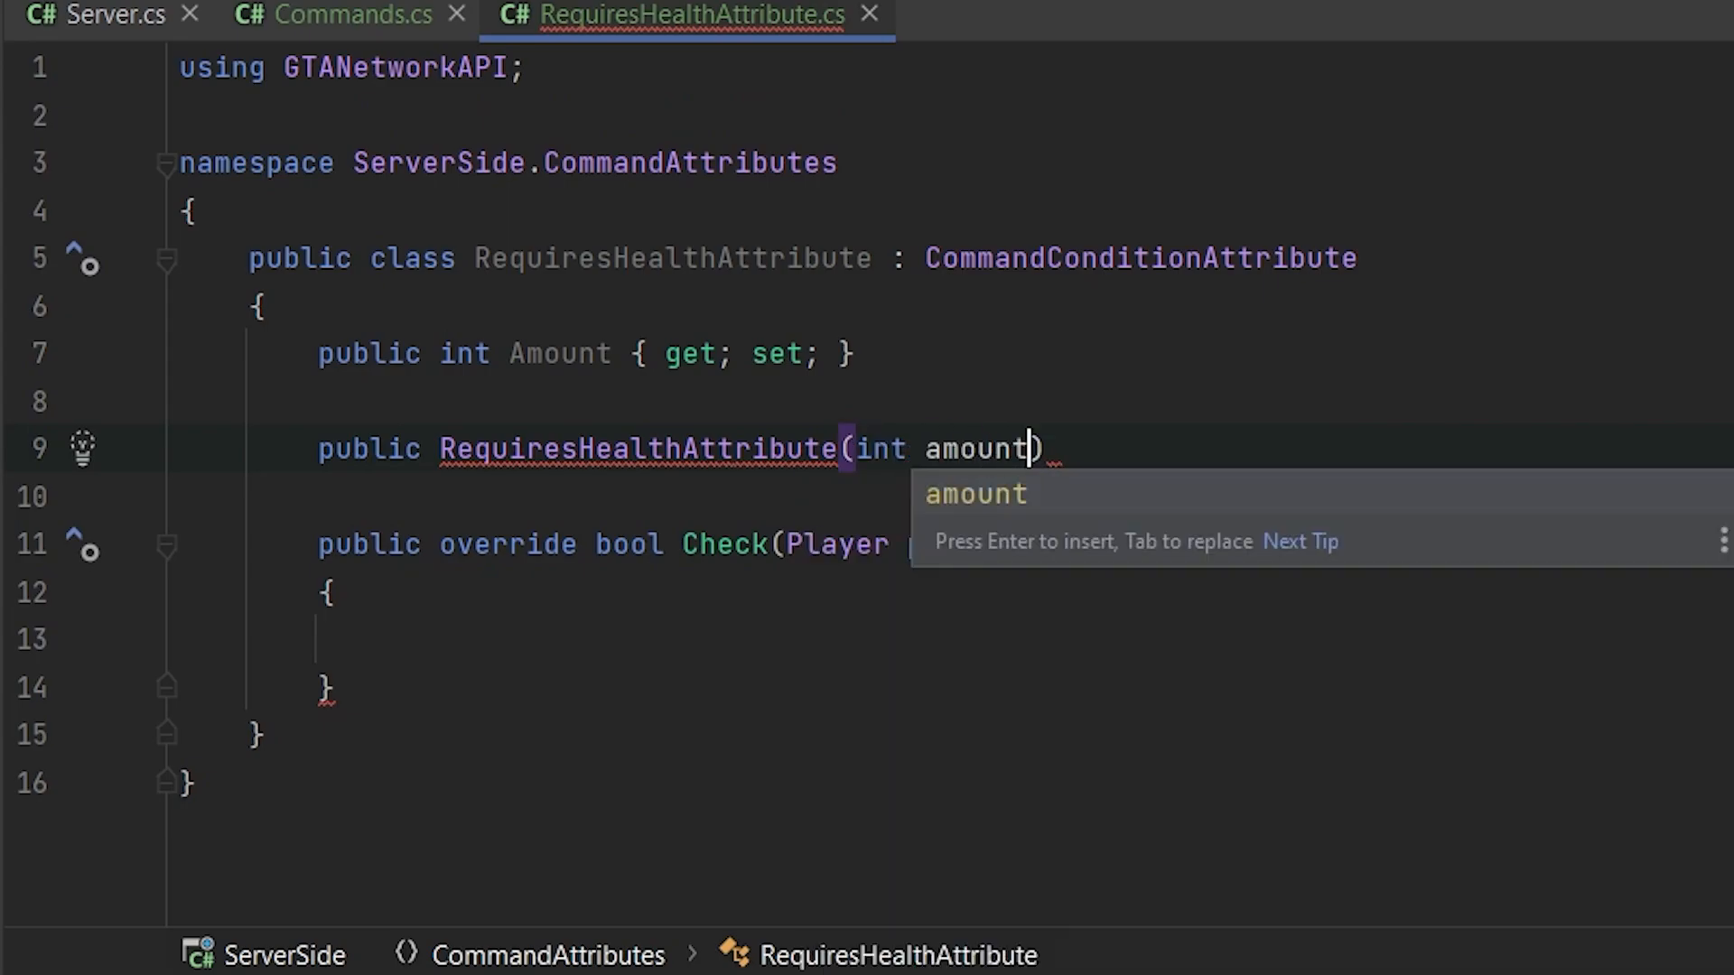
type("= 100")
type("A")
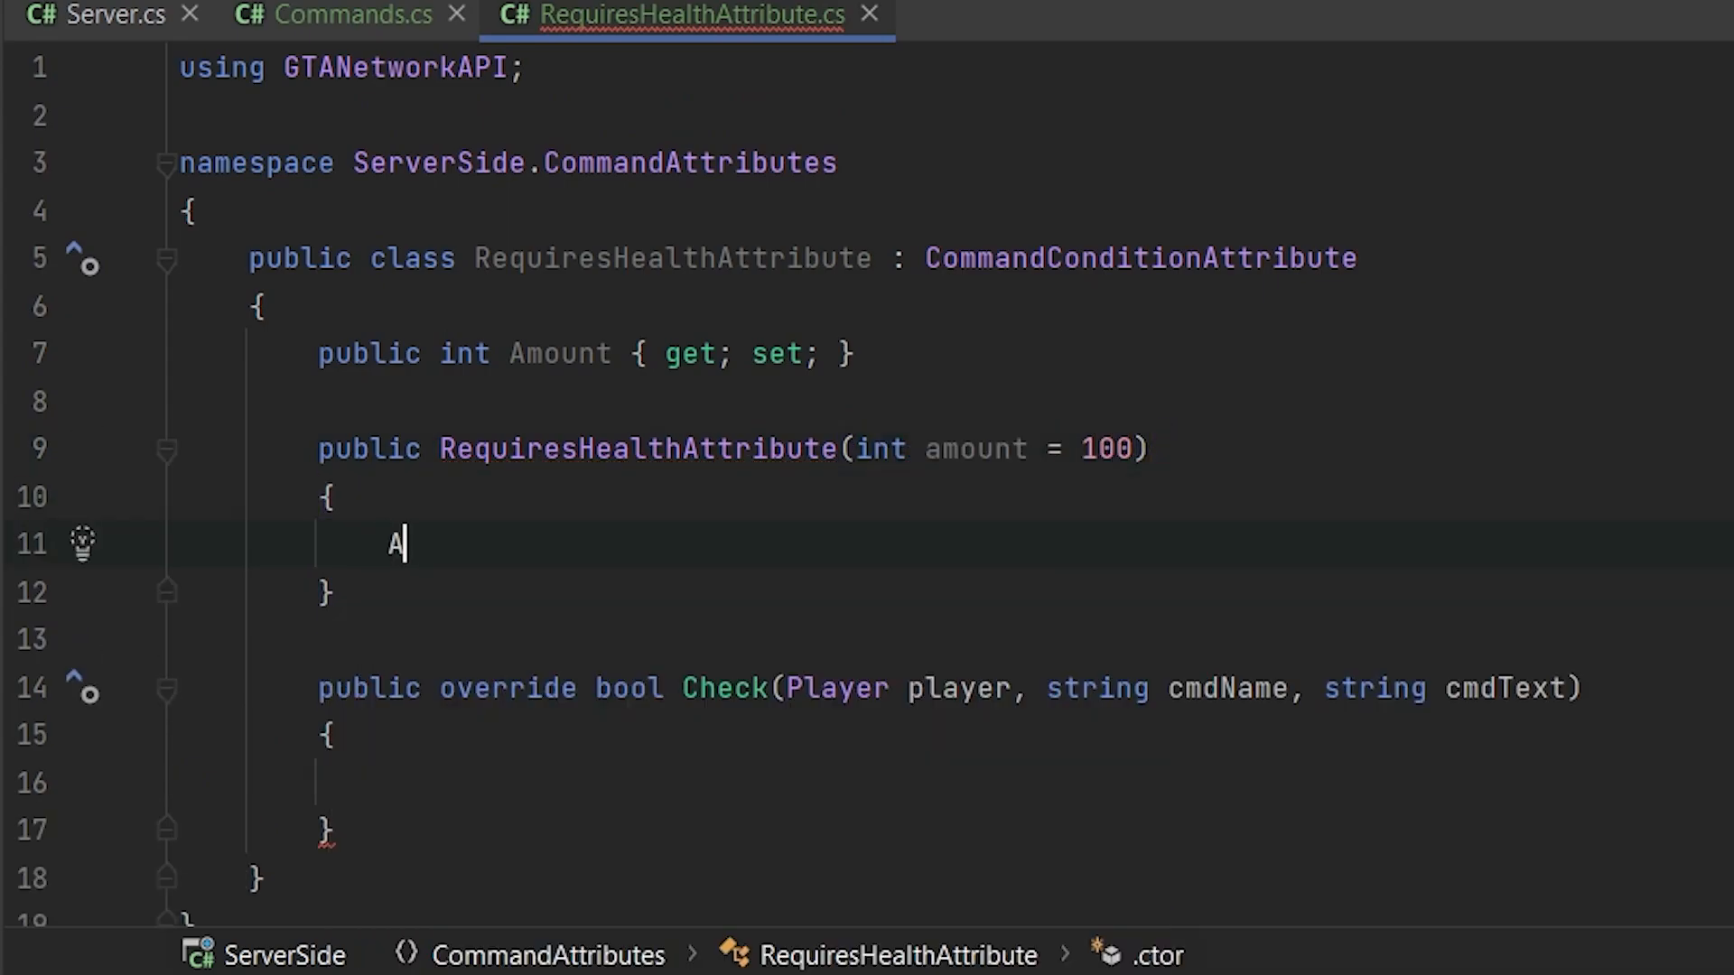
type("mount = amount;")
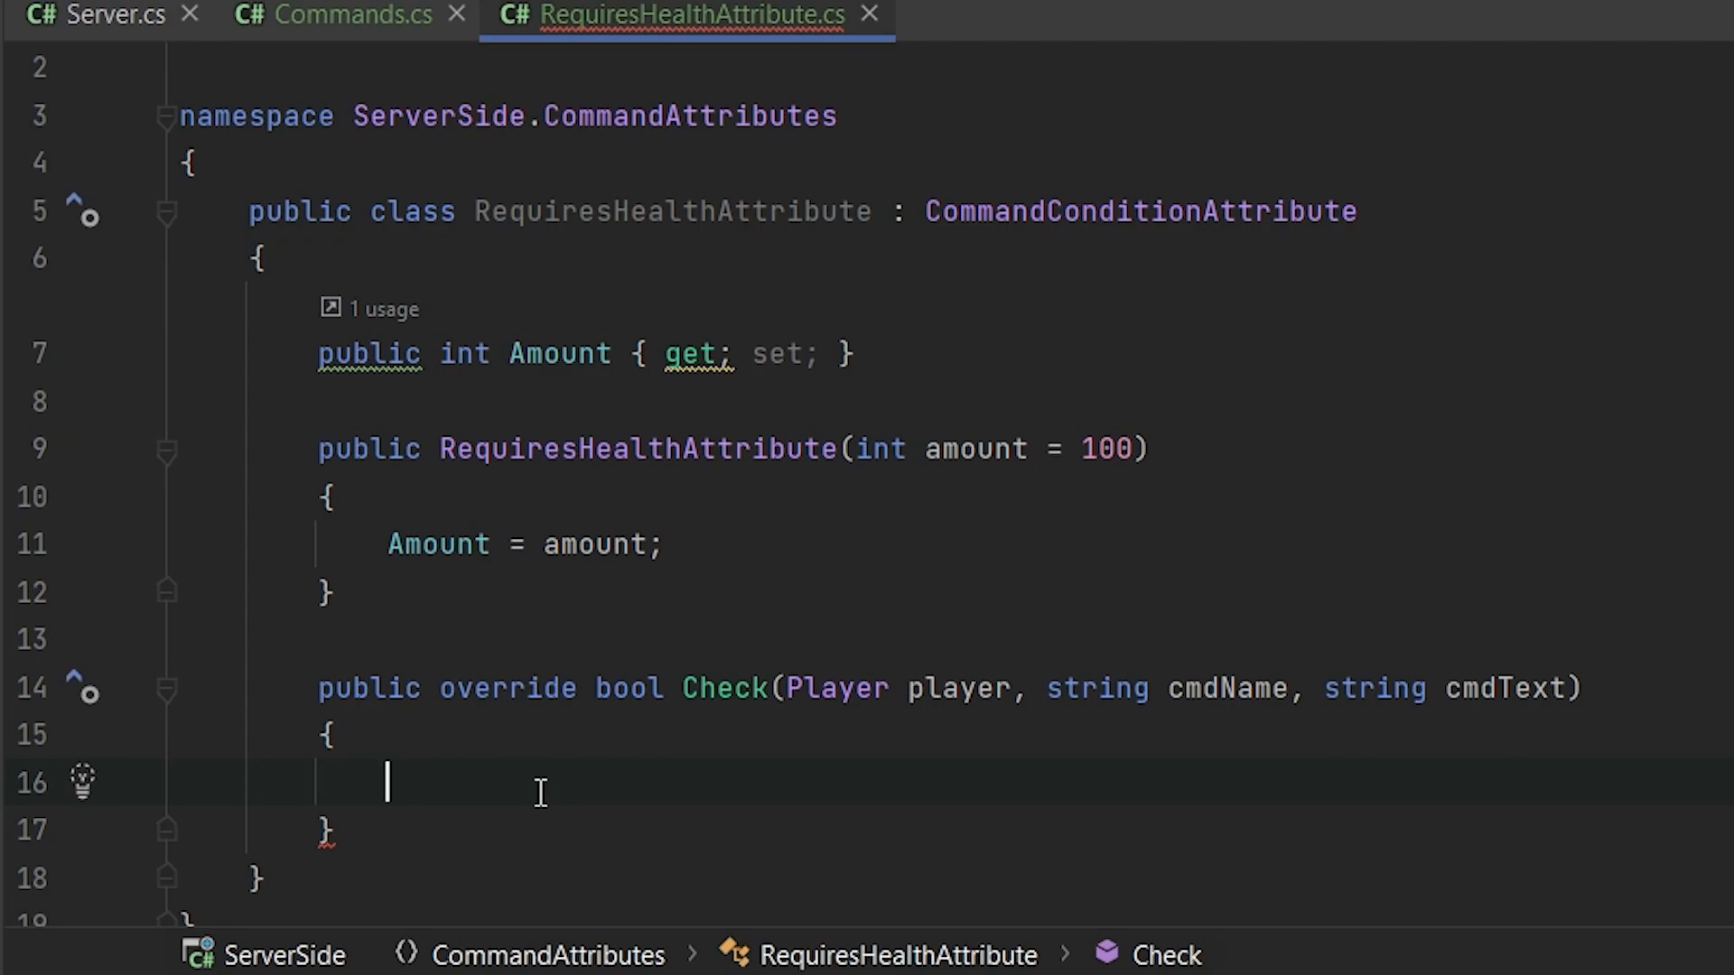
Make Check send "Youre healthy af" and return false when Health > Amount, else return true.
type("if (")
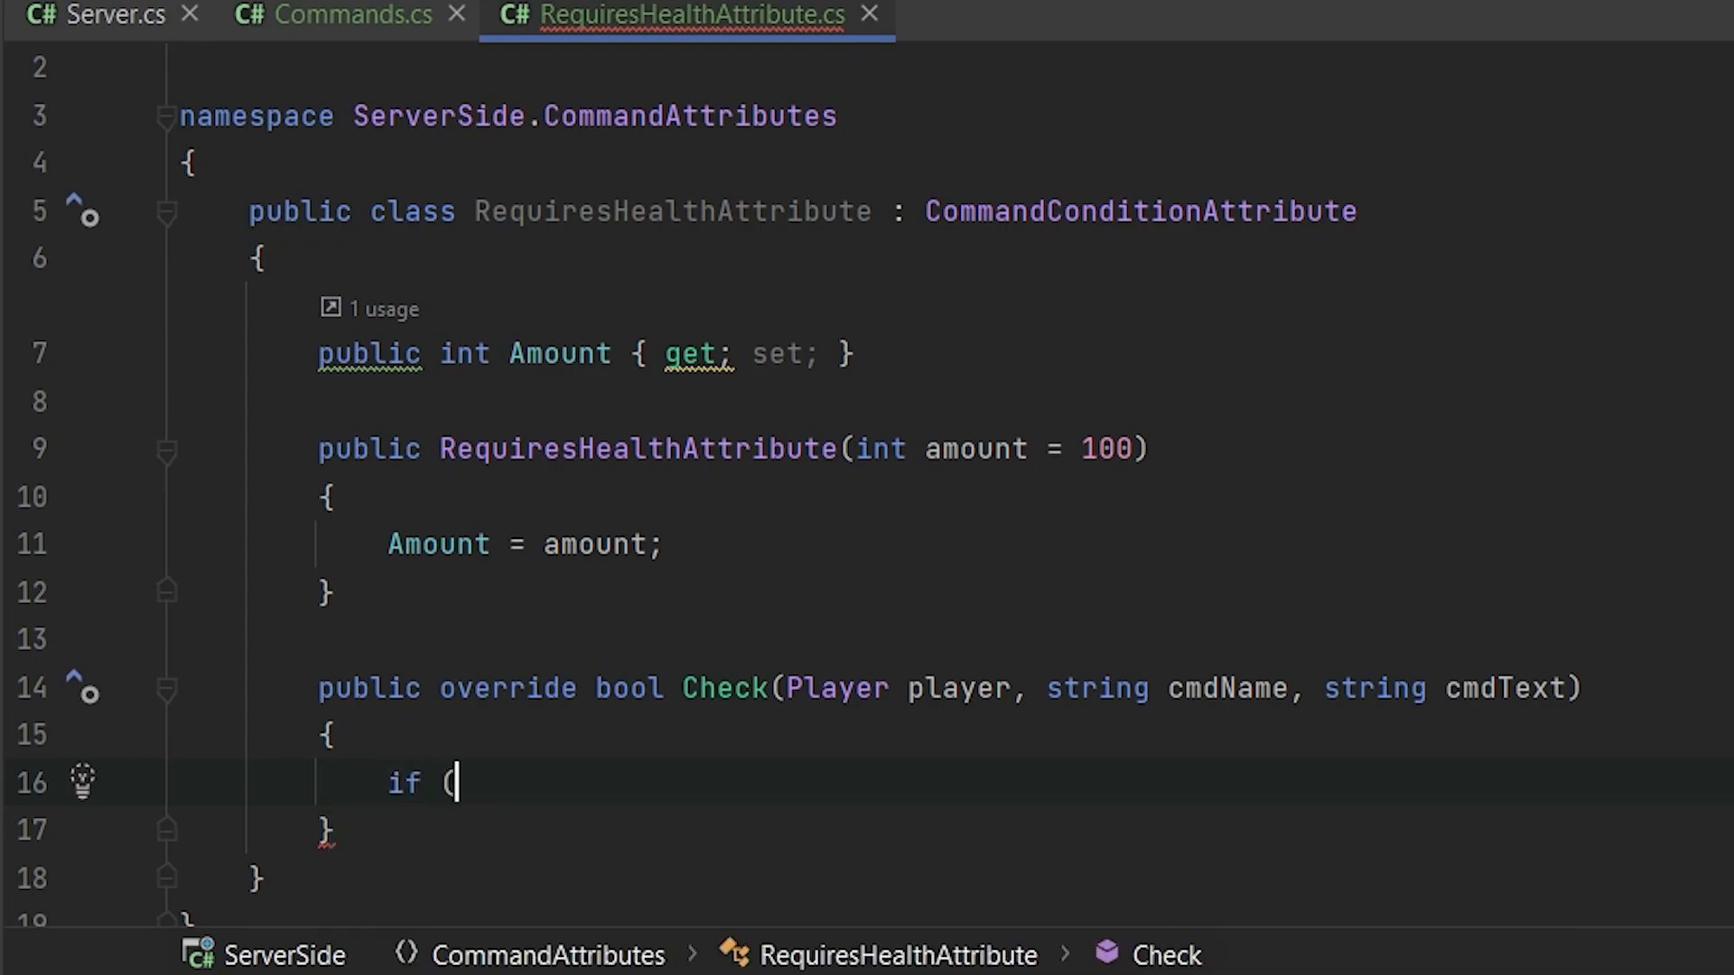
type("player.Health)")
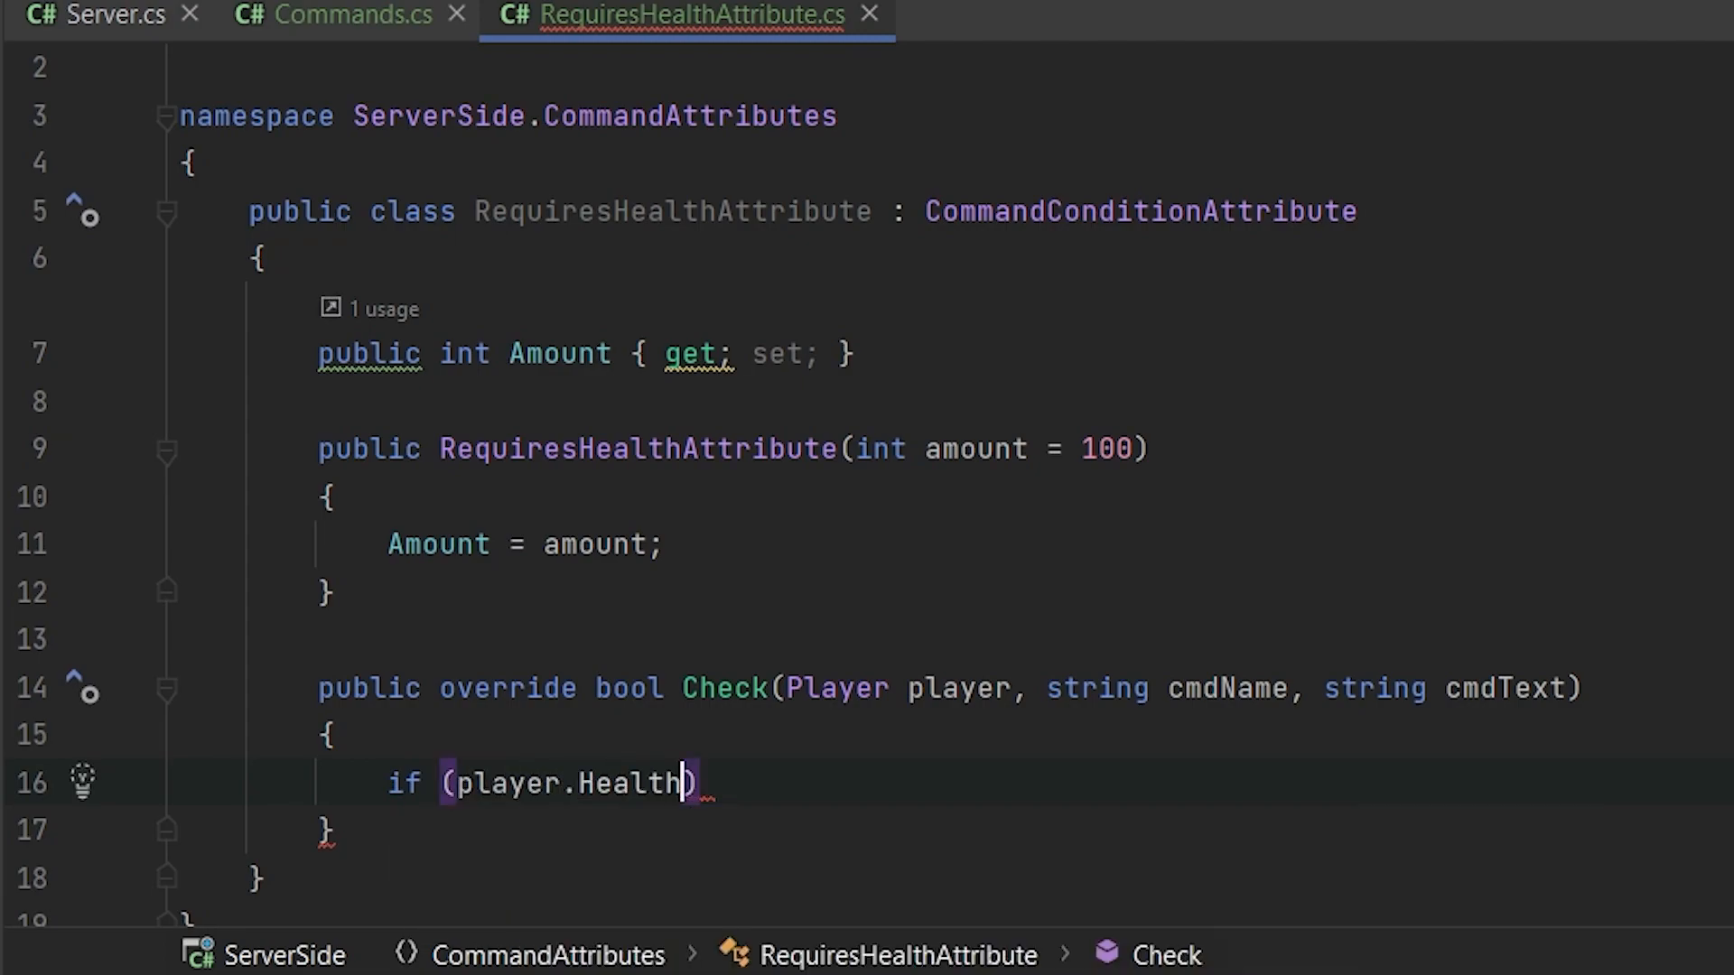
type("> Amount")
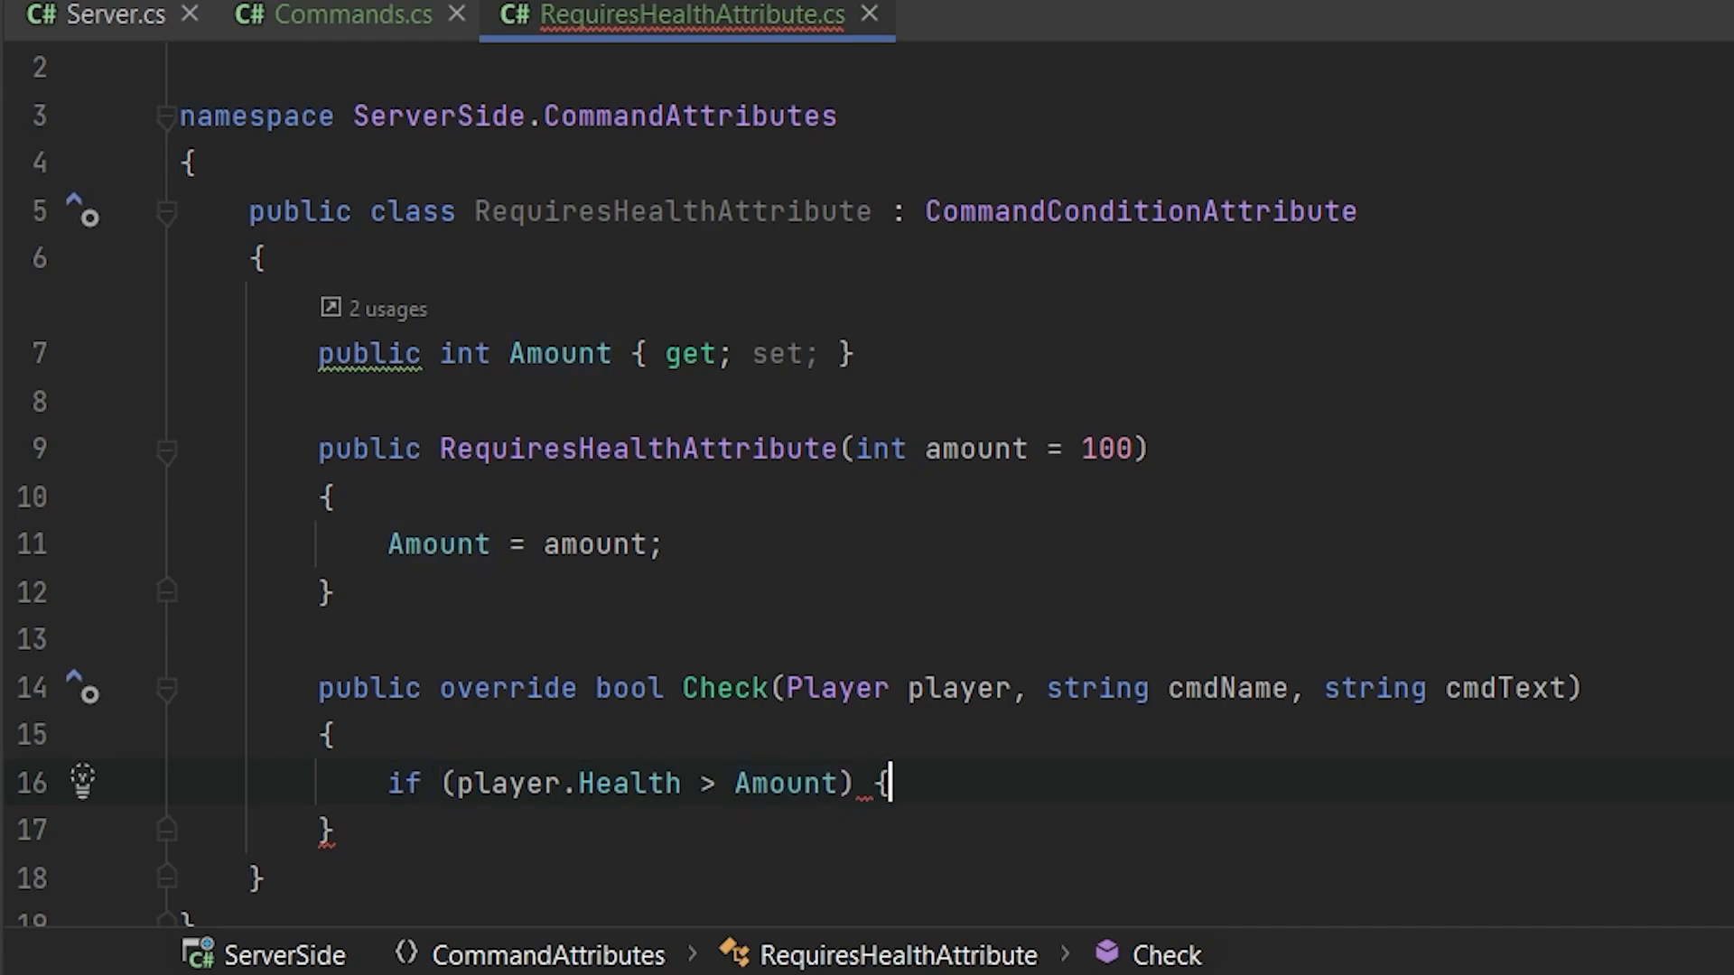
type("player.sendChatMessage(\"YTo\");")
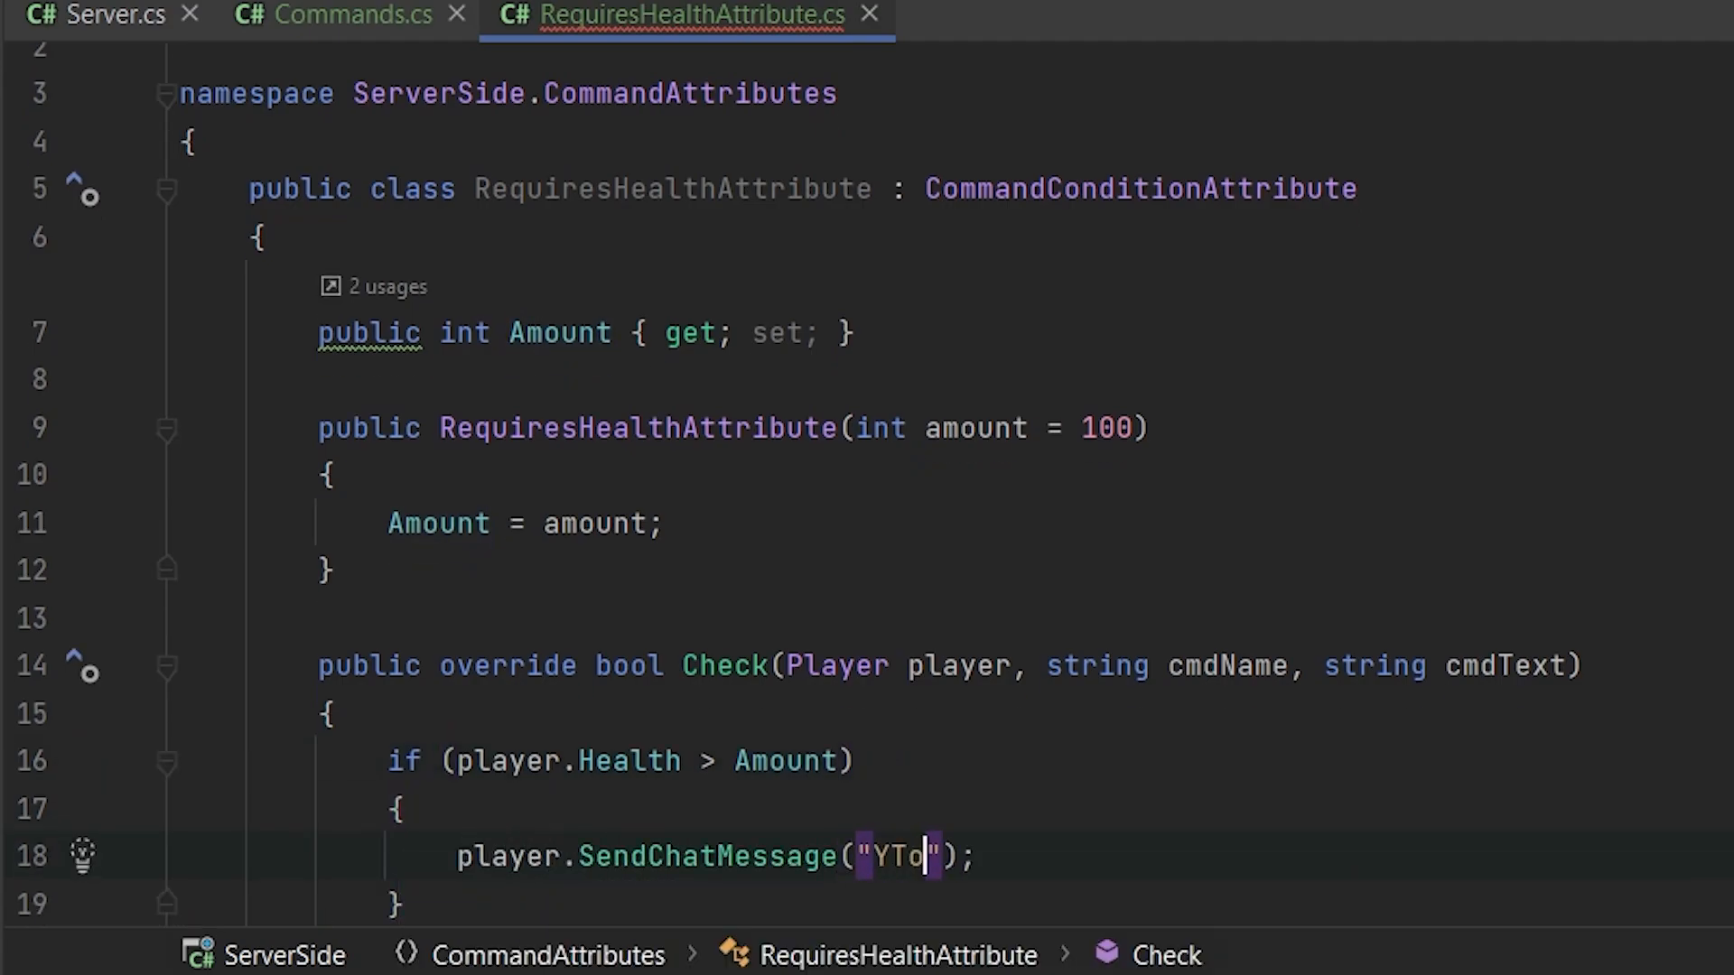
type("oure healthy af")
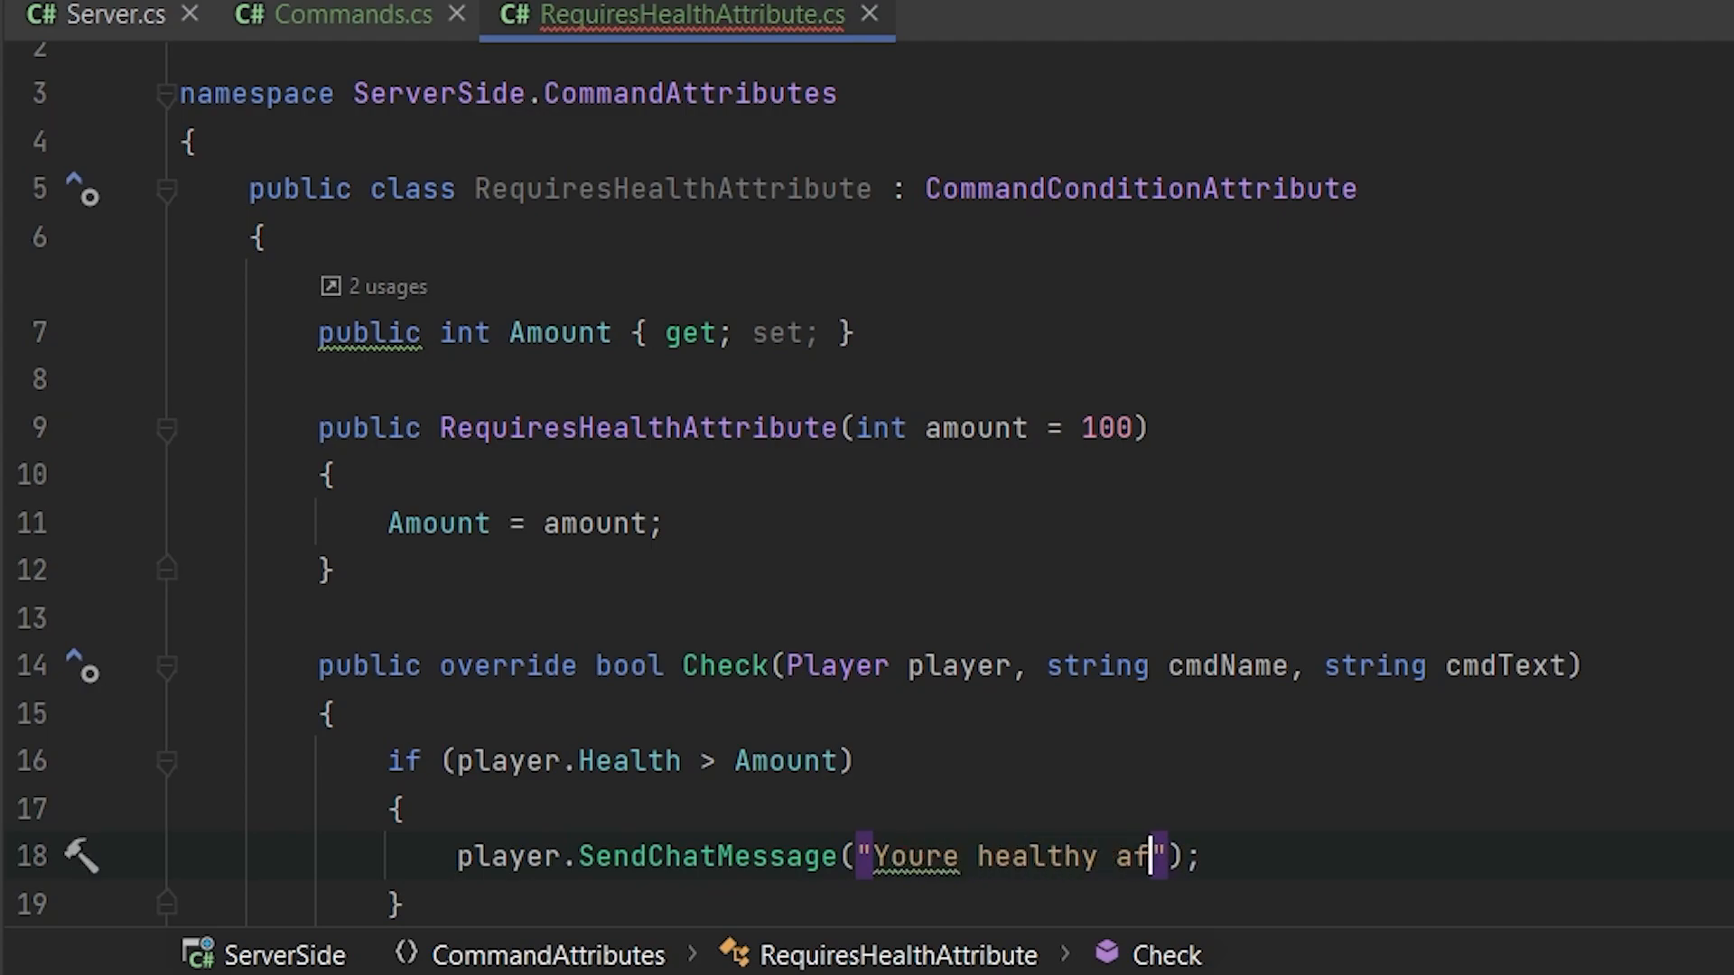
type("return false;")
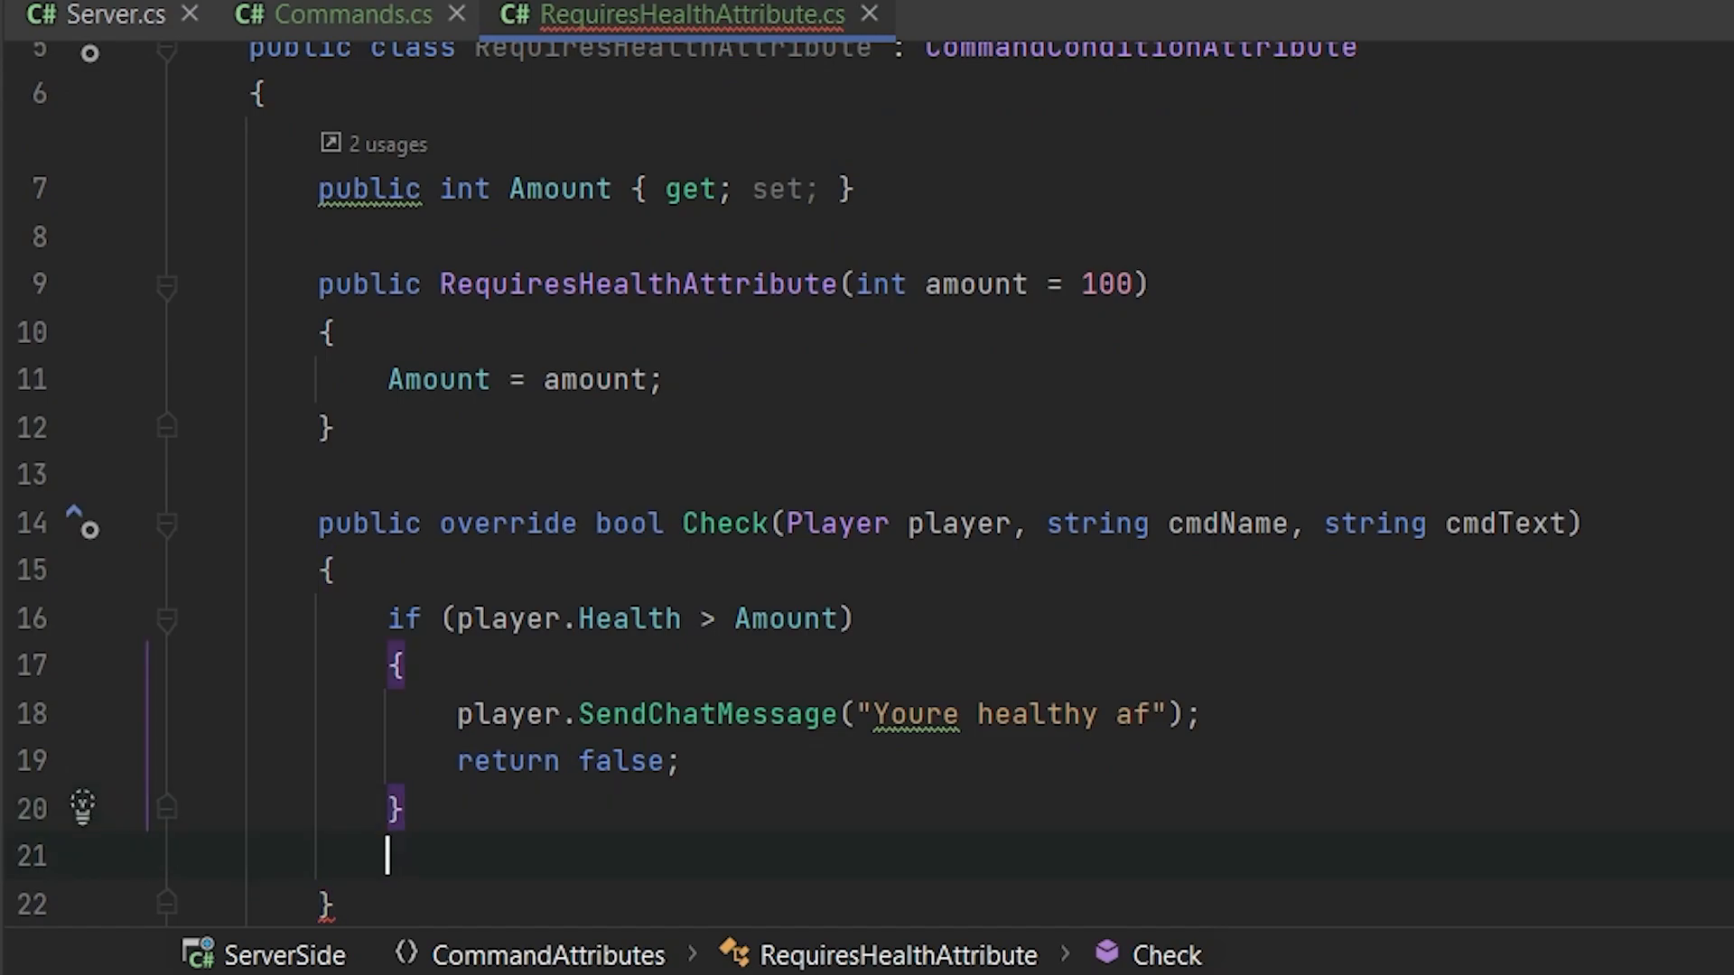
type("return tr")
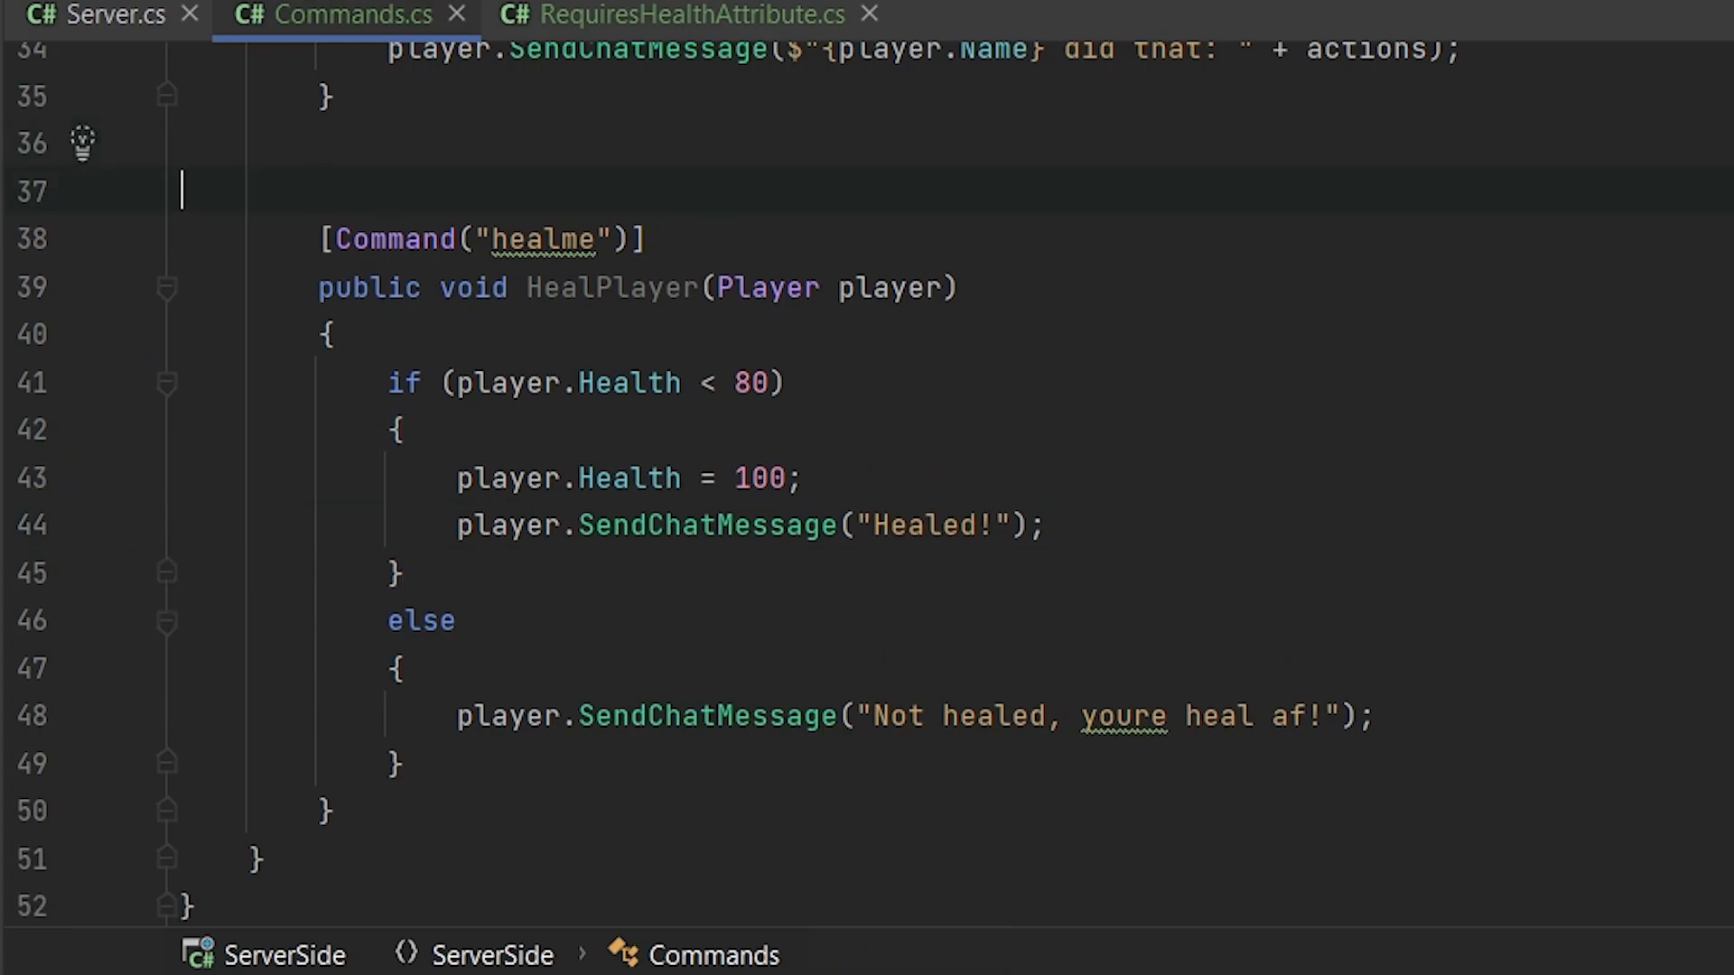
Add [RequiresHealth(75)] above healme and strip the if/else, keeping Health = 100 and Healed!
type("[RequiresHealth(75")
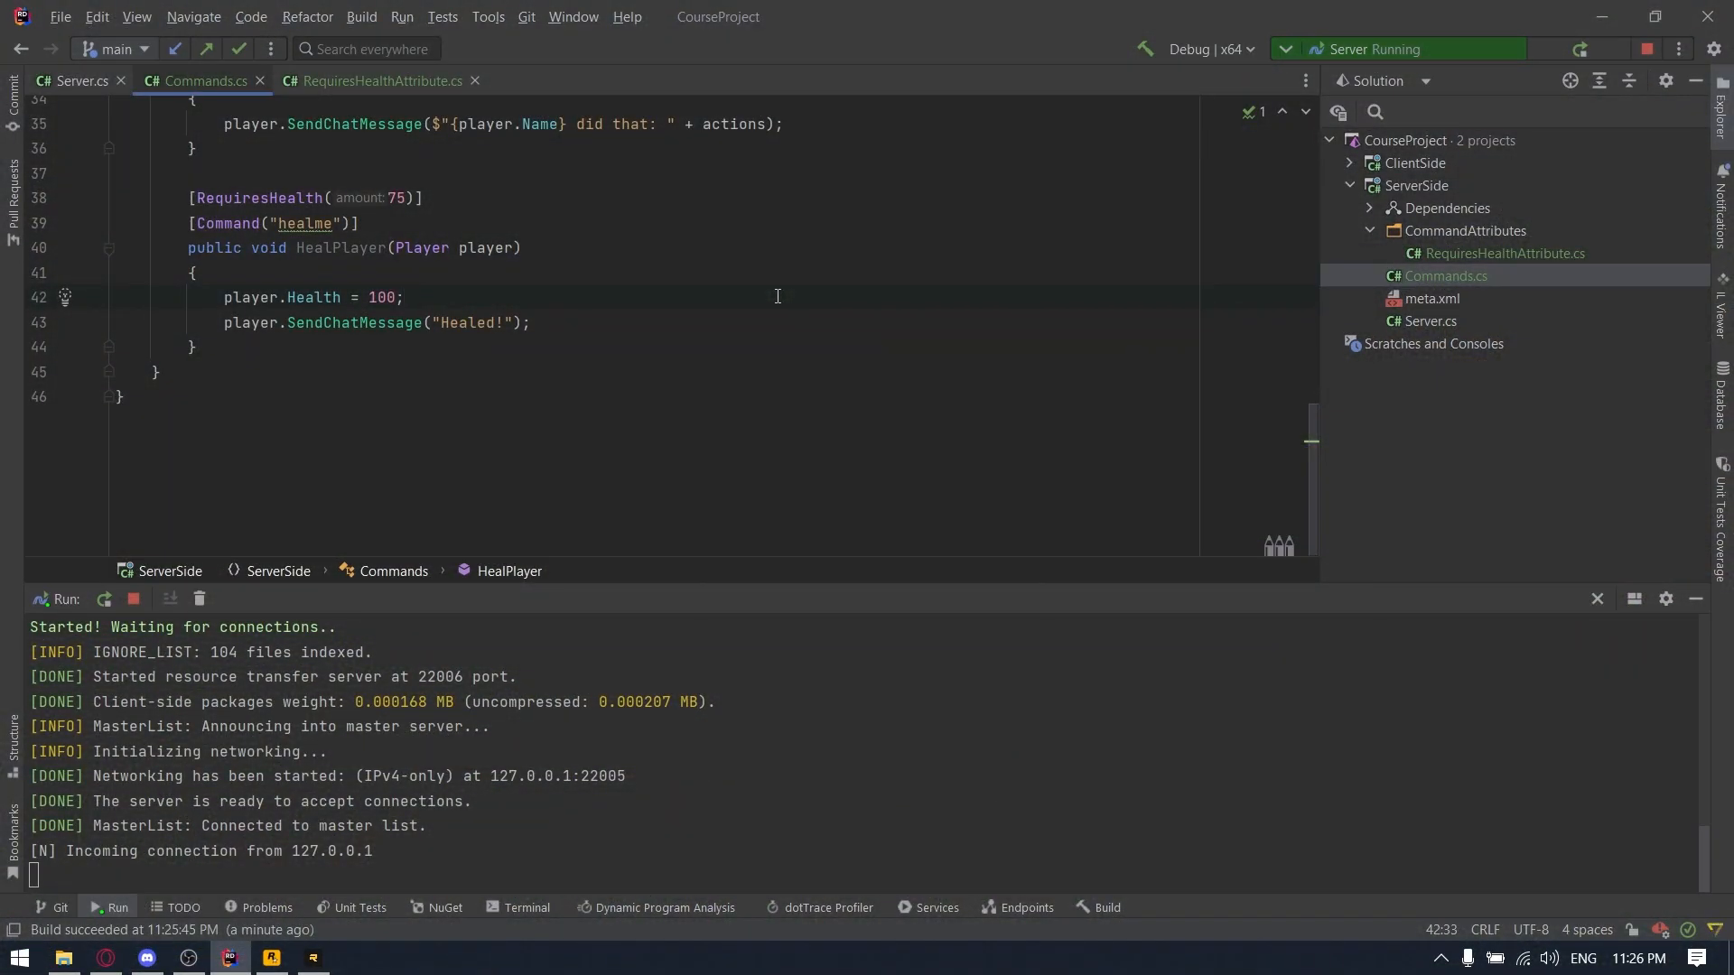
left_click(405, 296)
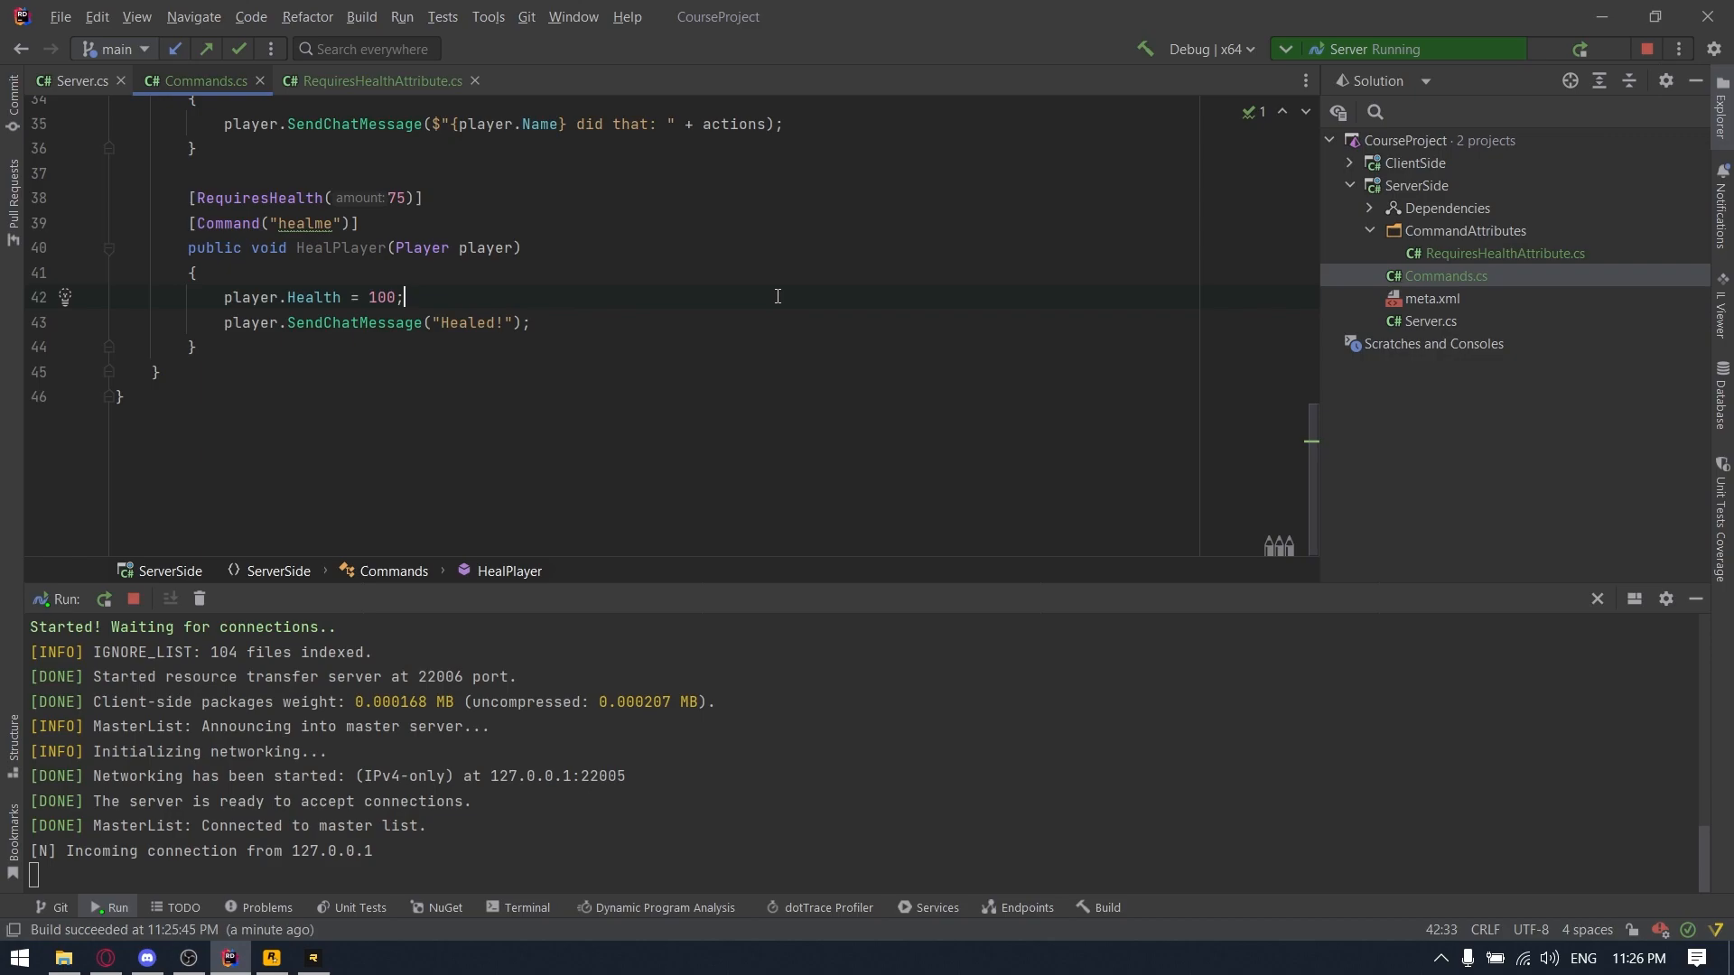